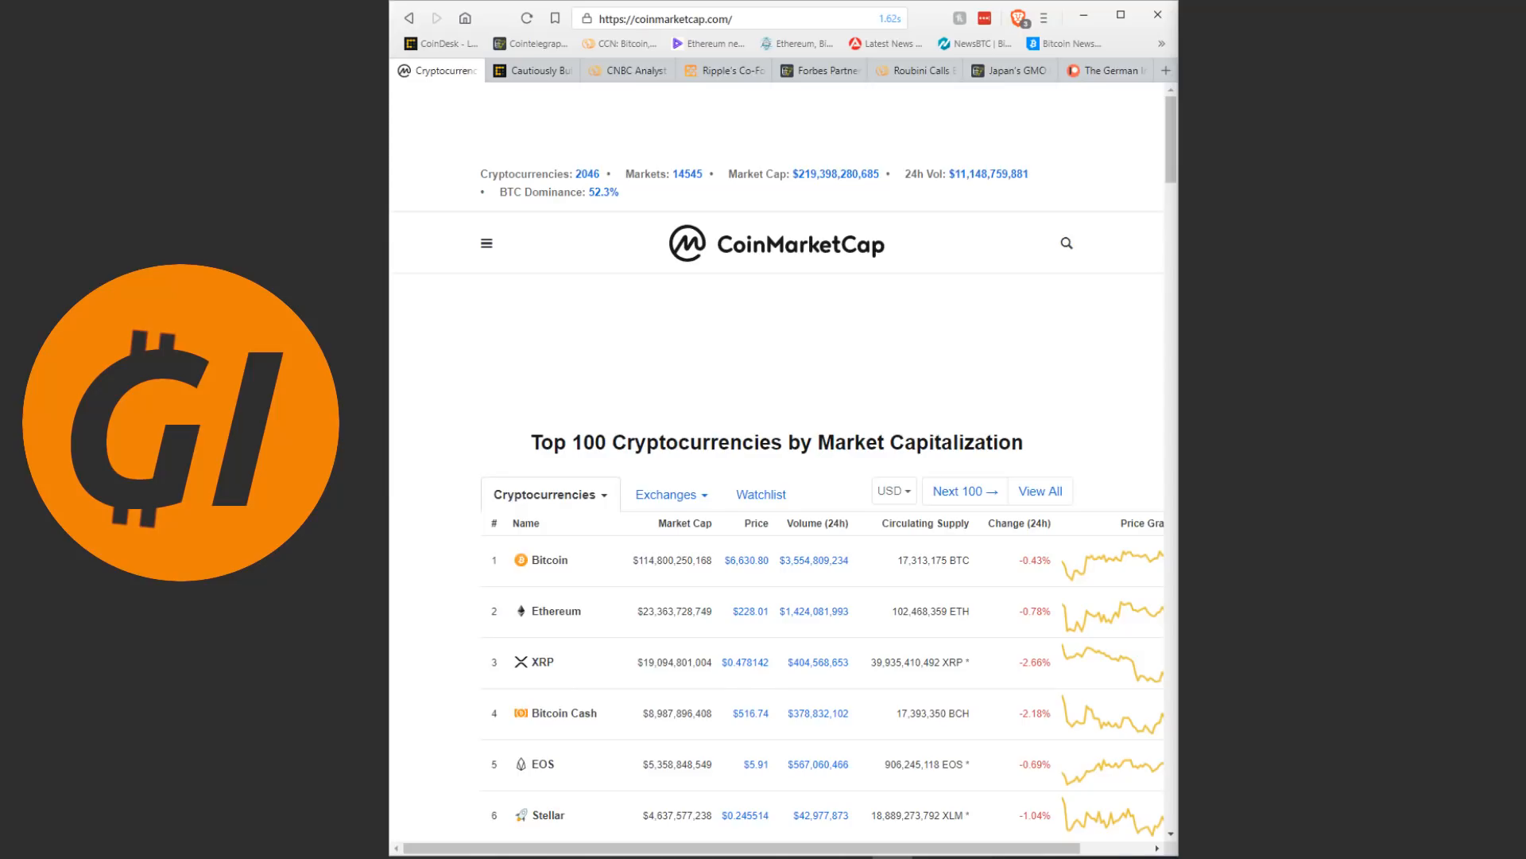
mouse_move(579, 110)
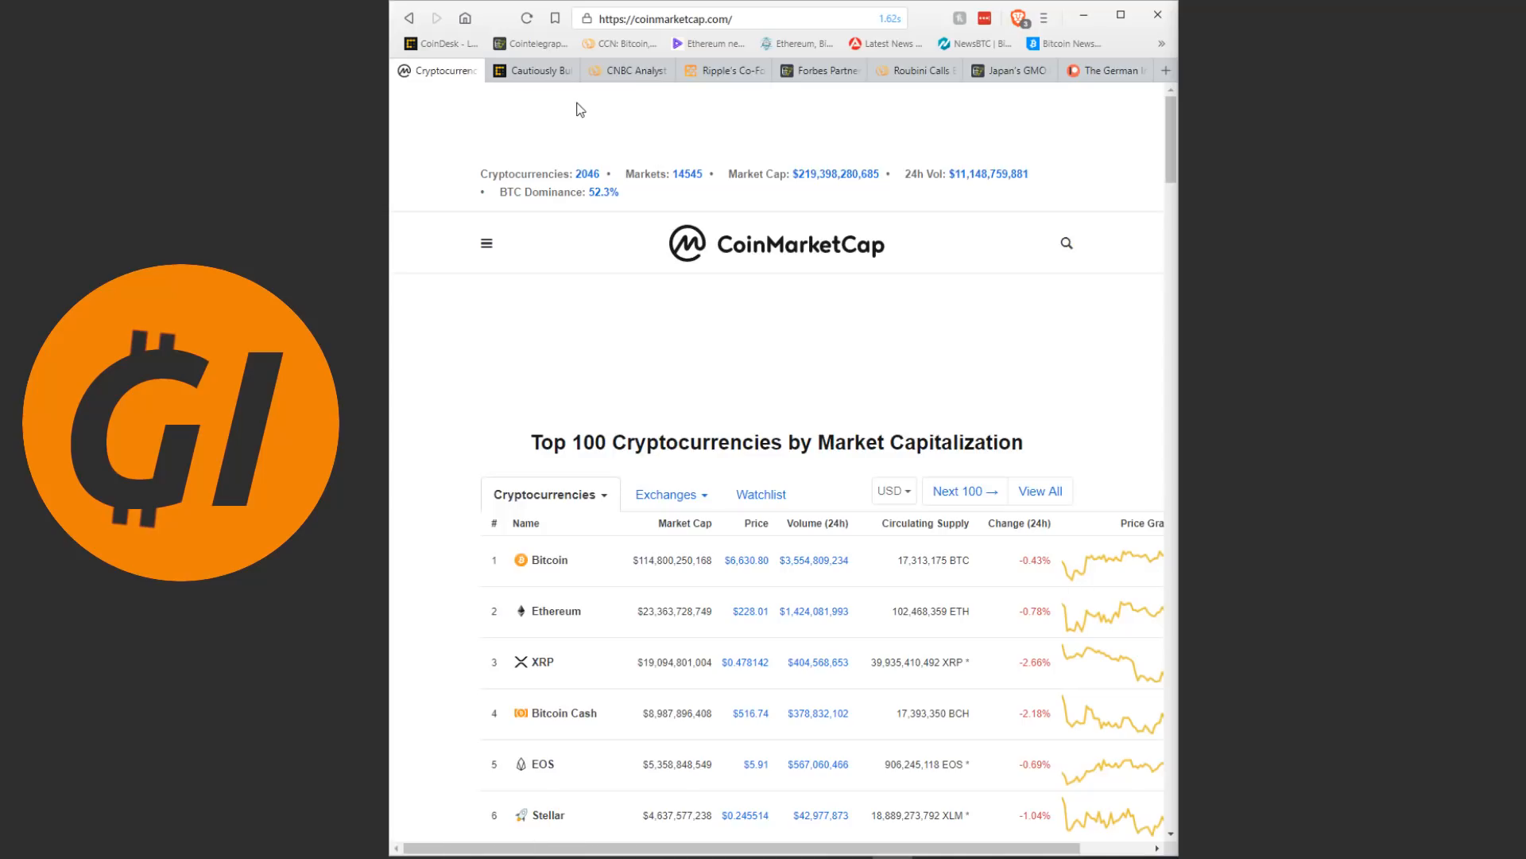
- Refresh the CoinMarketCap top 100 table to show updated market cap and price figures
left_click(527, 20)
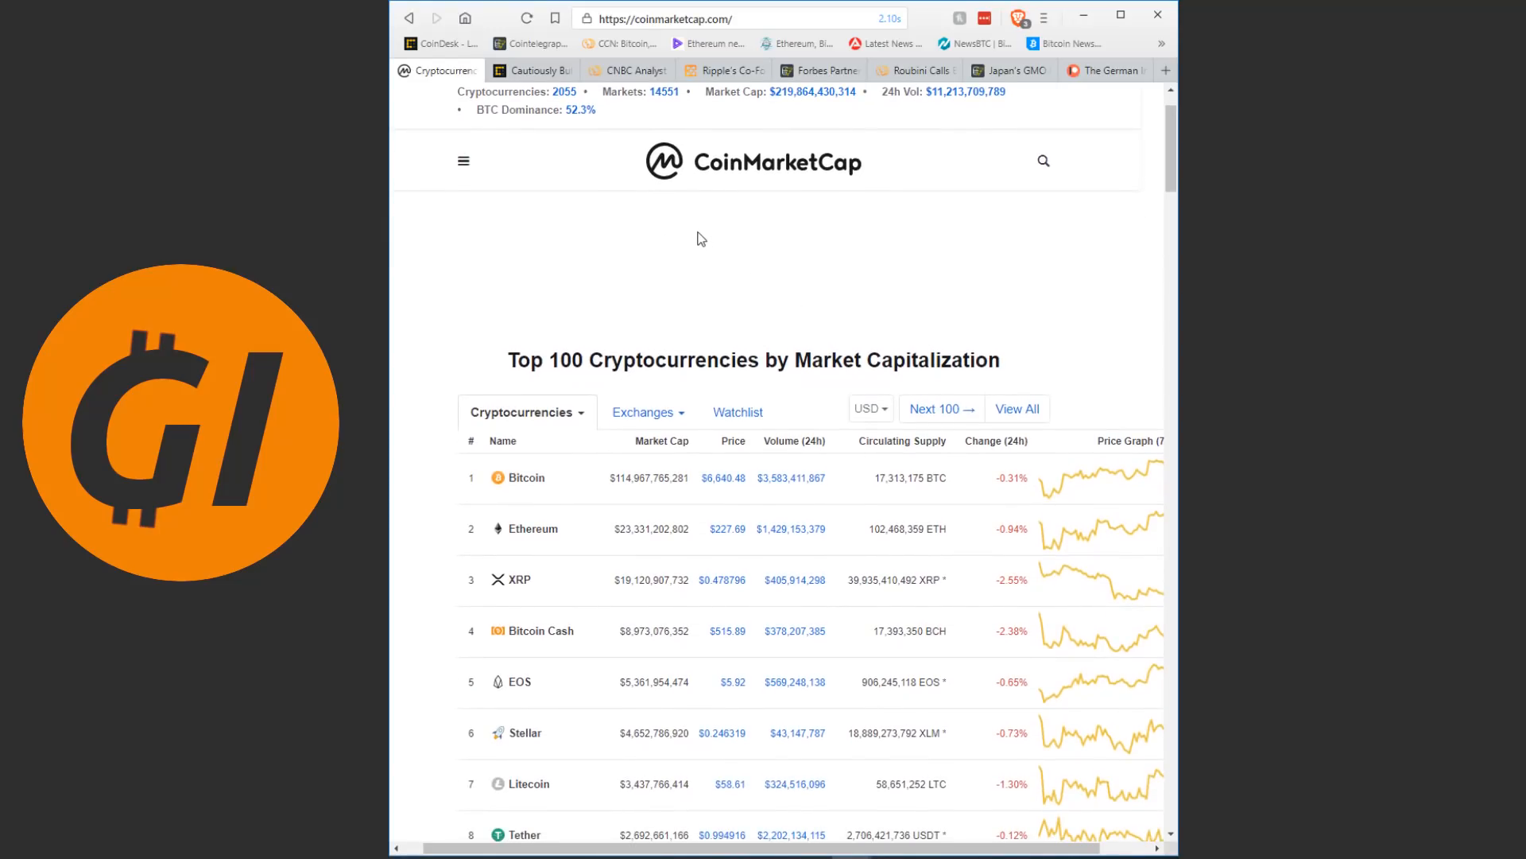
scroll("down", 3)
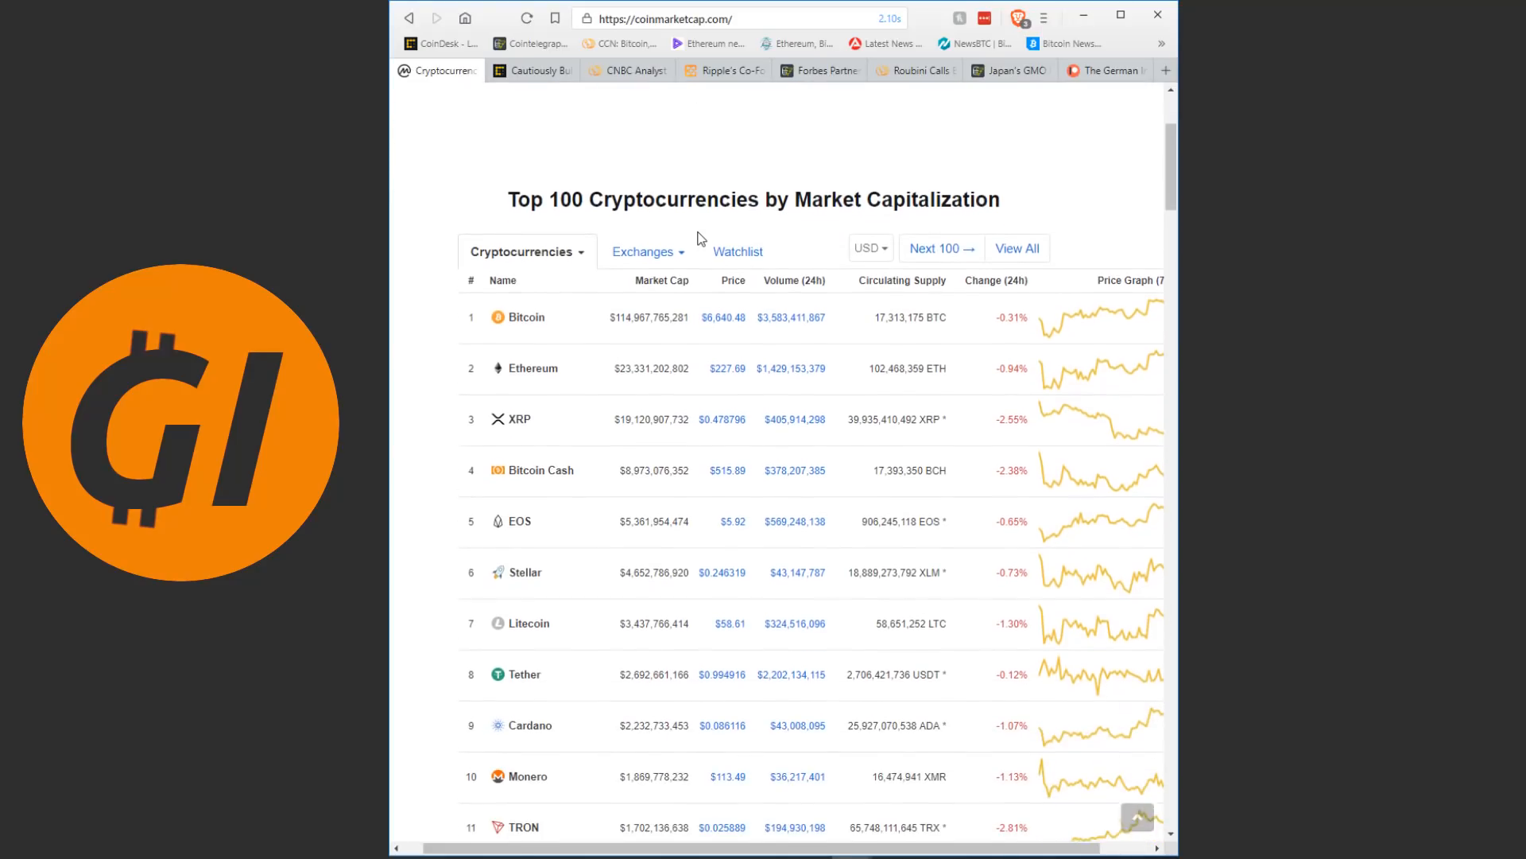
scroll("up", 3)
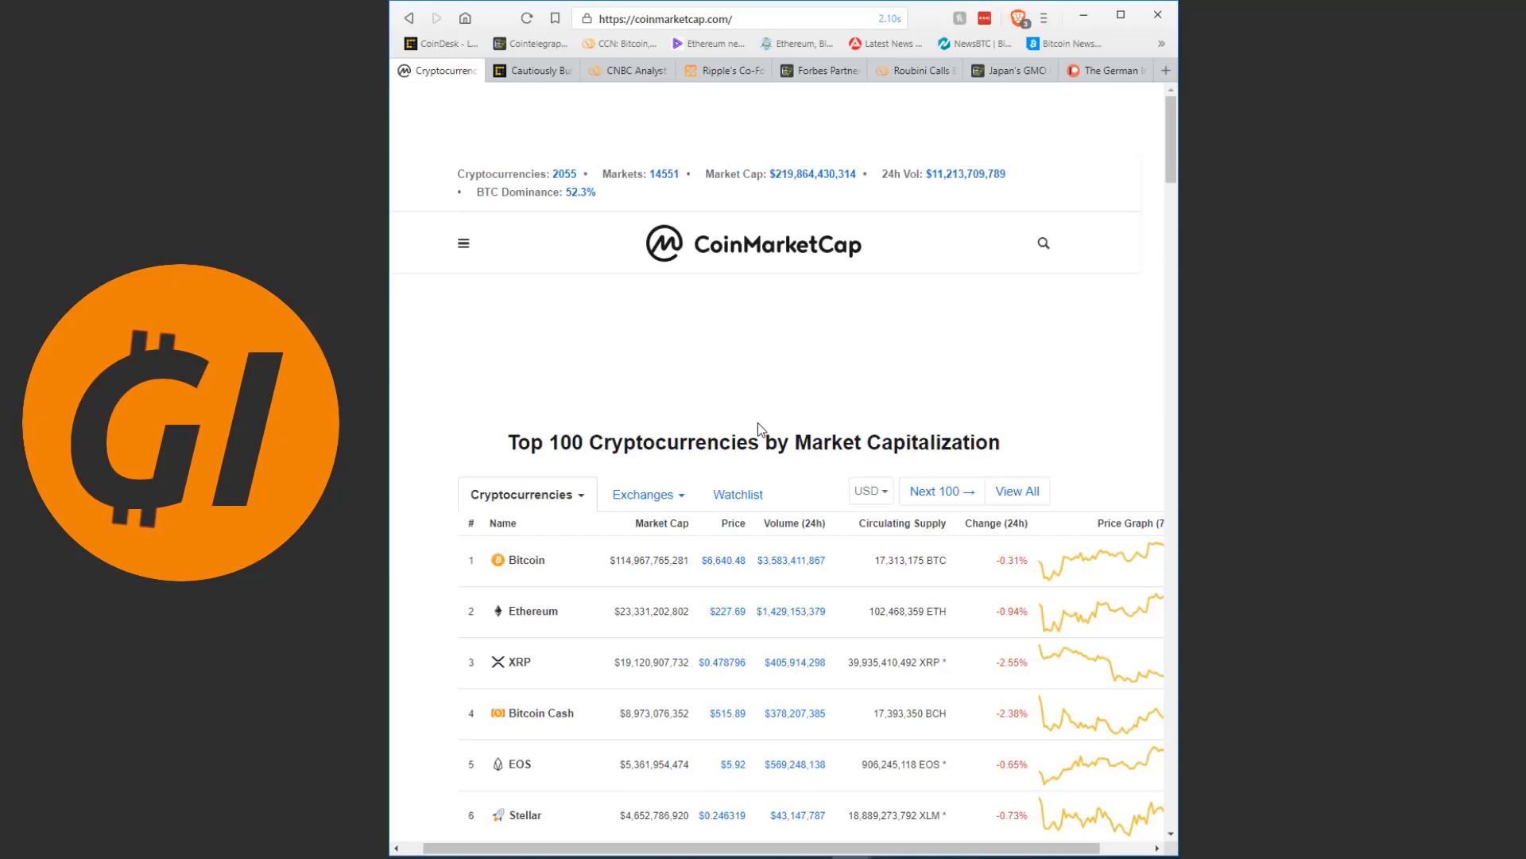
scroll("down", 3)
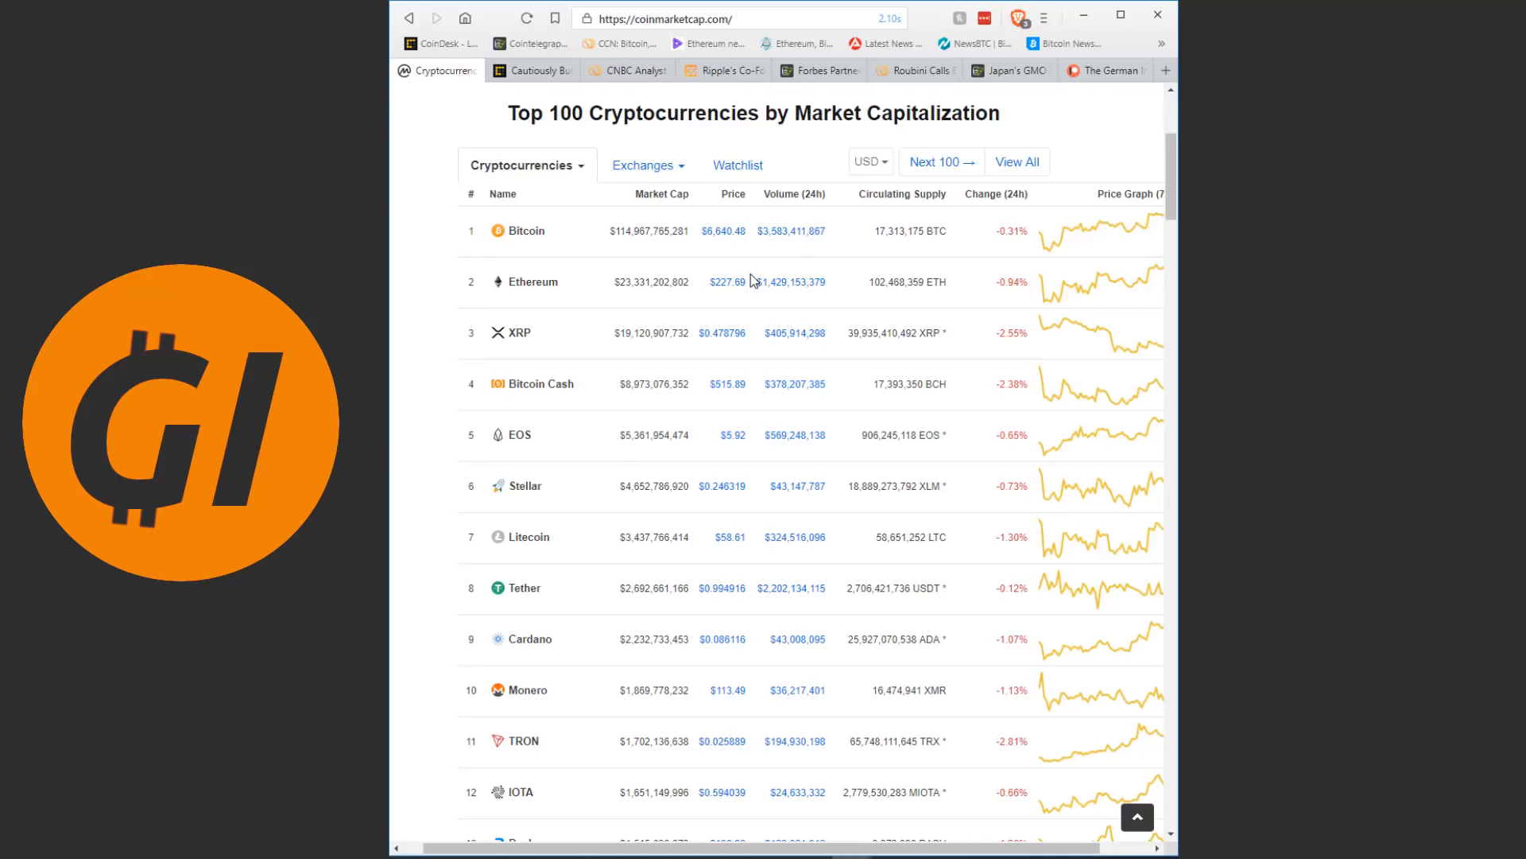
mouse_move(414, 308)
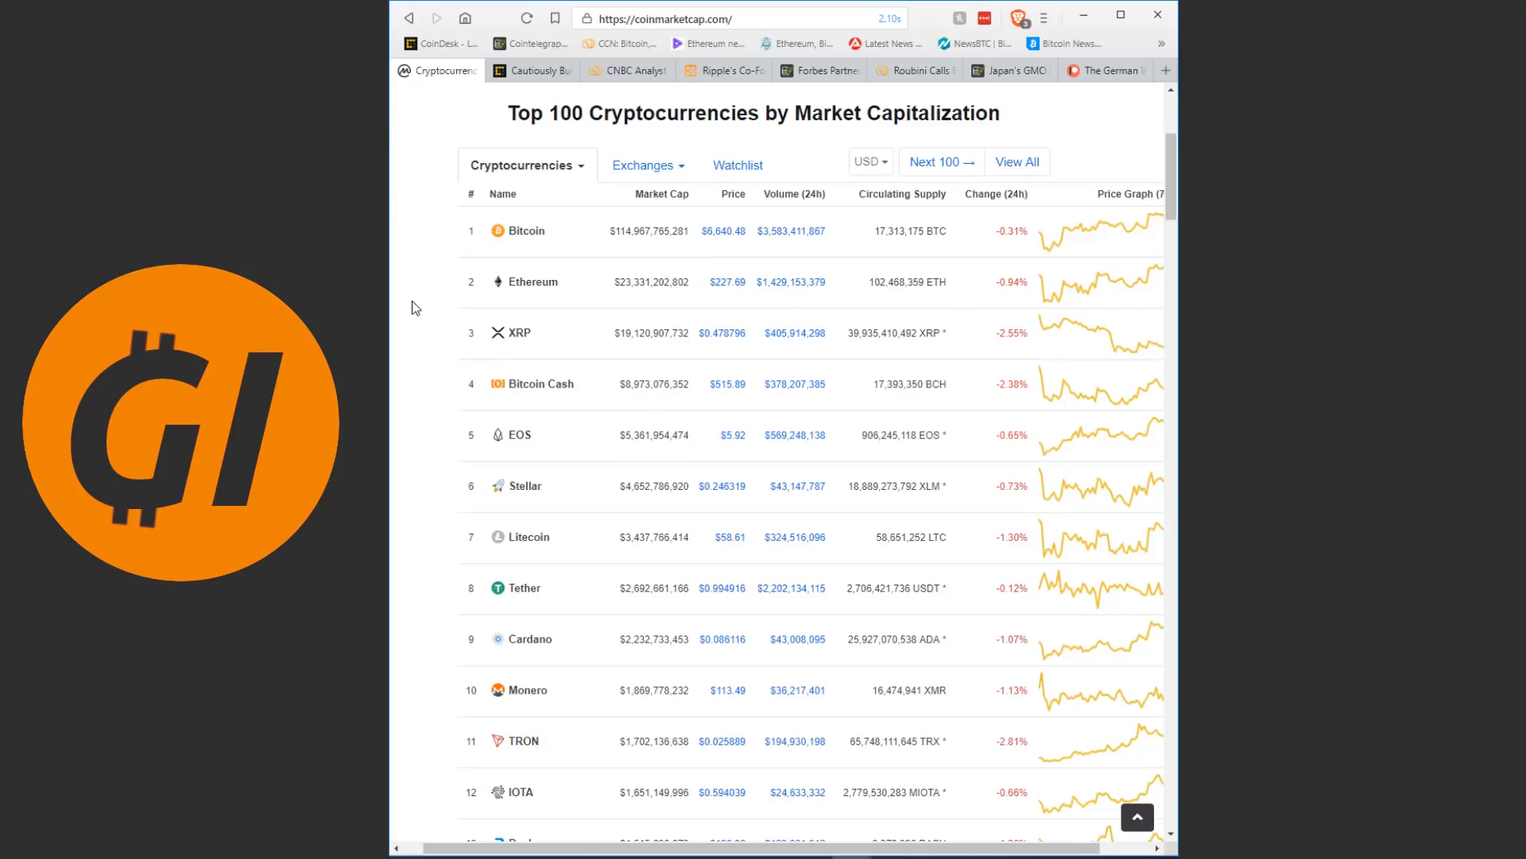
scroll("down", 3)
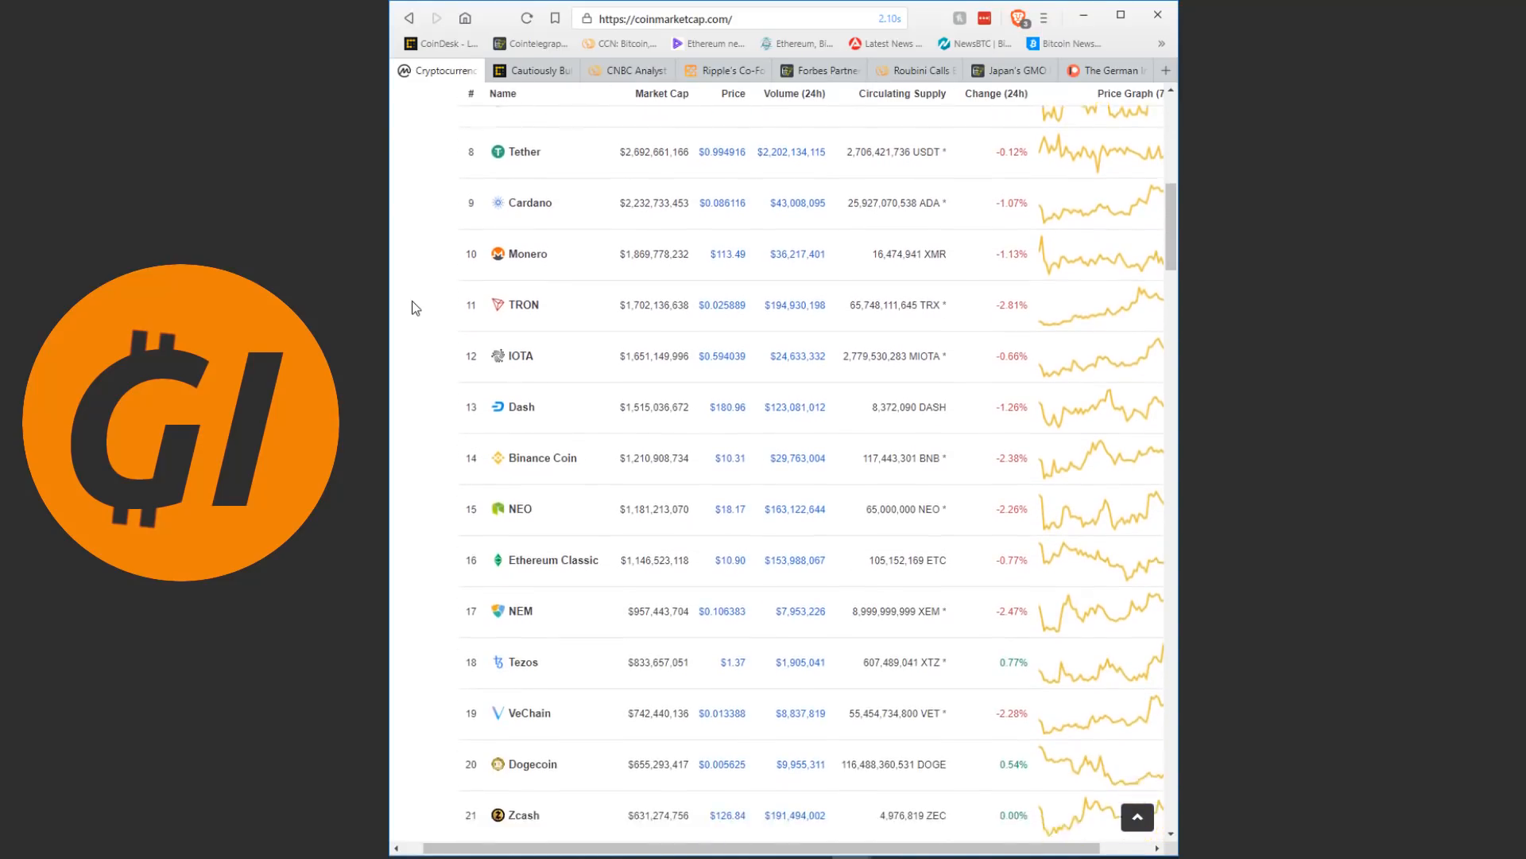
scroll("down", 3)
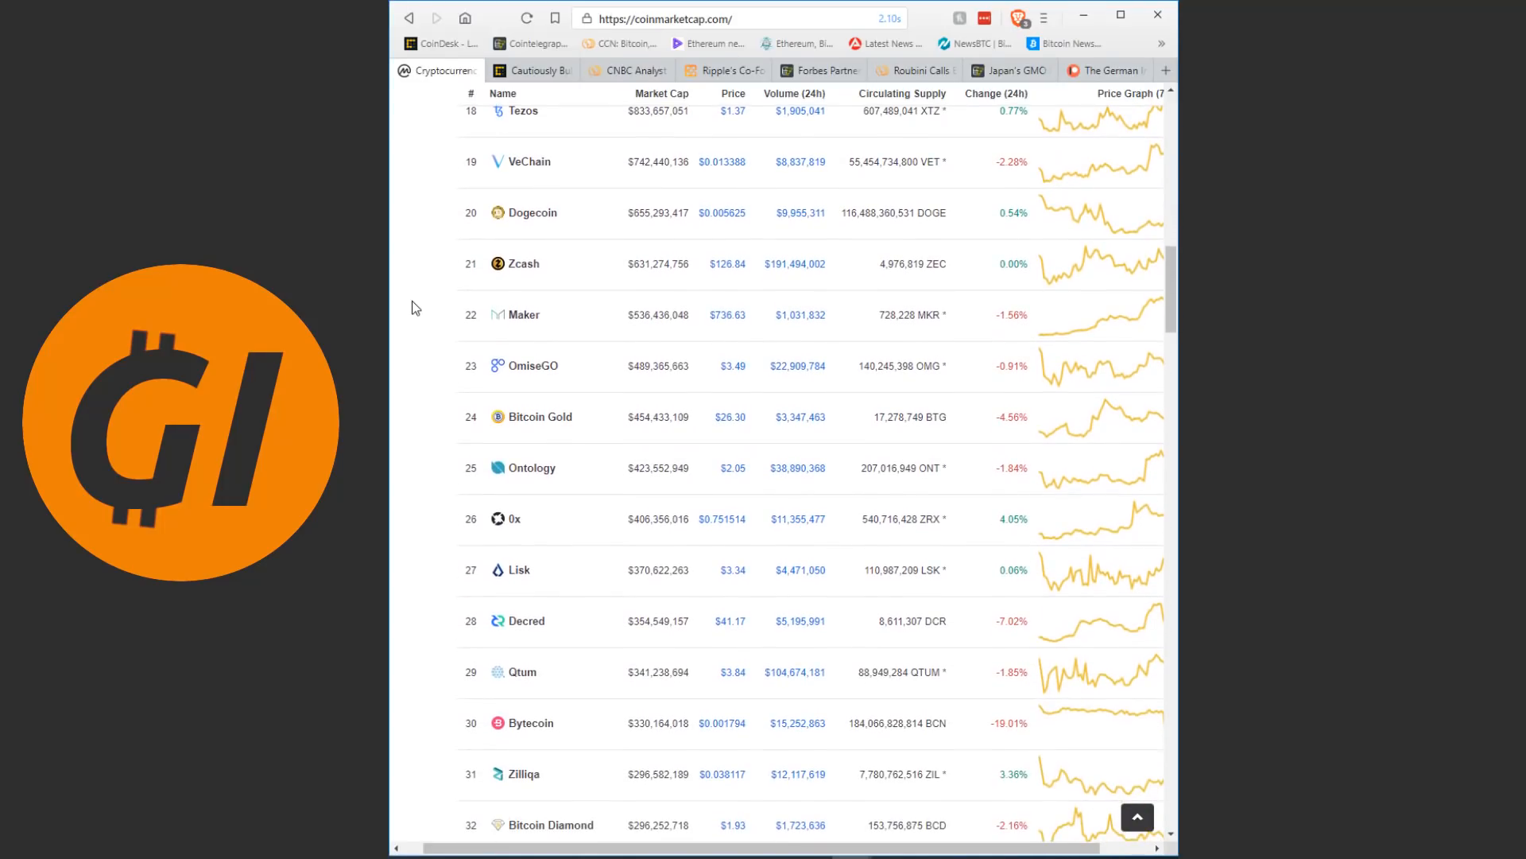
scroll("down", 3)
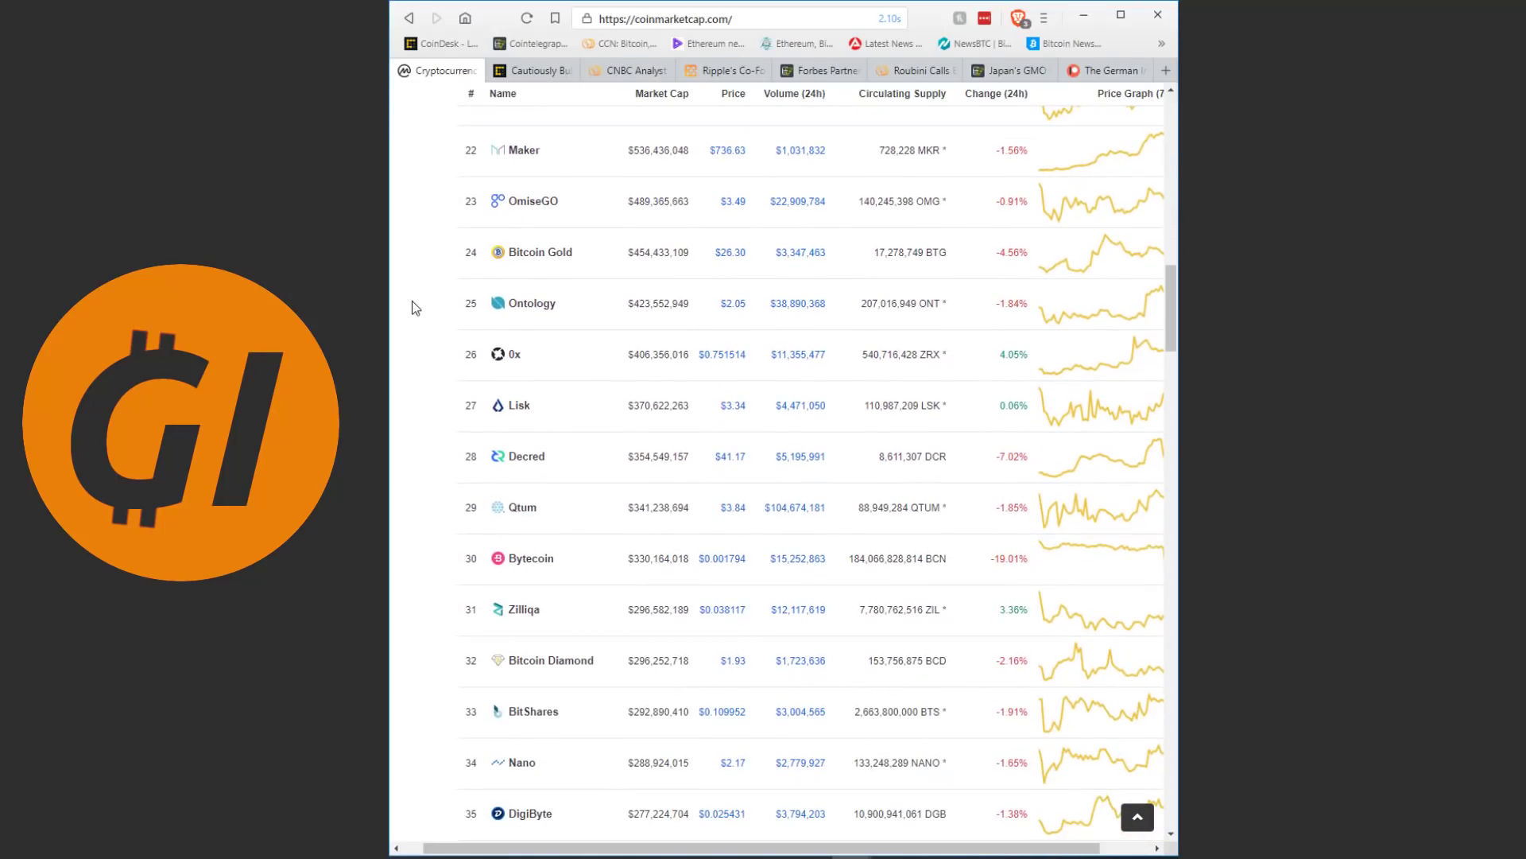
mouse_move(568, 361)
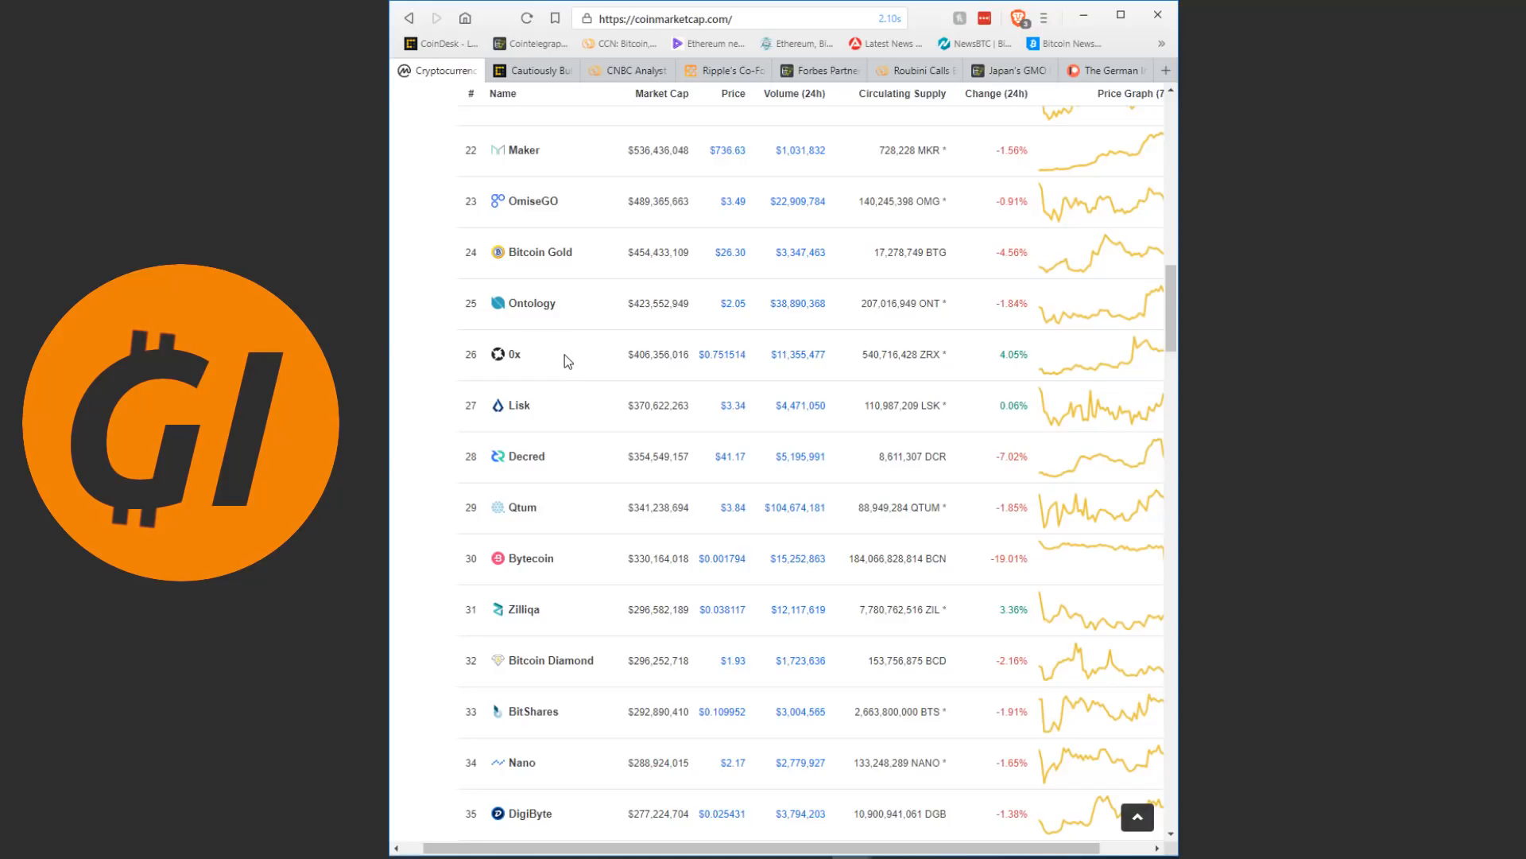
mouse_move(551, 345)
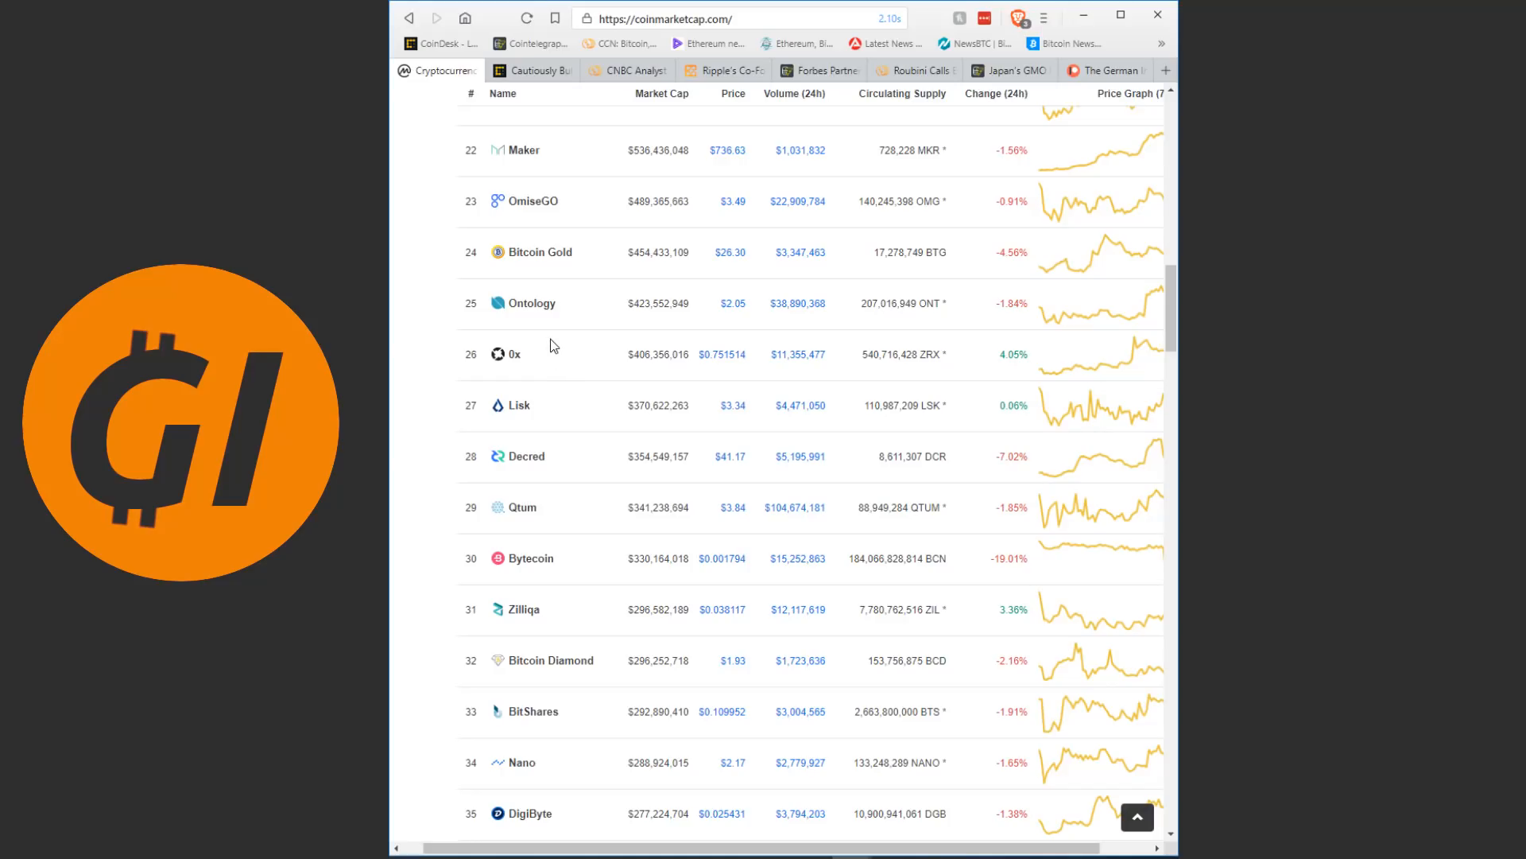
mouse_move(439, 337)
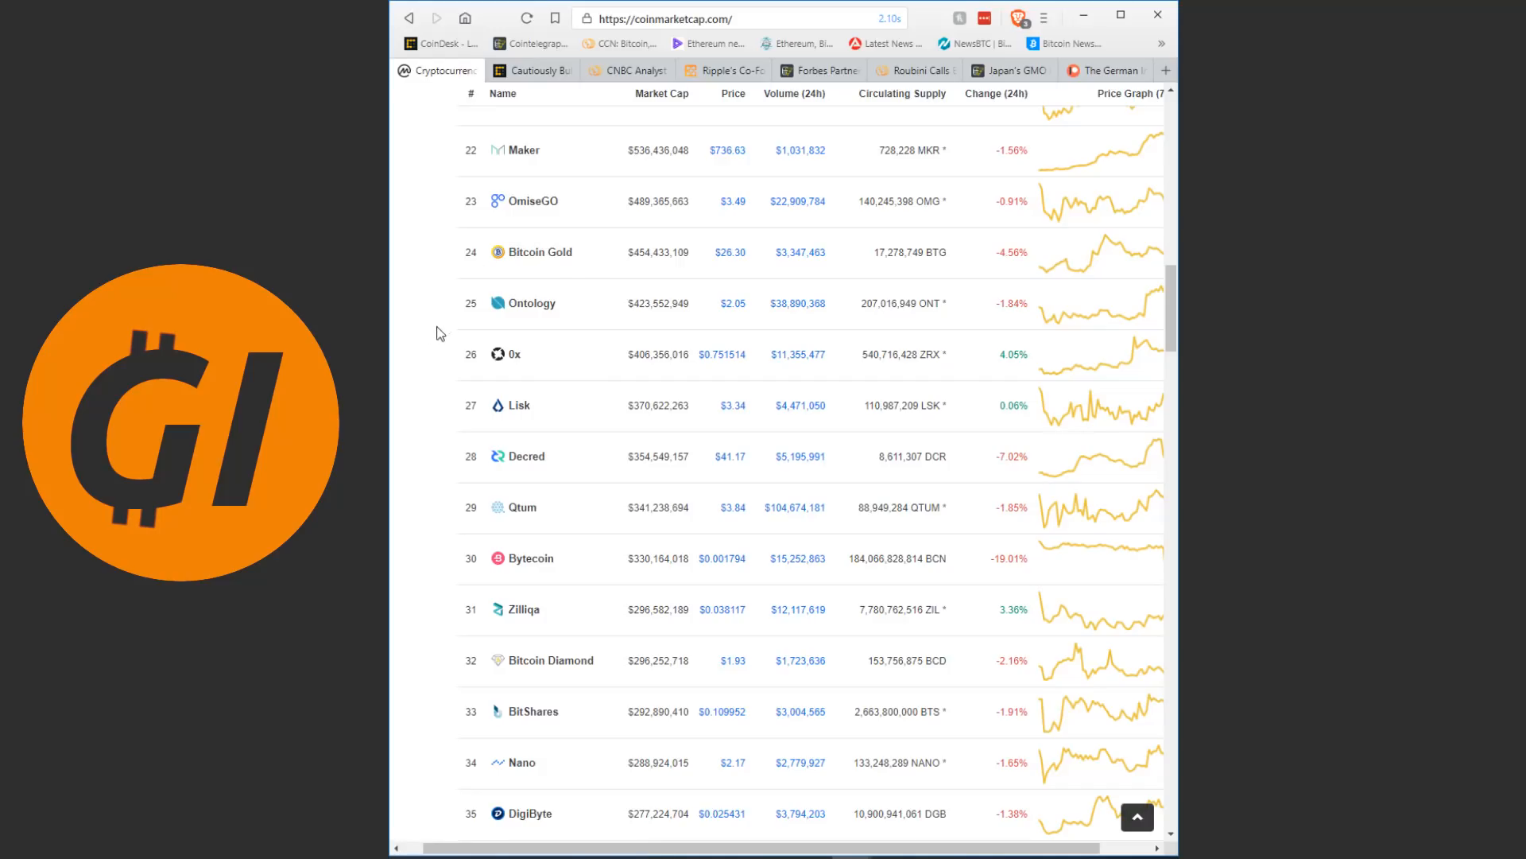
mouse_move(579, 552)
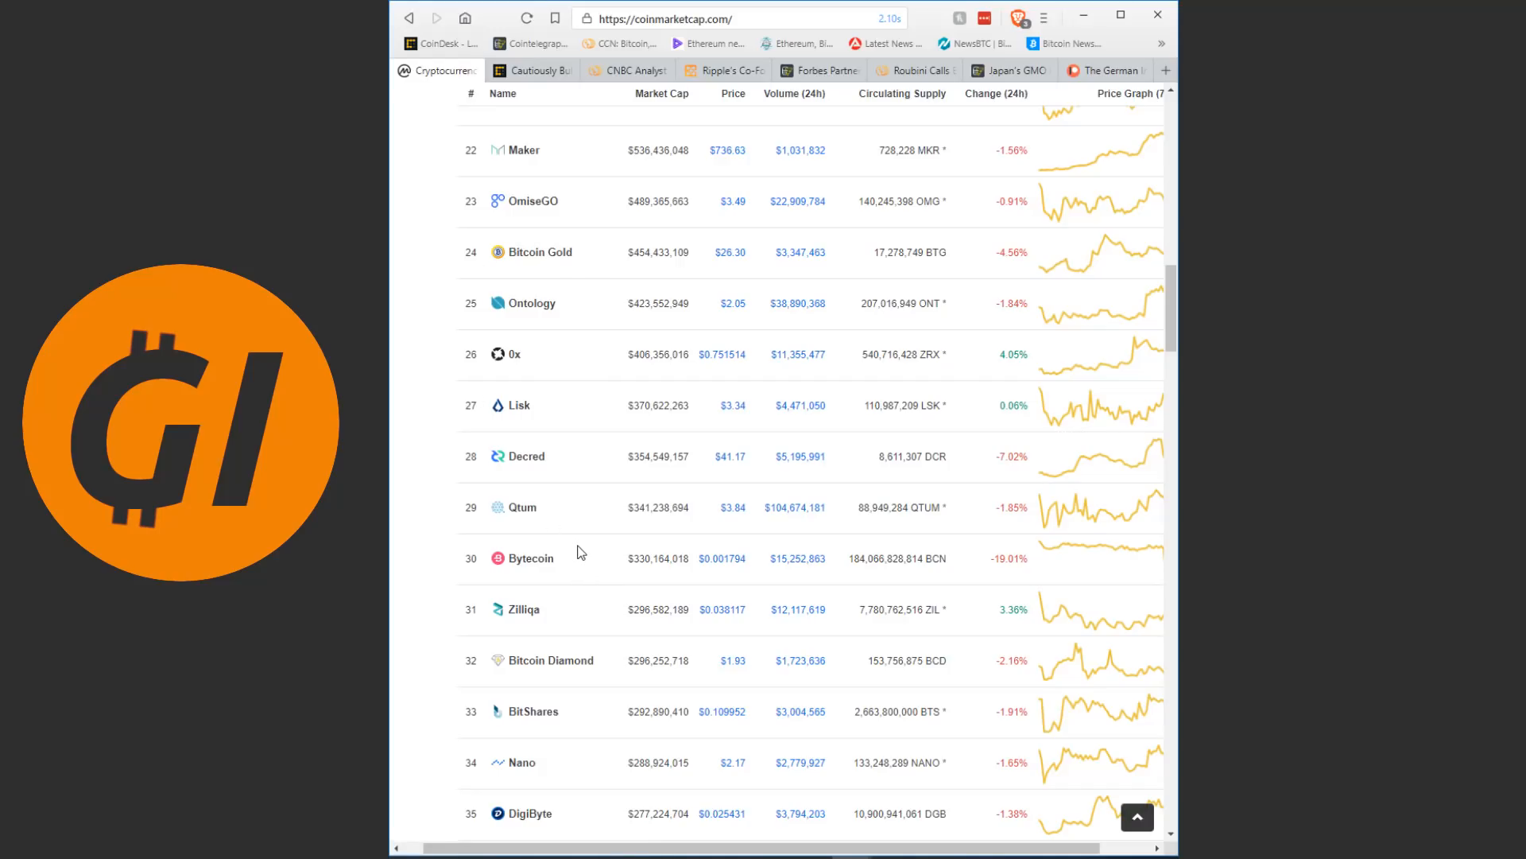
scroll("up", 3)
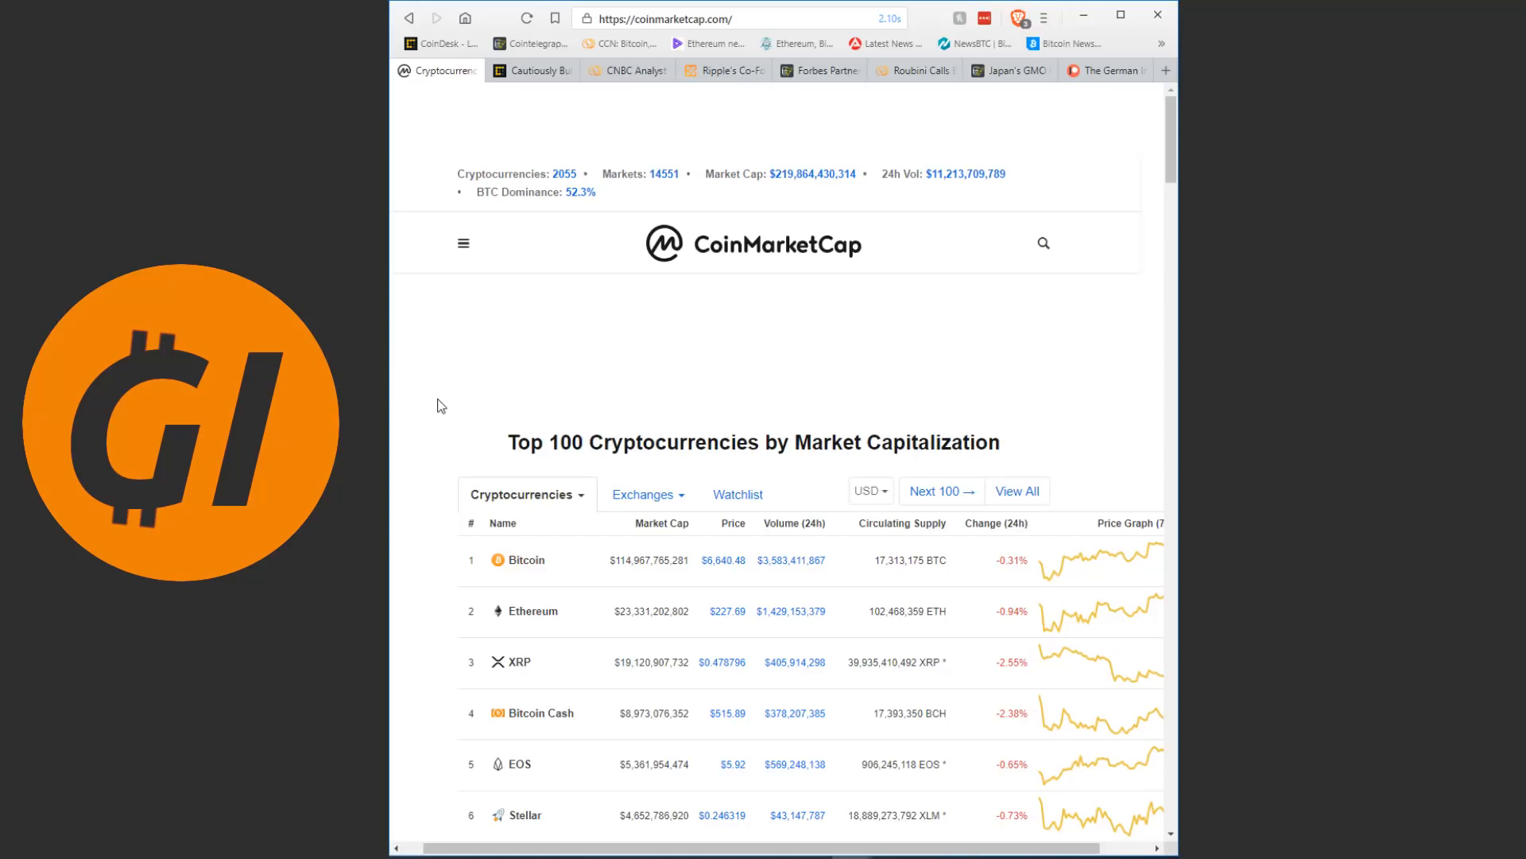
mouse_move(539, 165)
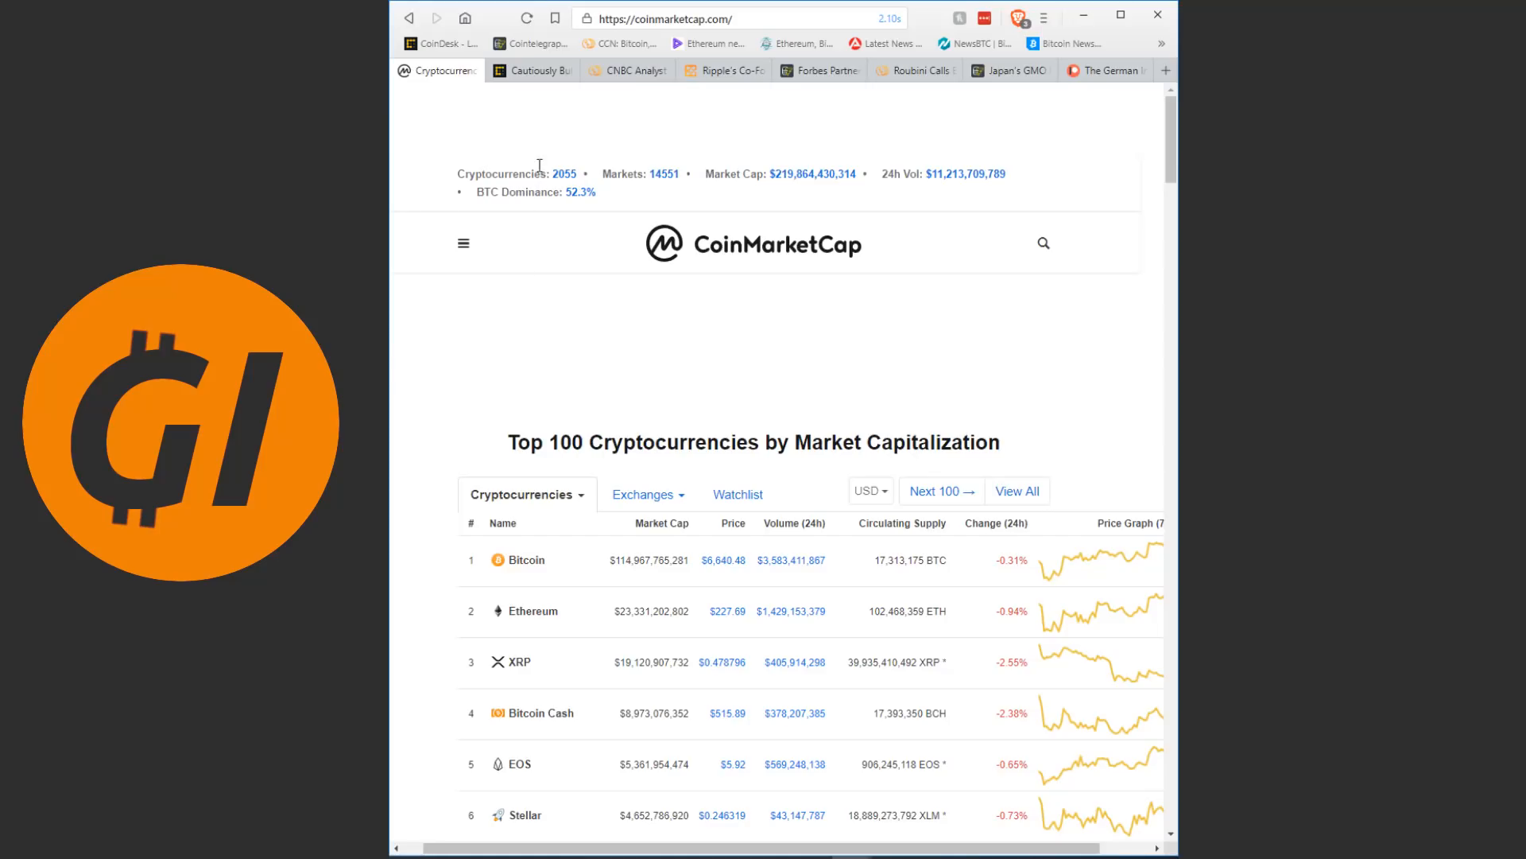
mouse_move(526, 85)
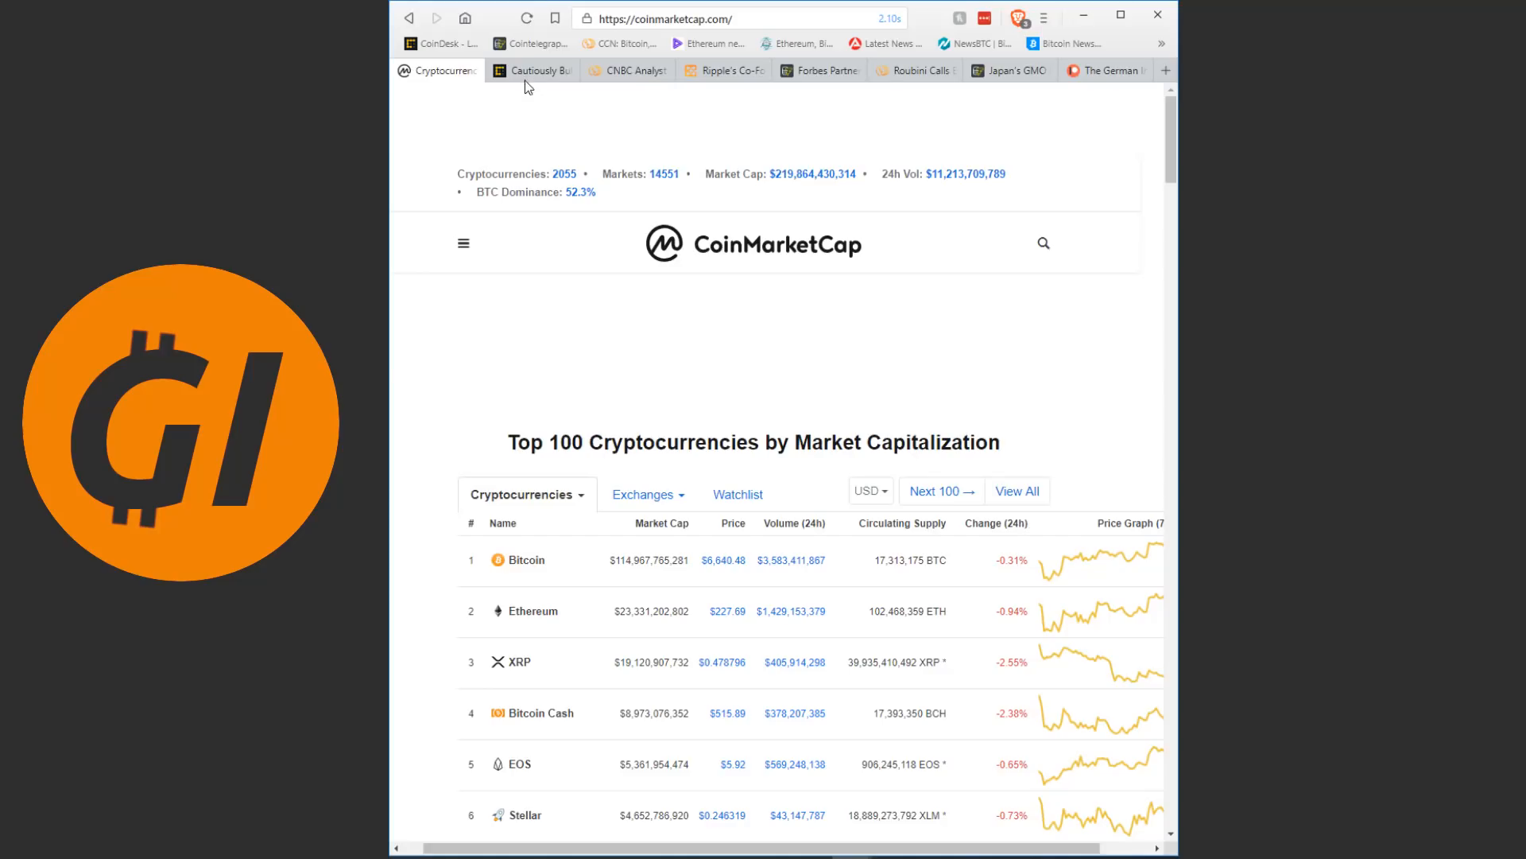
- Read the CoinDesk 'Cautiously Bullish' $6.6K article down to its daily chart
left_click(534, 68)
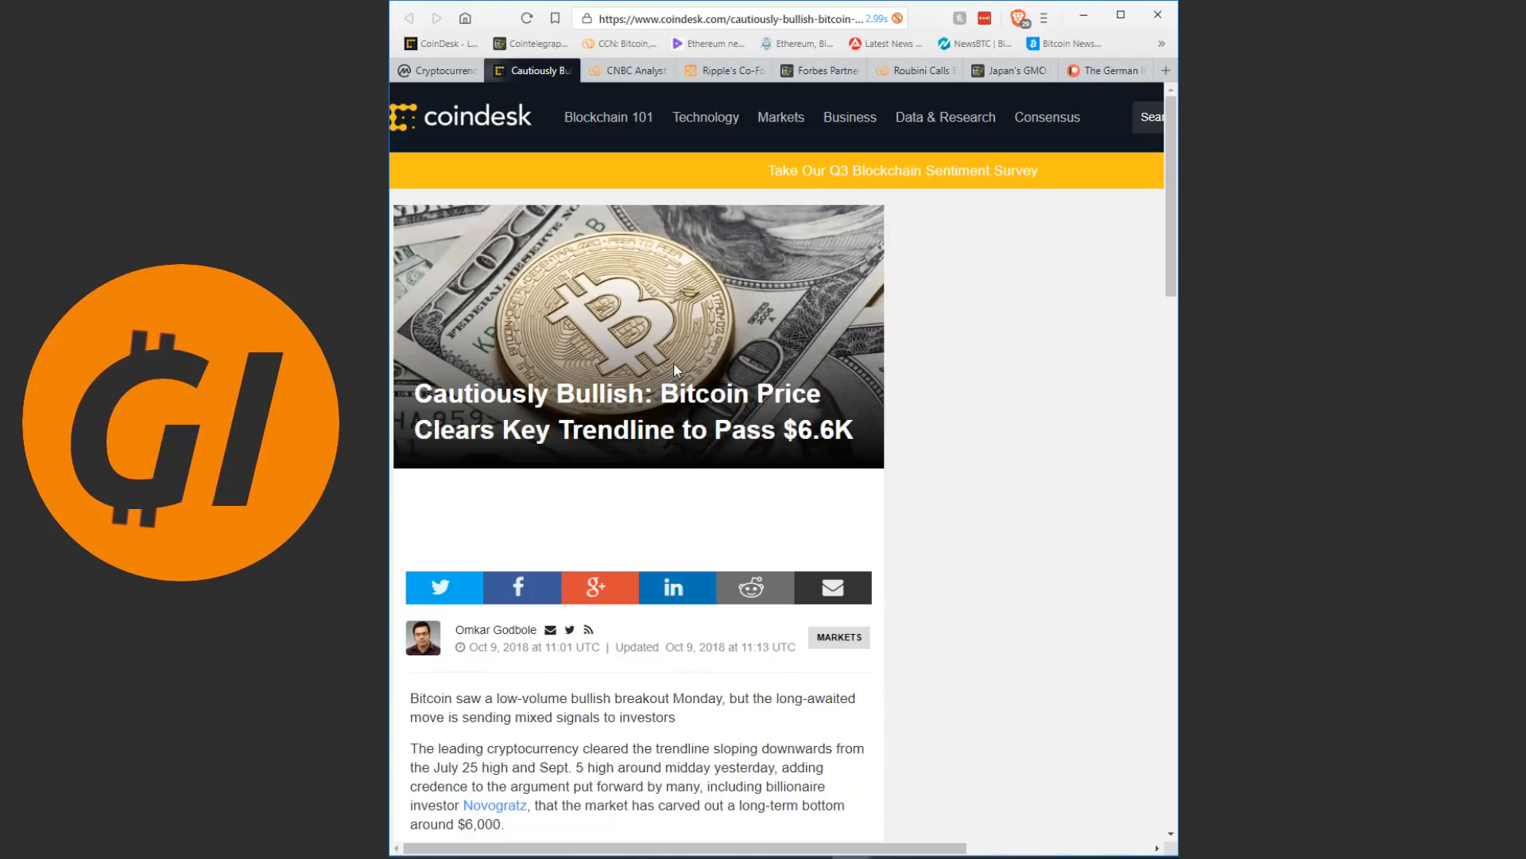
scroll("down", 3)
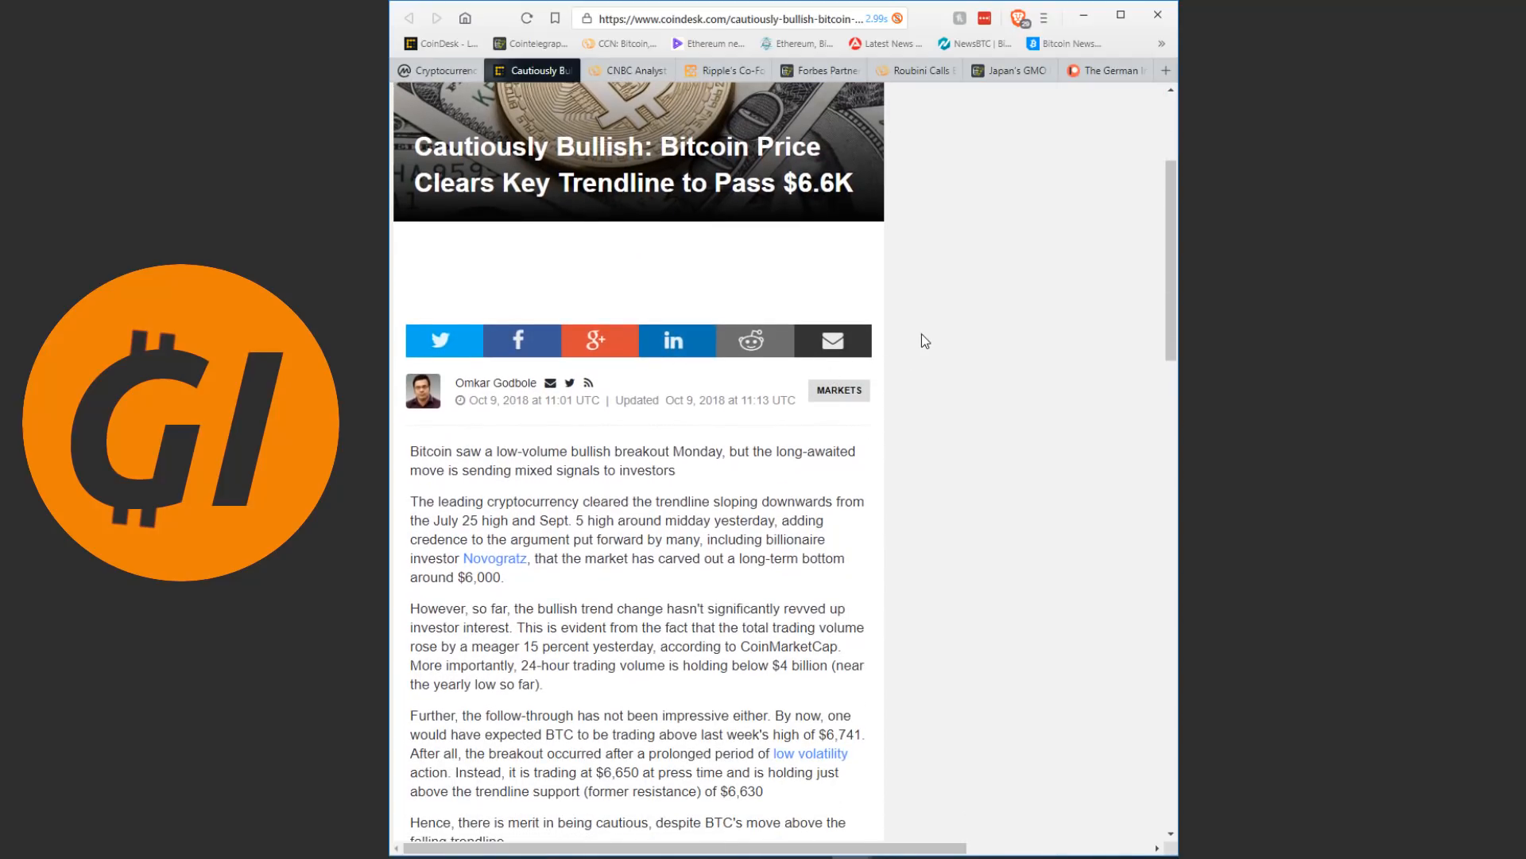
scroll("down", 3)
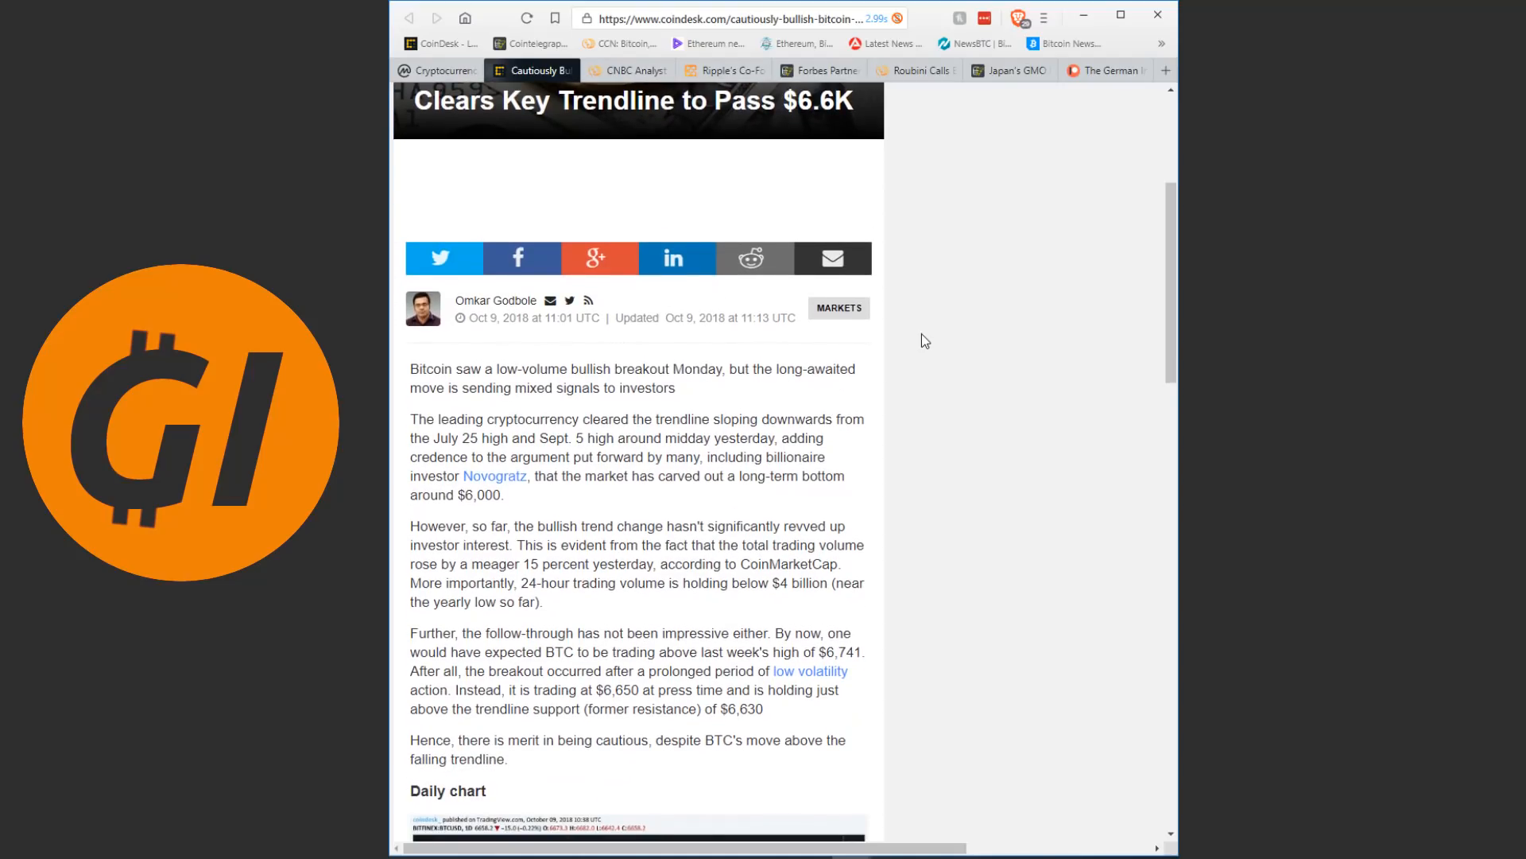
scroll("down", 3)
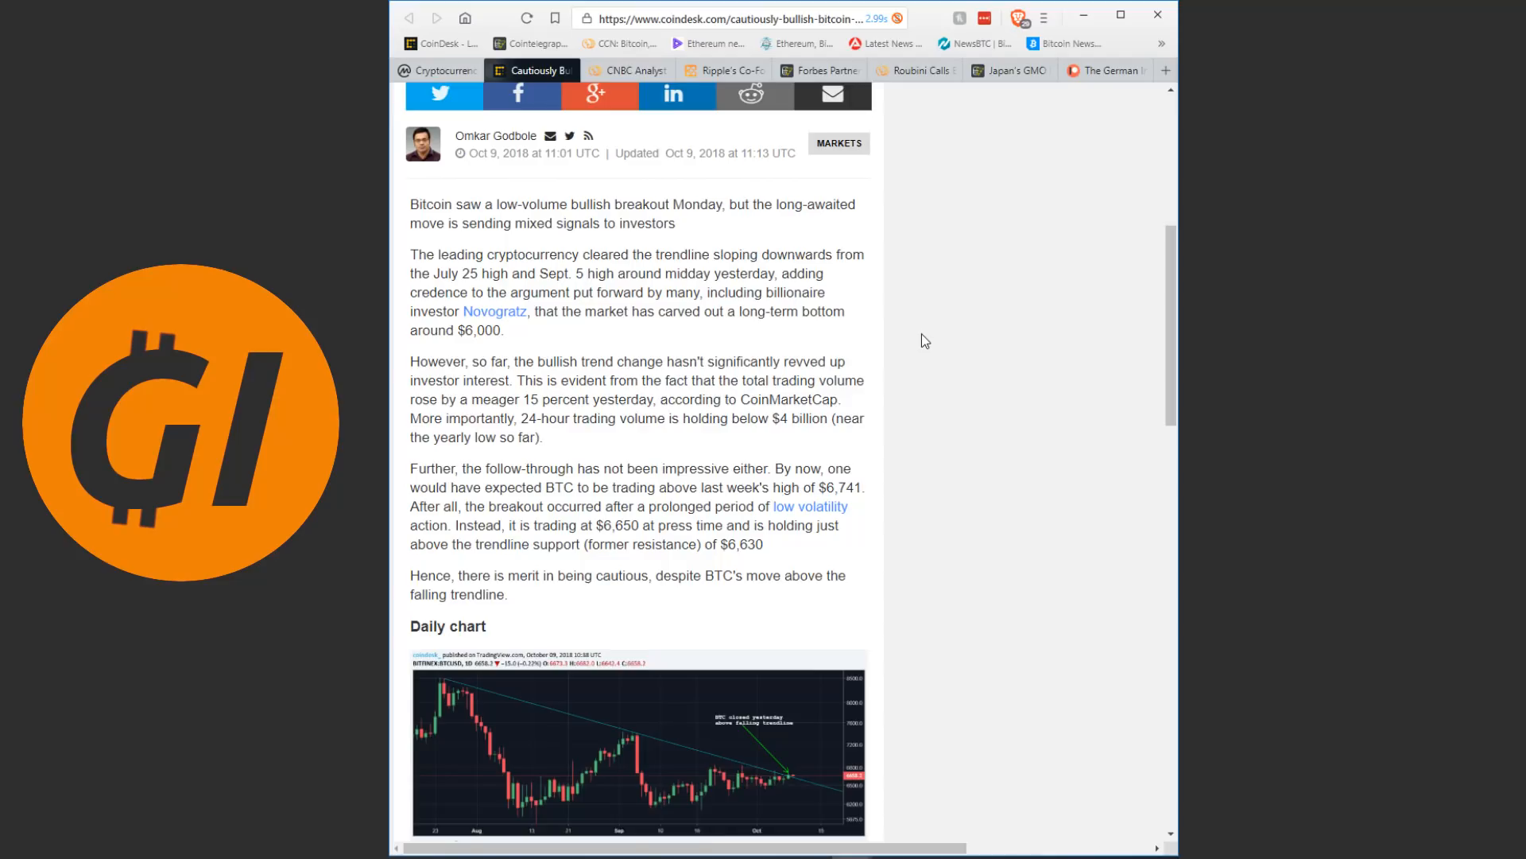
scroll("down", 3)
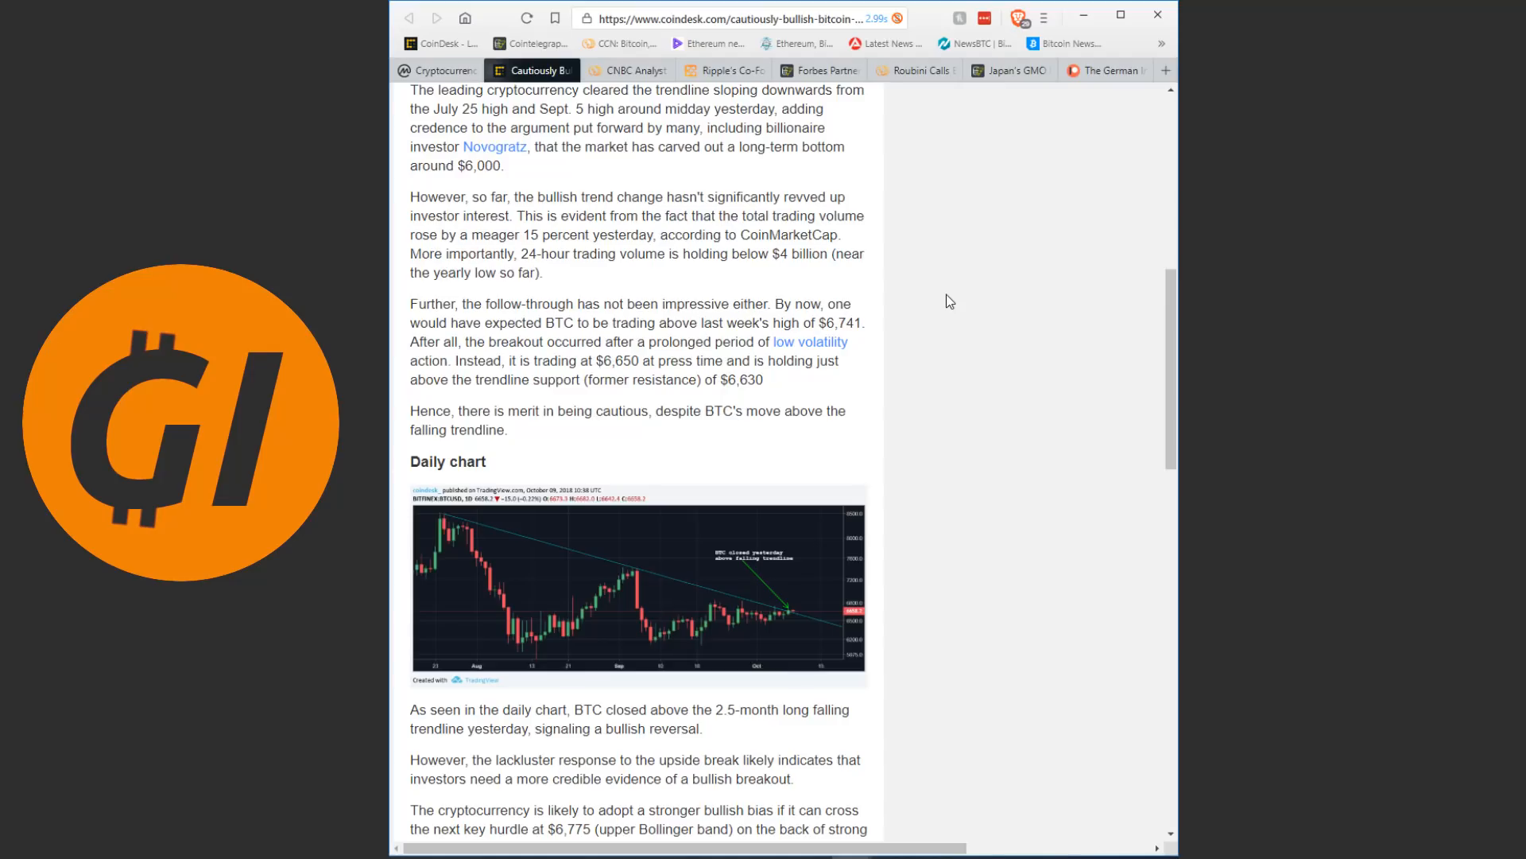
scroll("down", 3)
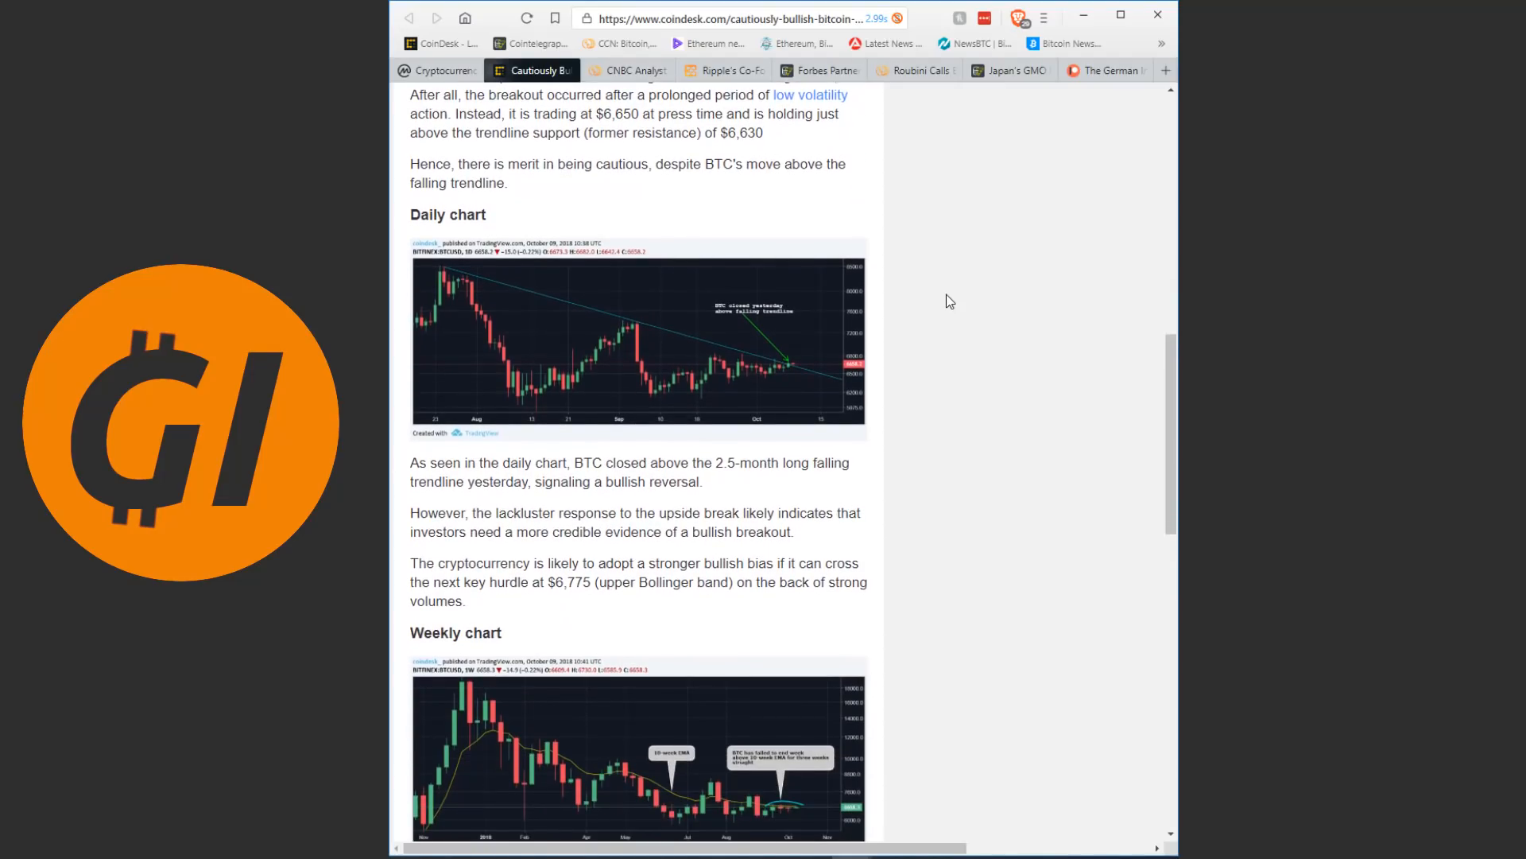
scroll("down", 3)
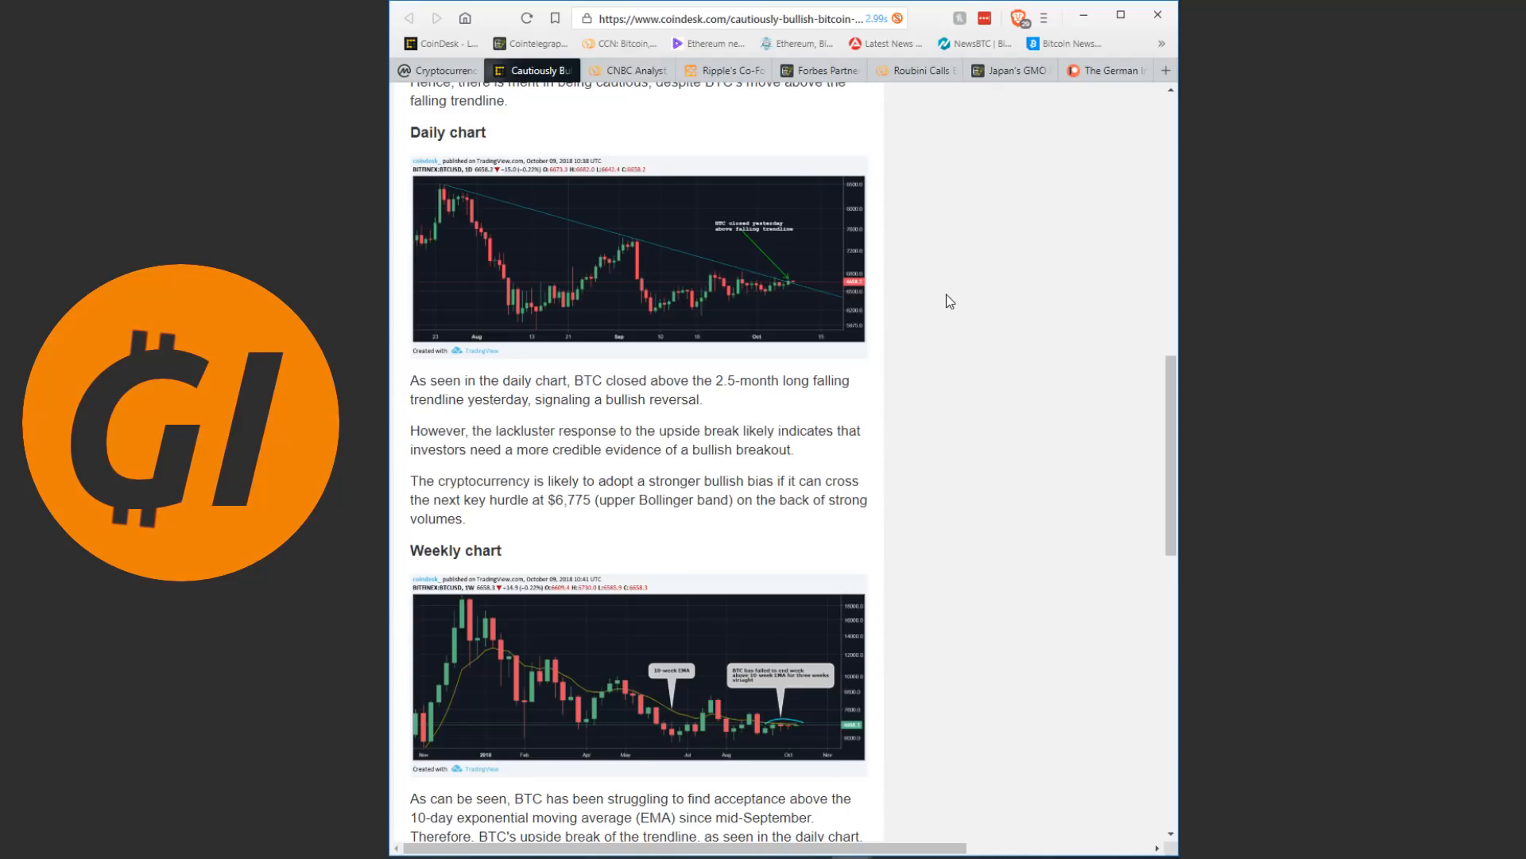
scroll("down", 3)
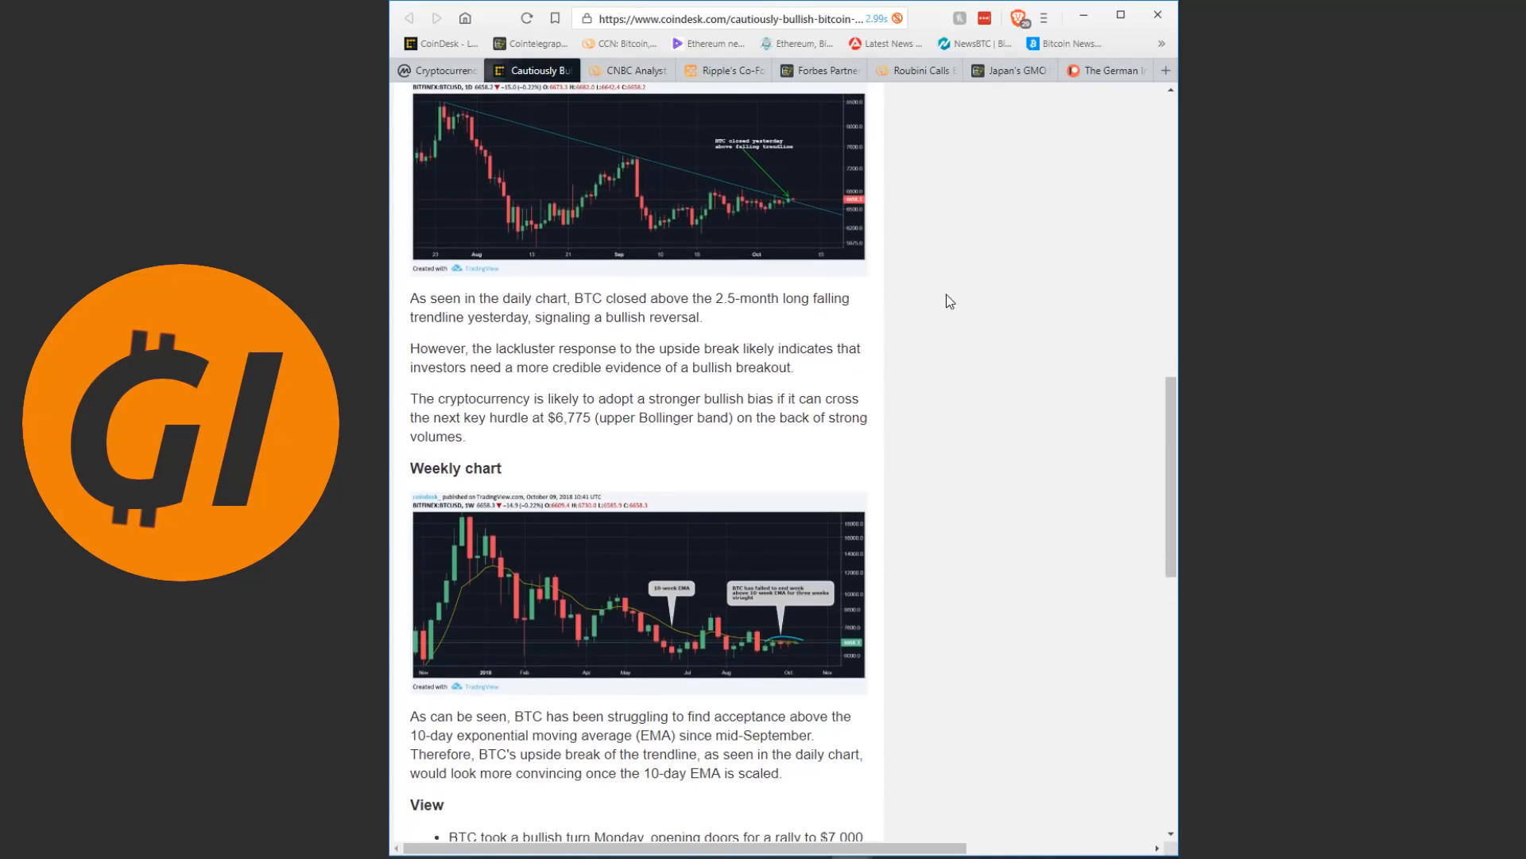
mouse_move(1069, 700)
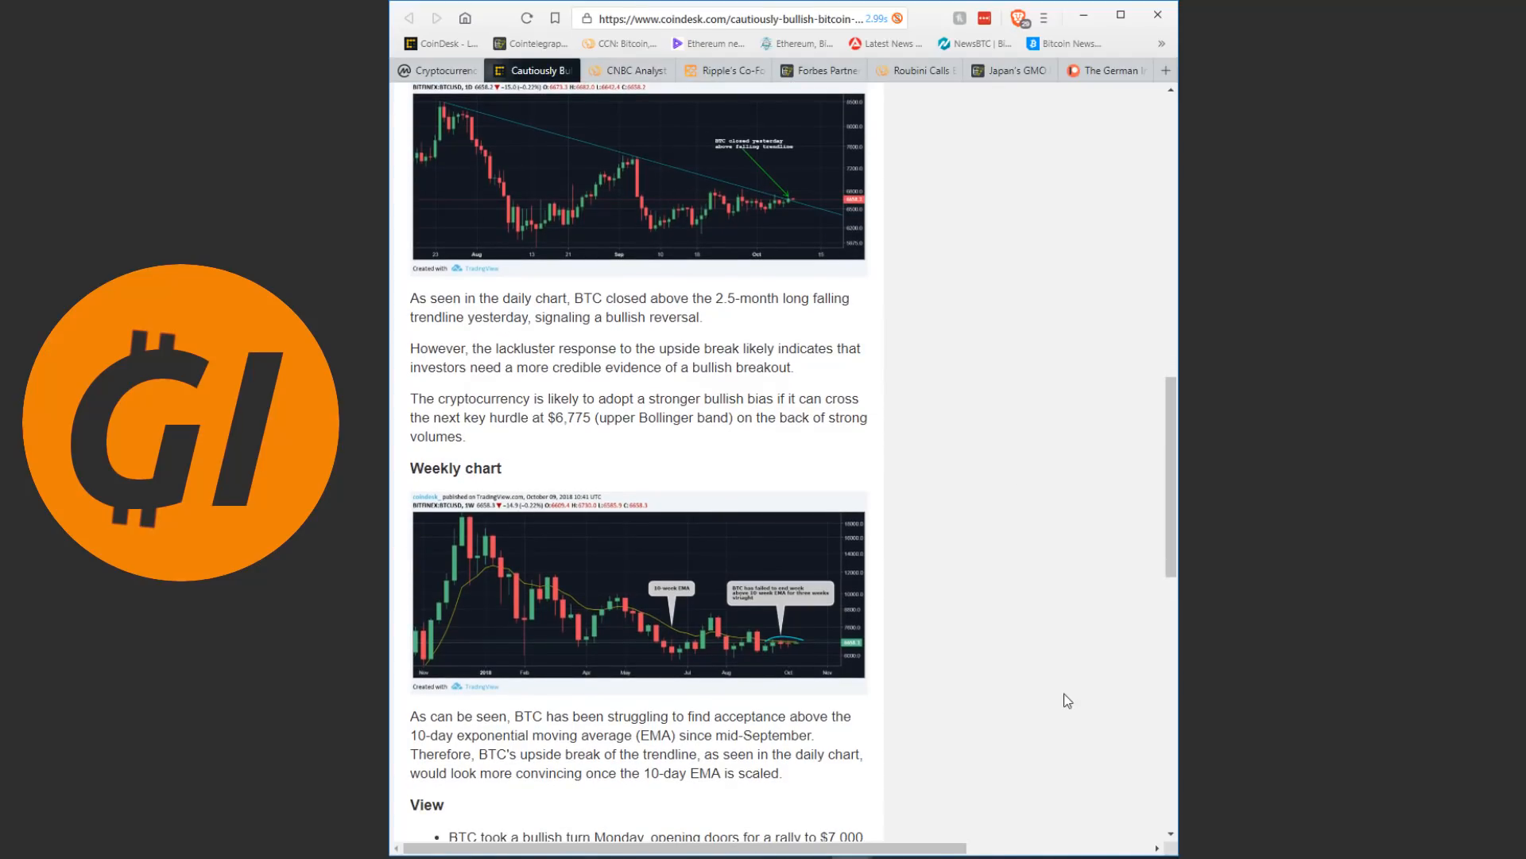
mouse_move(948, 263)
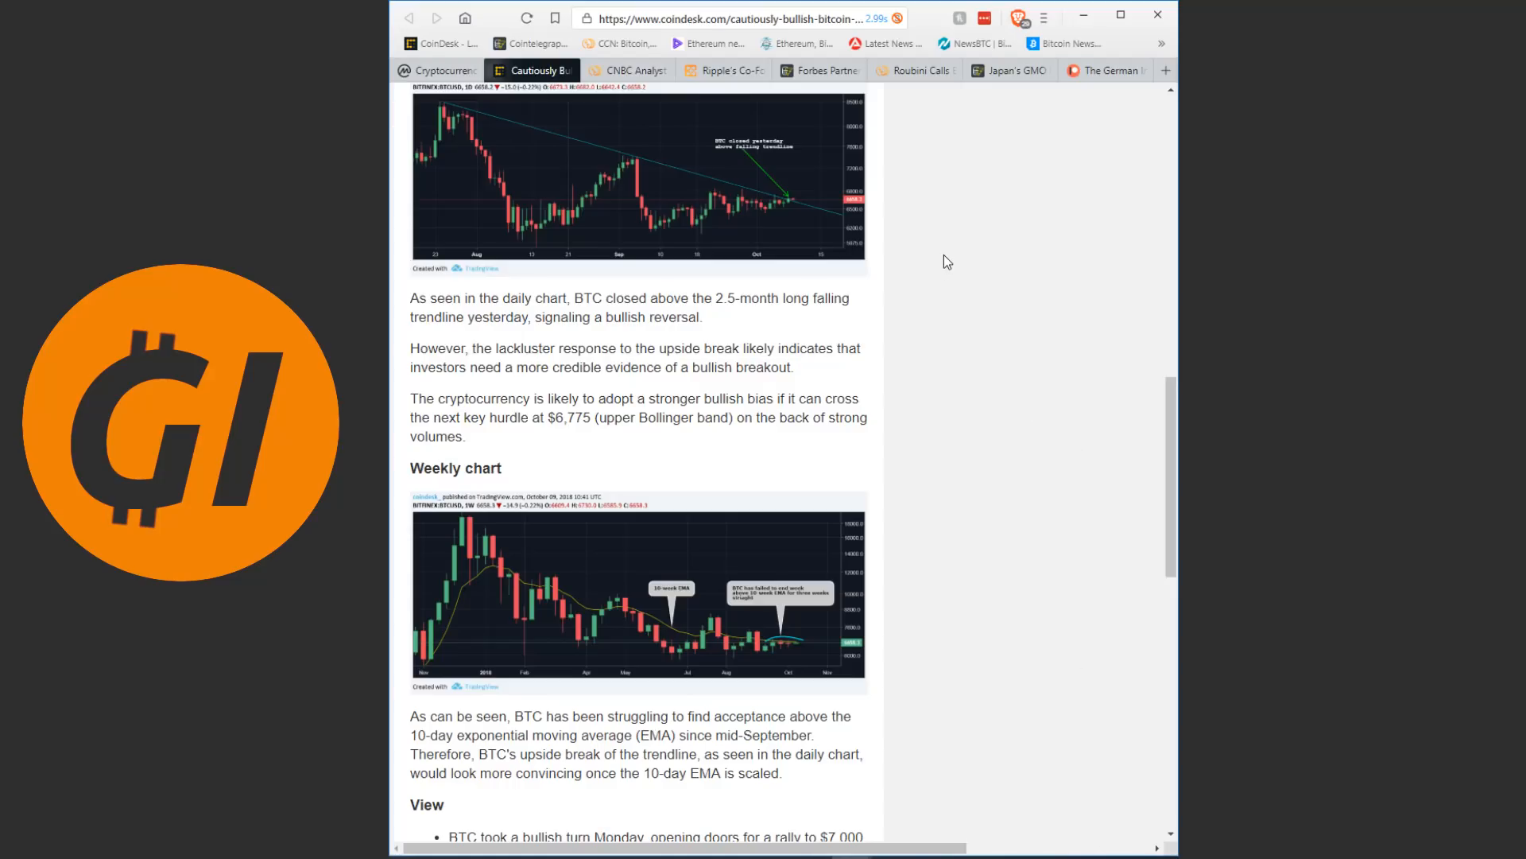
mouse_move(1002, 318)
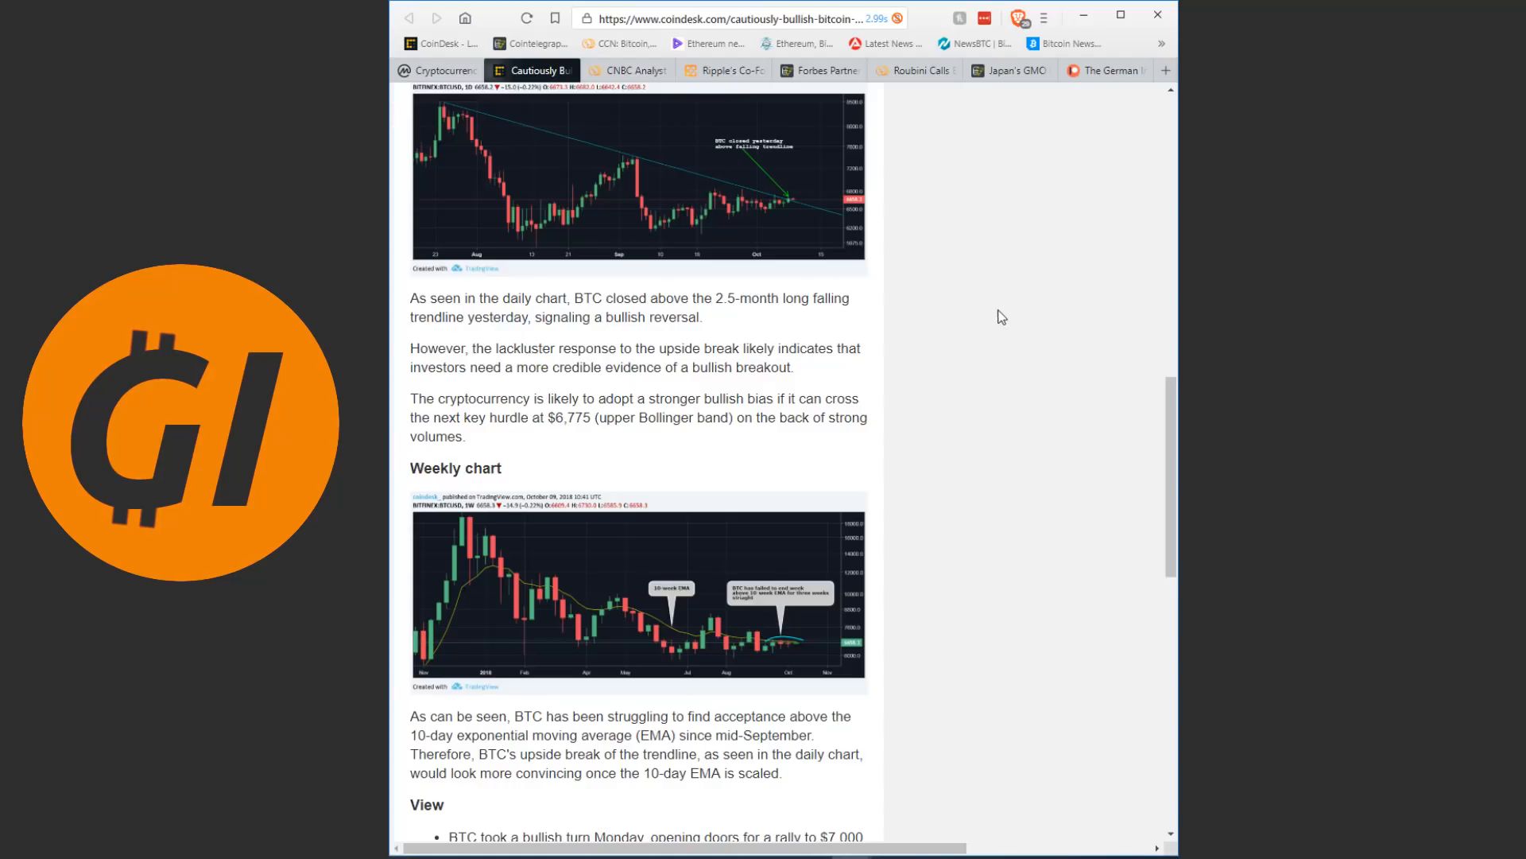
mouse_move(1038, 286)
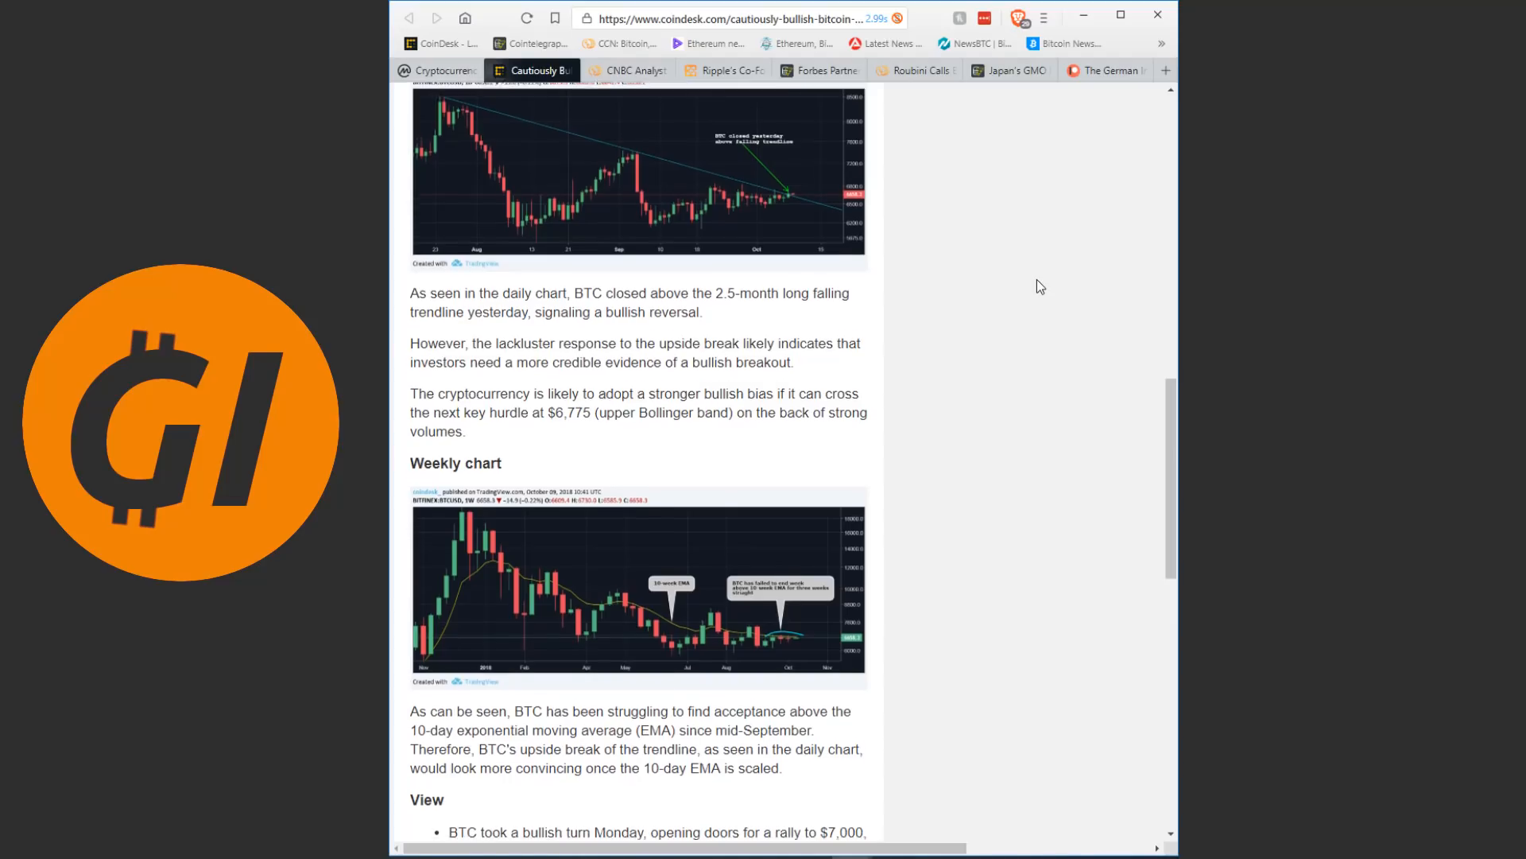
scroll("down", 3)
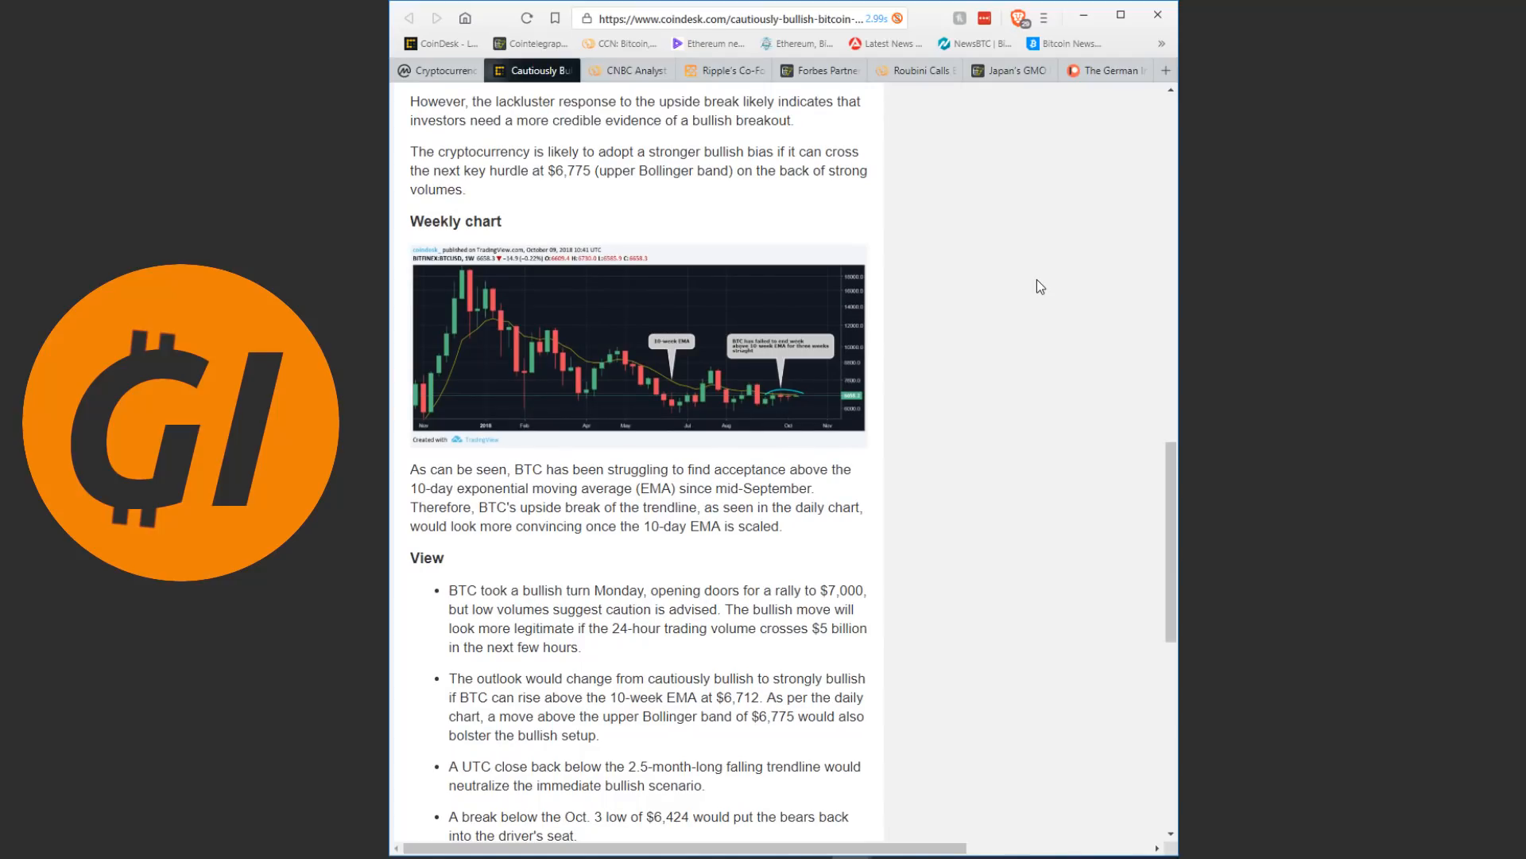
scroll("down", 3)
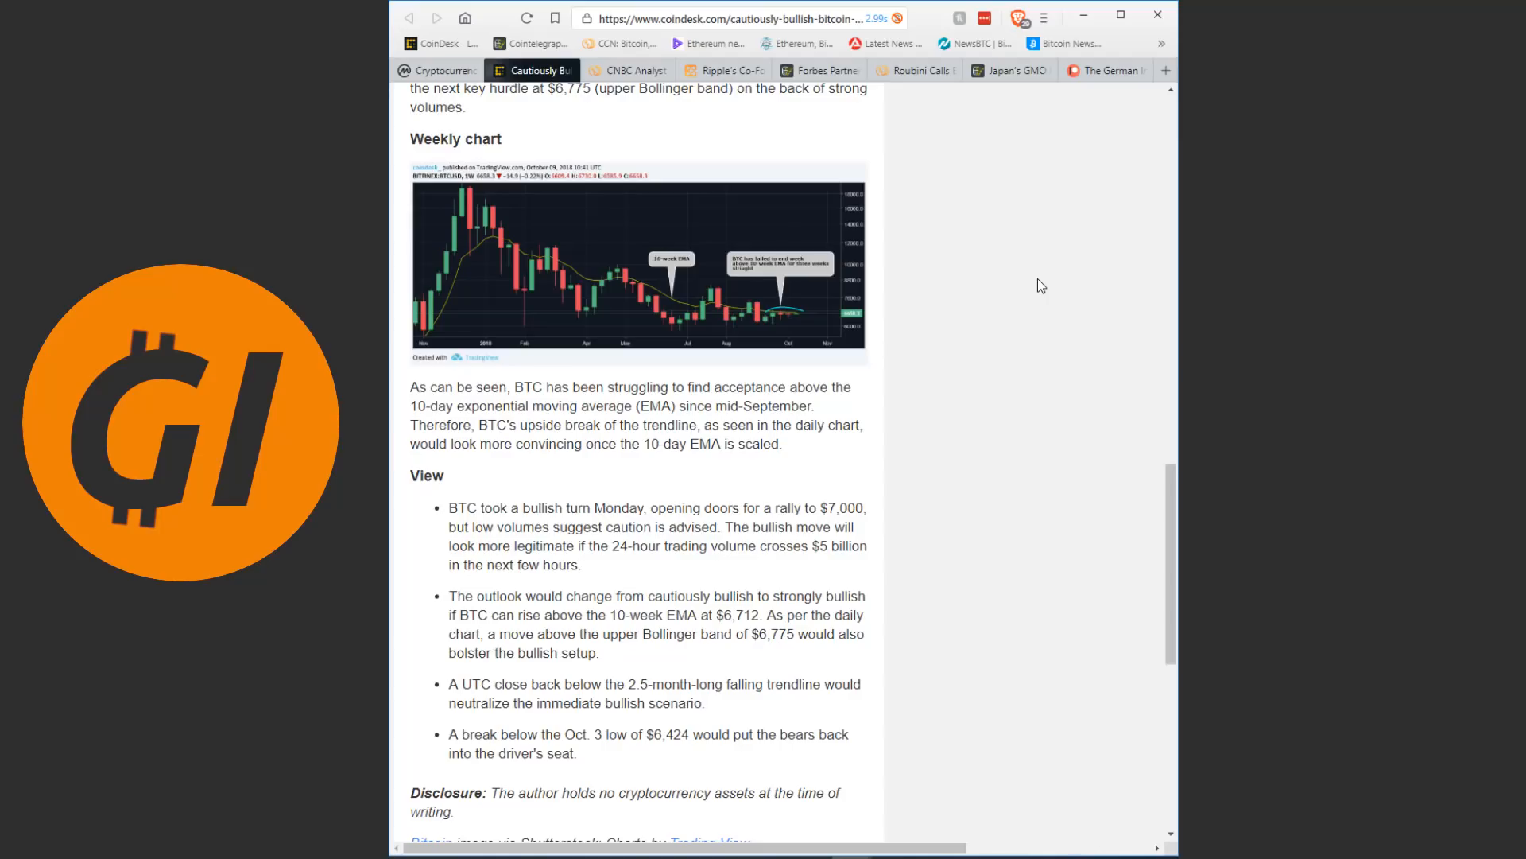
scroll("down", 3)
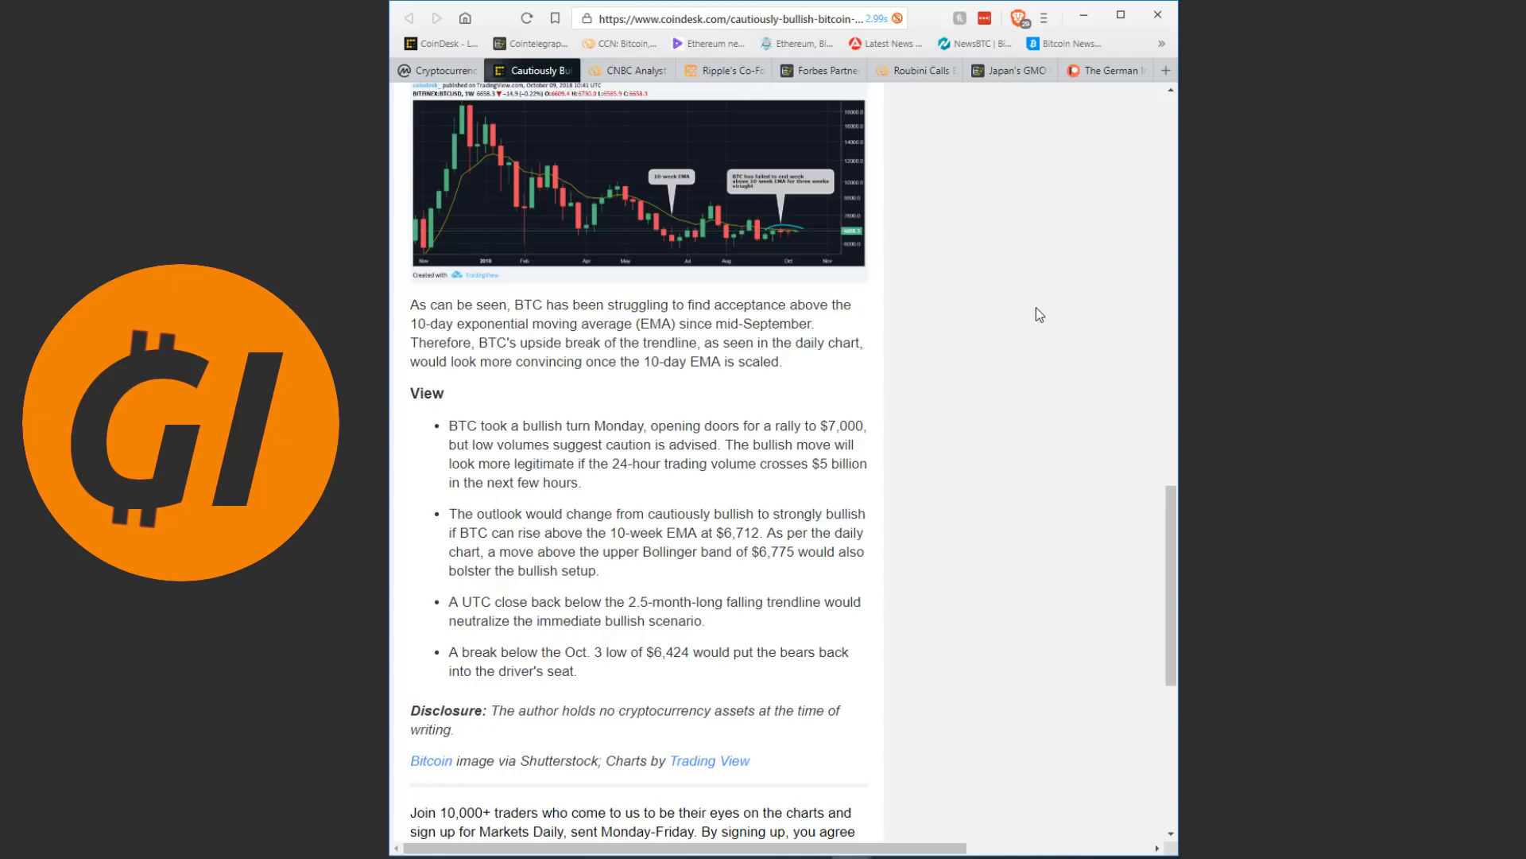
mouse_move(1016, 272)
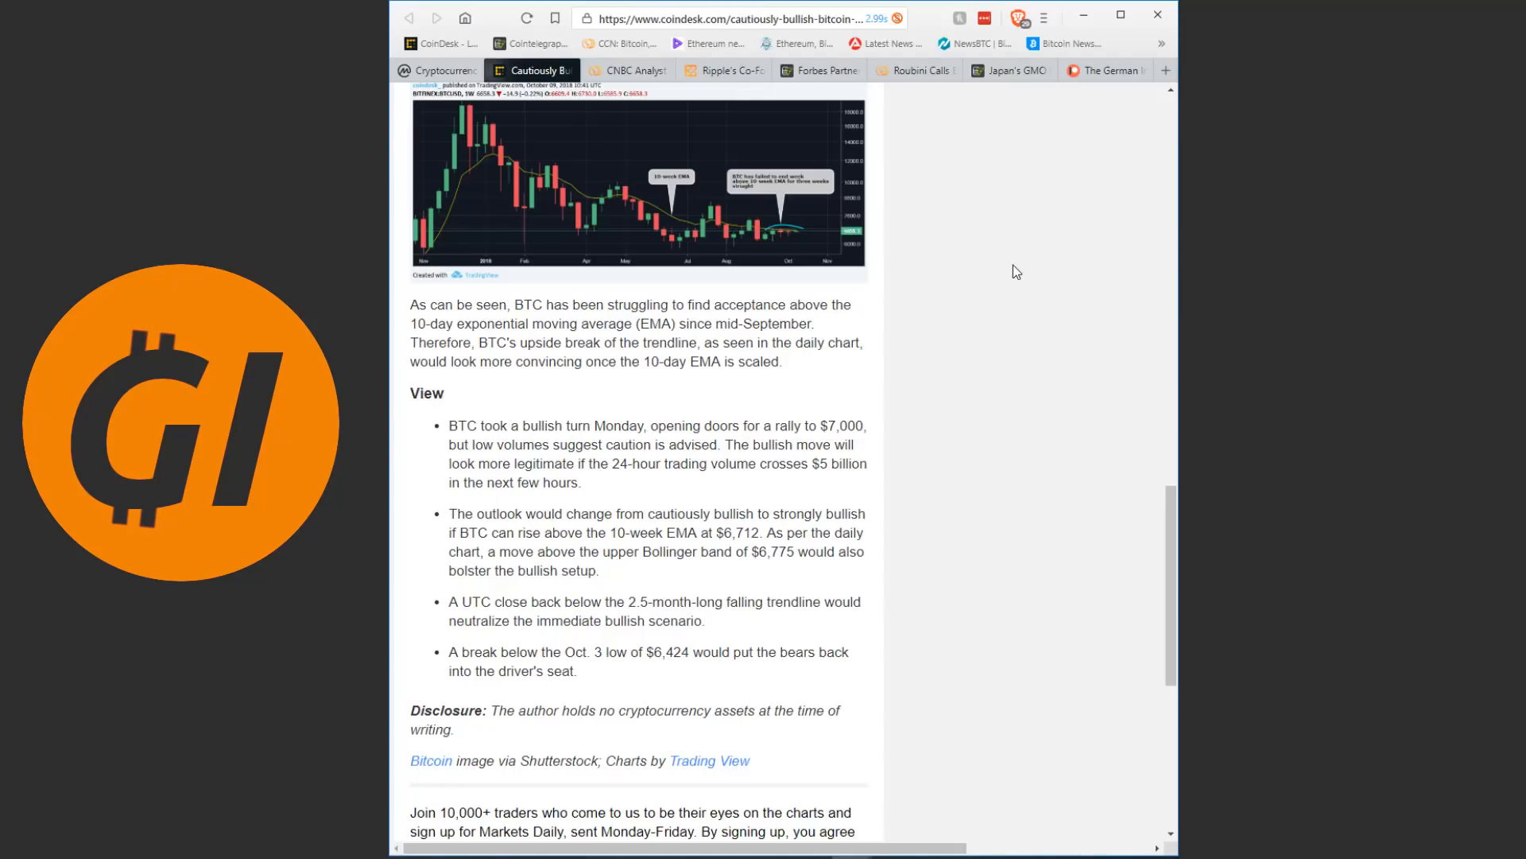
mouse_move(1022, 350)
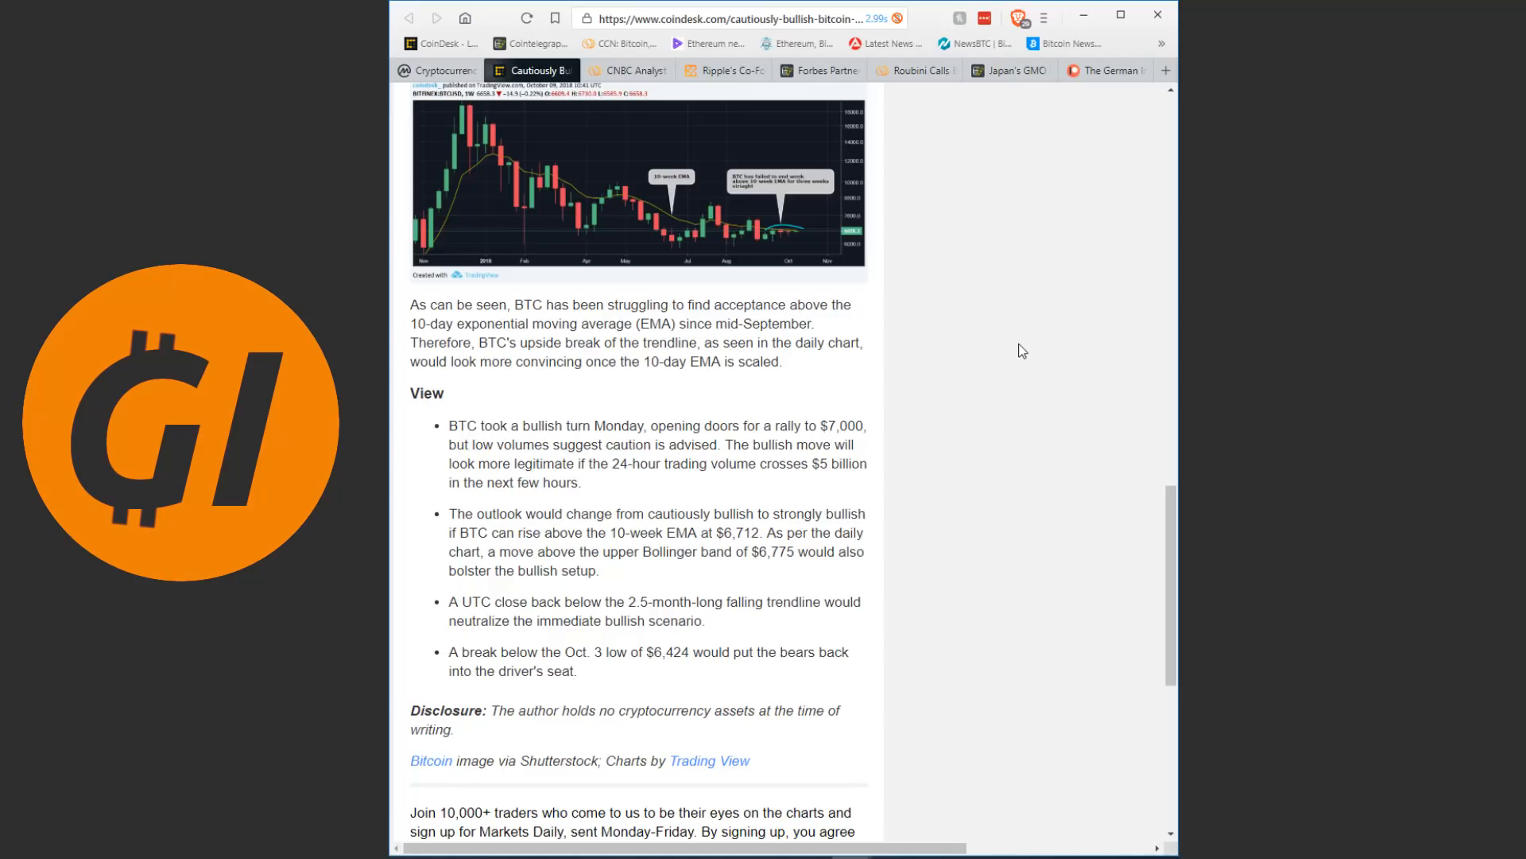
mouse_move(1017, 333)
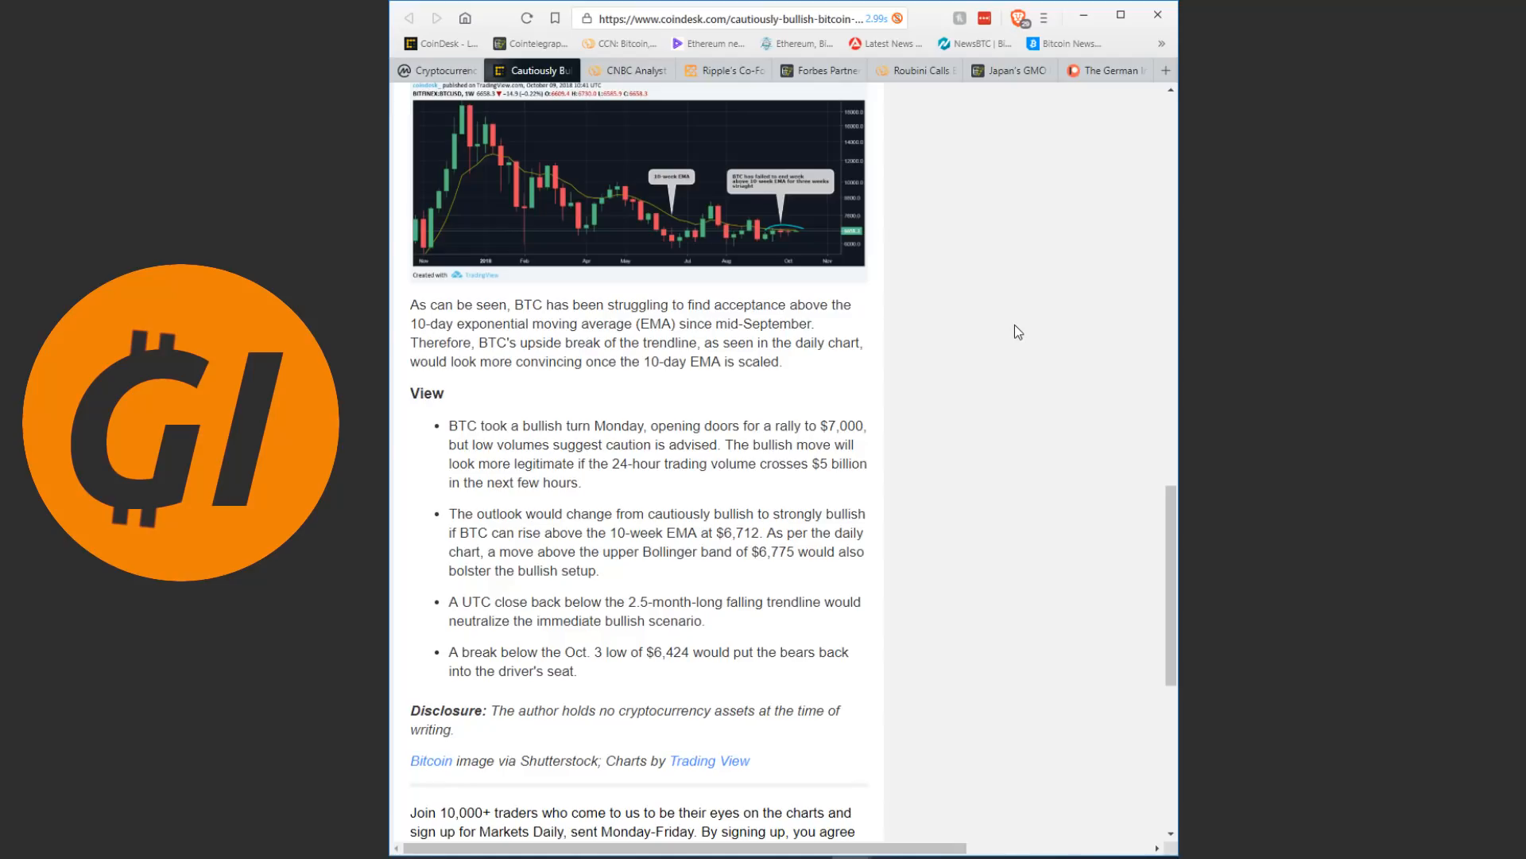
mouse_move(1053, 340)
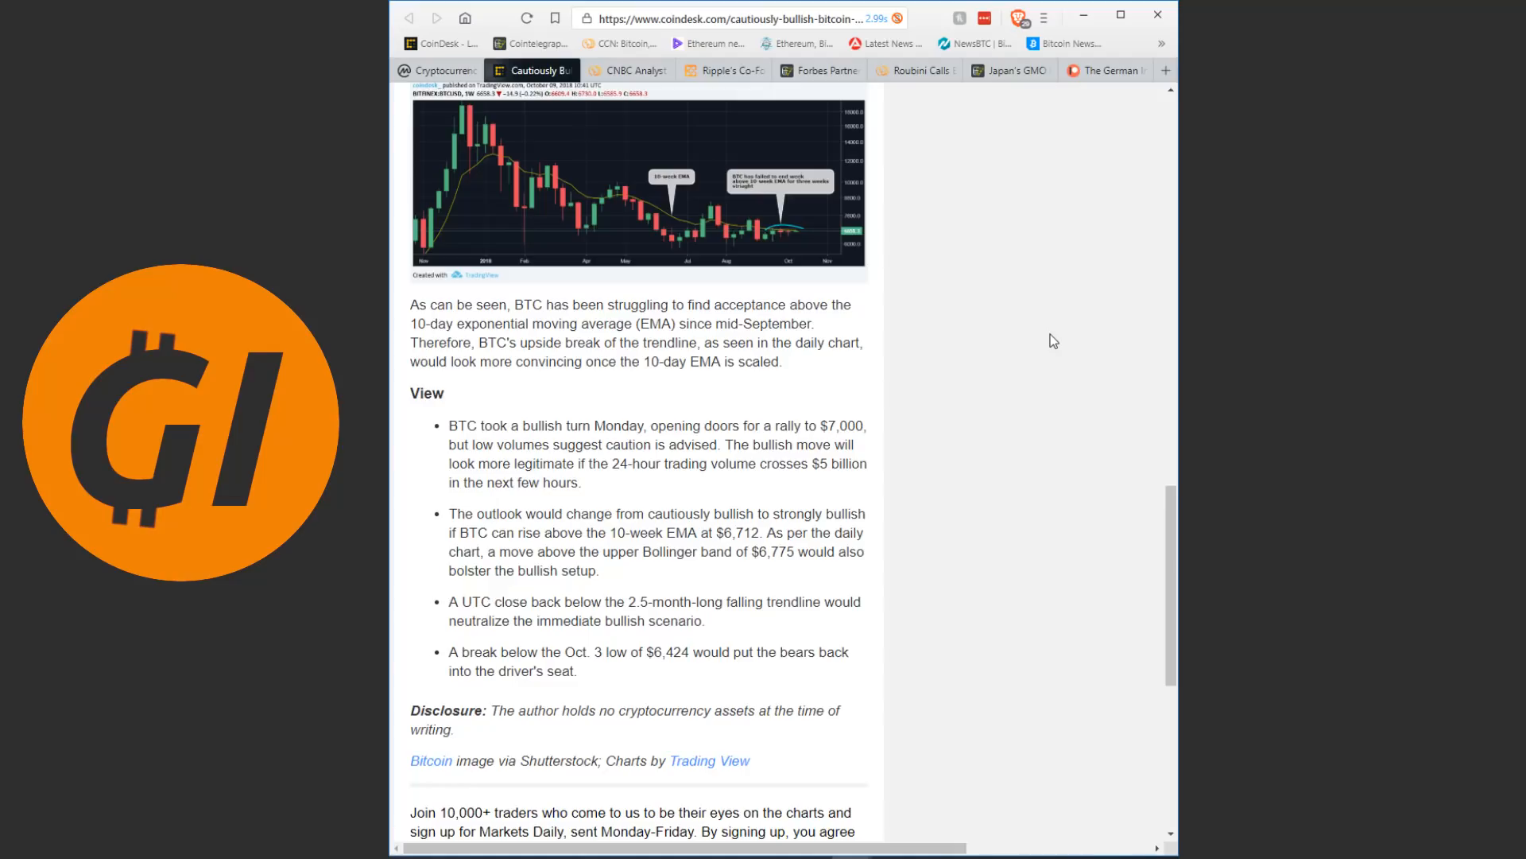
scroll("up", 3)
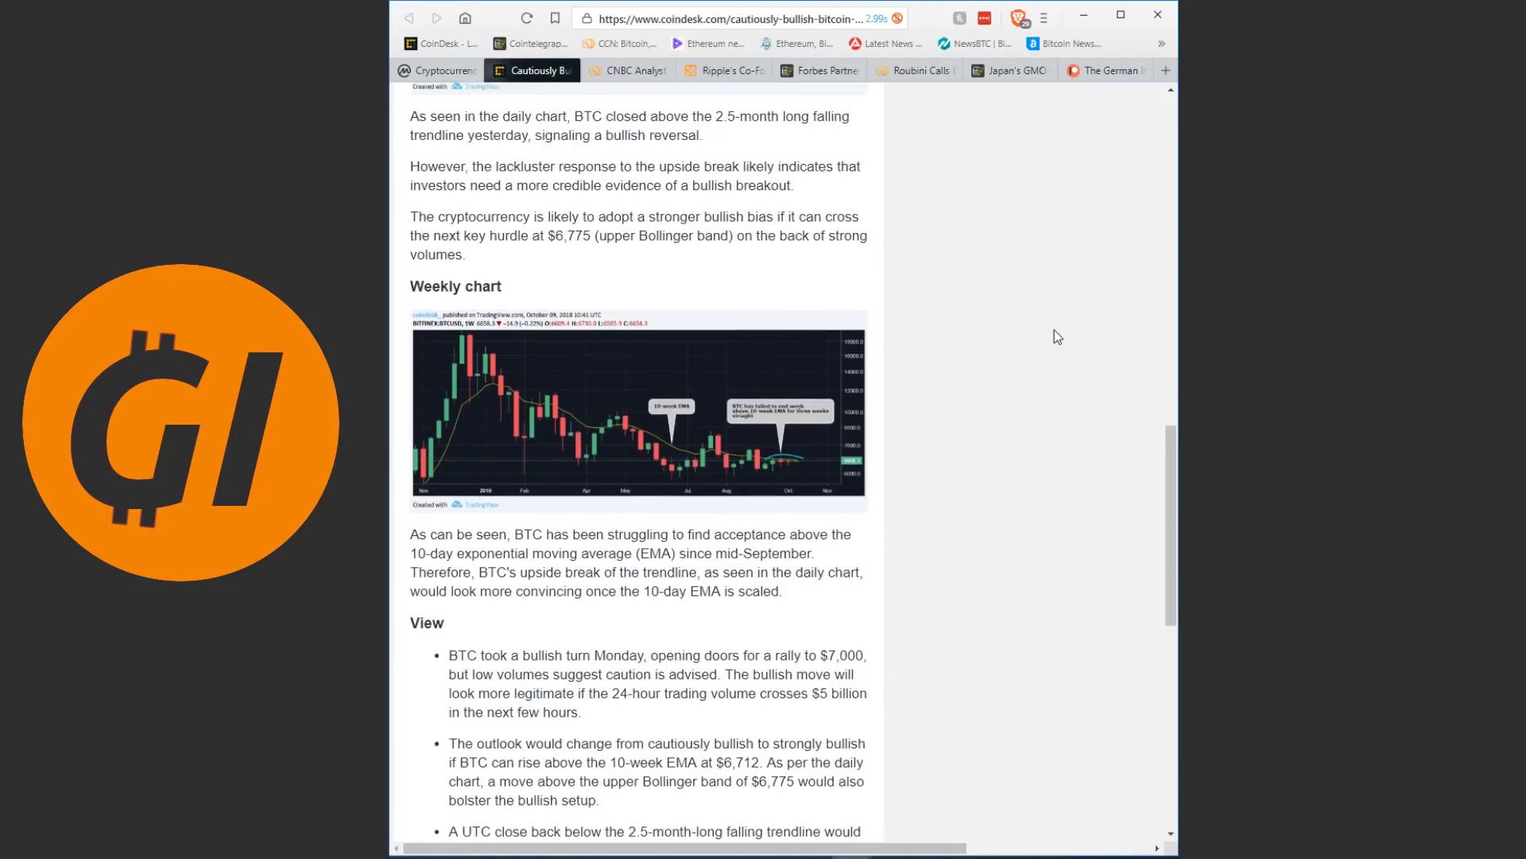
scroll("down", 3)
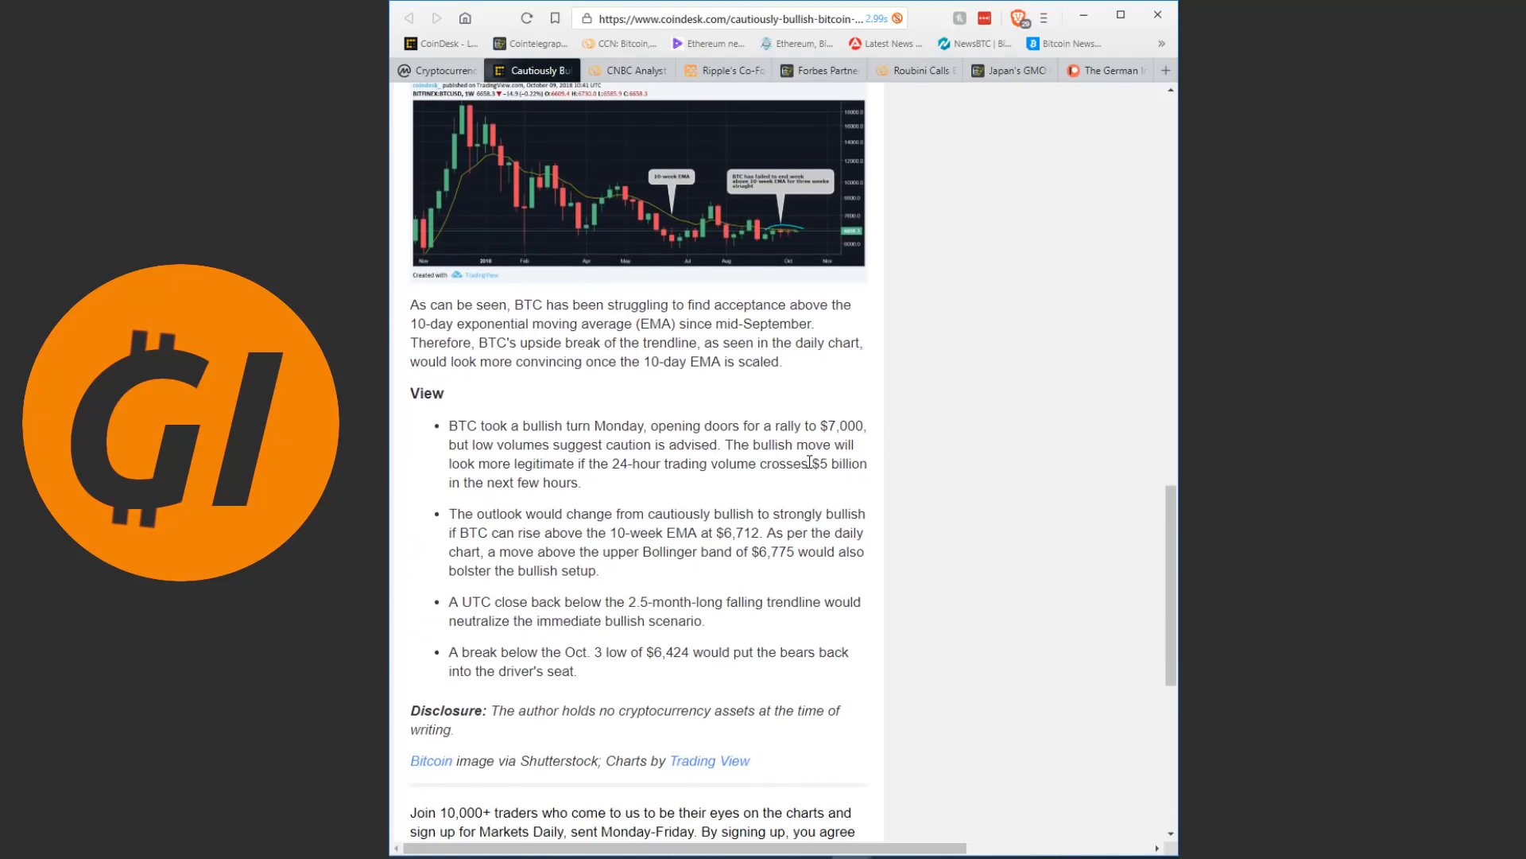
mouse_move(933, 362)
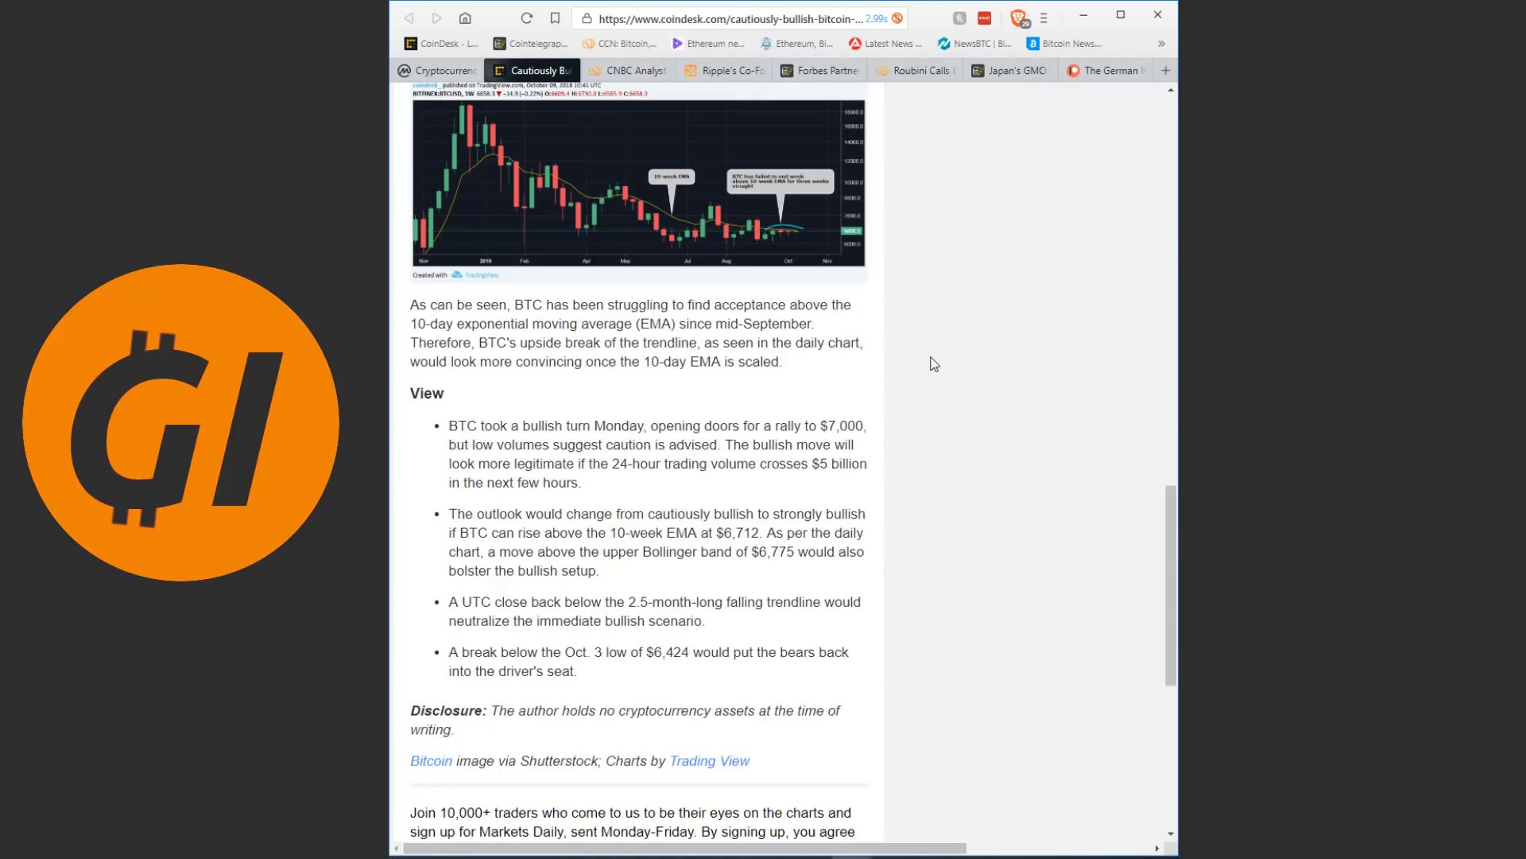
scroll("up", 3)
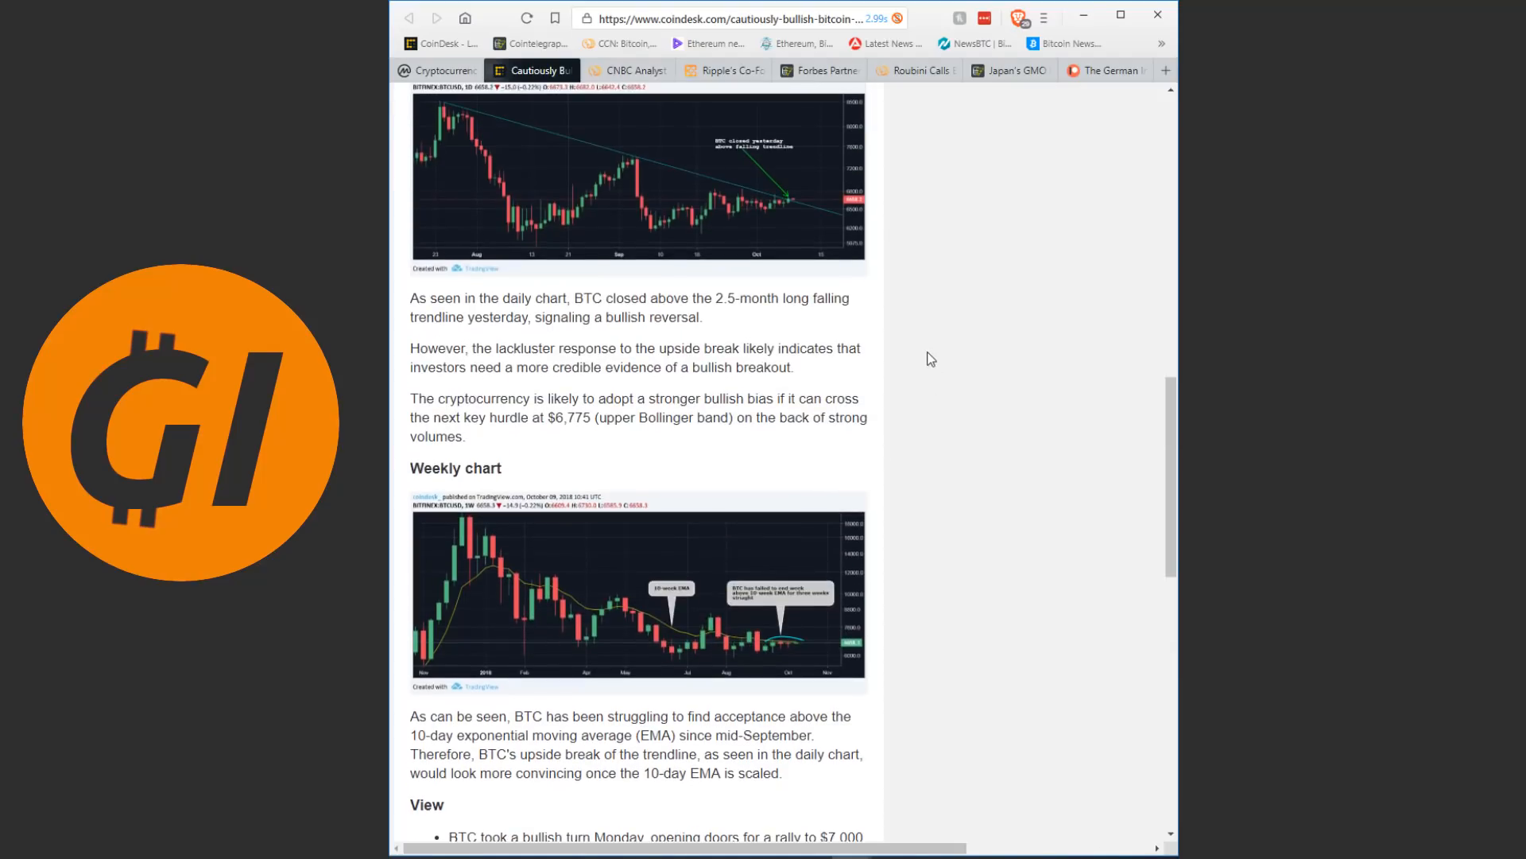
scroll("up", 3)
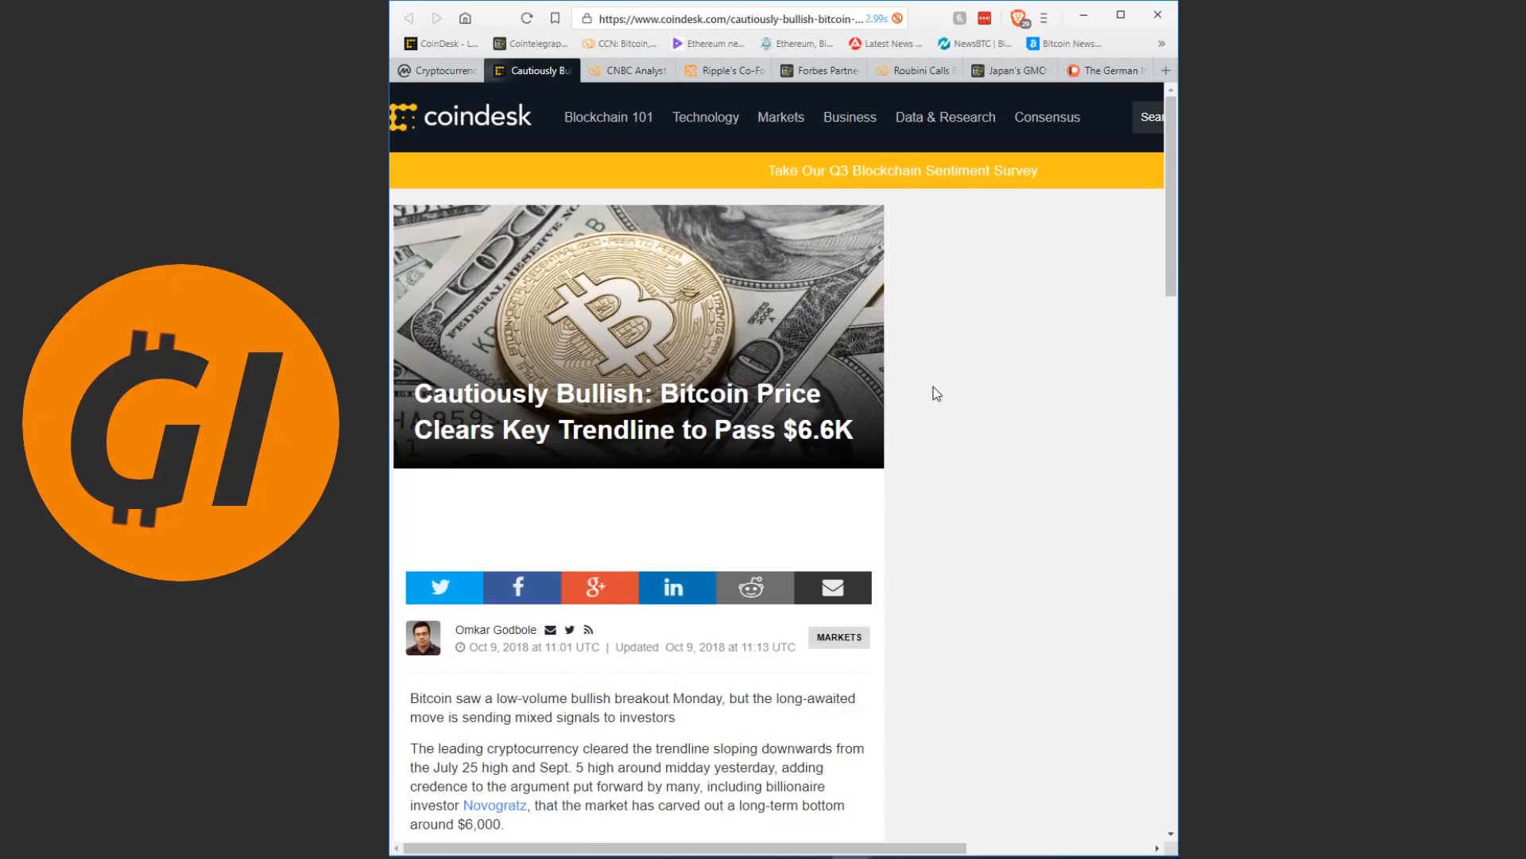
mouse_move(1038, 418)
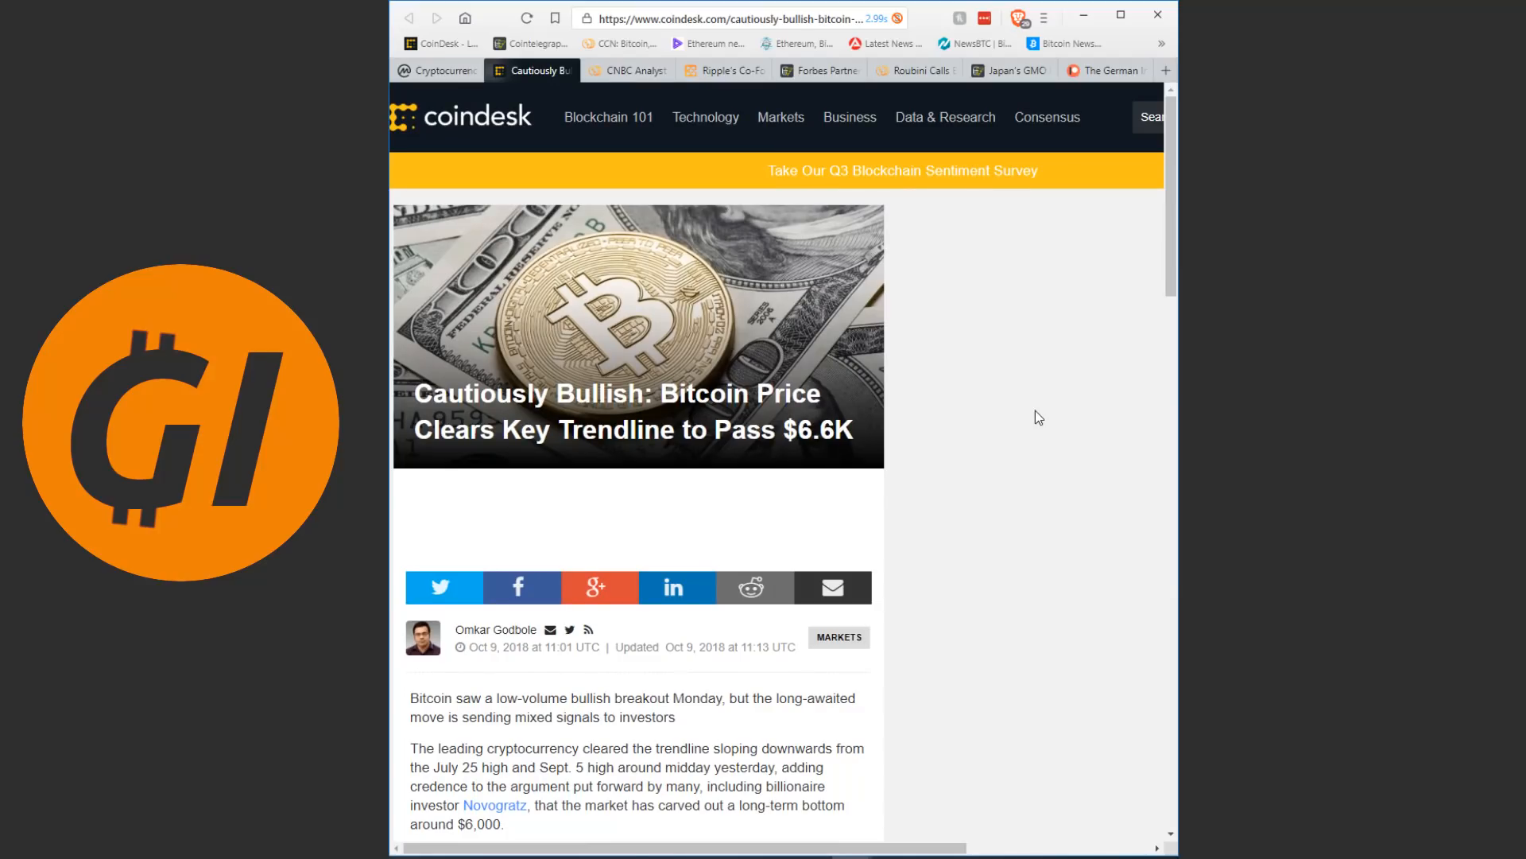
mouse_move(628, 70)
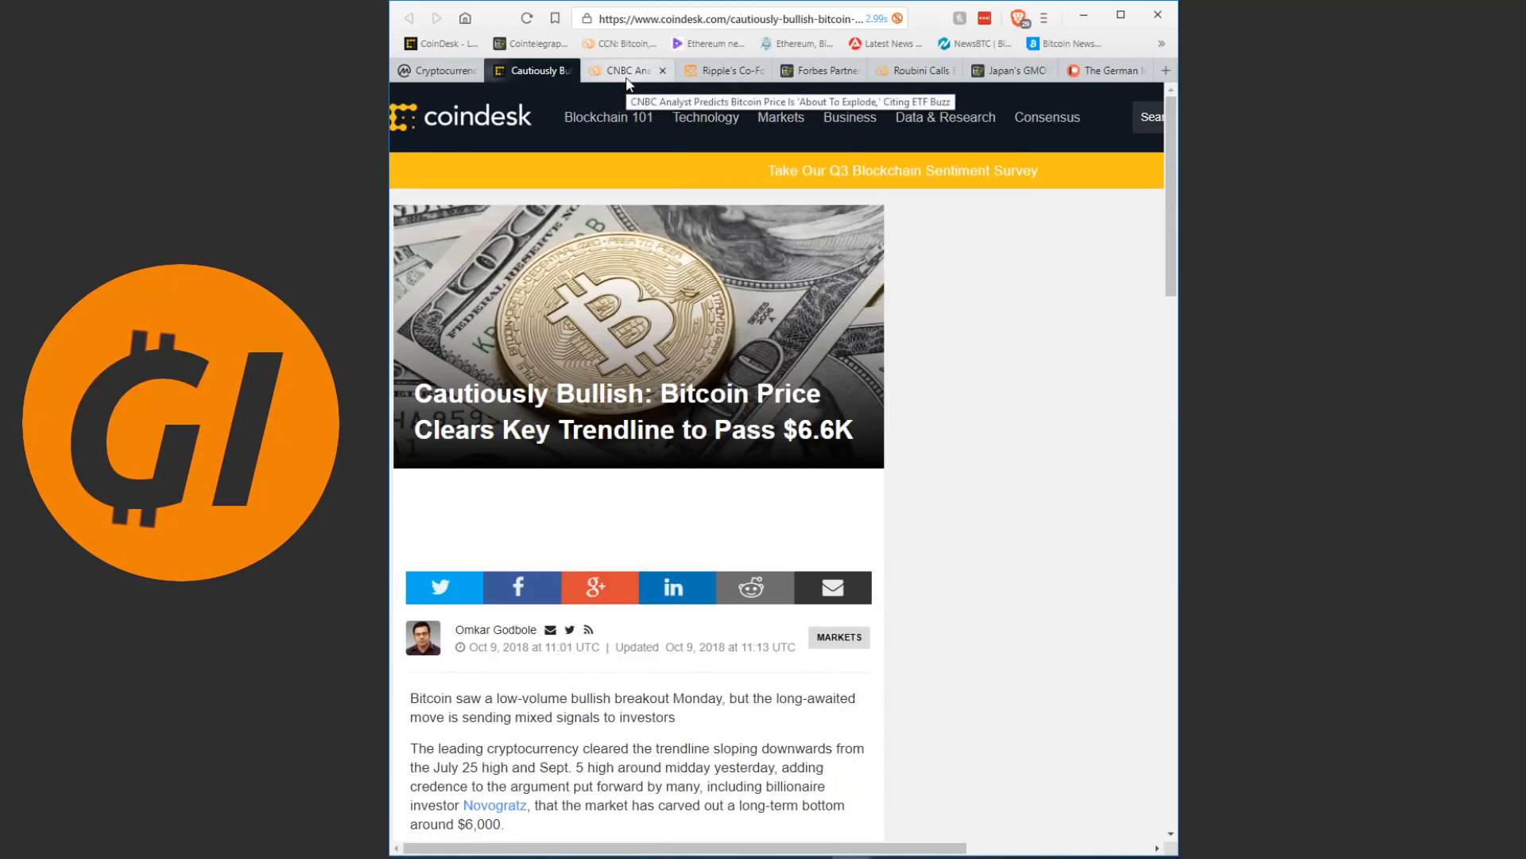
- Skim the CCN CNBC-analyst 'Bitcoin will explode' ETF article and return near its headline
left_click(628, 70)
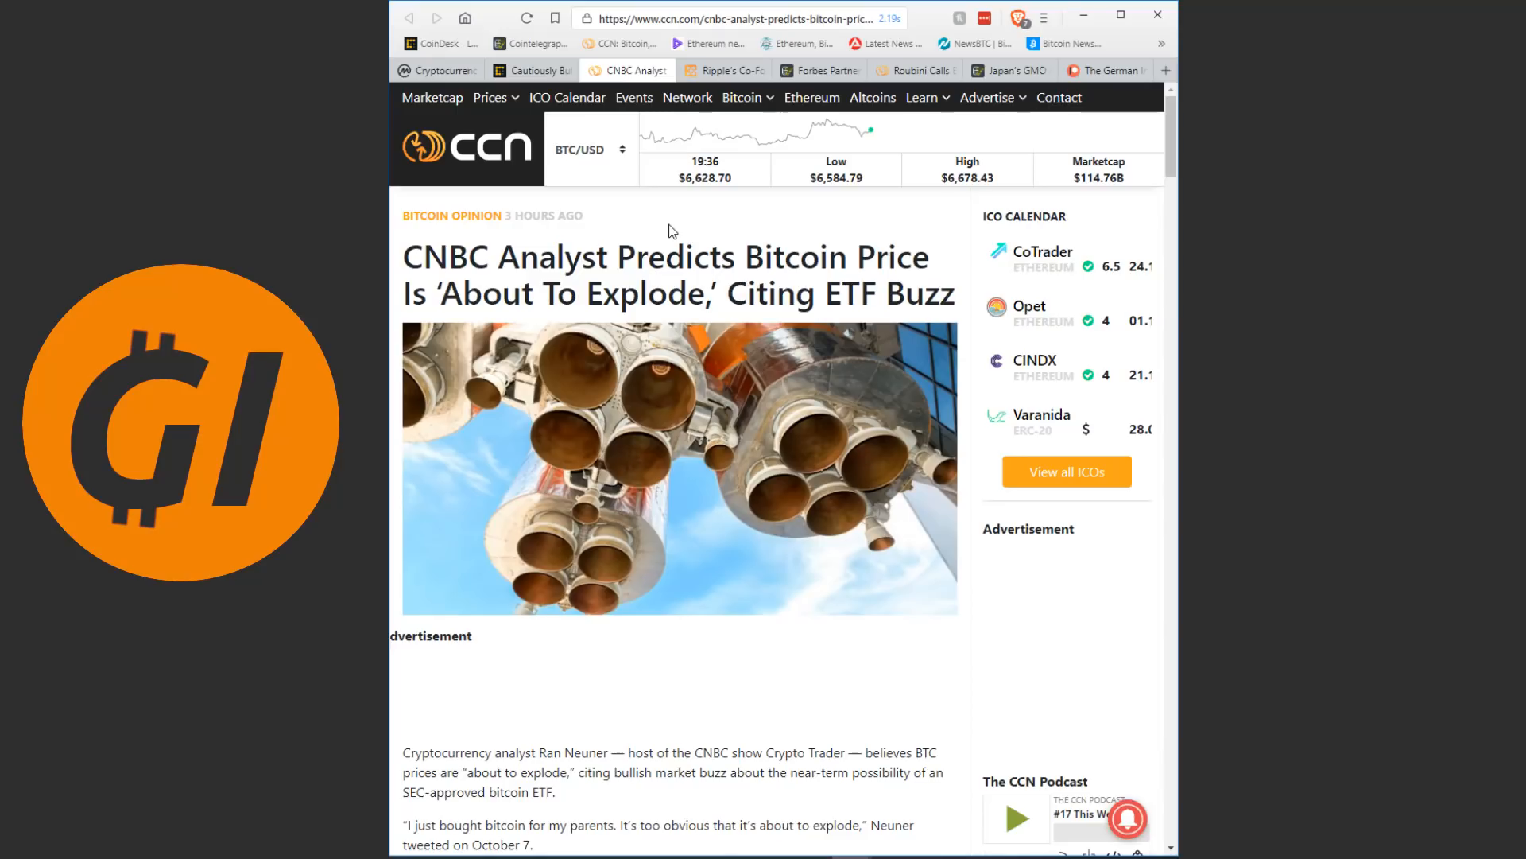
scroll("down", 3)
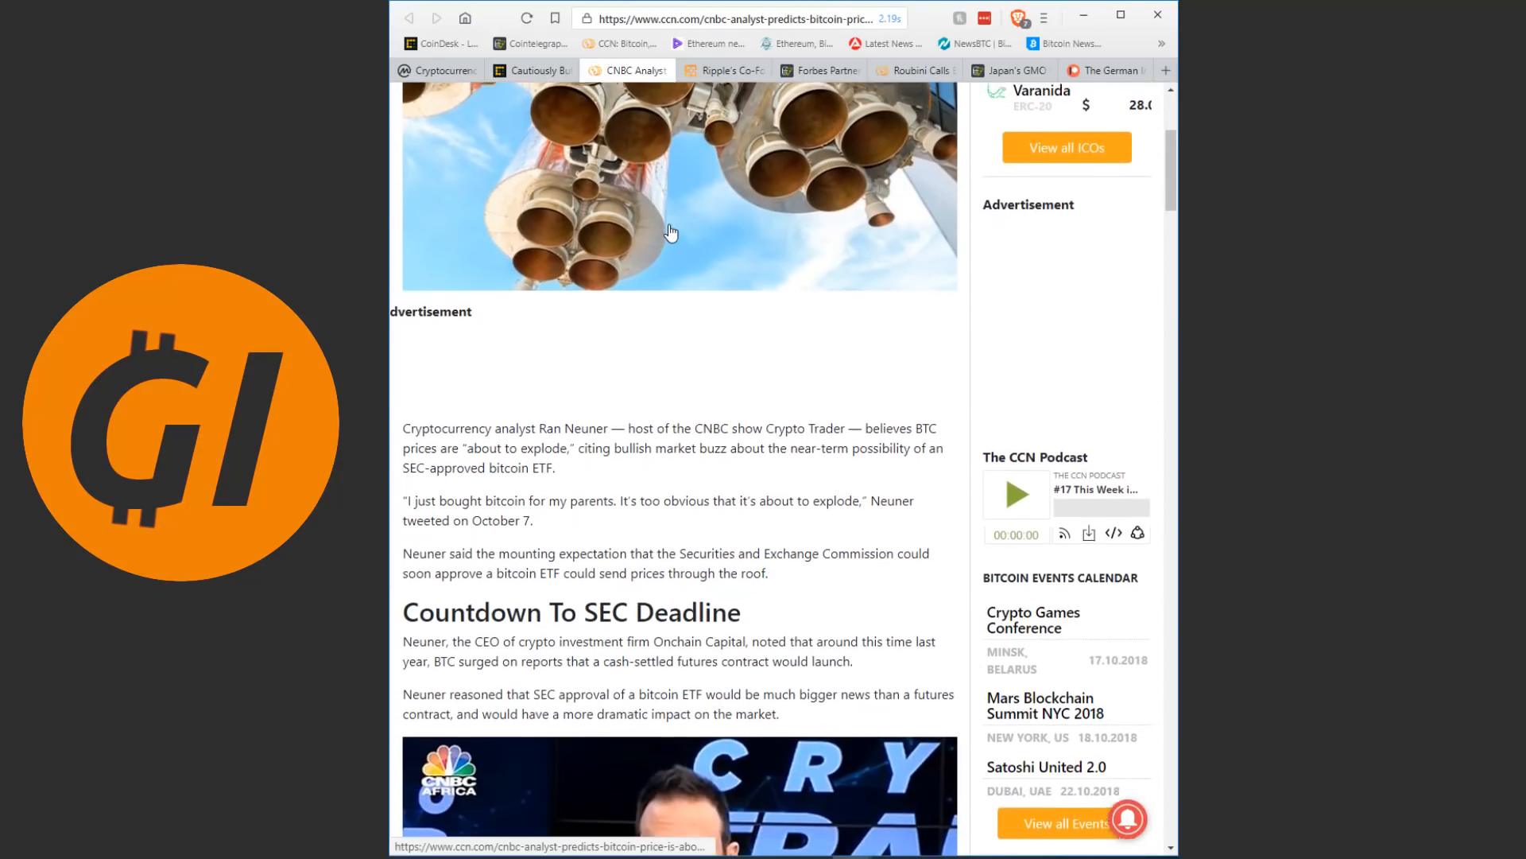
scroll("down", 3)
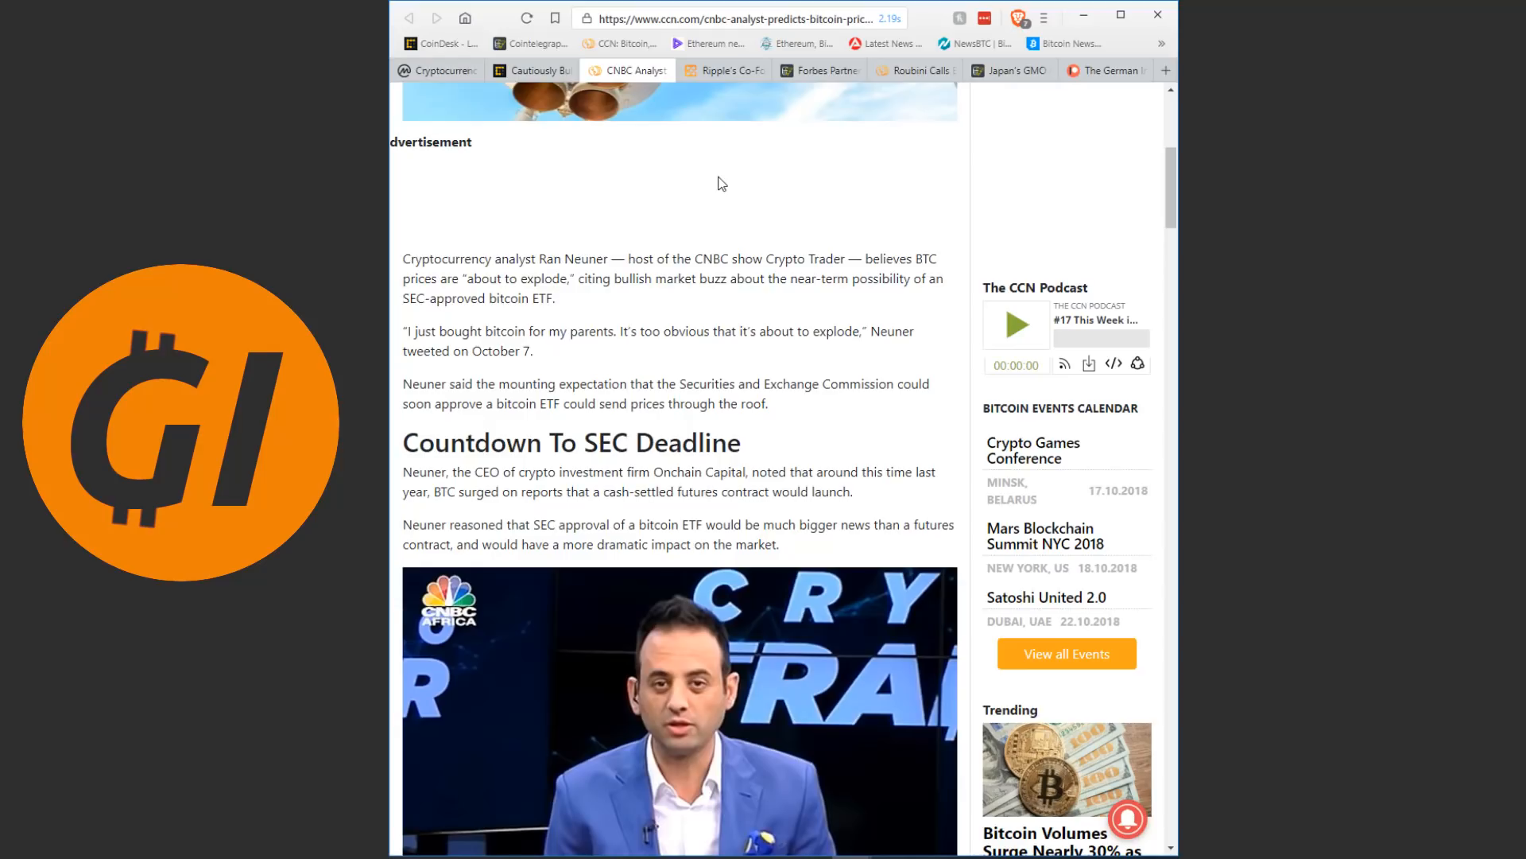
scroll("down", 3)
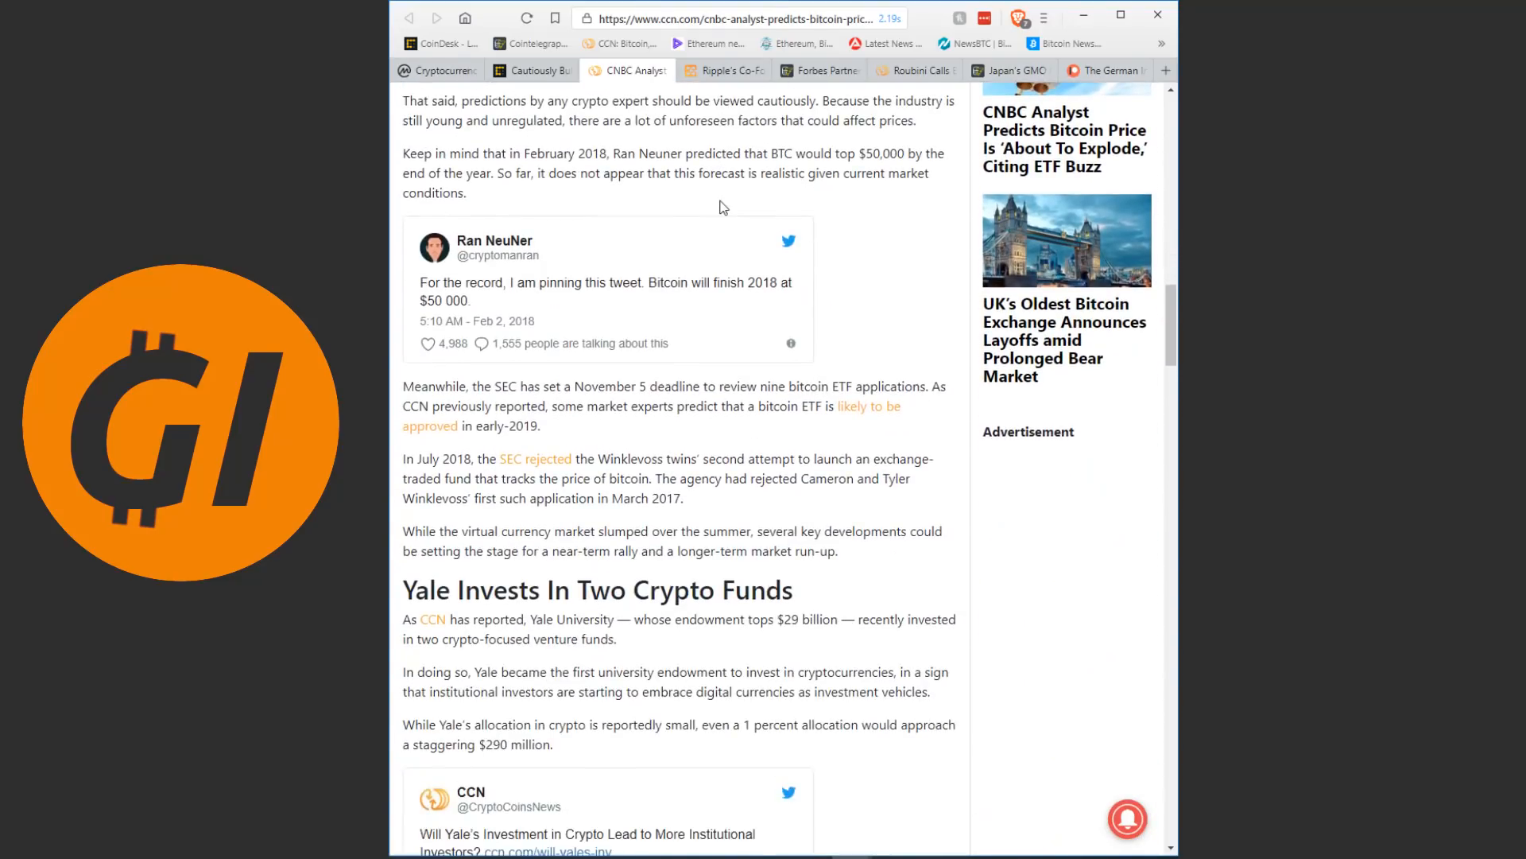
scroll("up", 3)
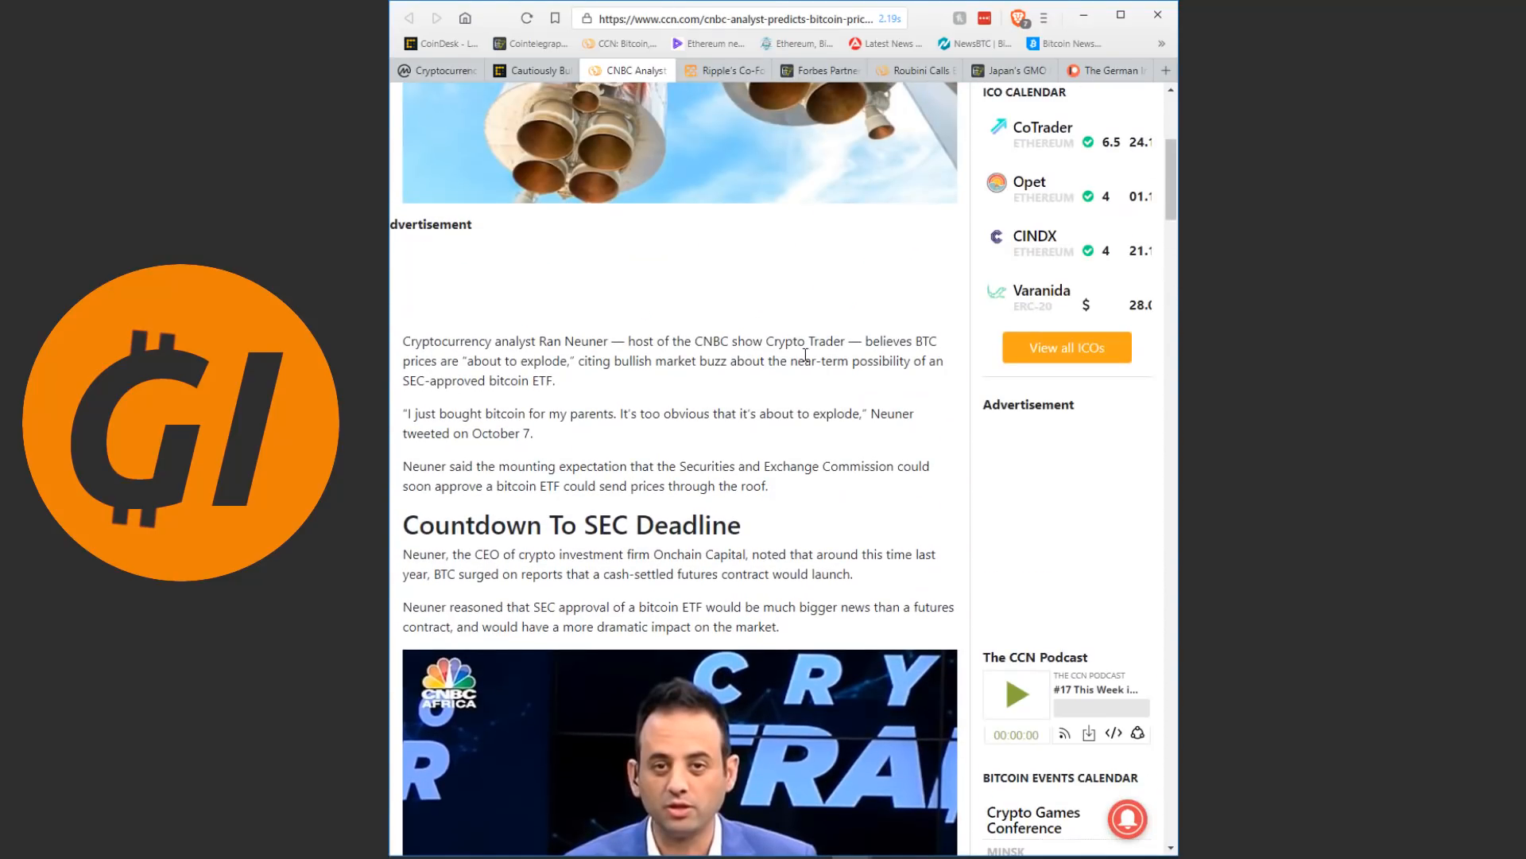
scroll("up", 3)
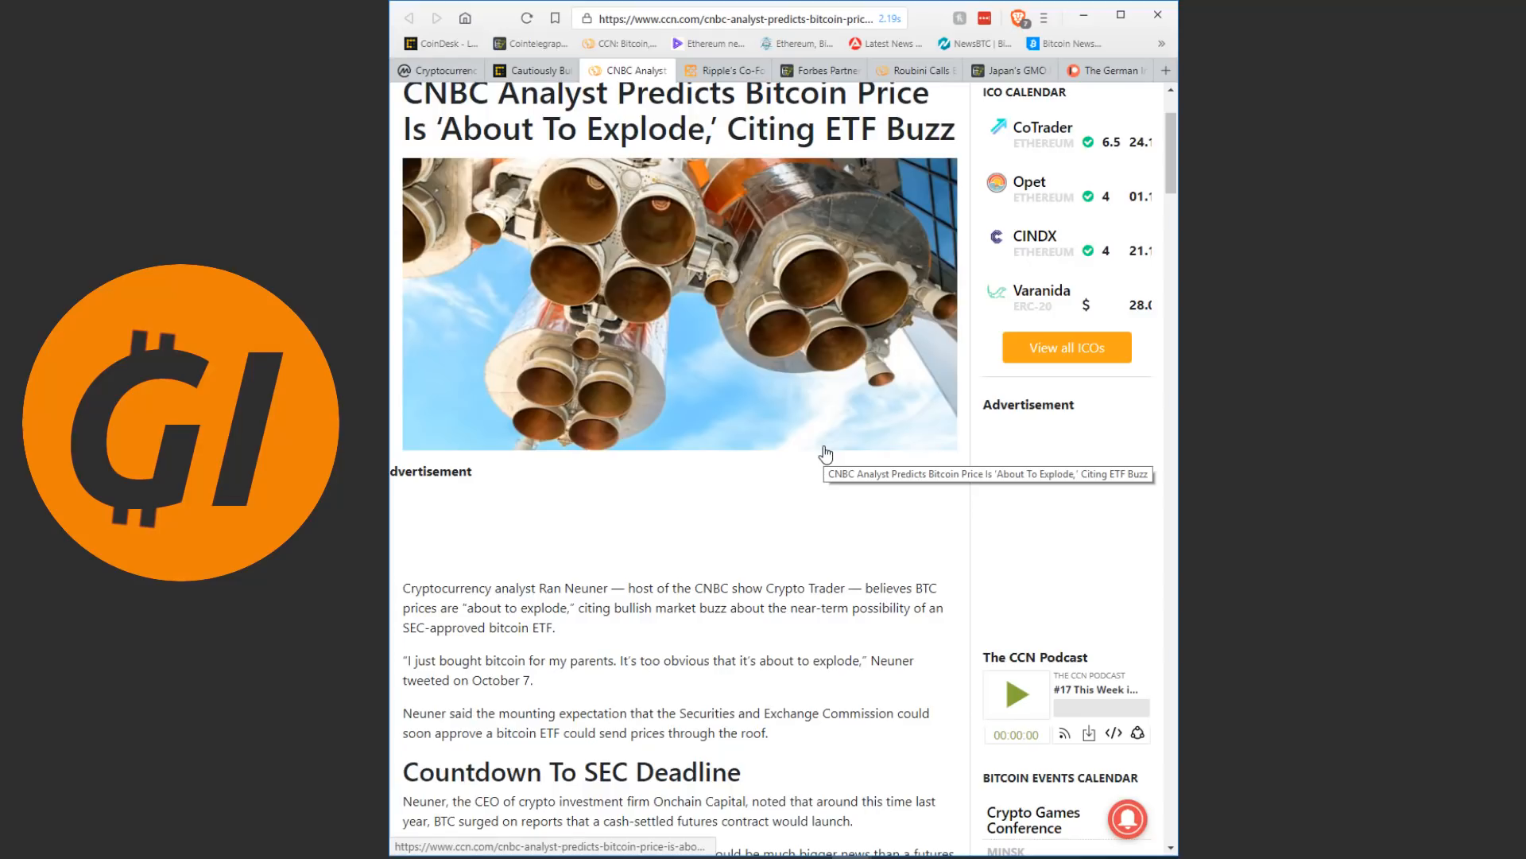
mouse_move(752, 601)
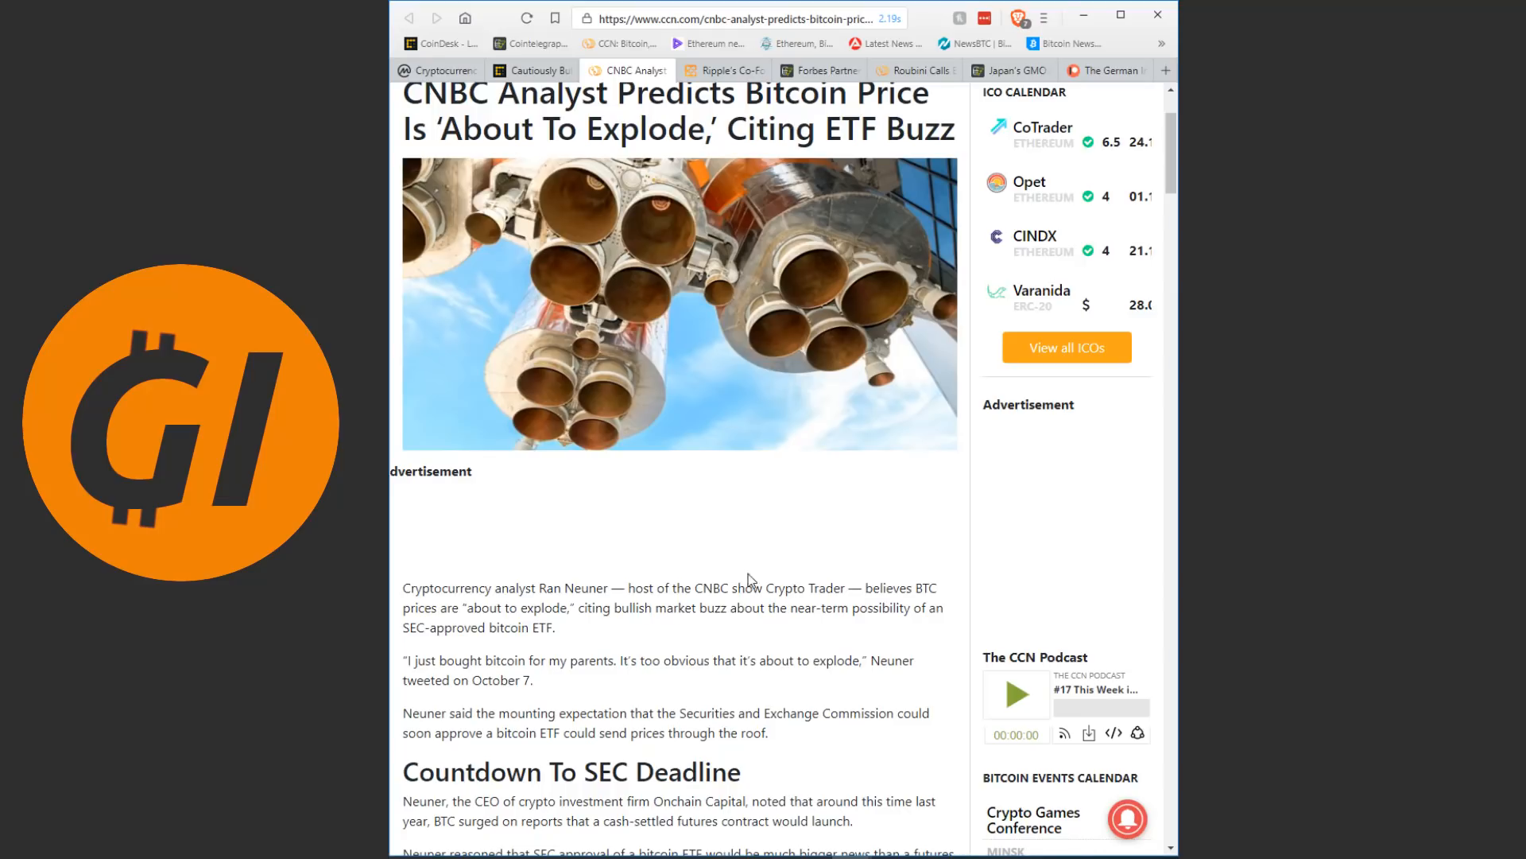
mouse_move(730, 533)
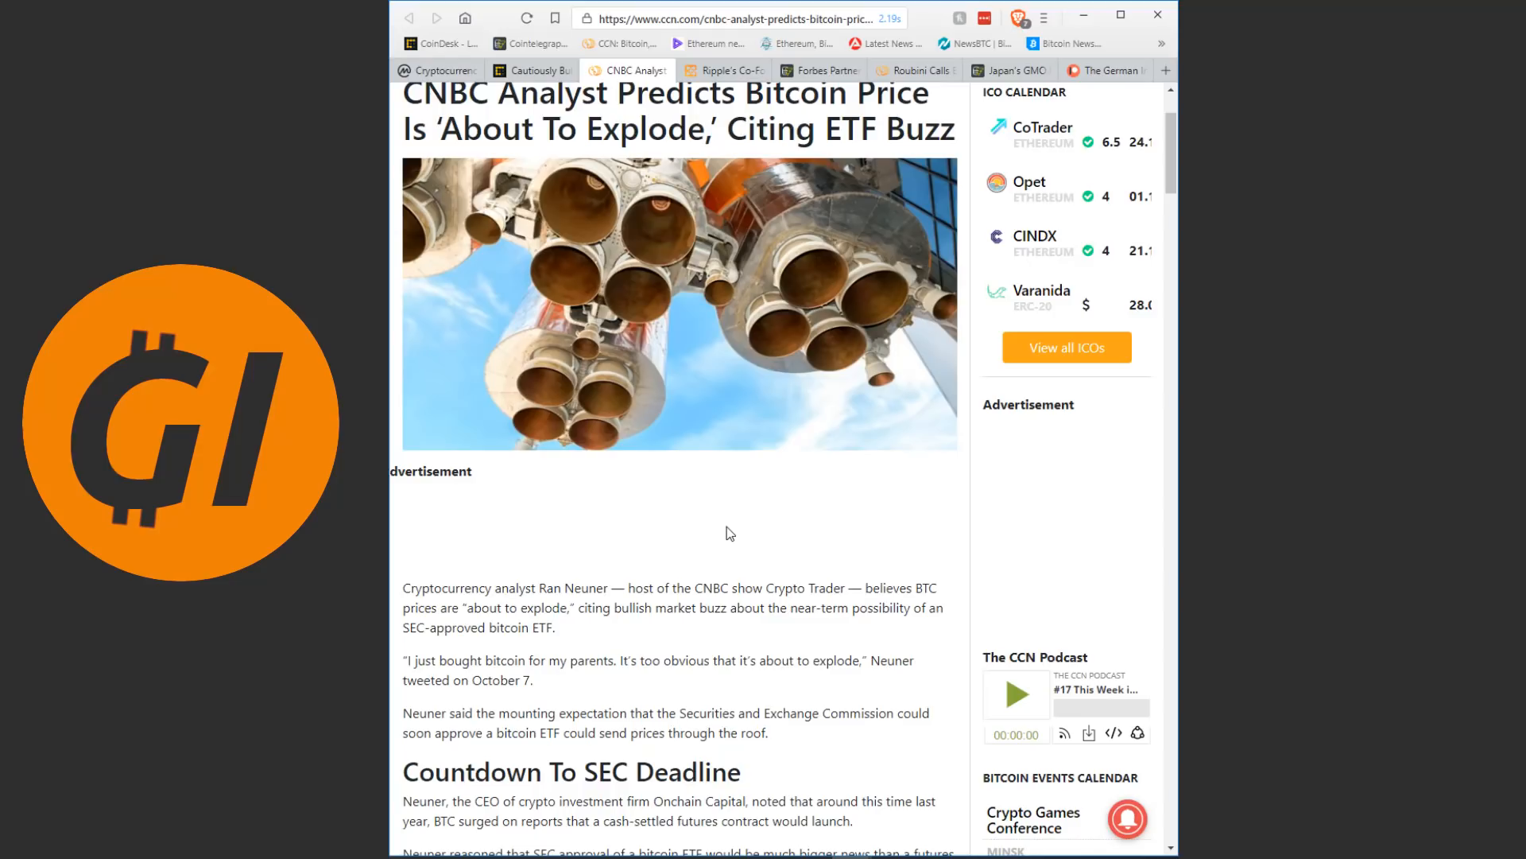
mouse_move(748, 561)
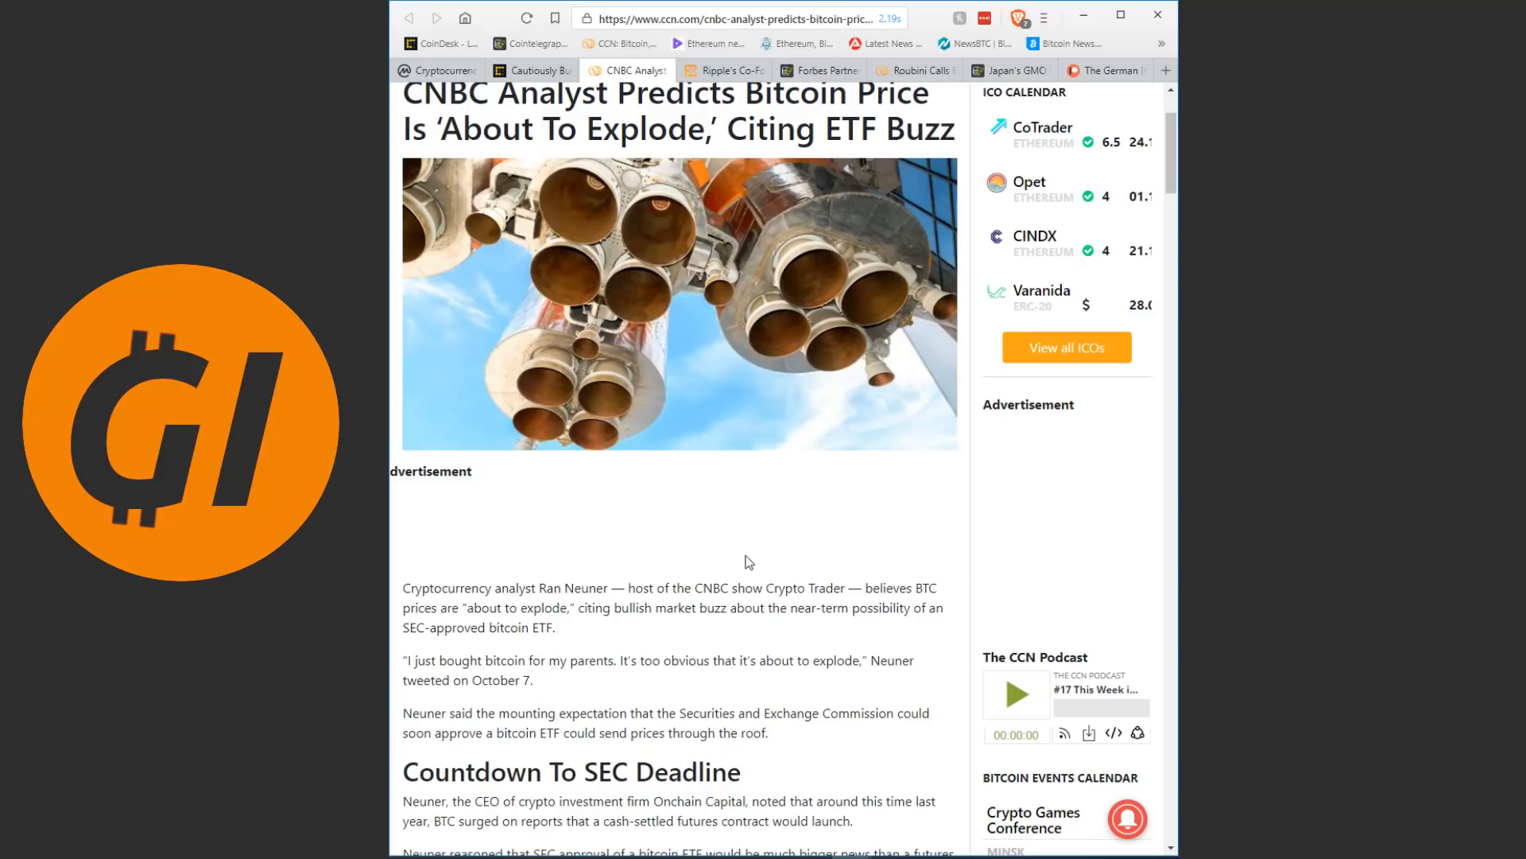
mouse_move(736, 532)
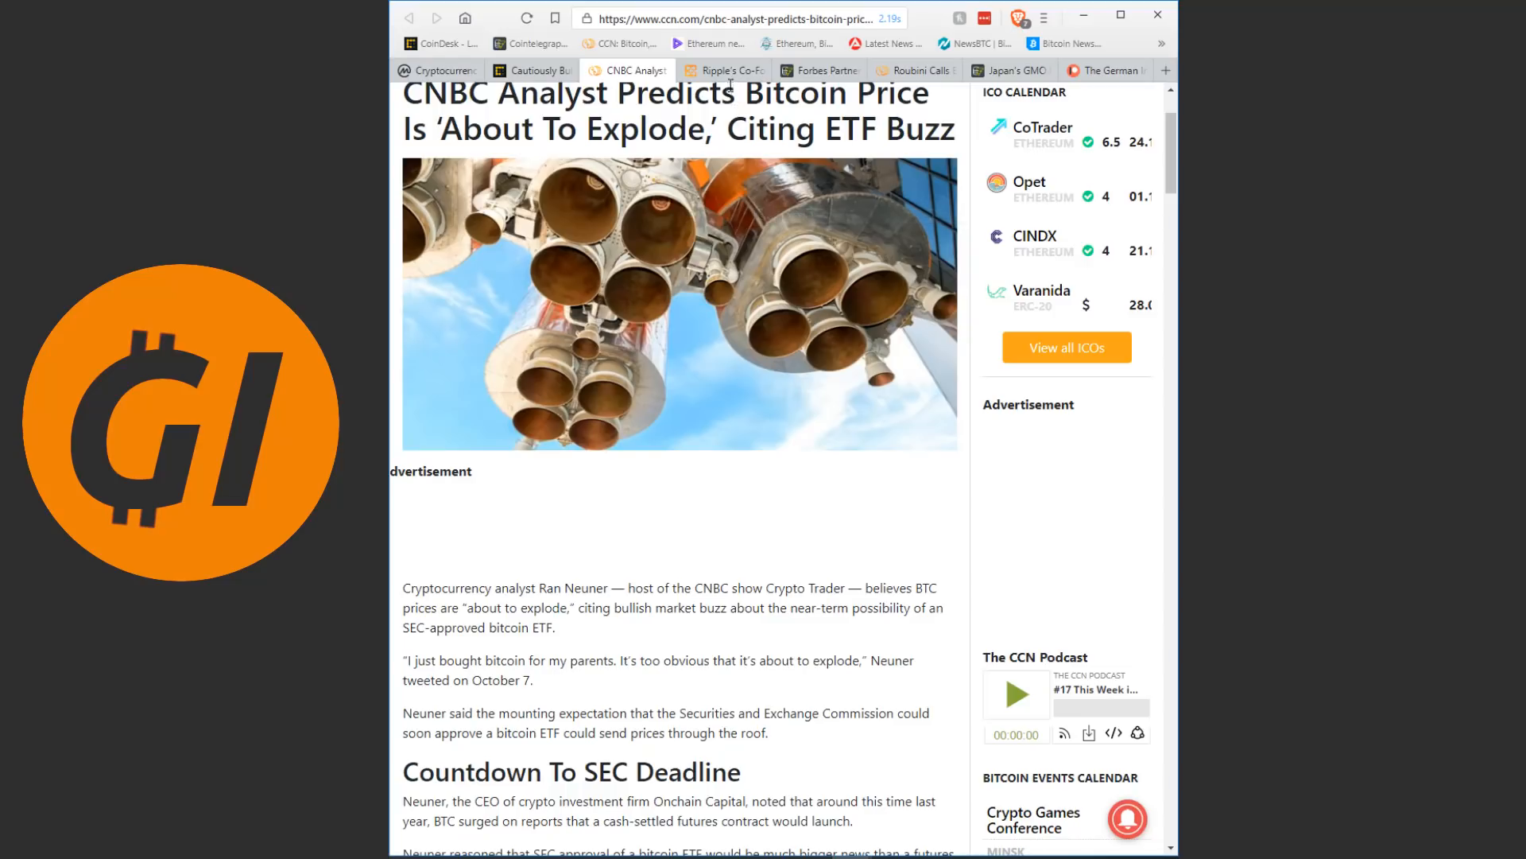
- Read the Cryptovest Chris Larsen Forbes 400 article past 'Fluctuating fortune' and back up
left_click(725, 69)
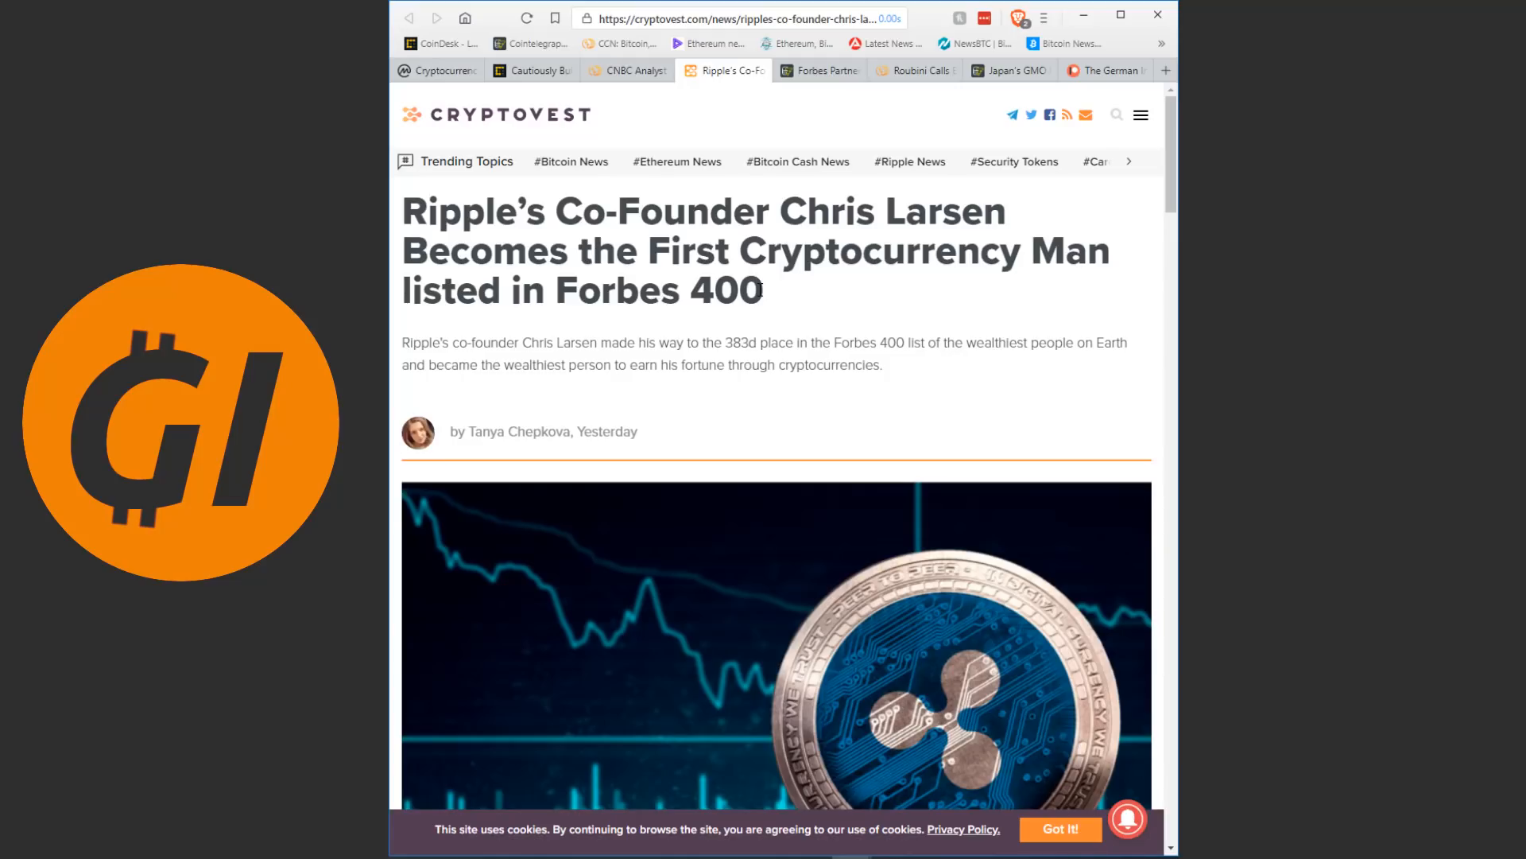
mouse_move(440, 43)
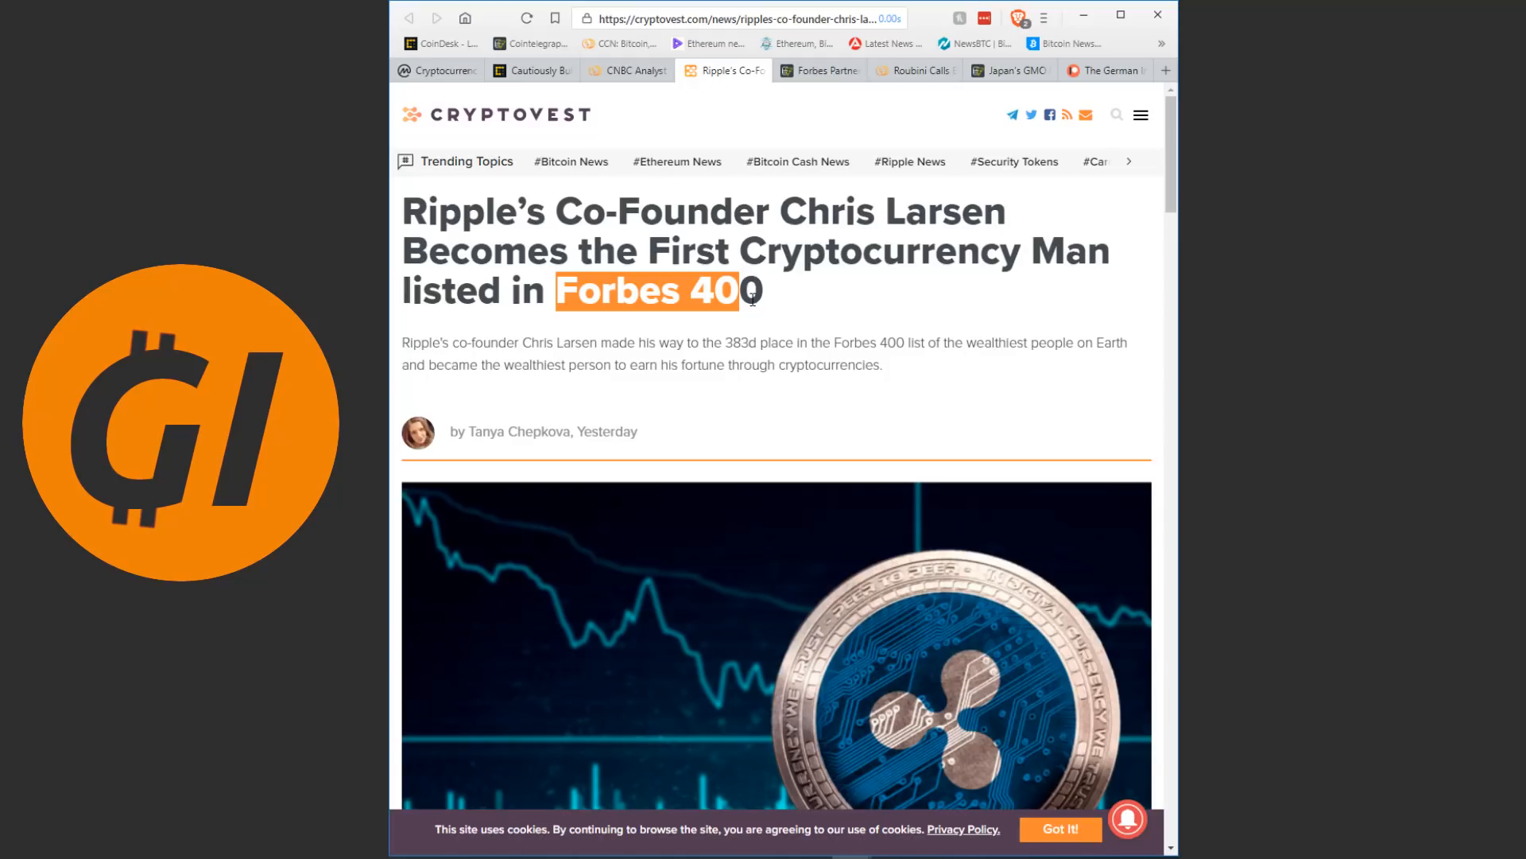
scroll("down", 3)
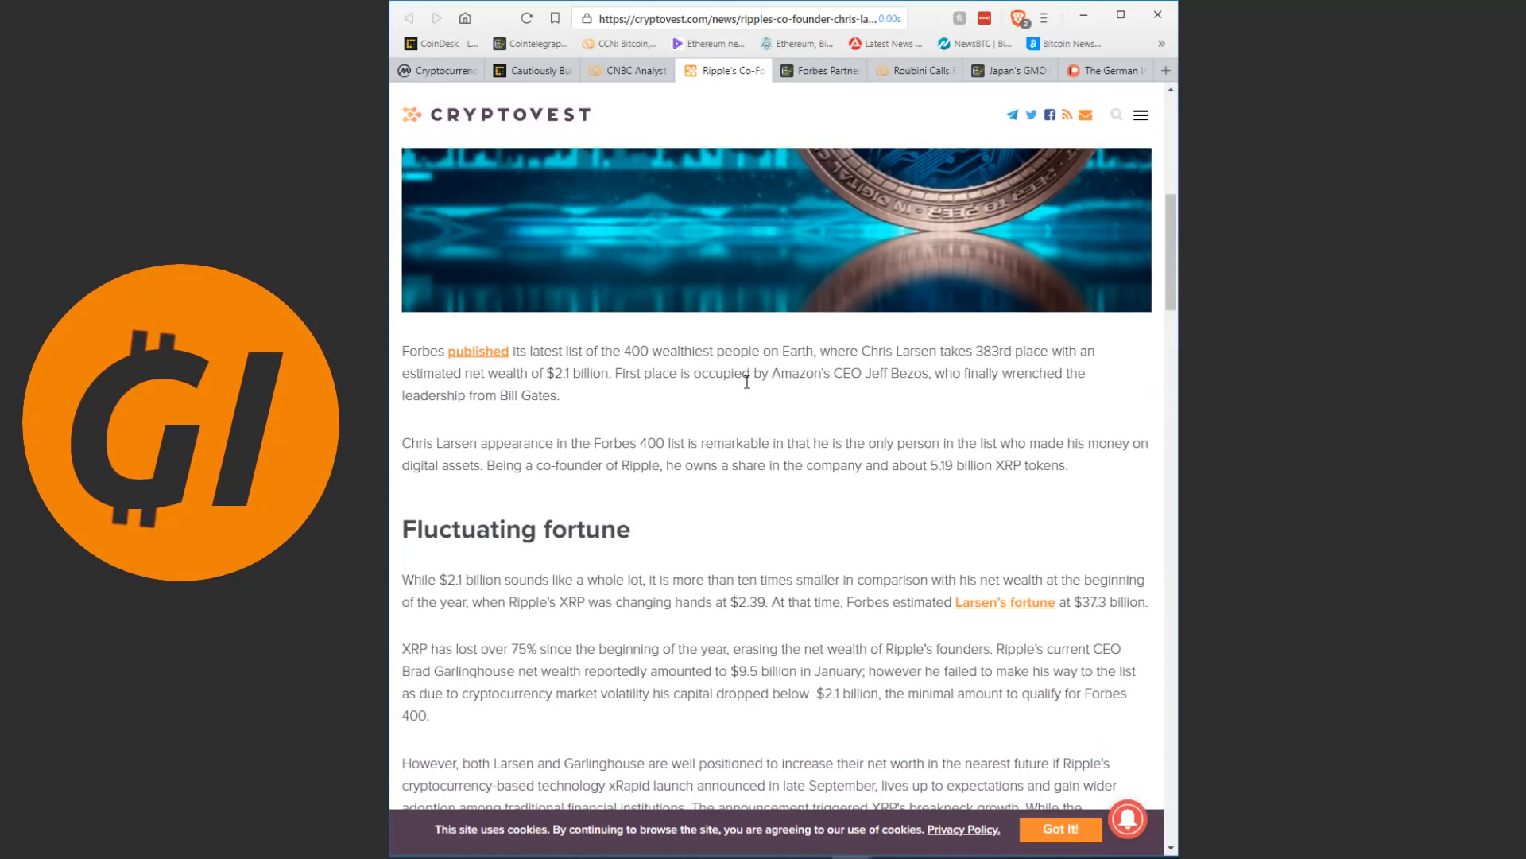
mouse_move(760, 404)
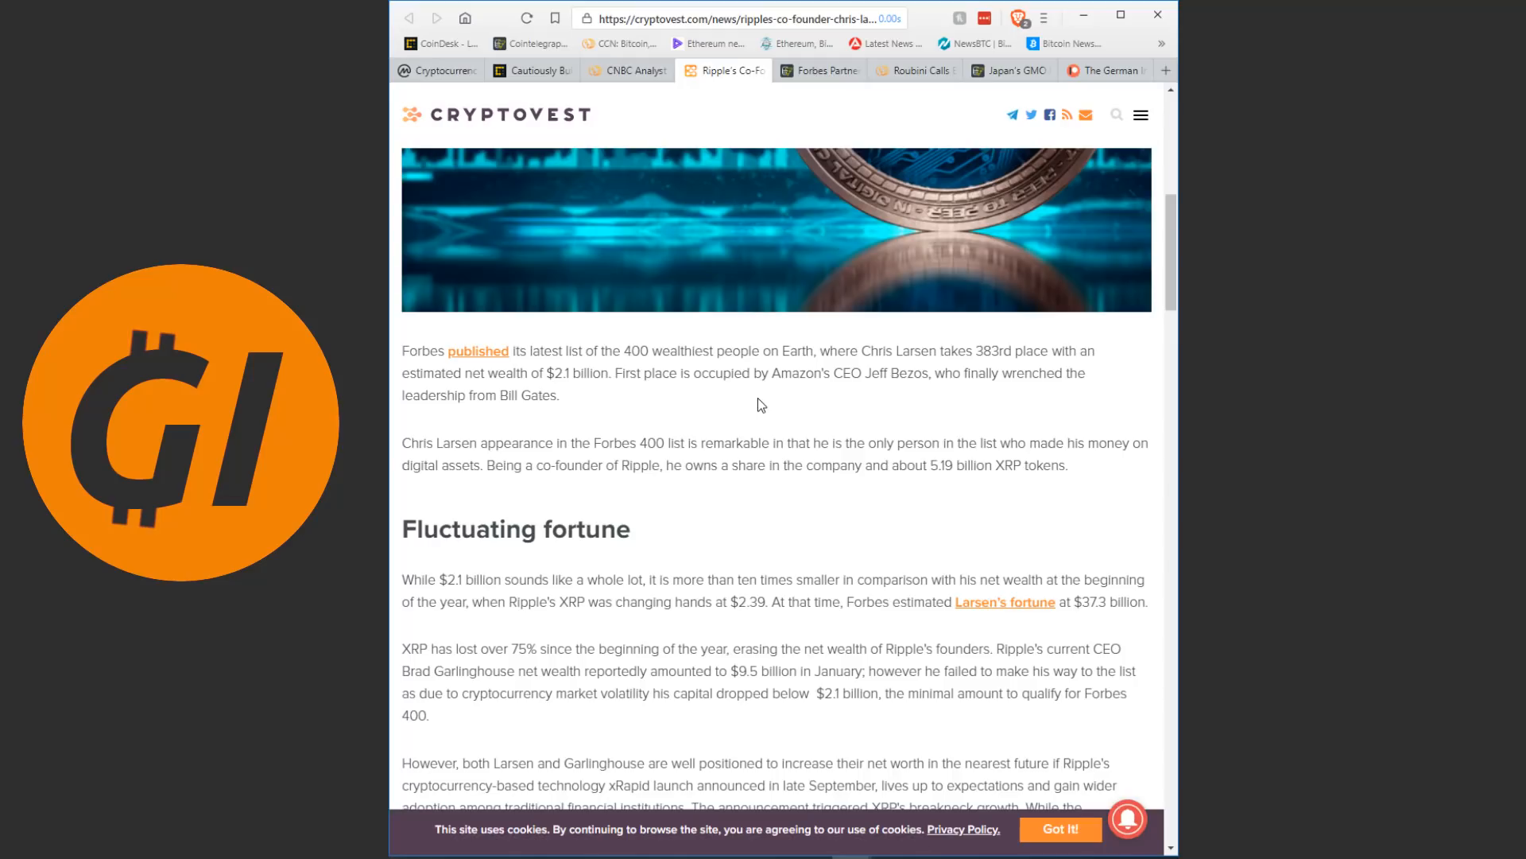
scroll("down", 3)
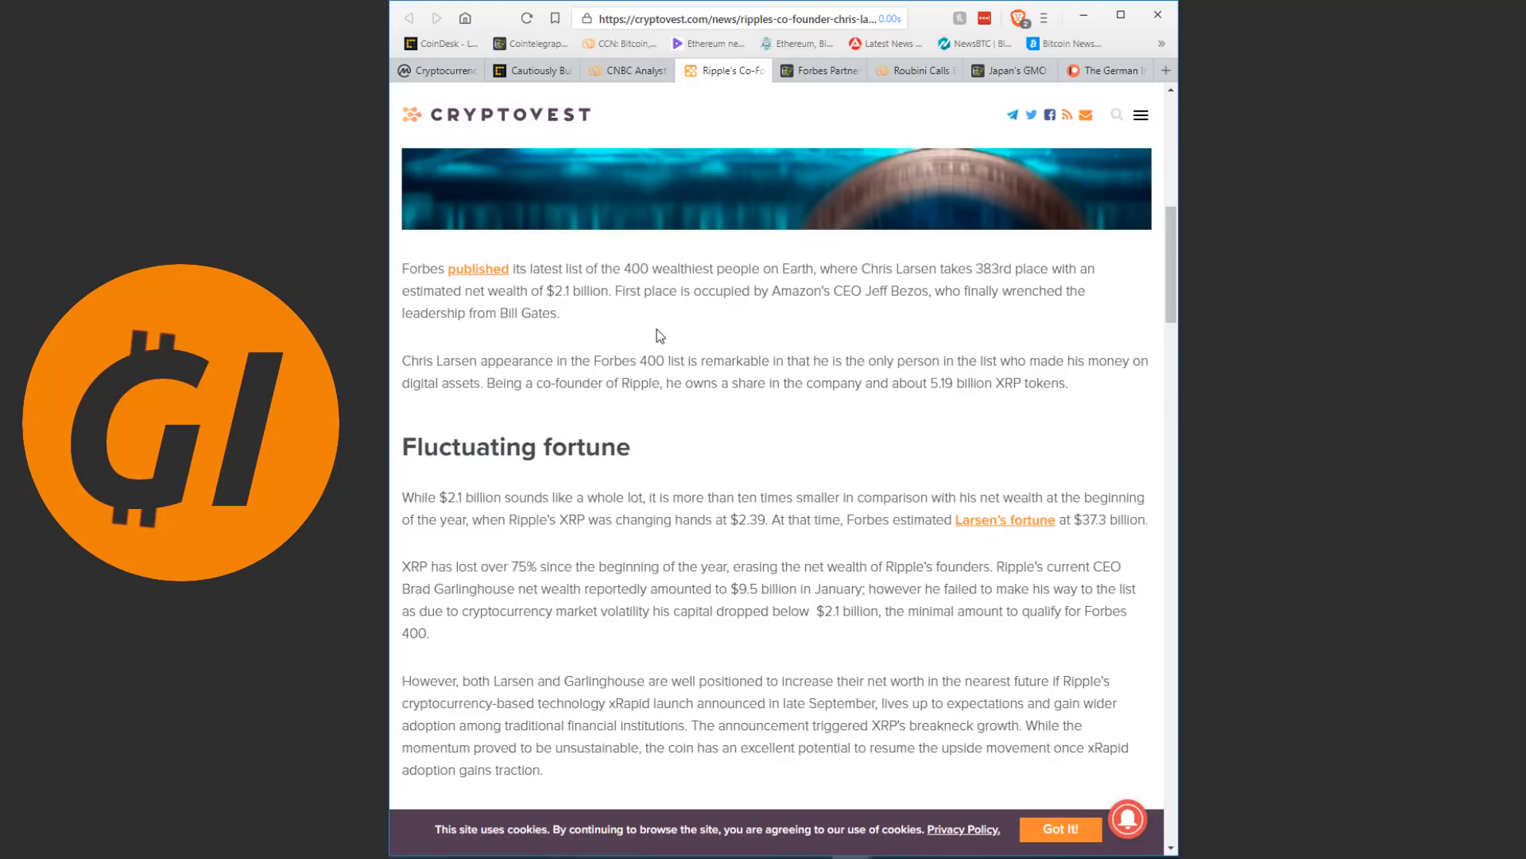
mouse_move(769, 311)
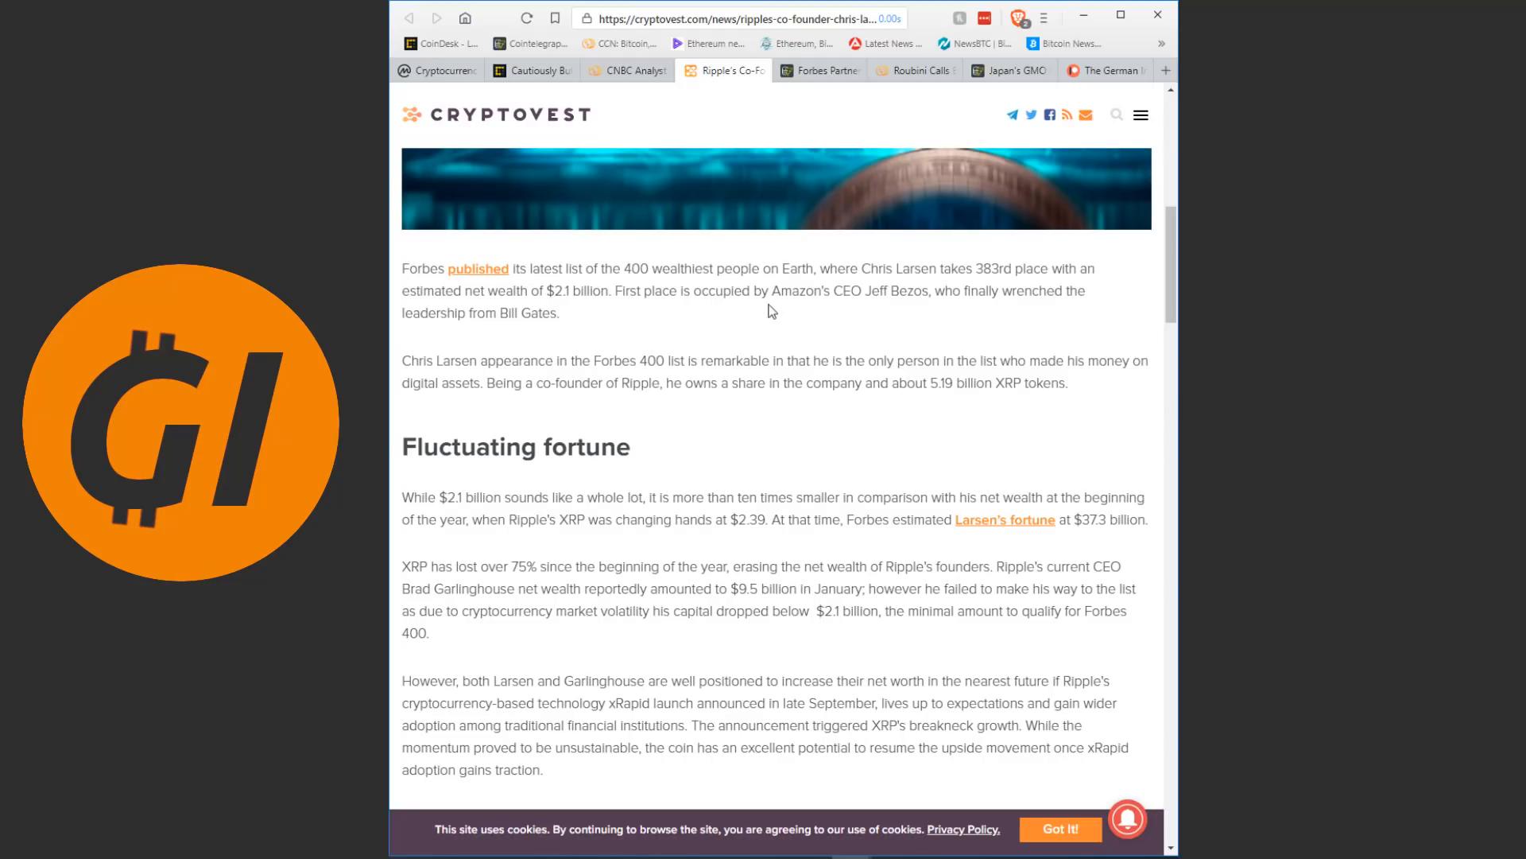
mouse_move(860, 298)
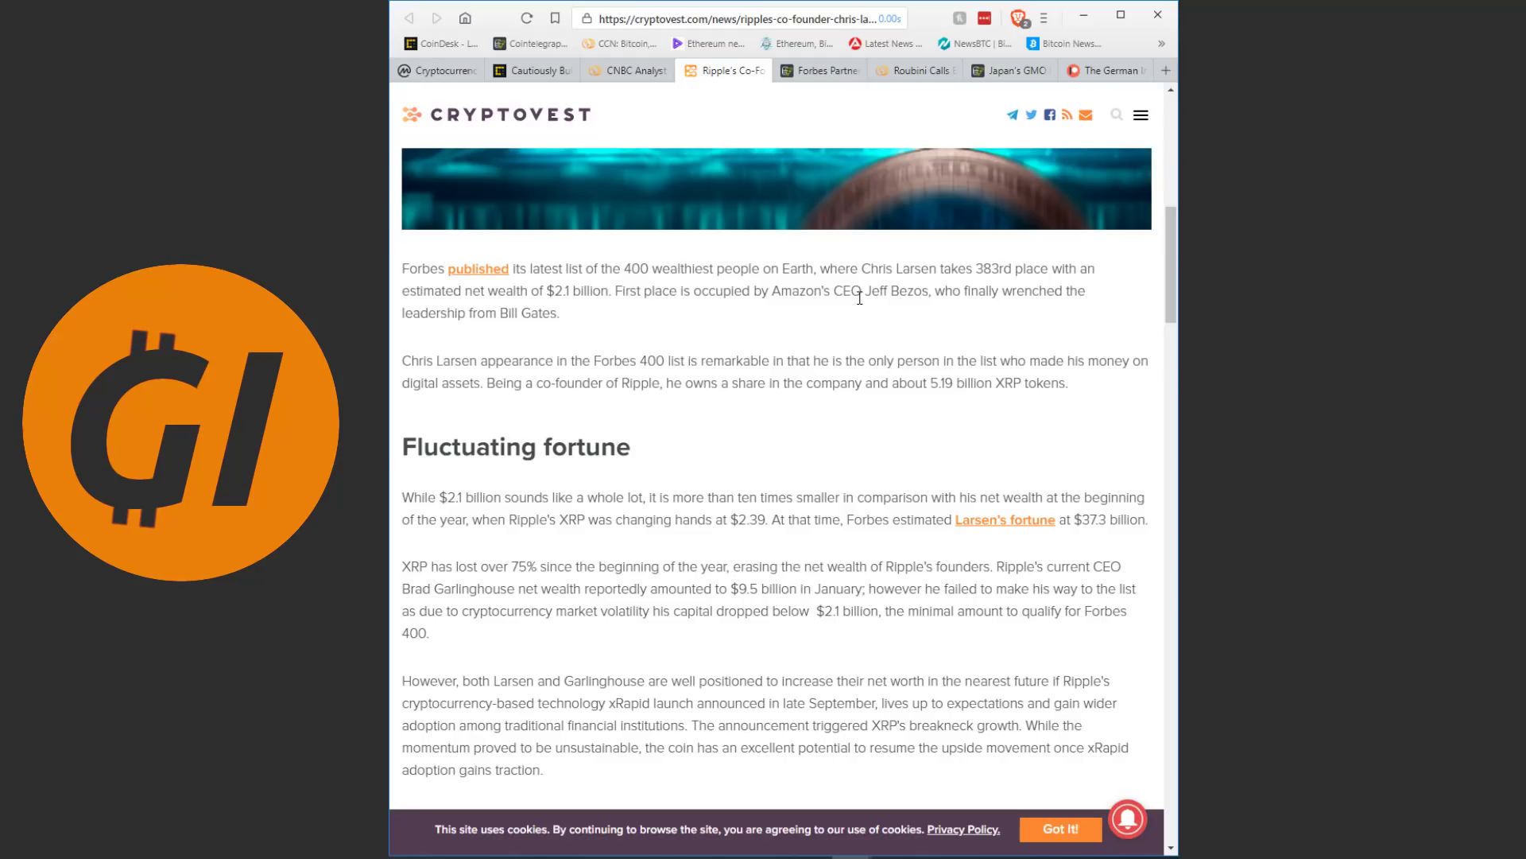
mouse_move(838, 325)
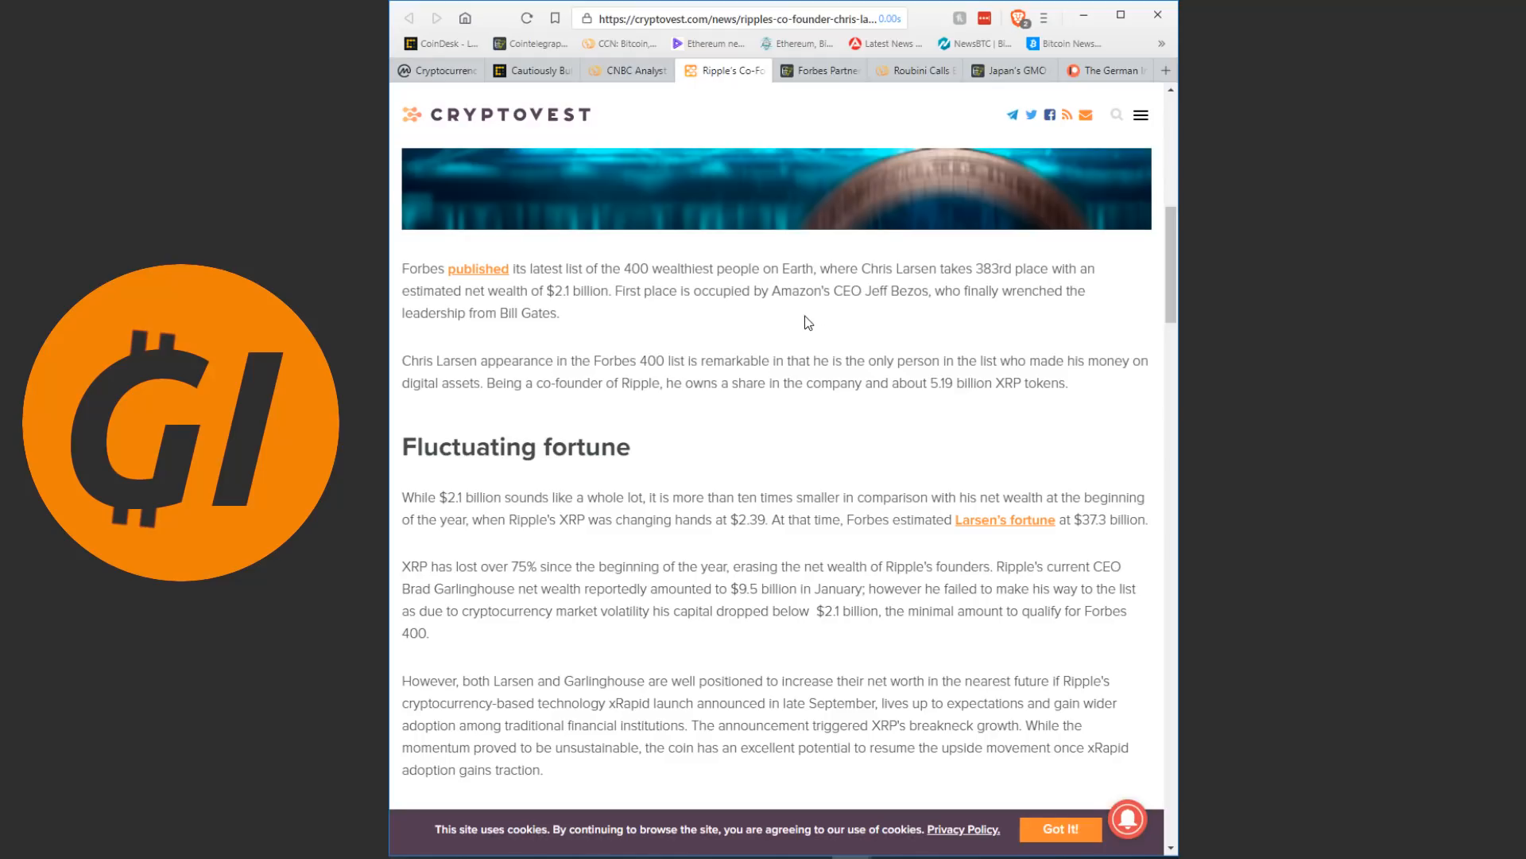
mouse_move(661, 307)
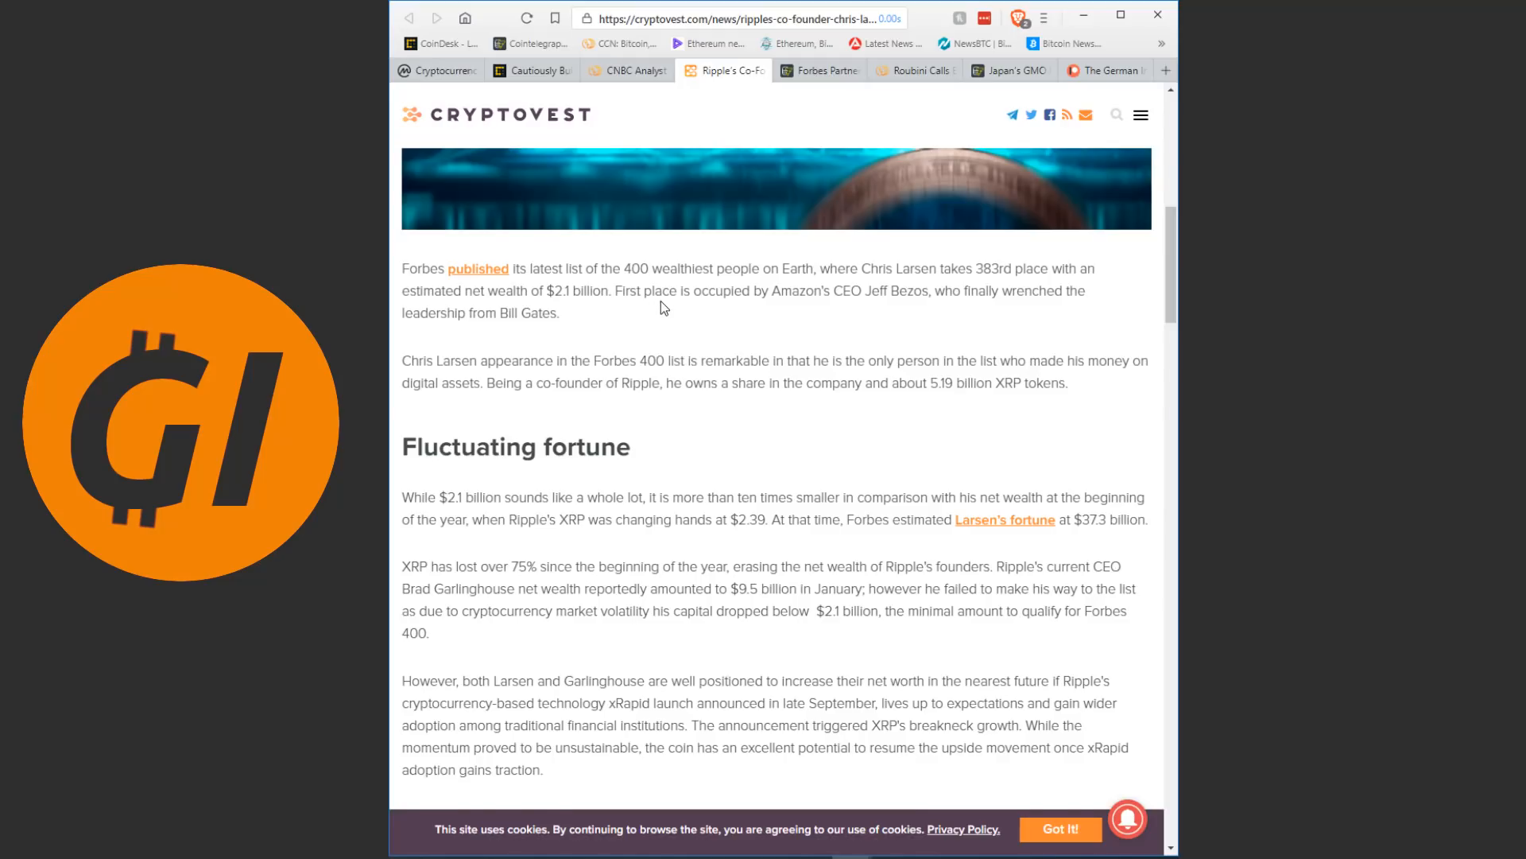
scroll("down", 3)
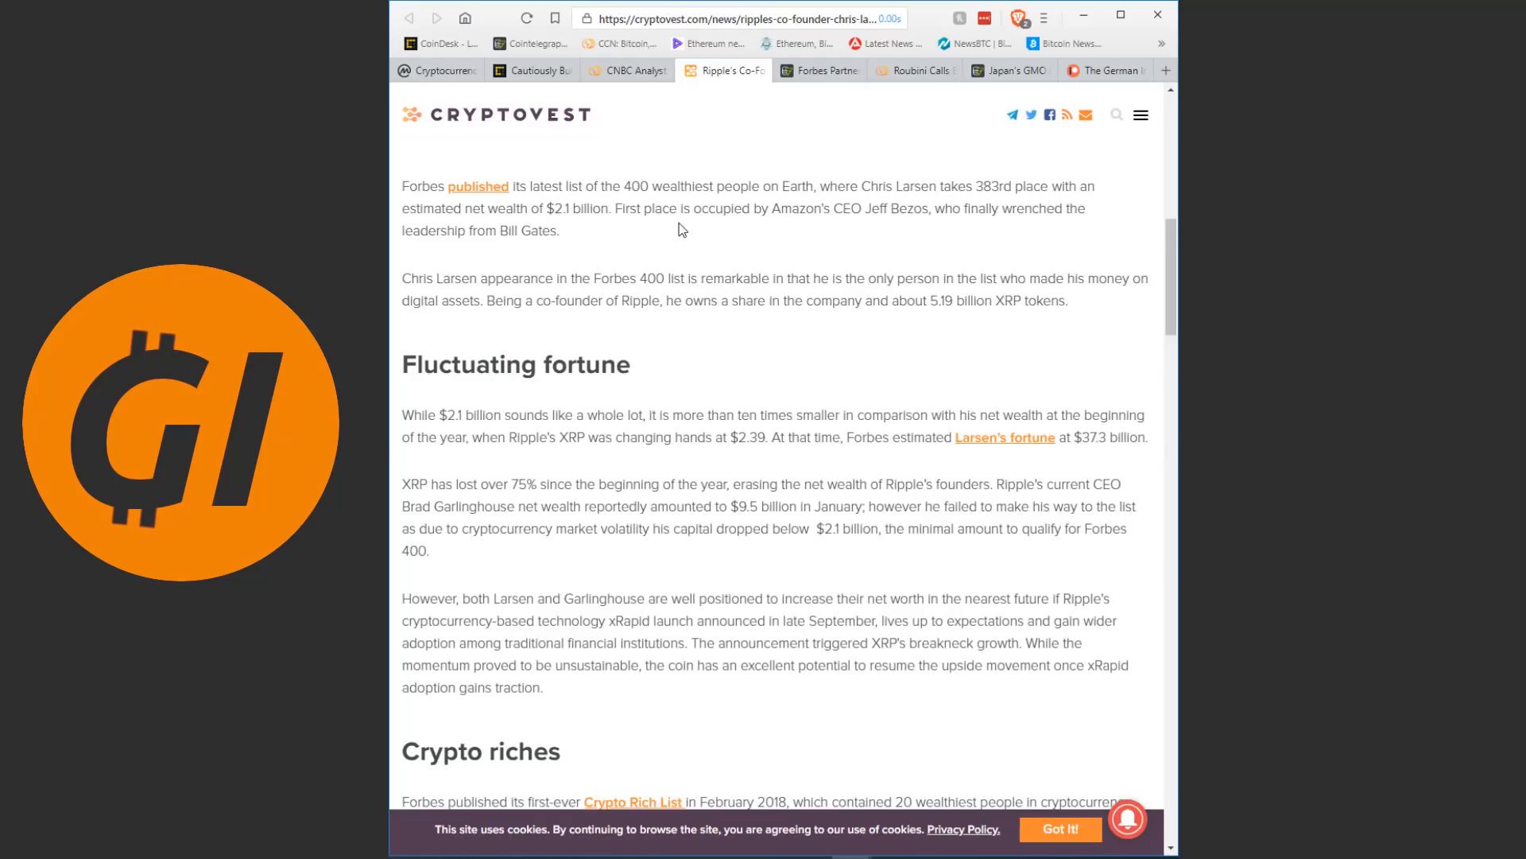
scroll("down", 3)
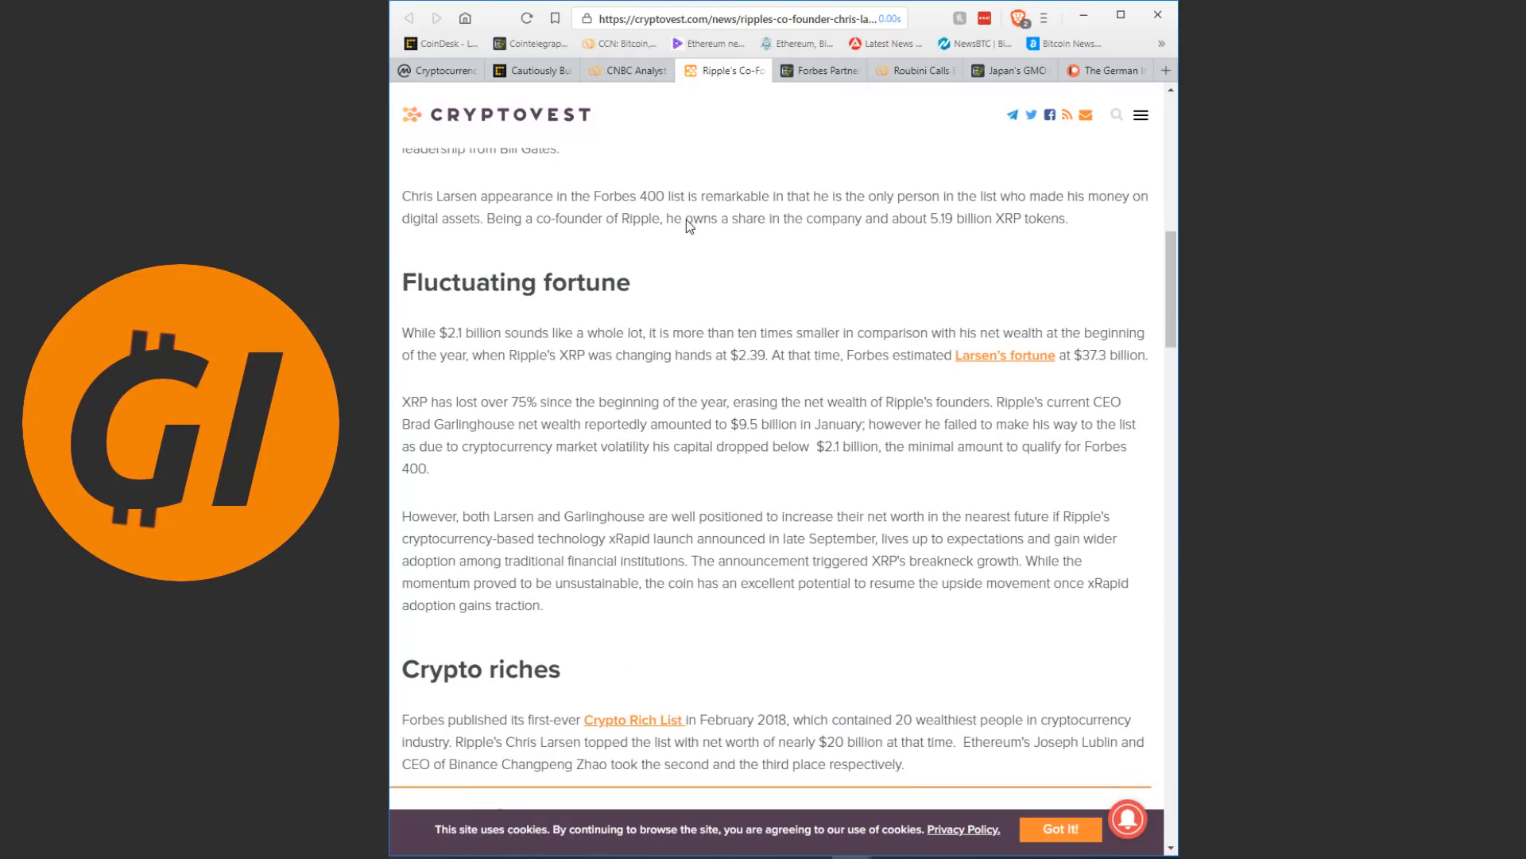
scroll("up", 3)
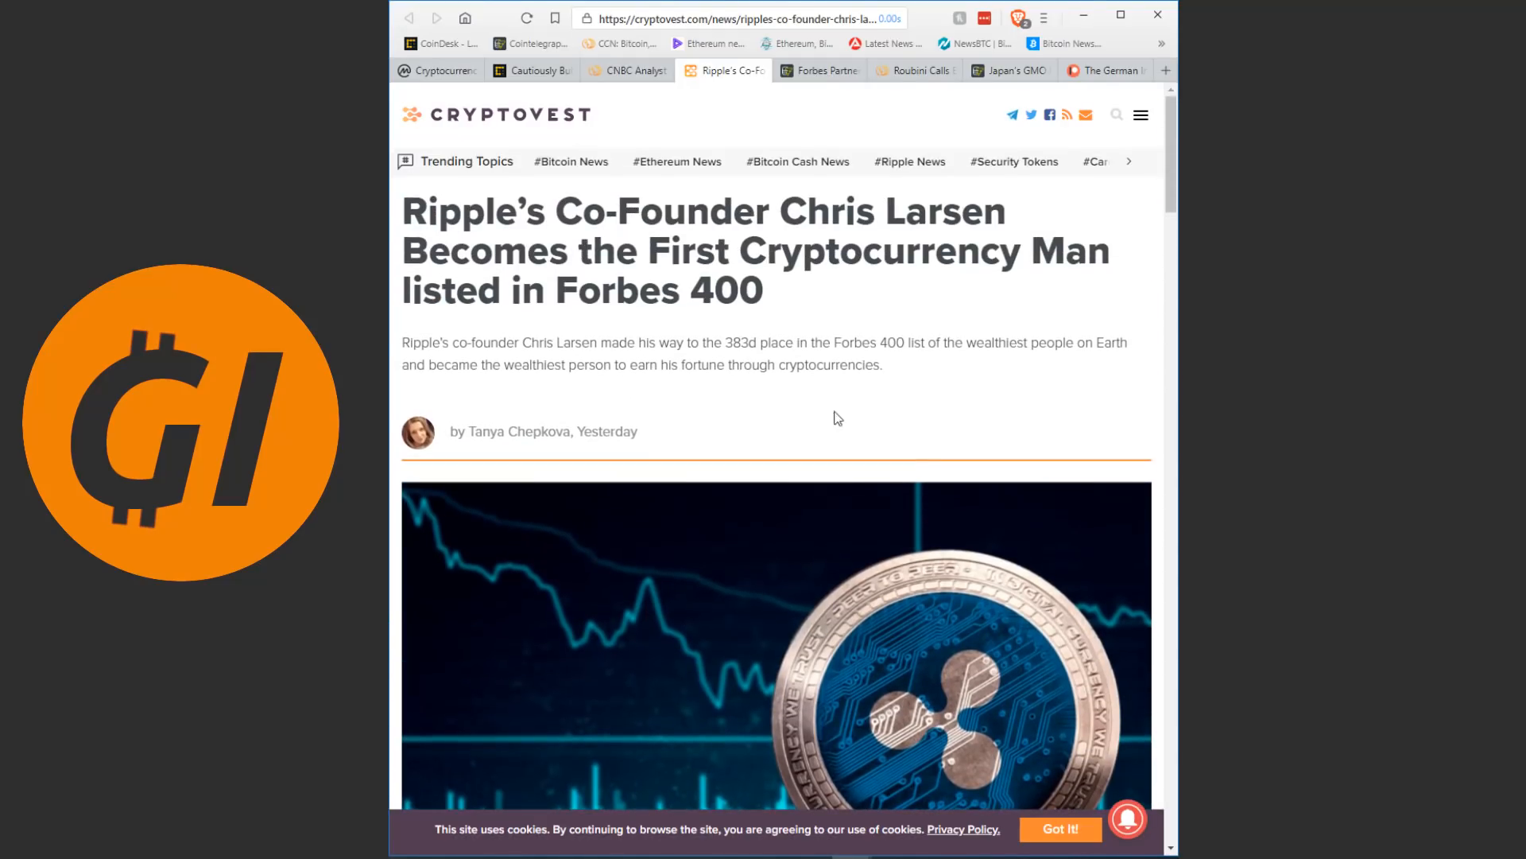
mouse_move(840, 365)
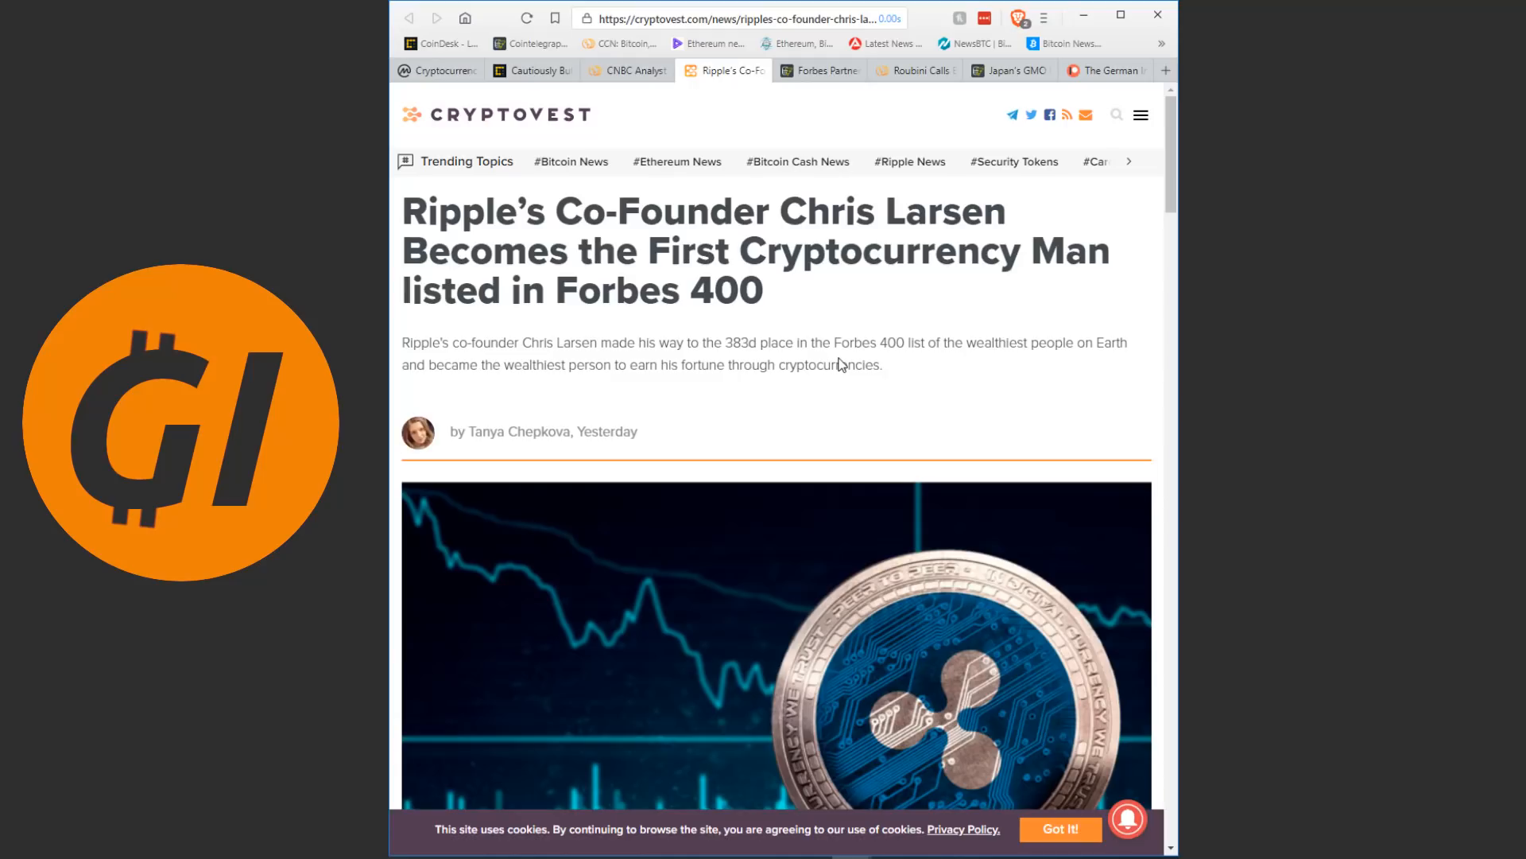
mouse_move(848, 336)
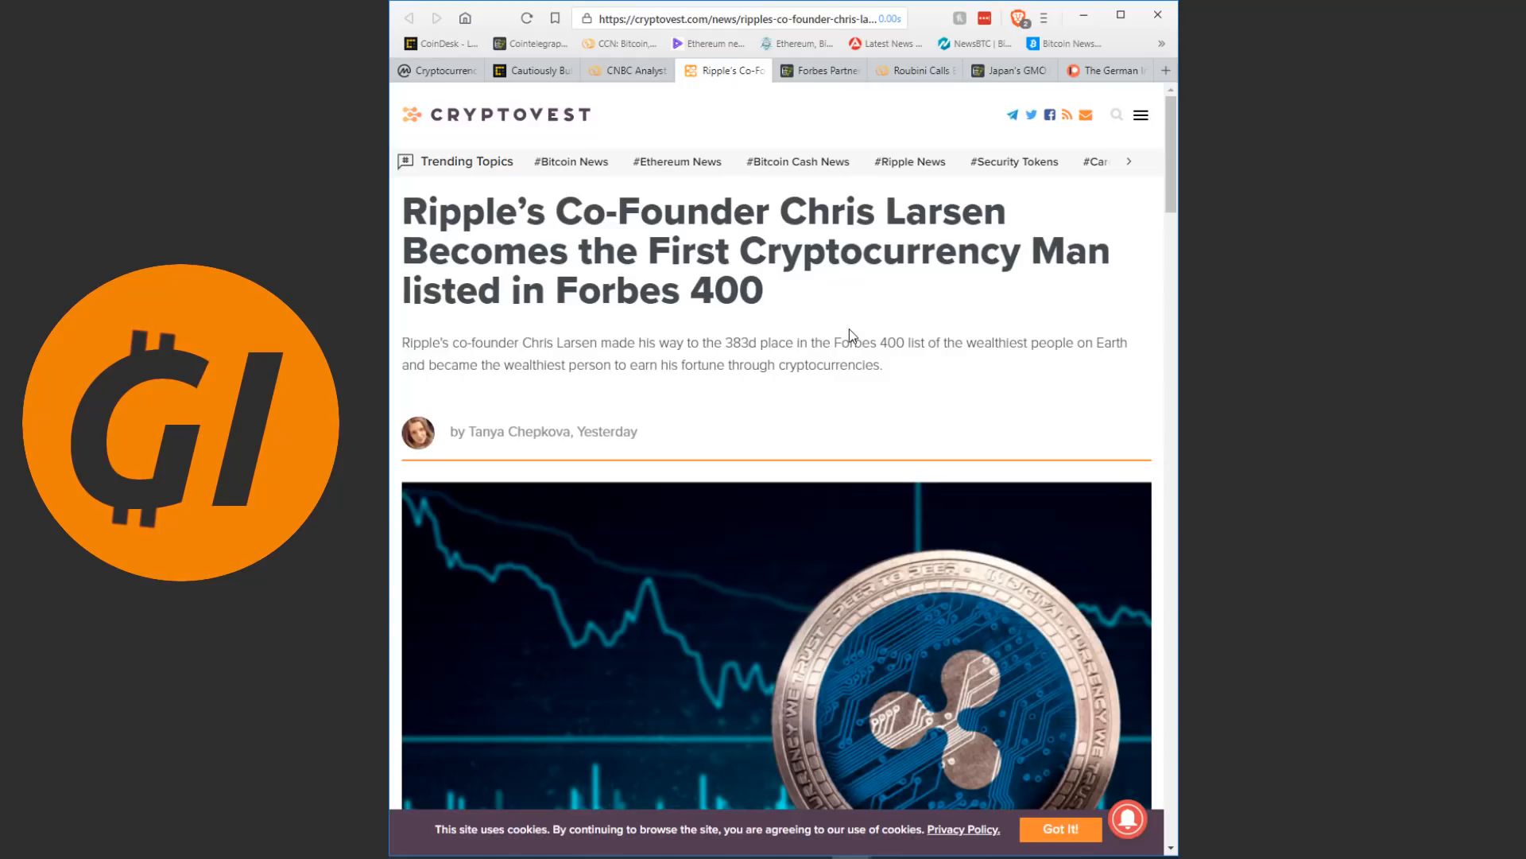
- Switch to the Cointelegraph 'Forbes Partners With Blockchain-Based Journalism Platform' article
left_click(821, 70)
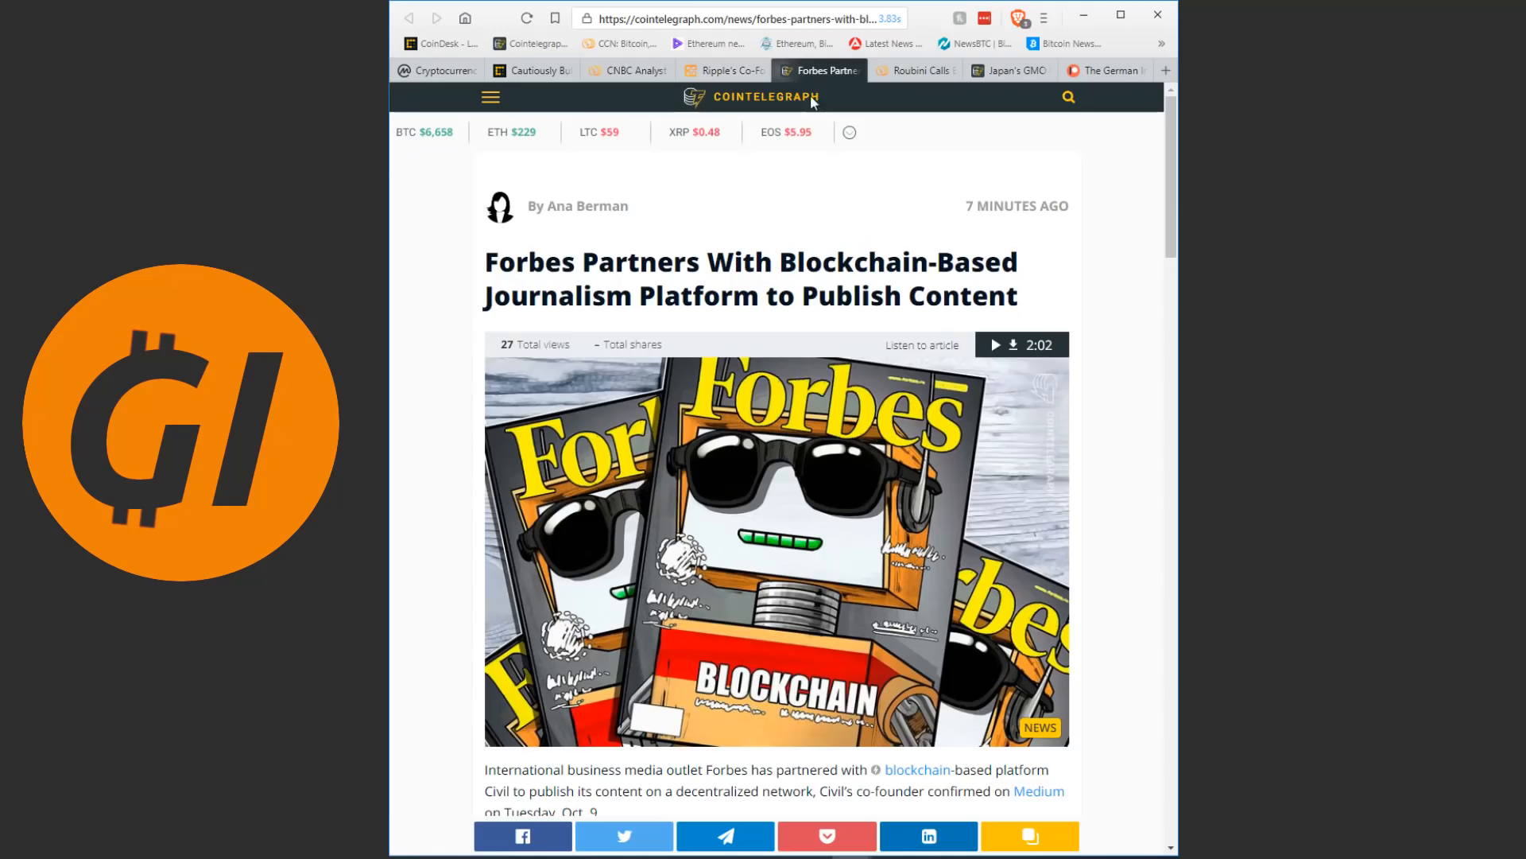
mouse_move(409, 257)
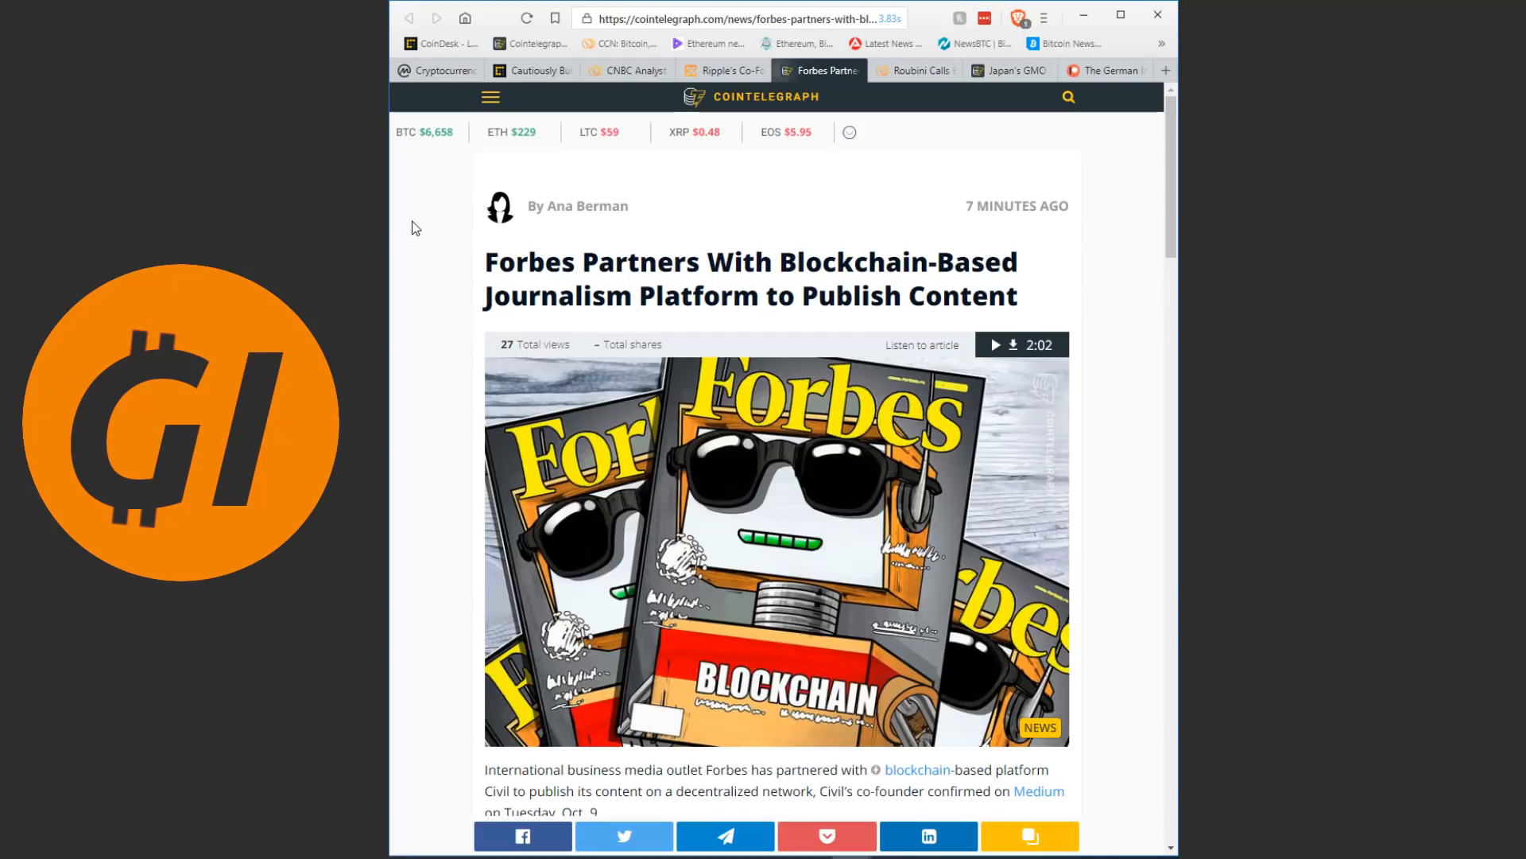
- Read the Forbes–Civil article down to its closing Adblock Plus Trusted News paragraph
scroll("down", 3)
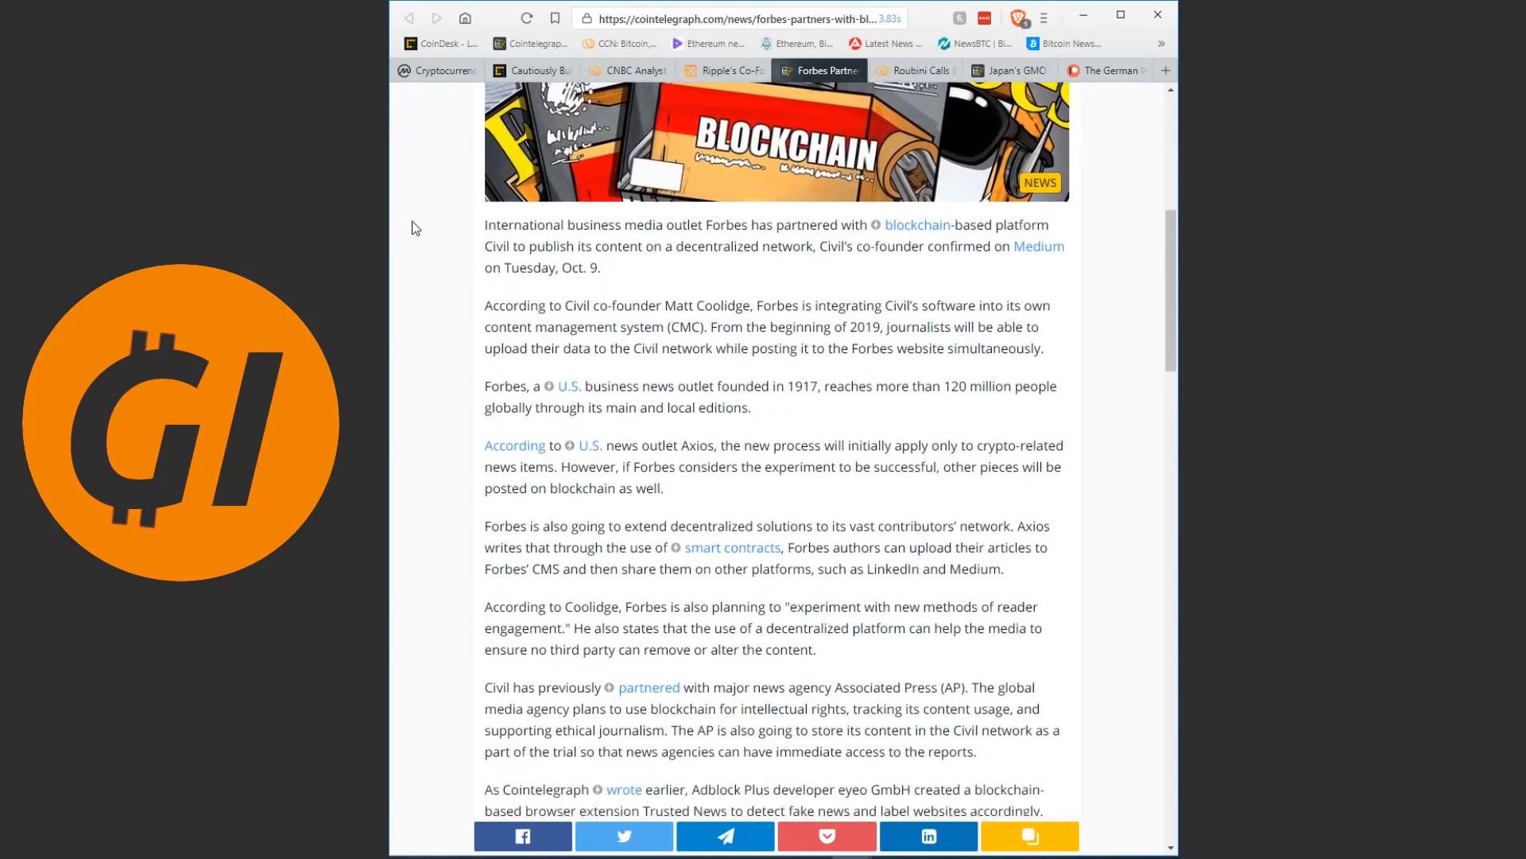
scroll("down", 3)
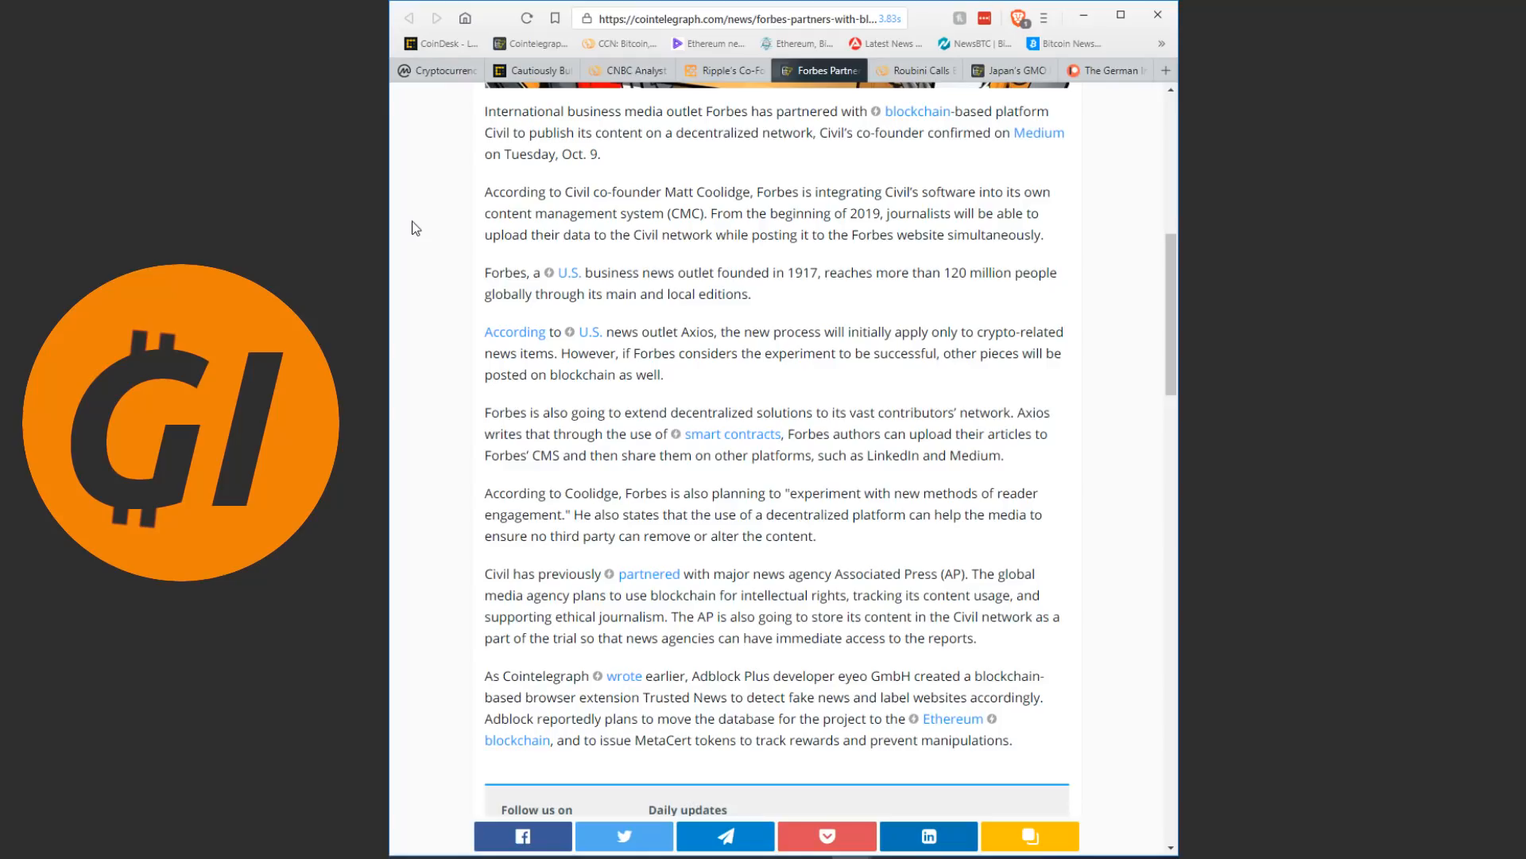
scroll("down", 3)
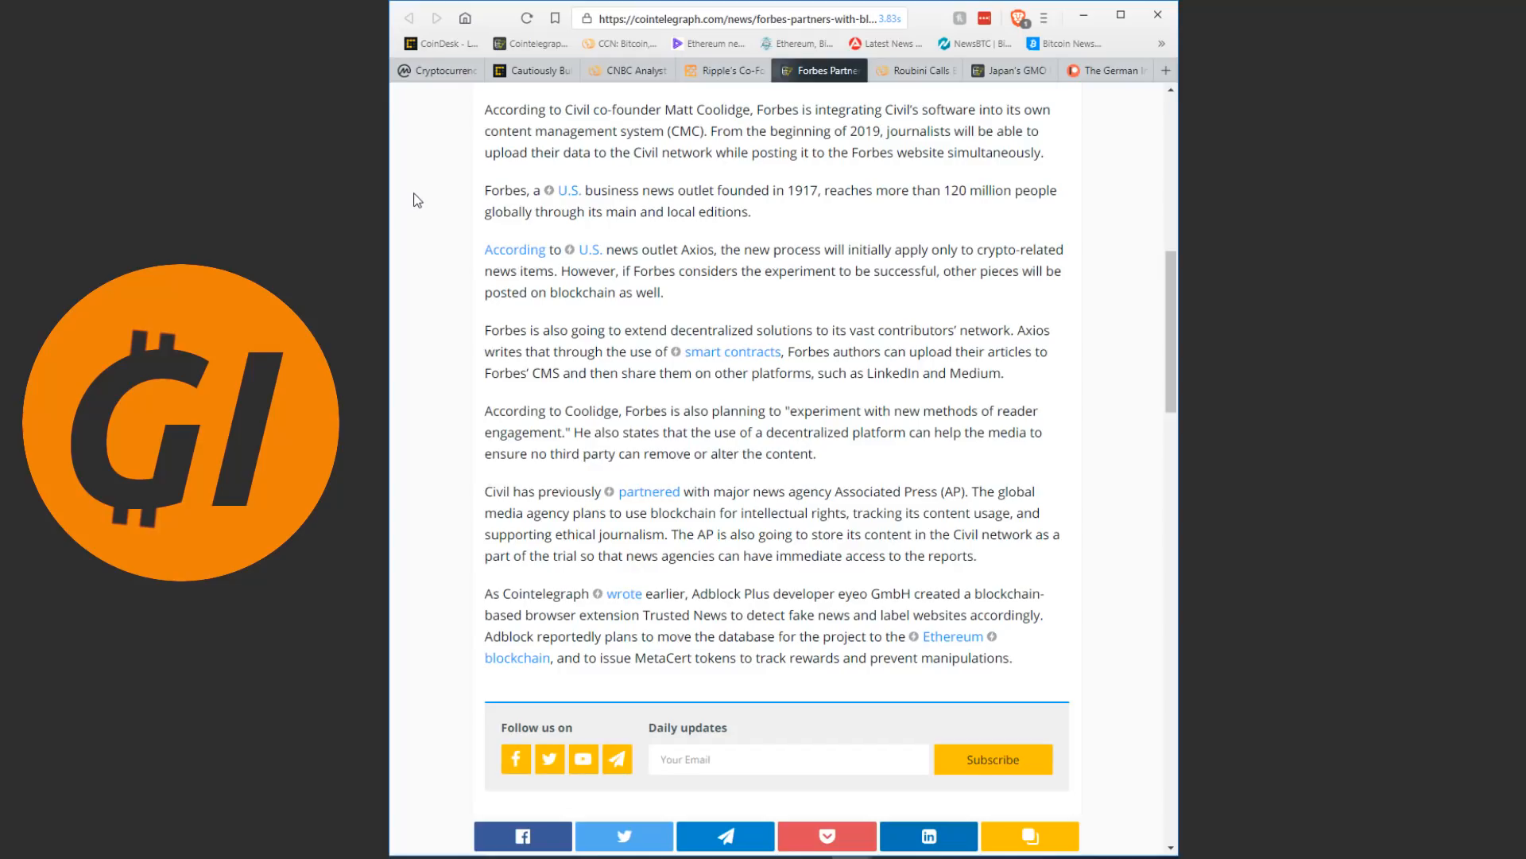
mouse_move(423, 192)
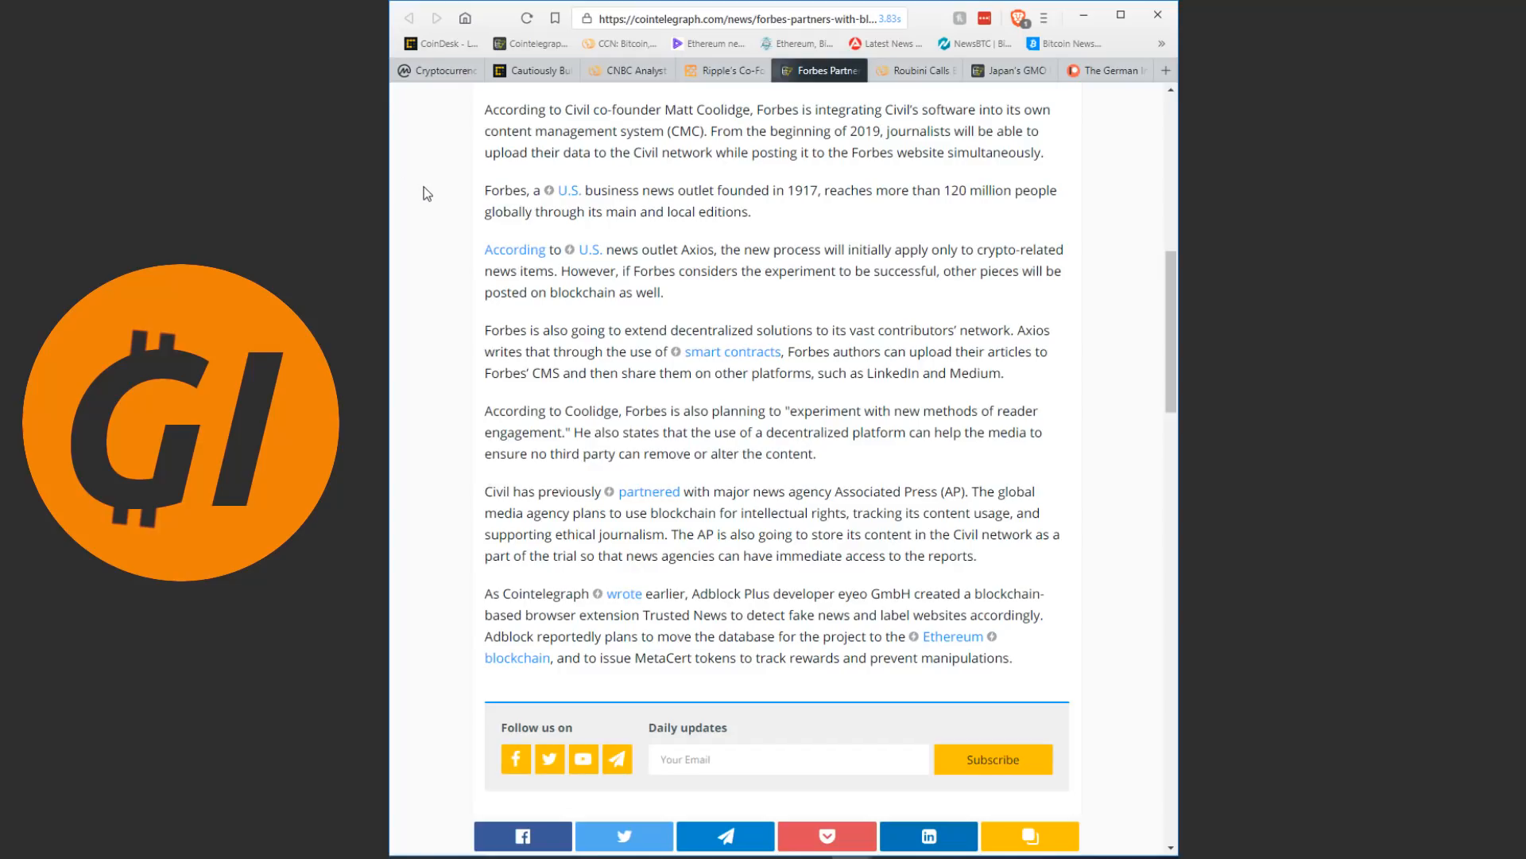
mouse_move(459, 240)
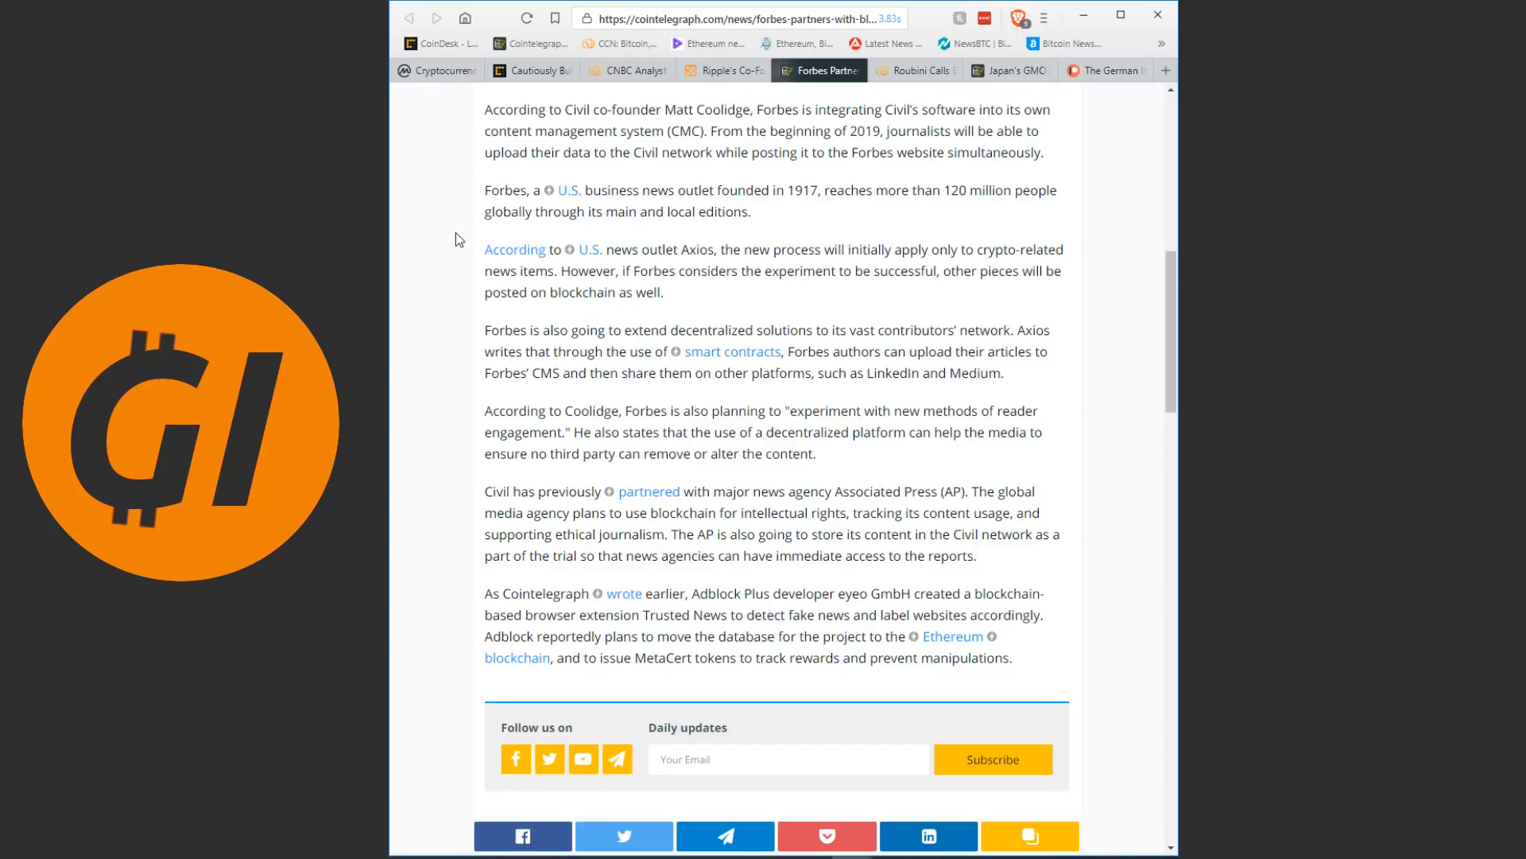
mouse_move(433, 178)
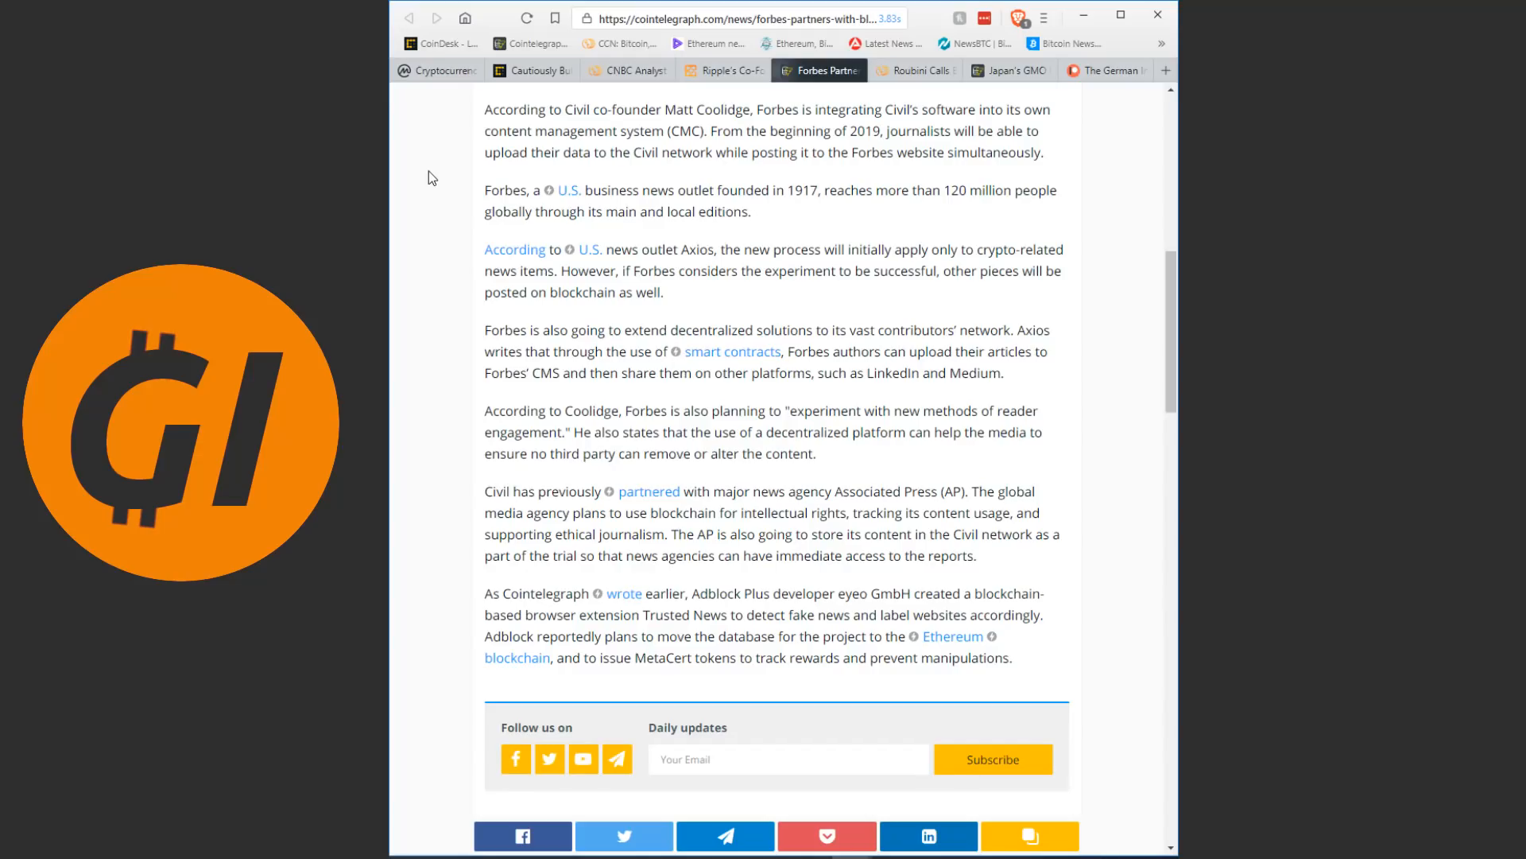
mouse_move(446, 248)
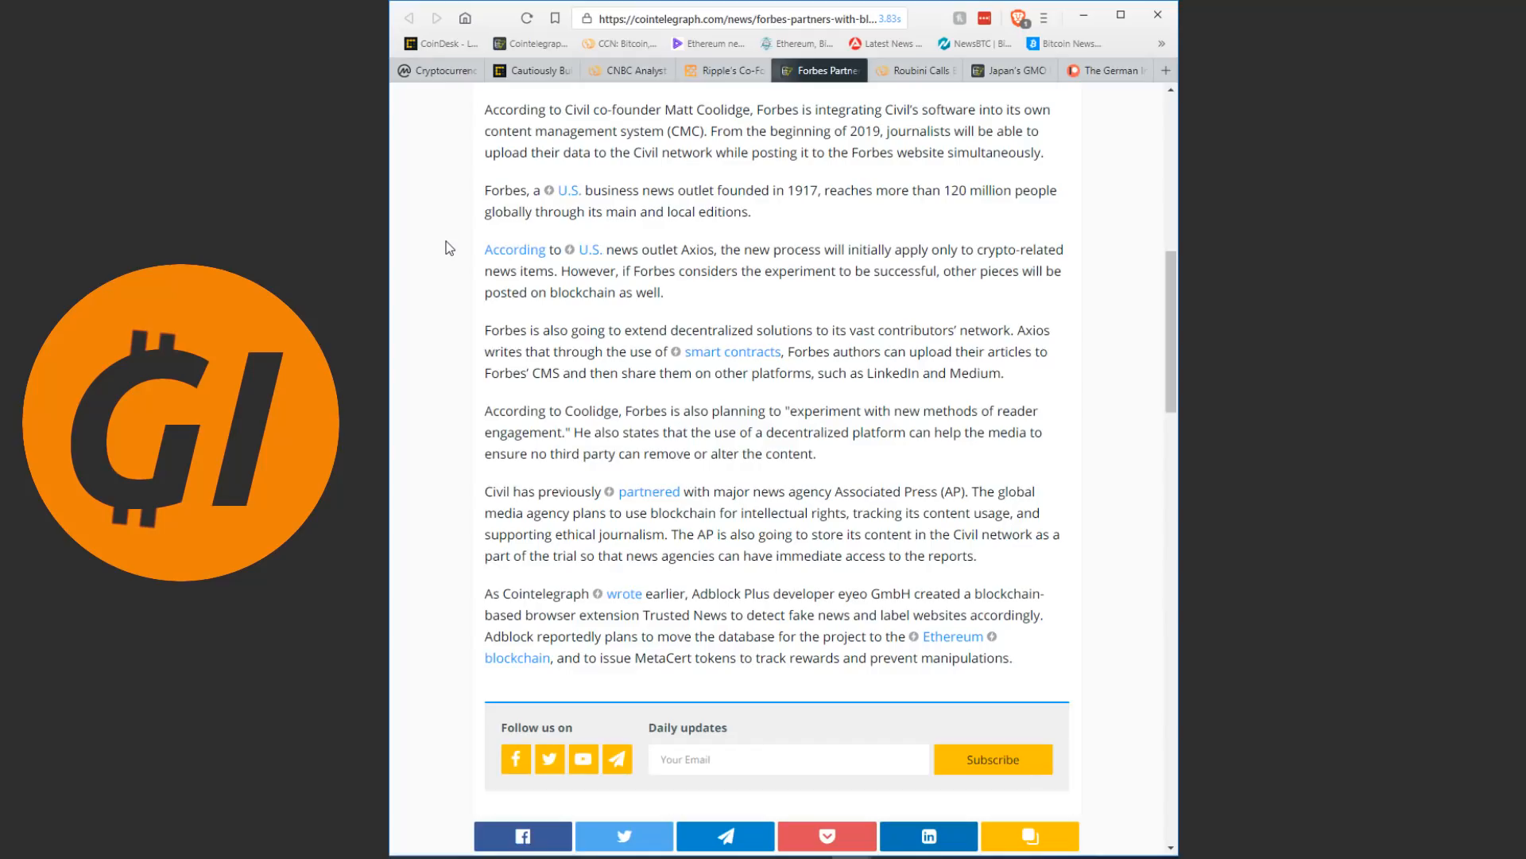
mouse_move(461, 270)
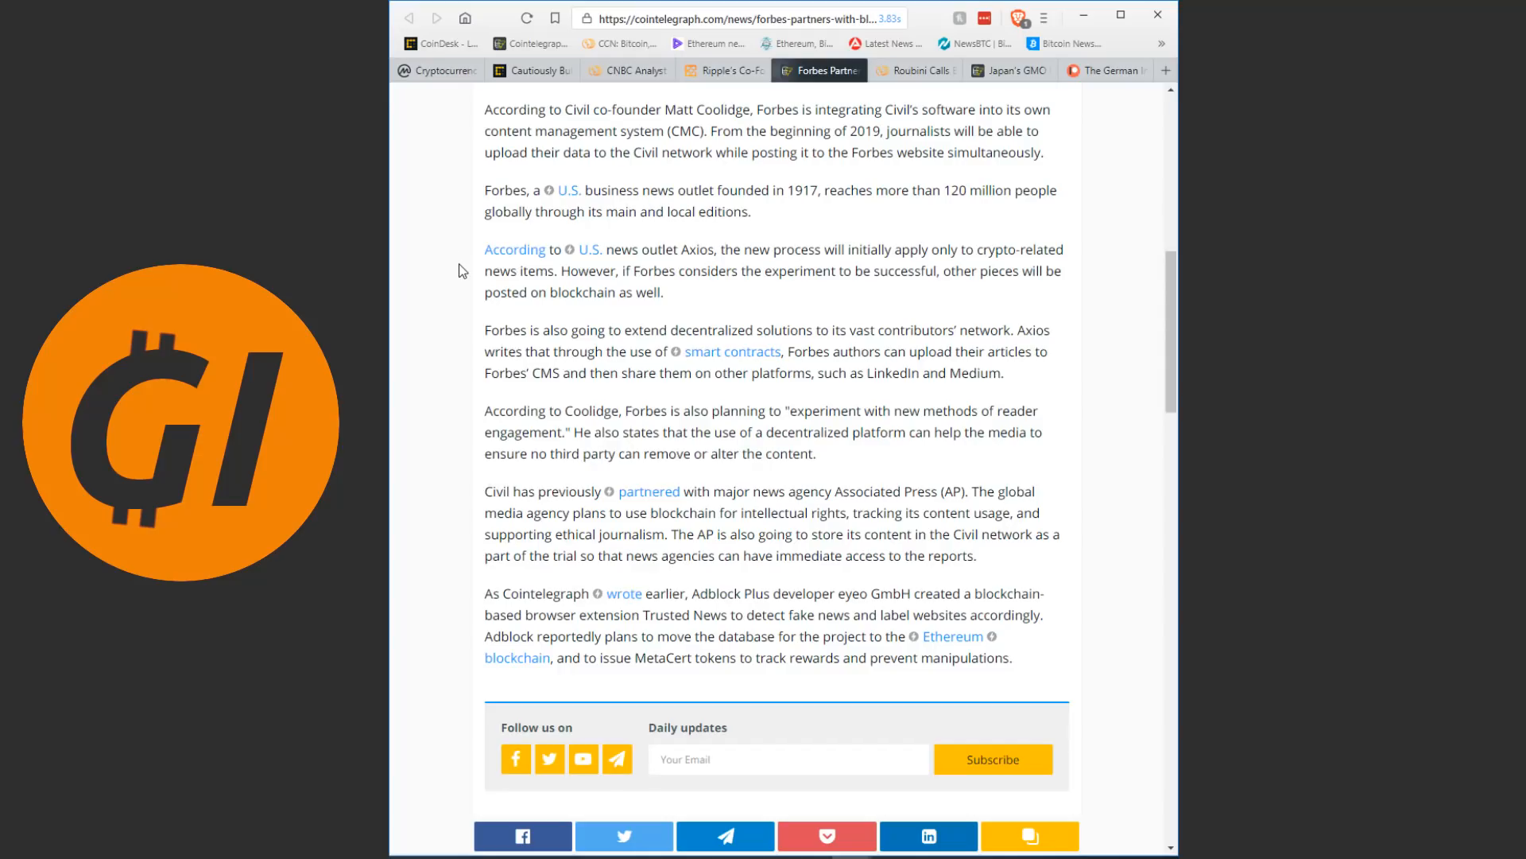
mouse_move(769, 614)
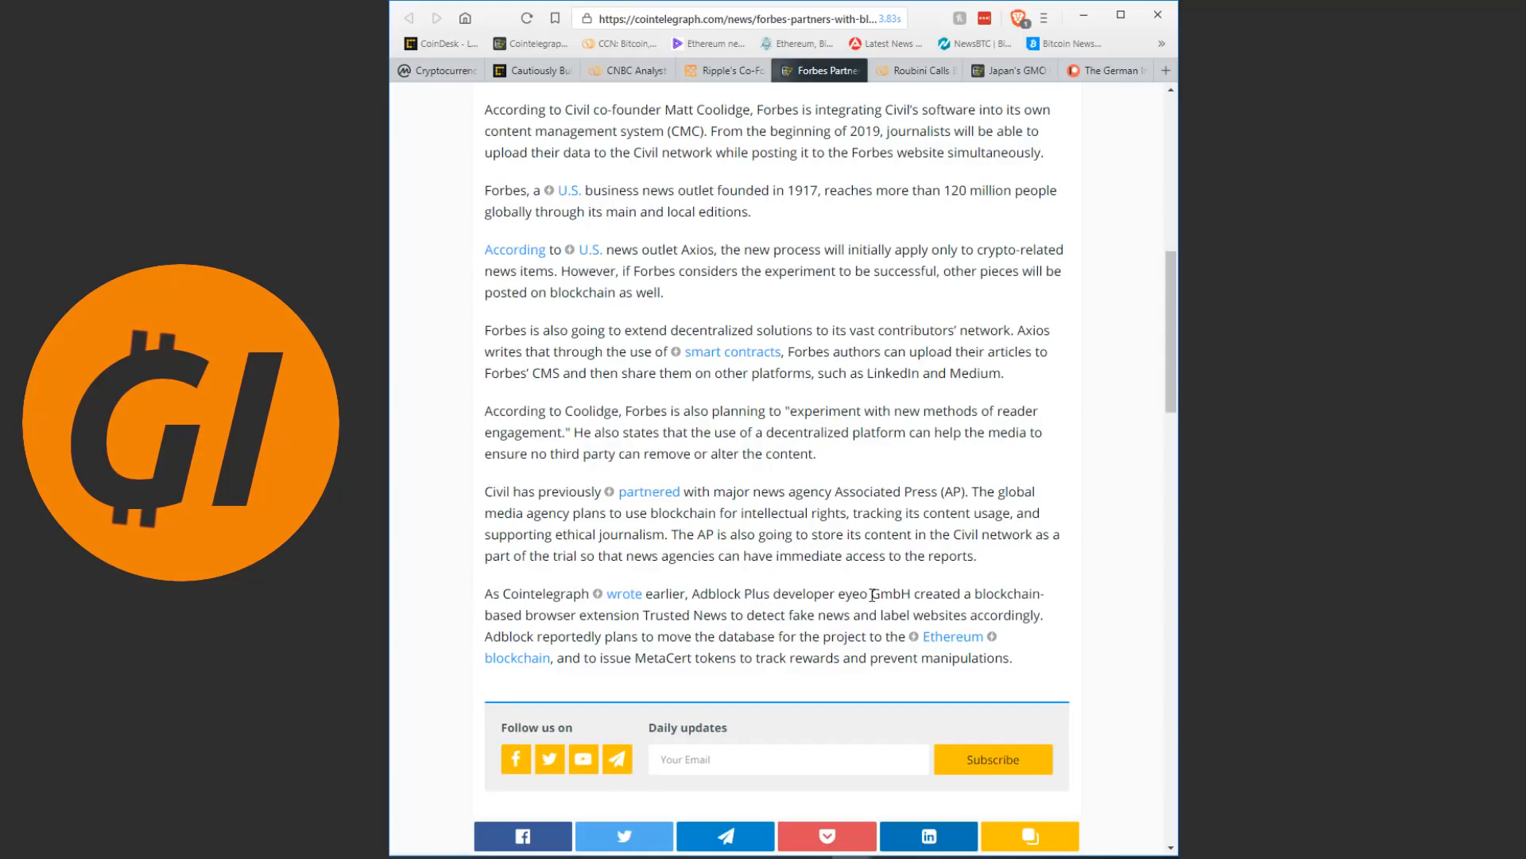
mouse_move(876, 611)
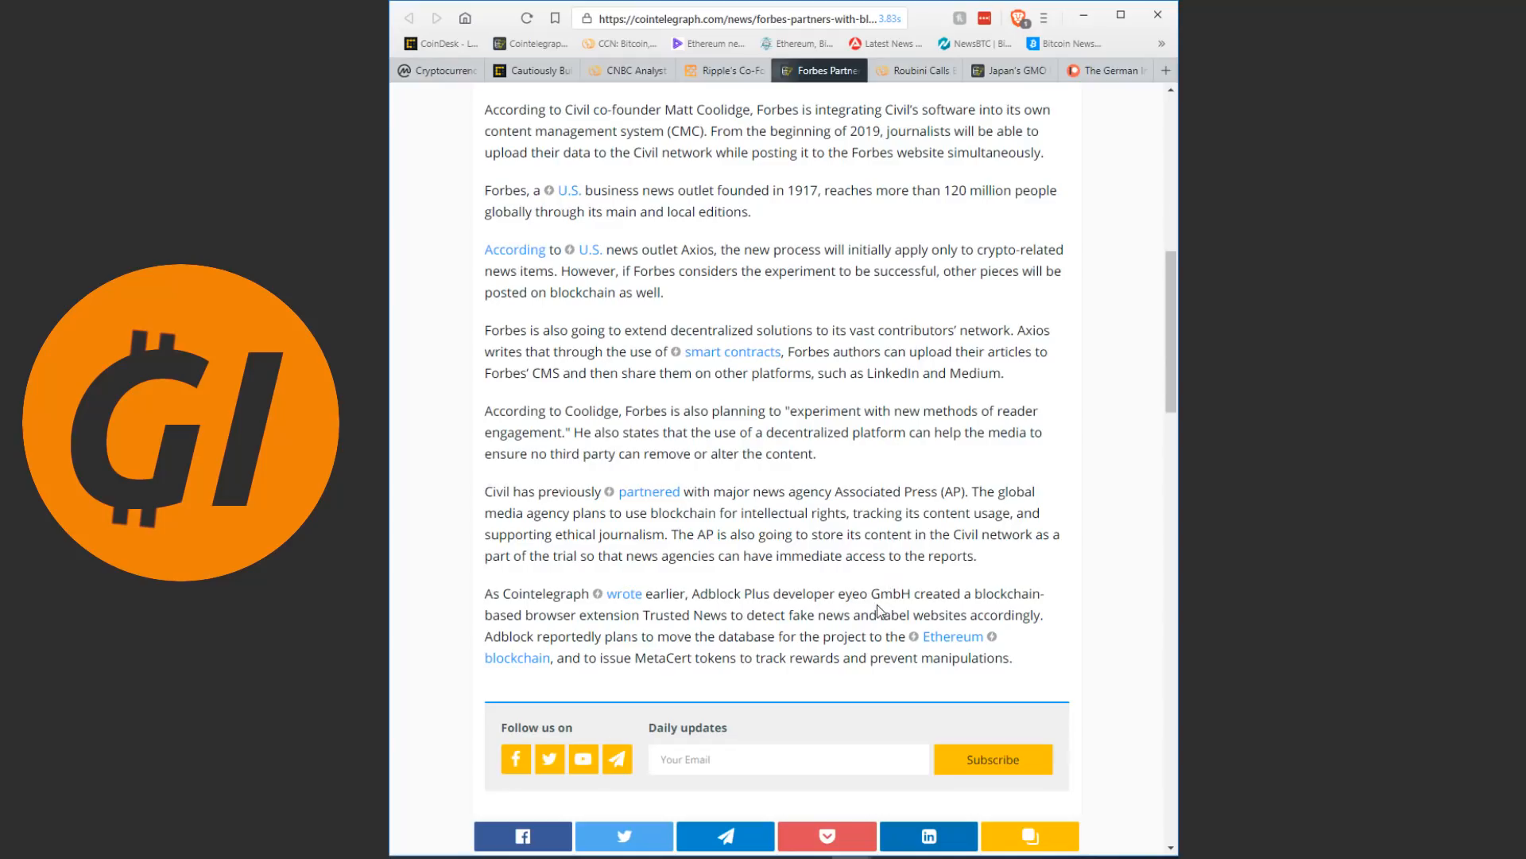
mouse_move(760, 598)
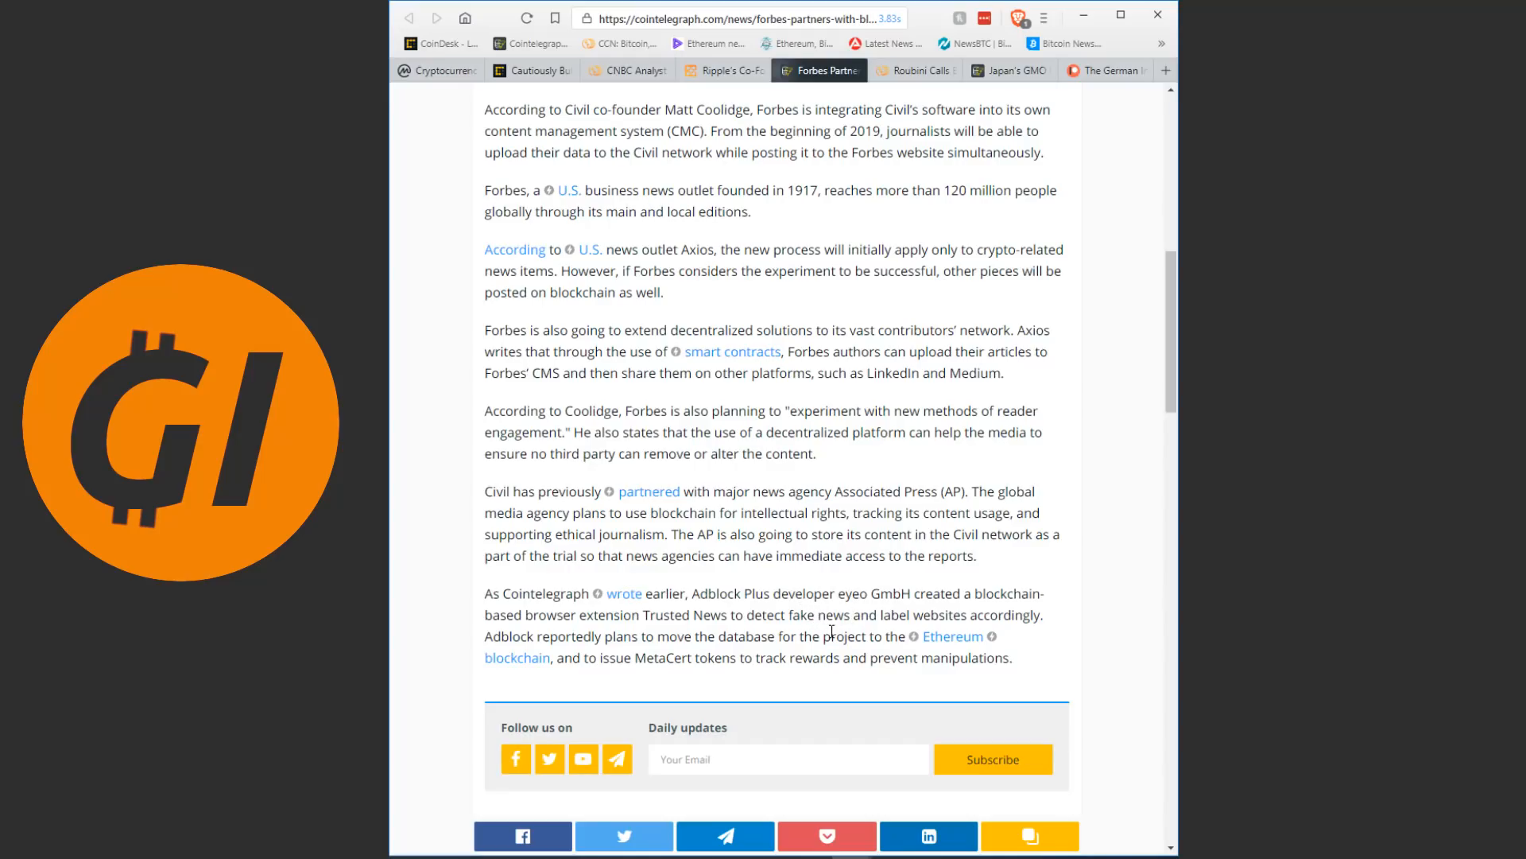
mouse_move(809, 589)
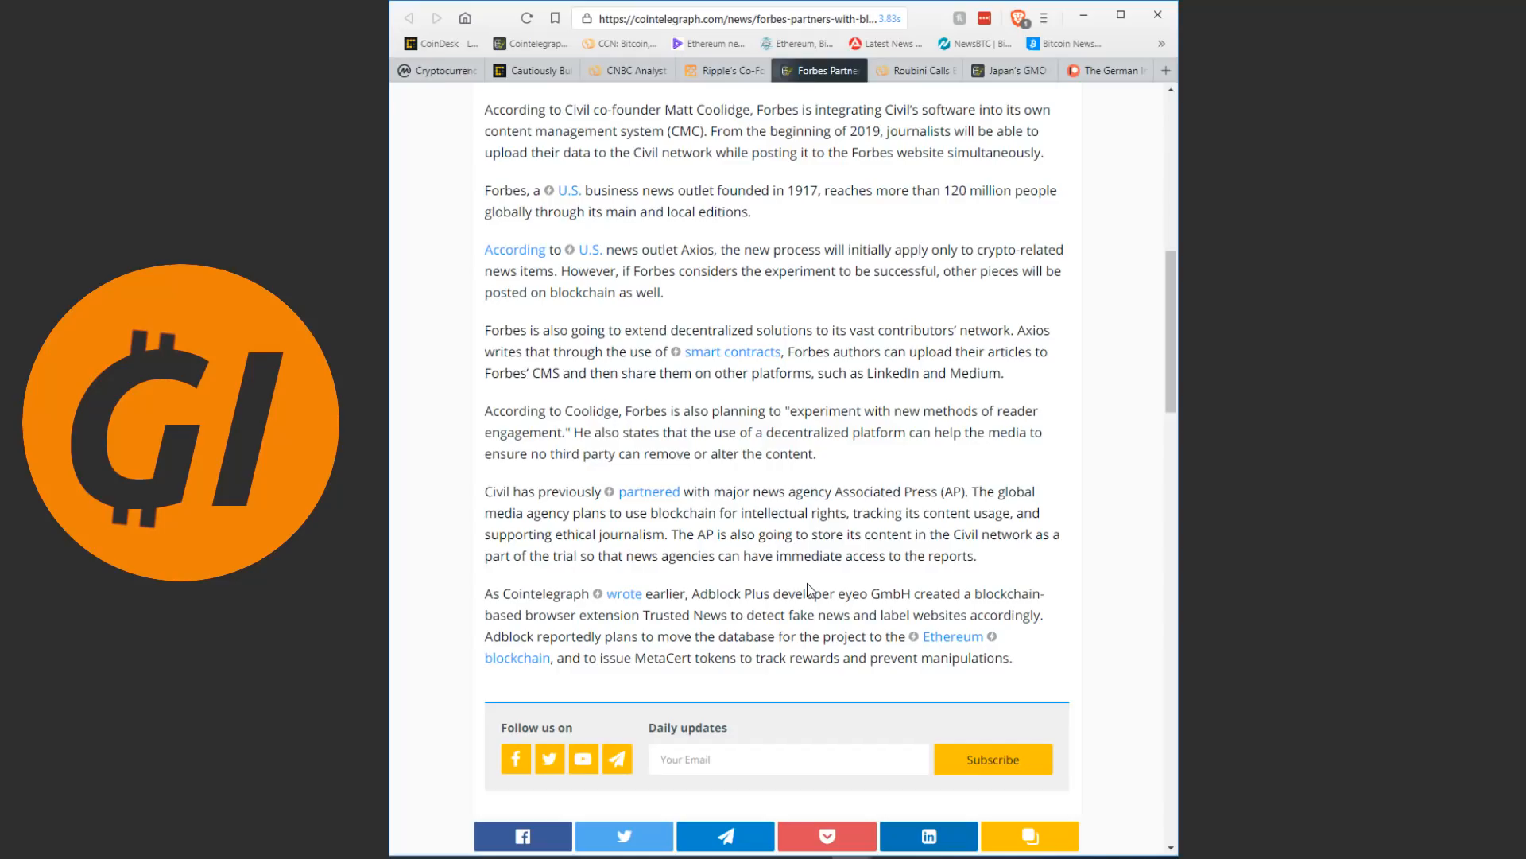
mouse_move(792, 610)
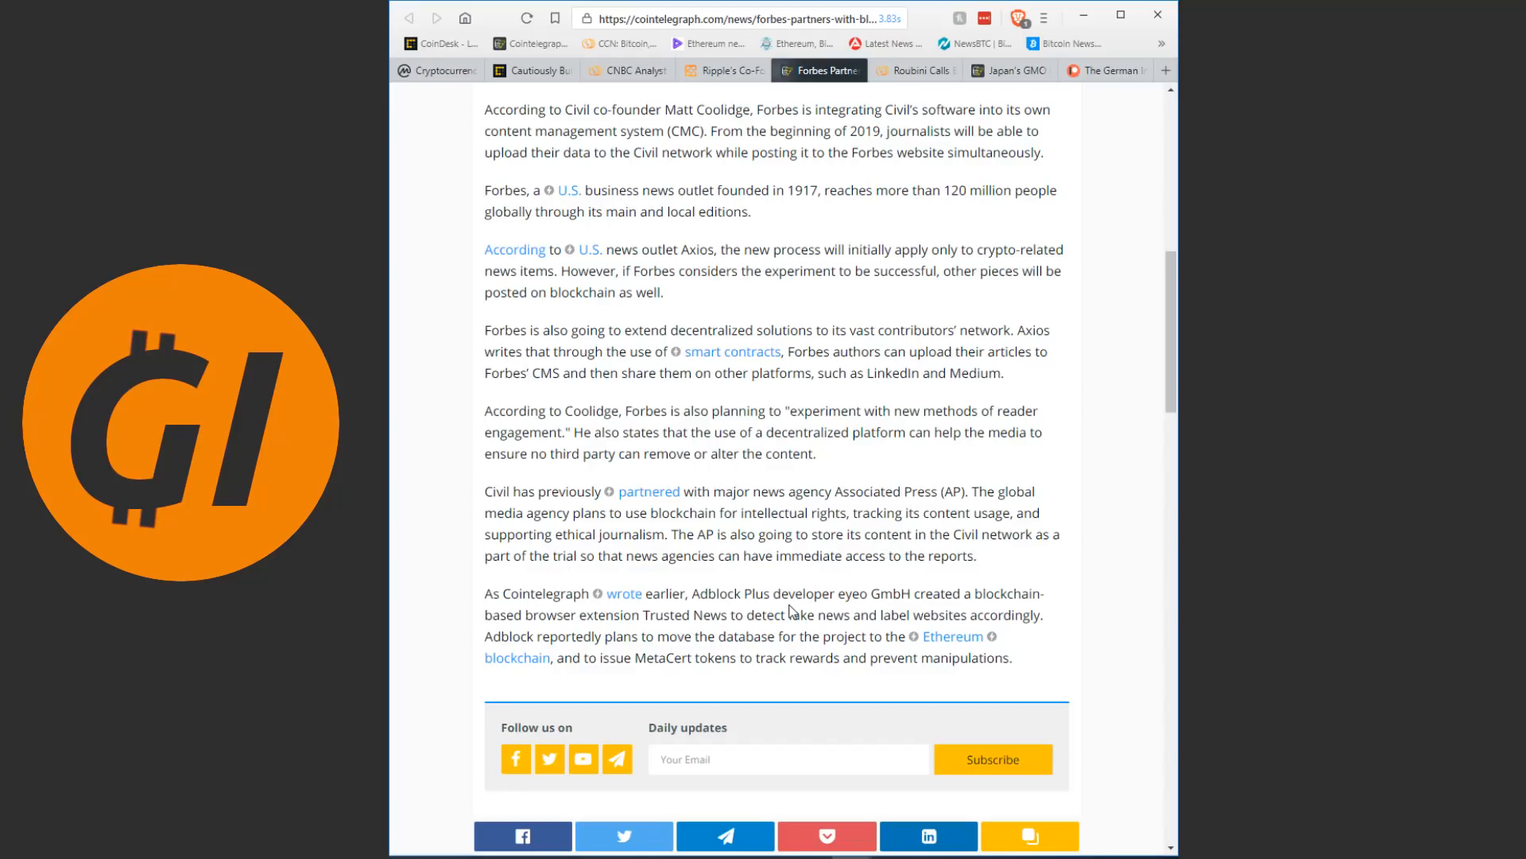
mouse_move(830, 582)
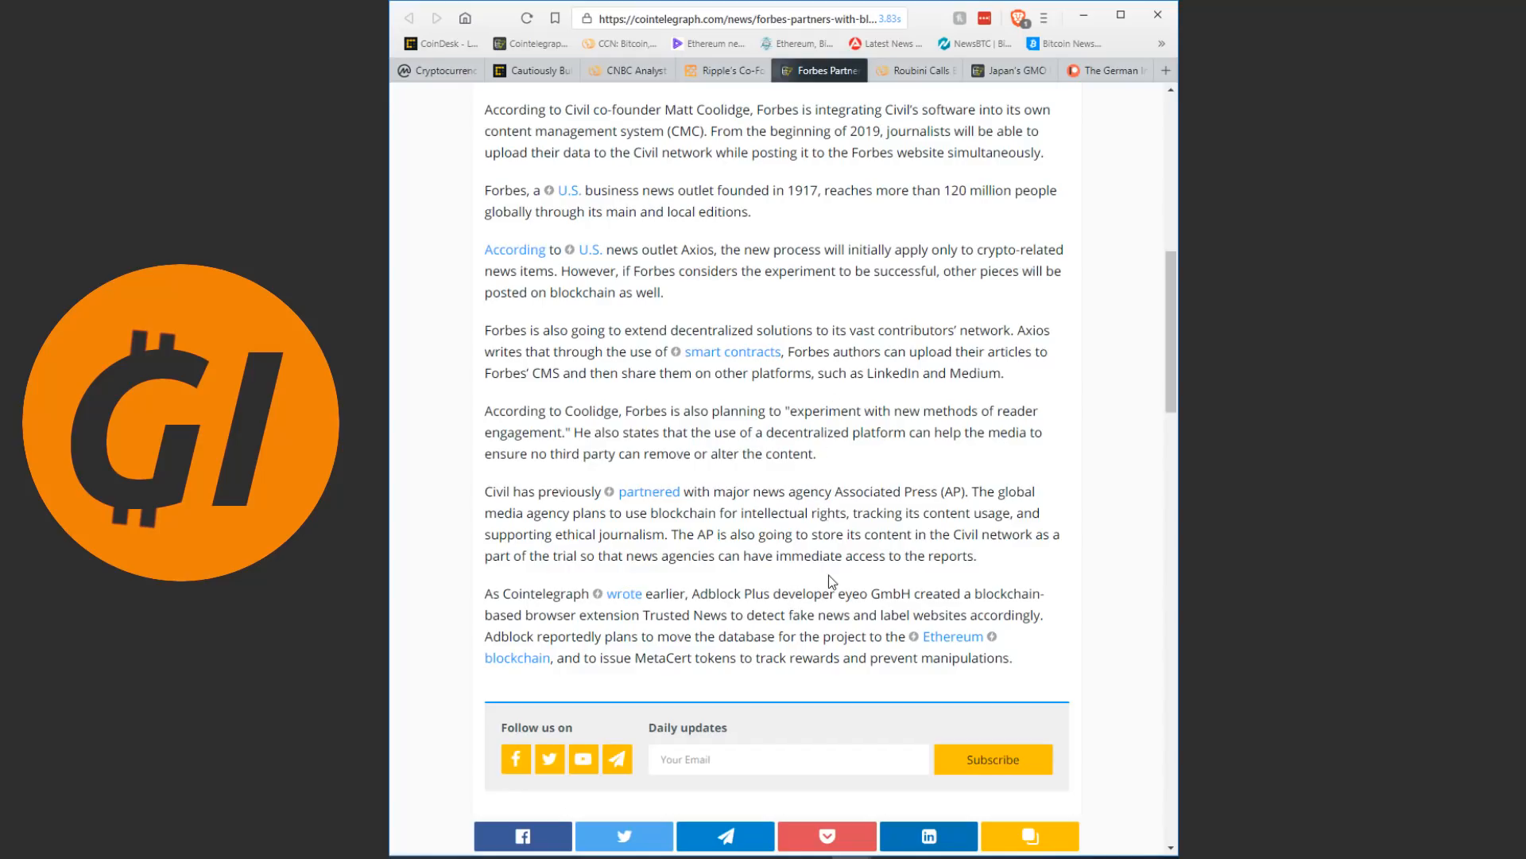
- Scroll the Forbes blockchain journalism article back to its headline and cover image
scroll("up", 3)
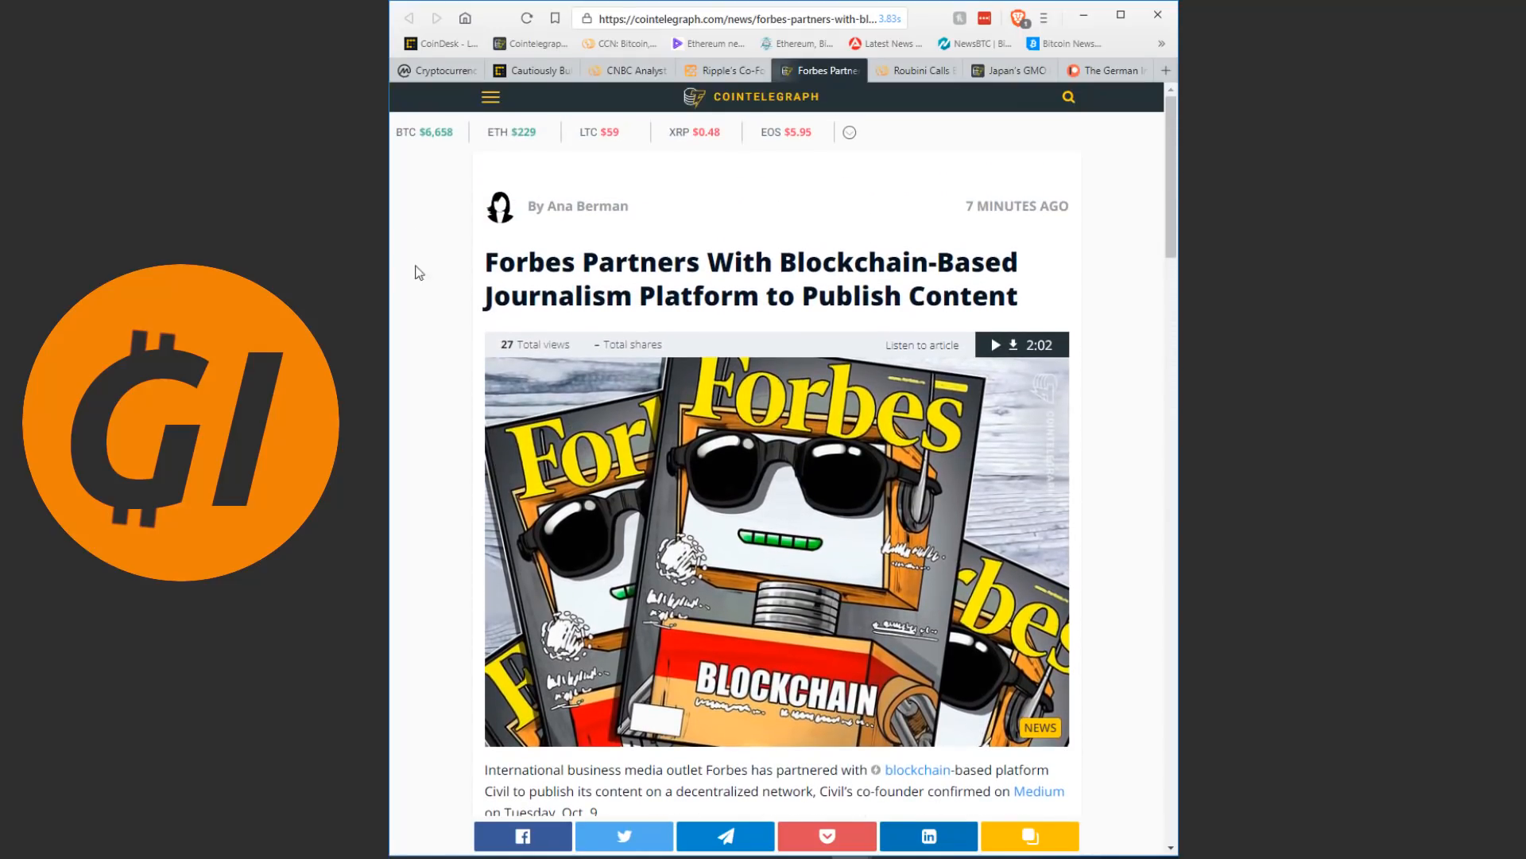
mouse_move(431, 344)
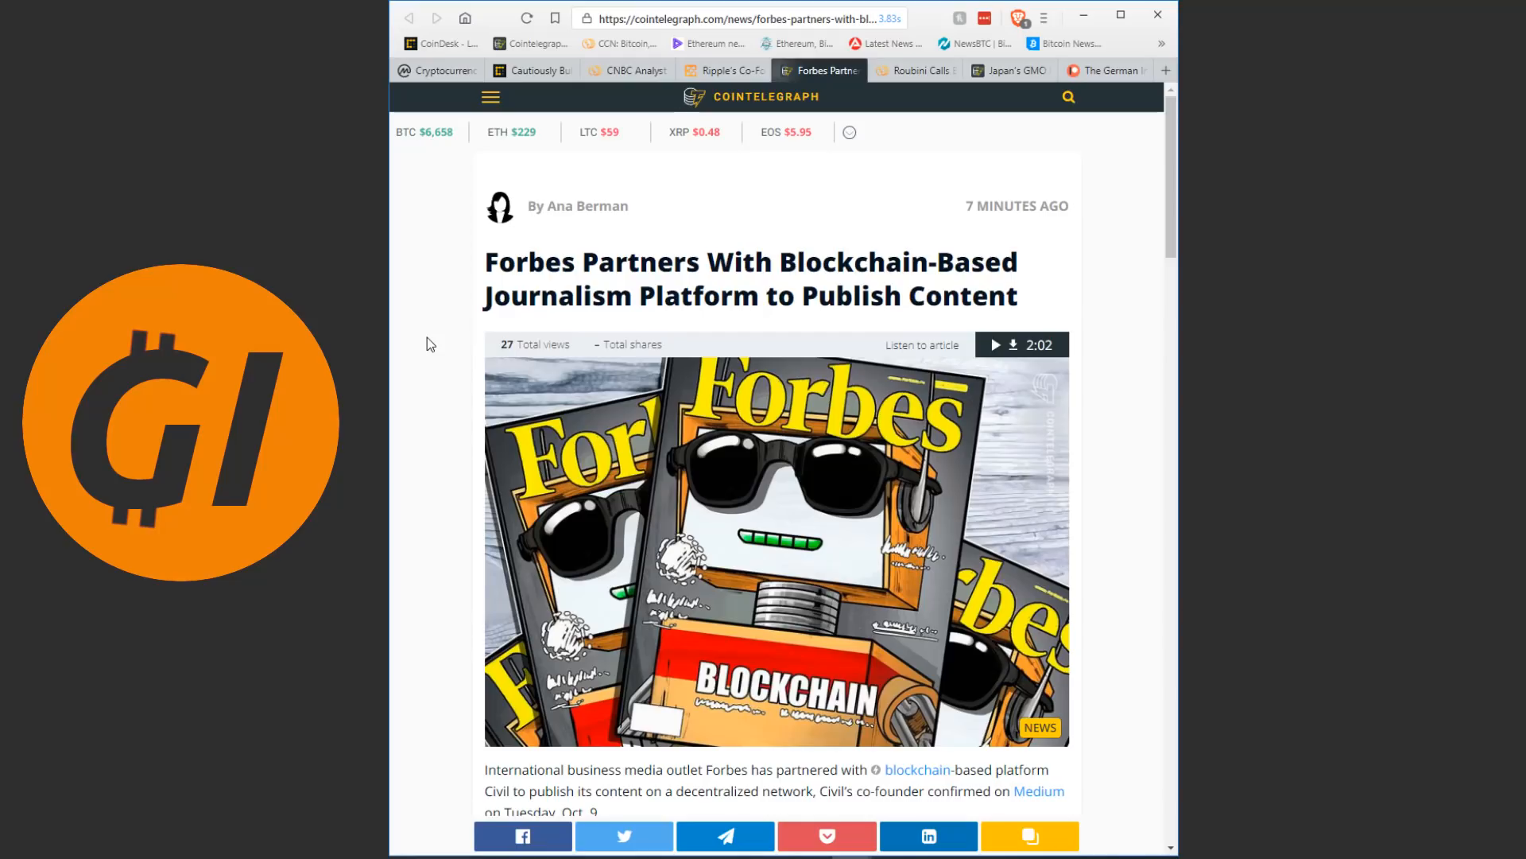
mouse_move(912, 102)
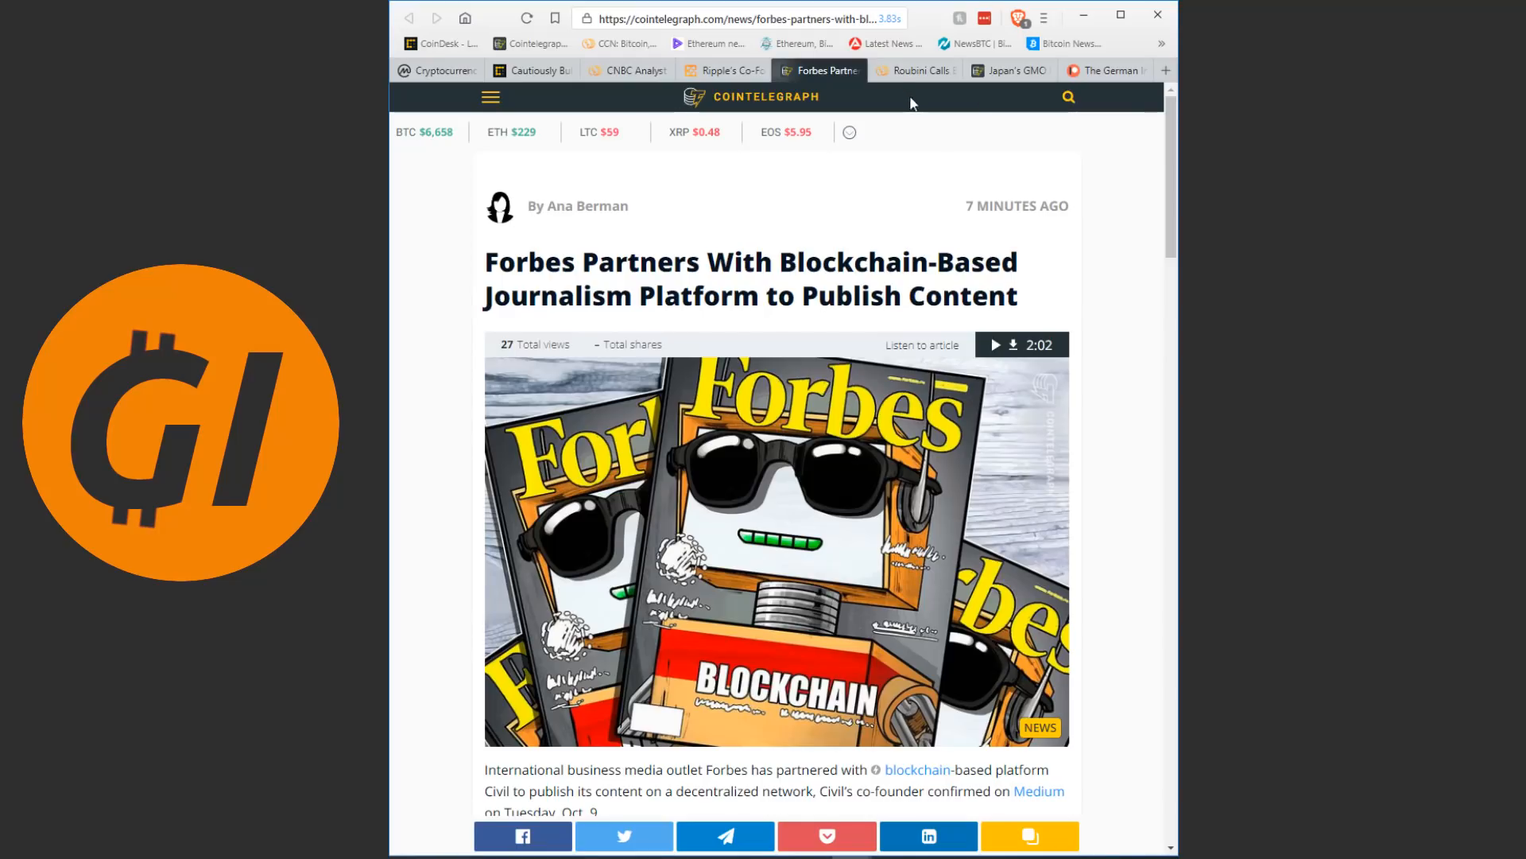
- Switch to CCN's 'Roubini Calls Buterin a Dictator' article and reveal its opening paragraphs
left_click(912, 70)
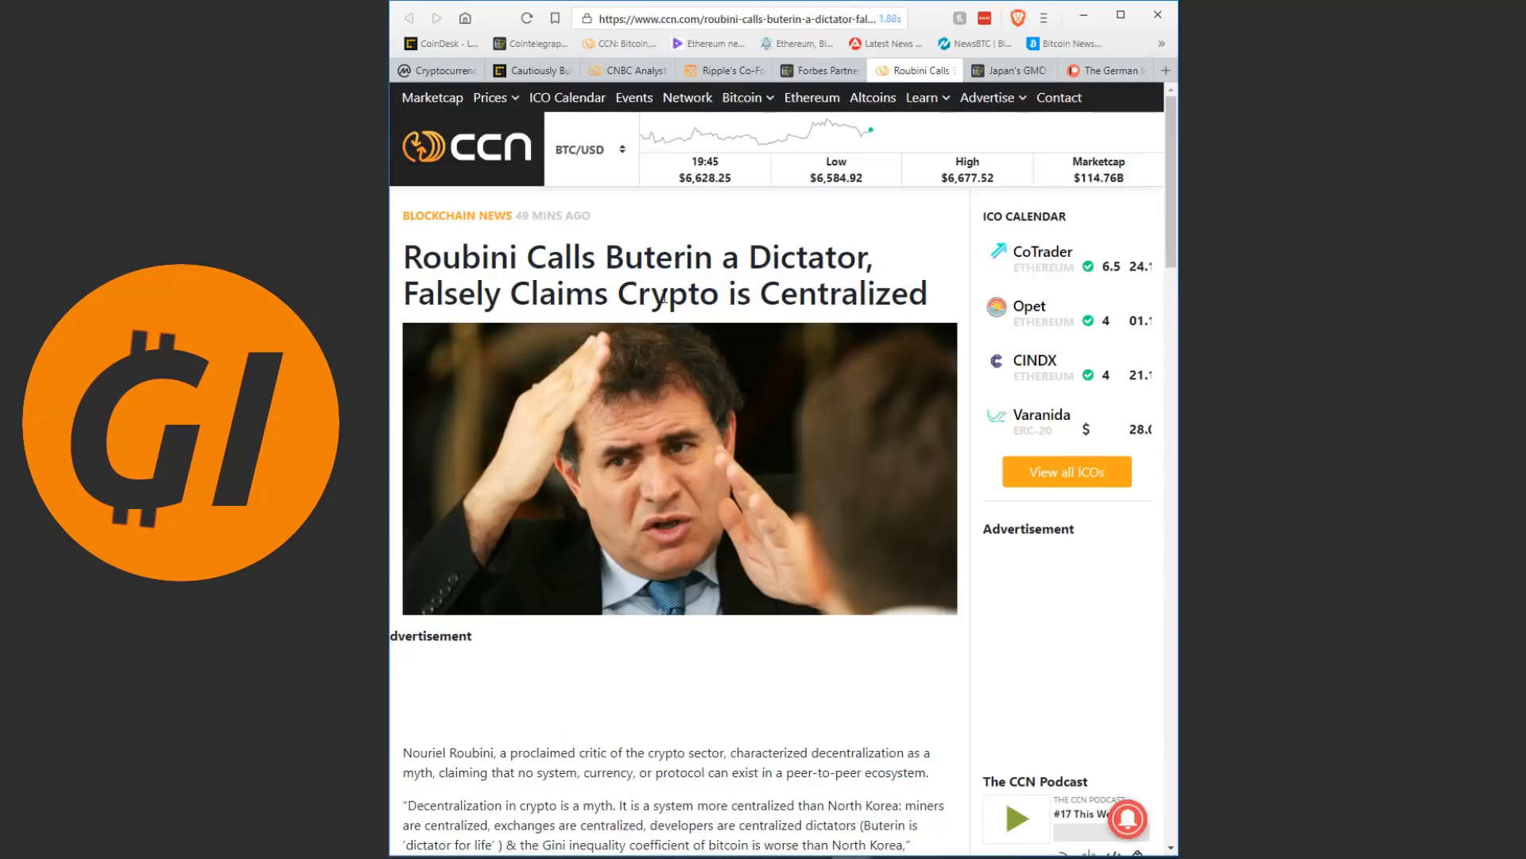
mouse_move(714, 227)
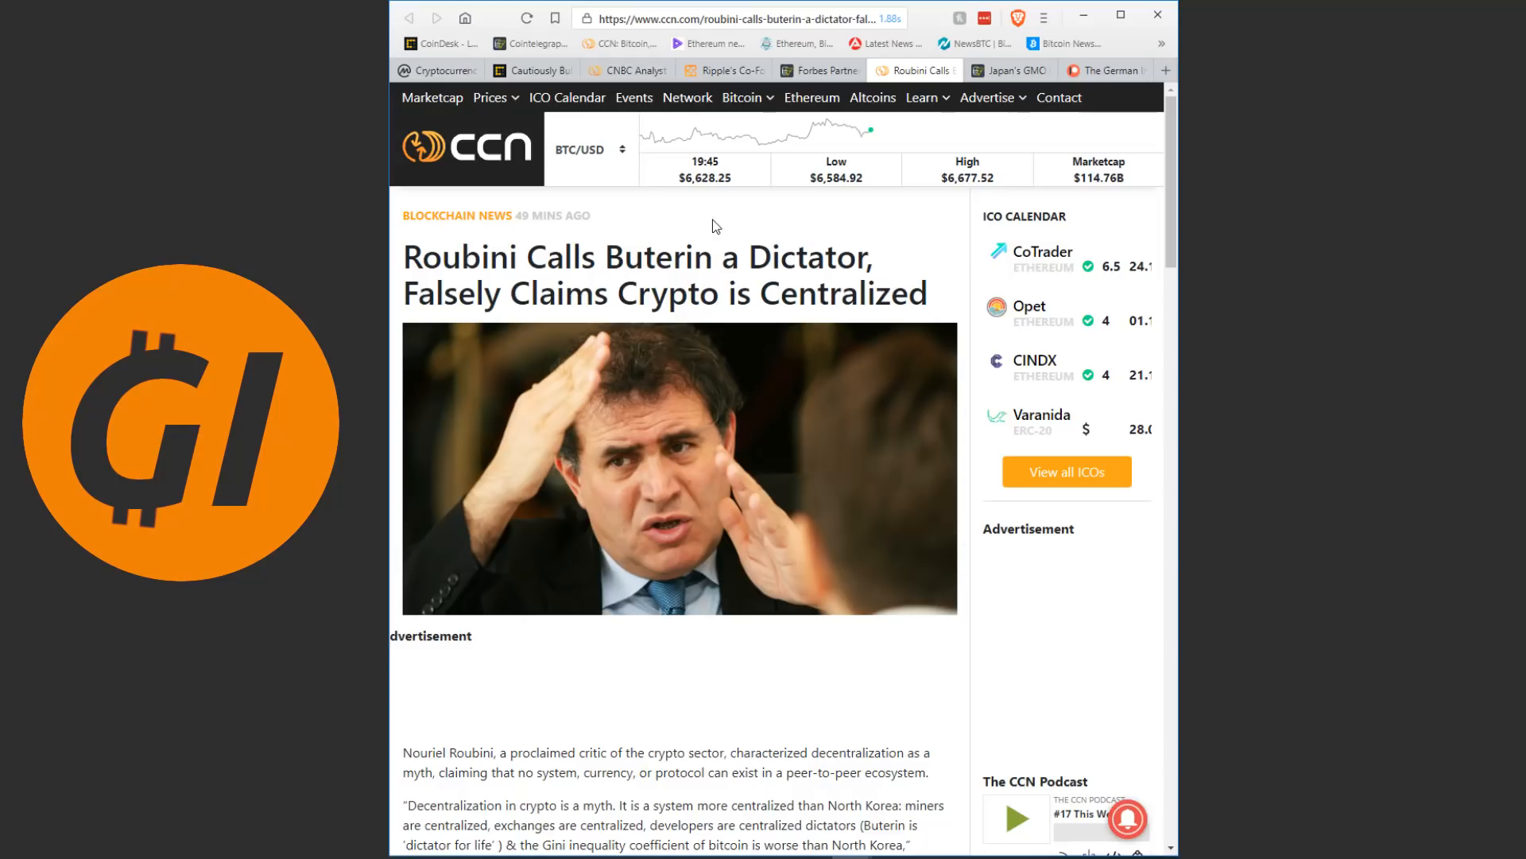
scroll("down", 3)
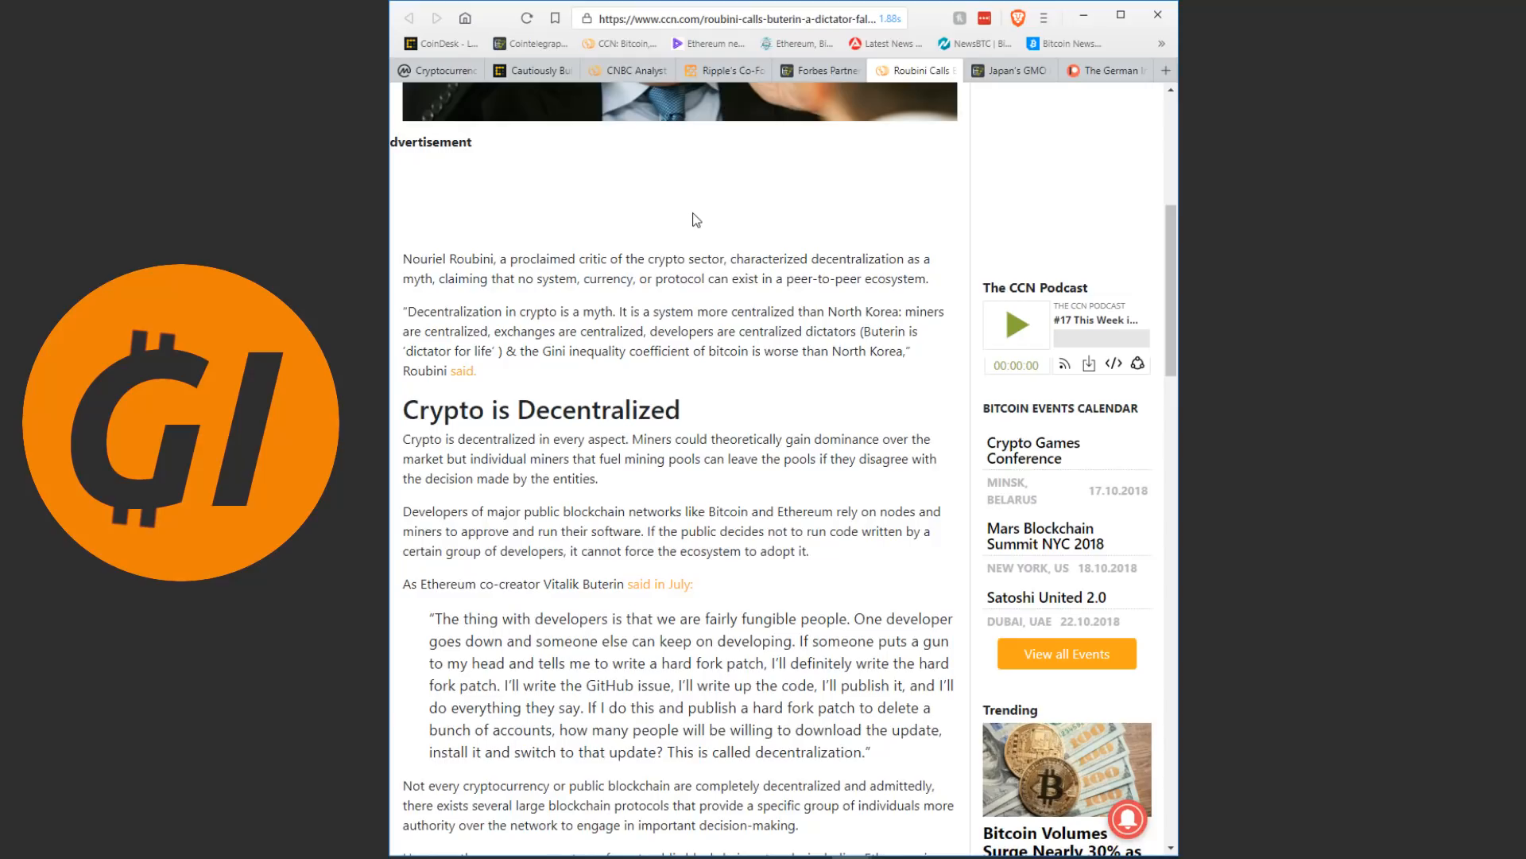
scroll("down", 3)
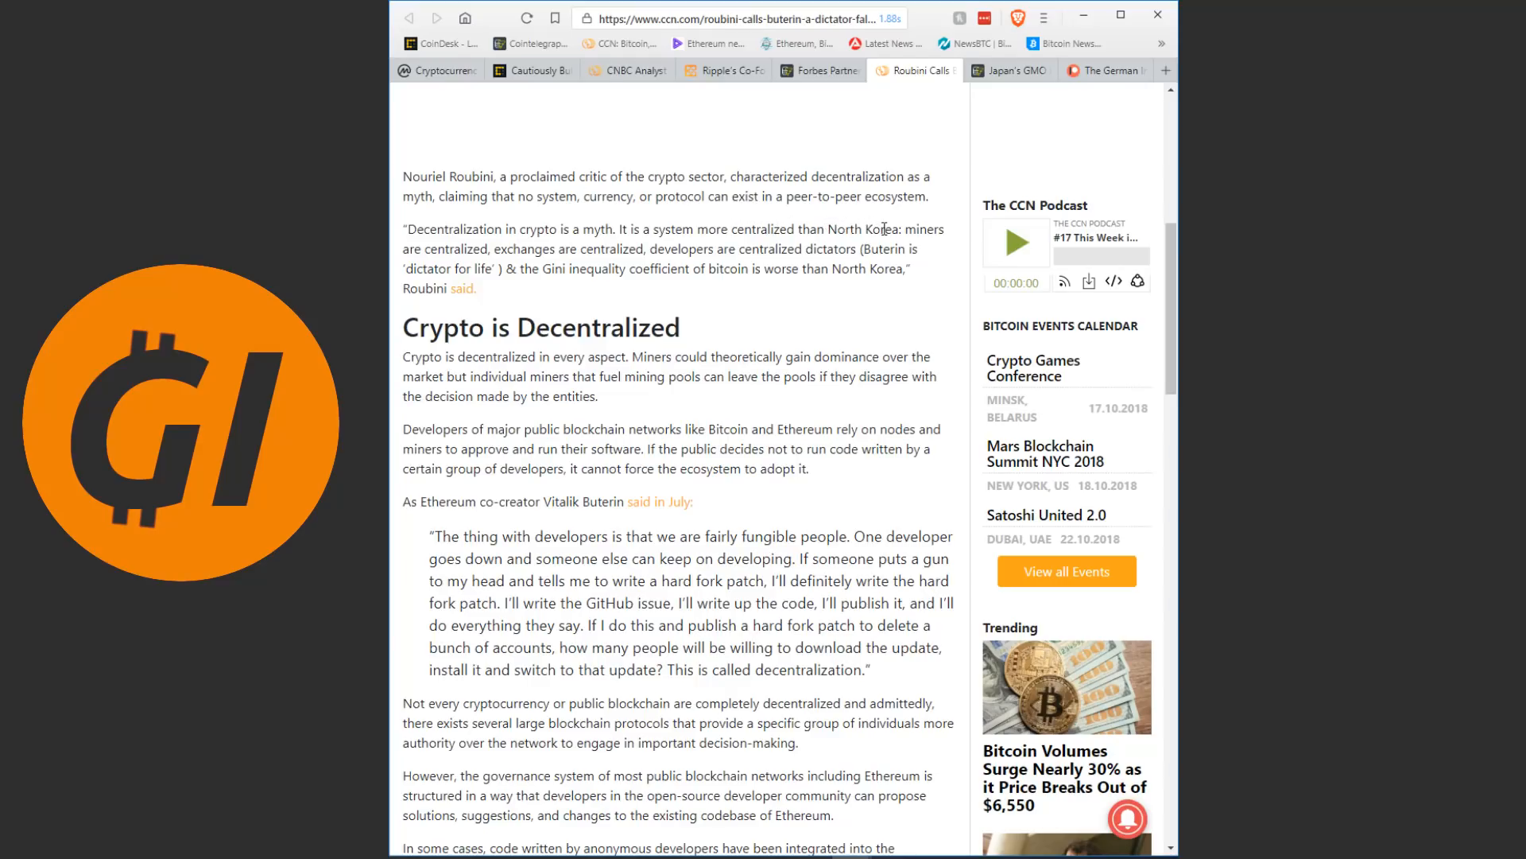
mouse_move(620, 253)
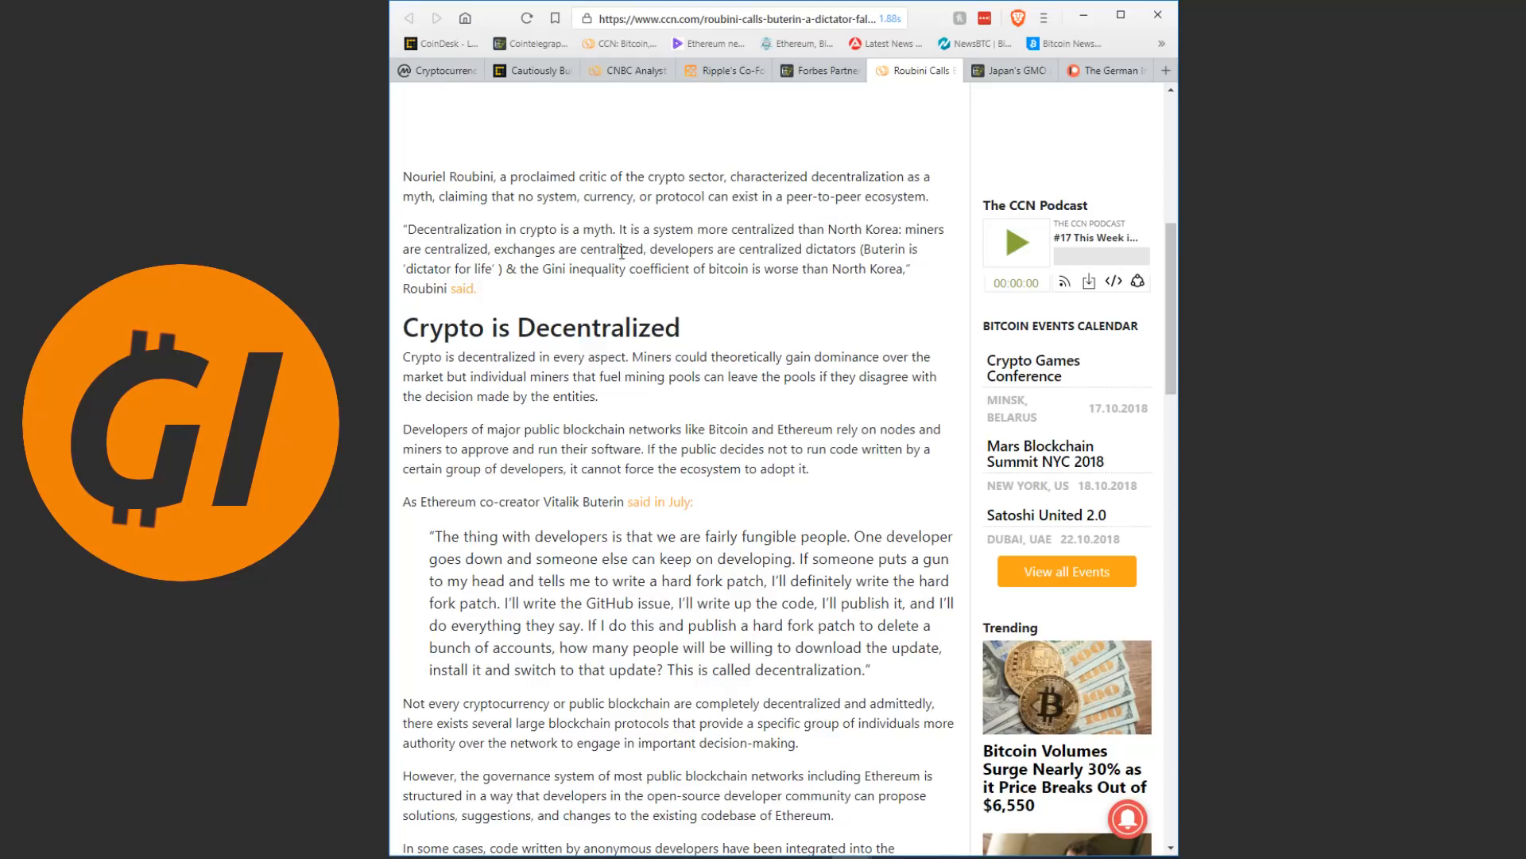
mouse_move(869, 241)
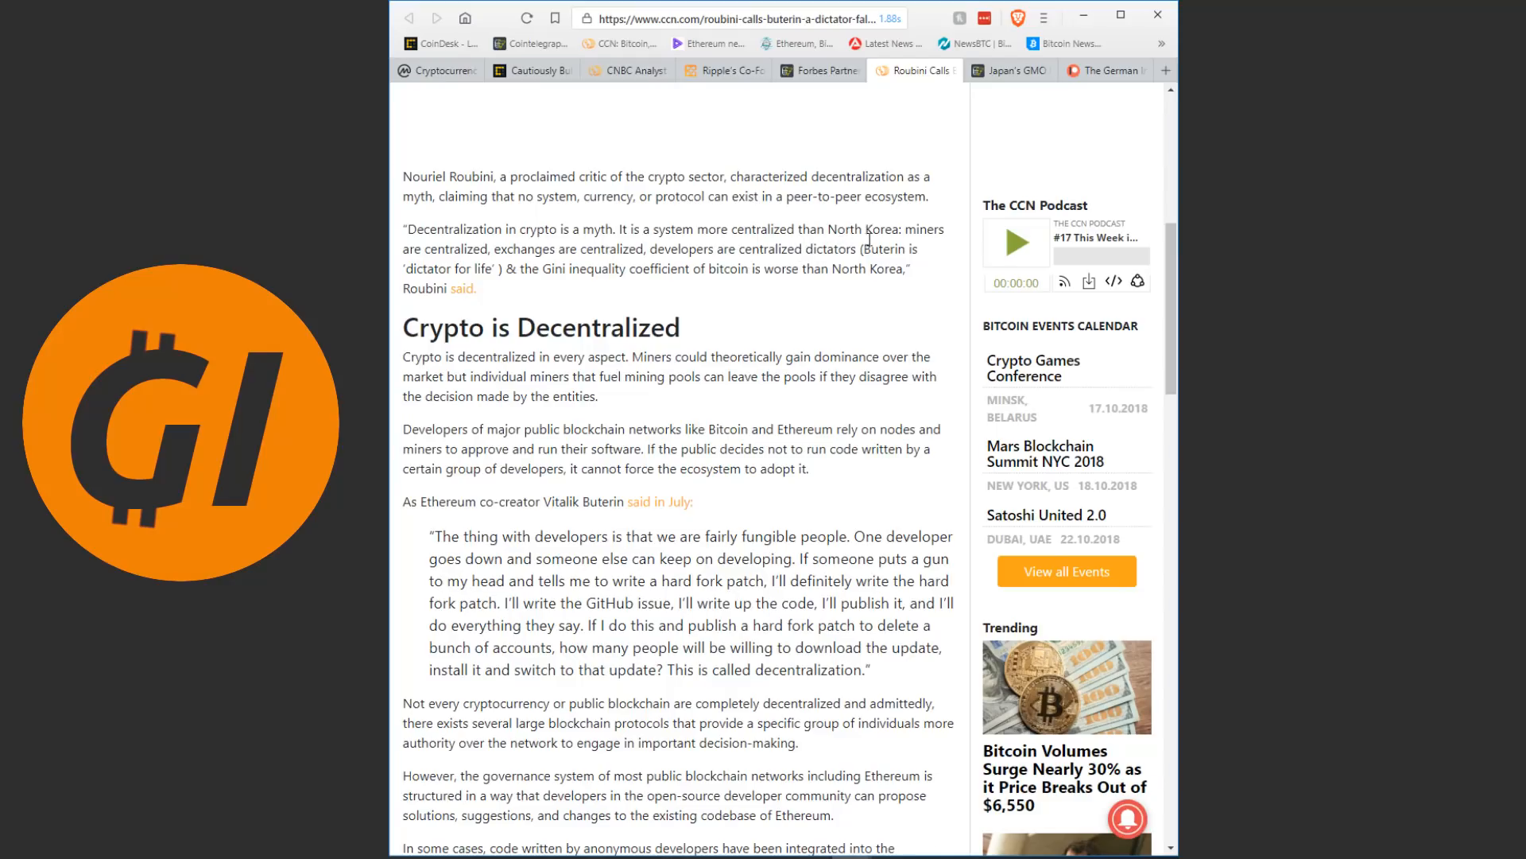
mouse_move(887, 247)
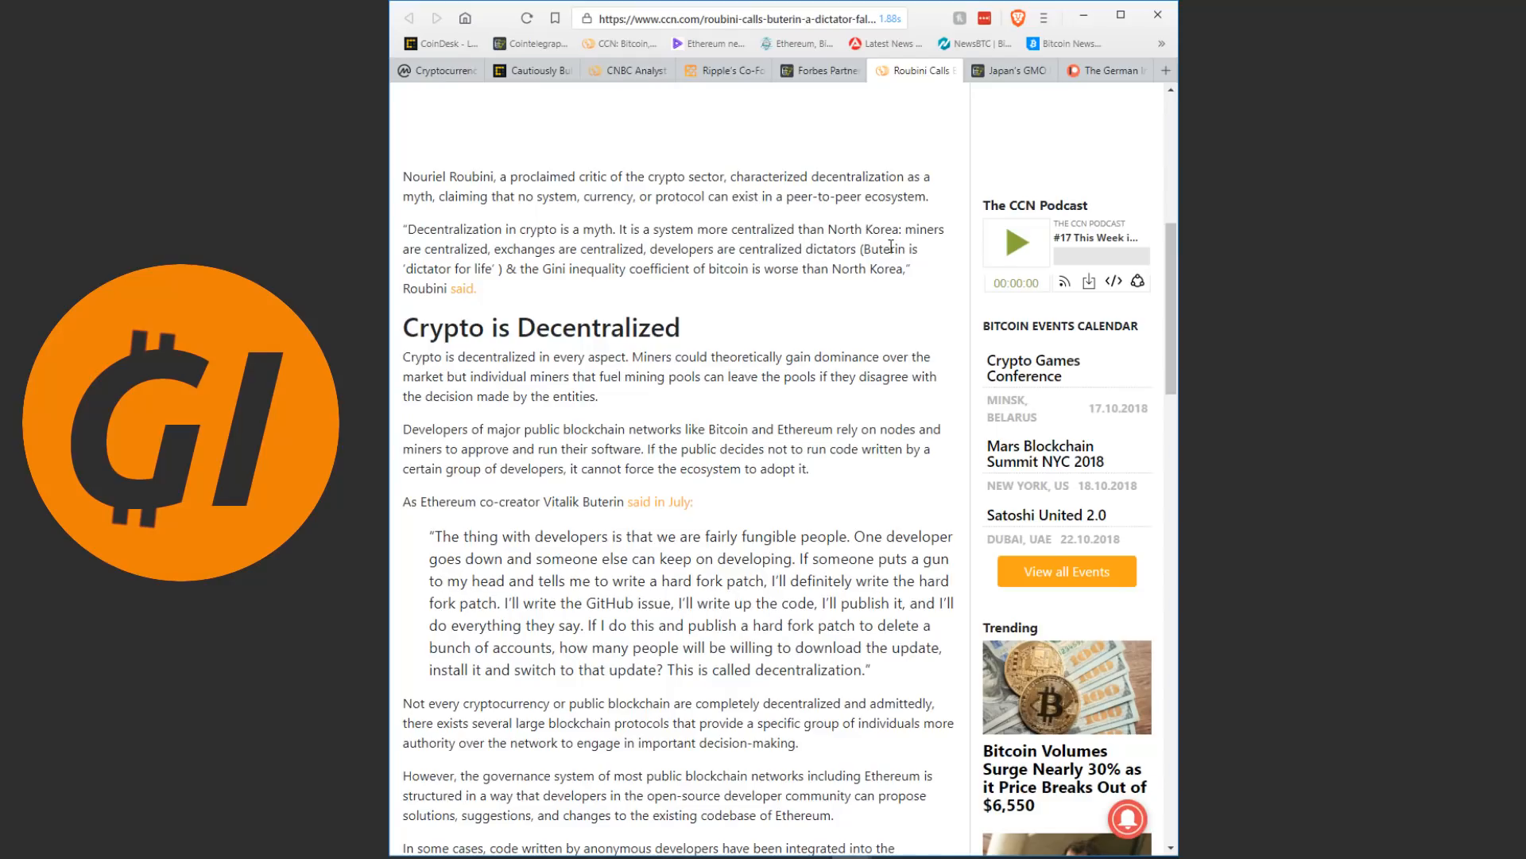
mouse_move(545, 272)
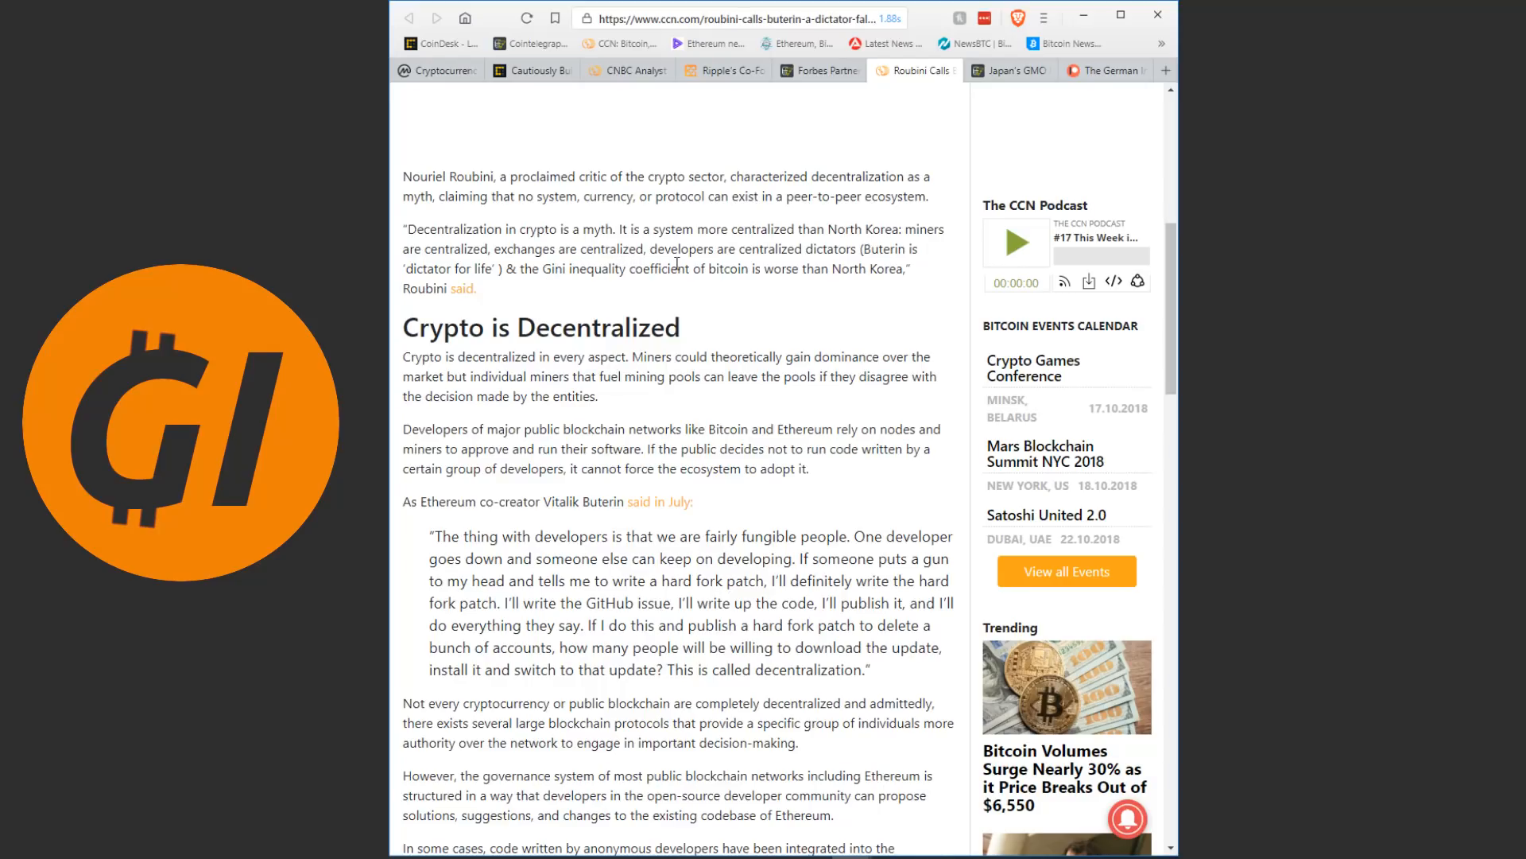
mouse_move(601, 296)
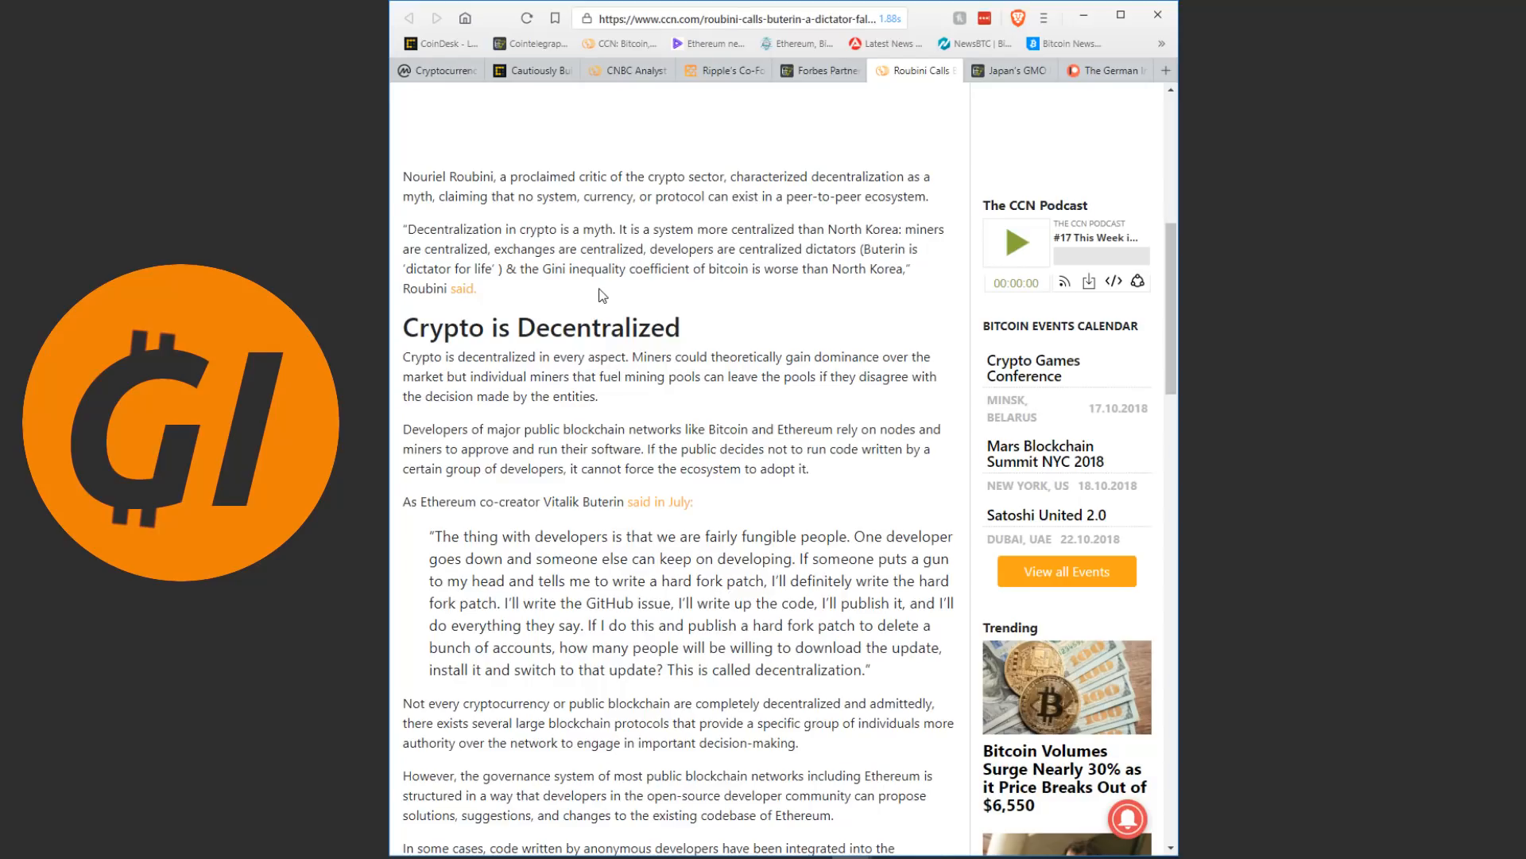
- Highlight 'Gini inequality coefficient' and then 'North Korea' in Roubini's quote
left_click_drag(535, 268, 686, 269)
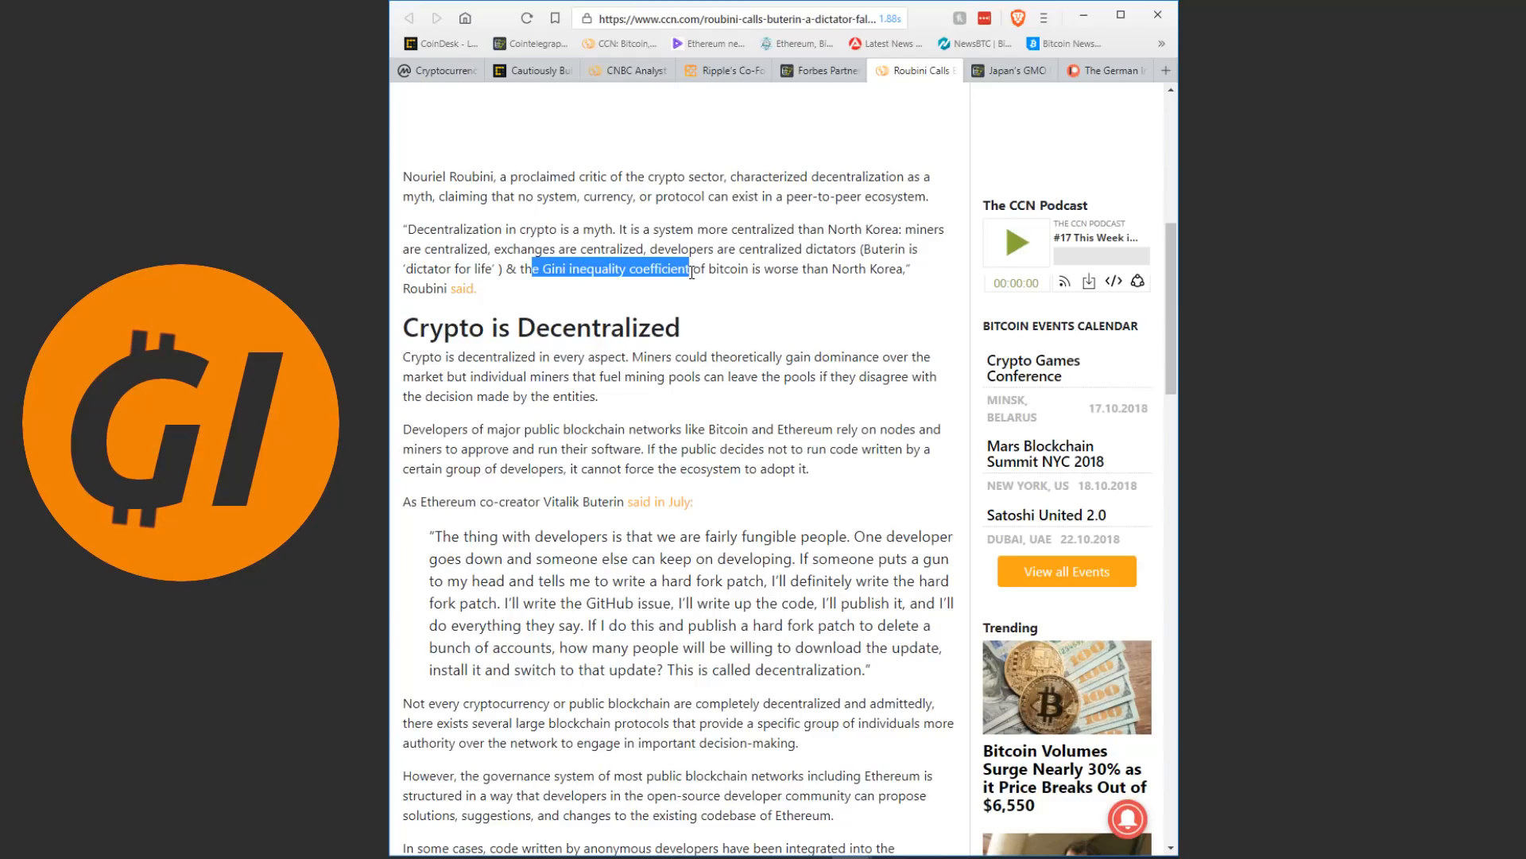
mouse_move(574, 292)
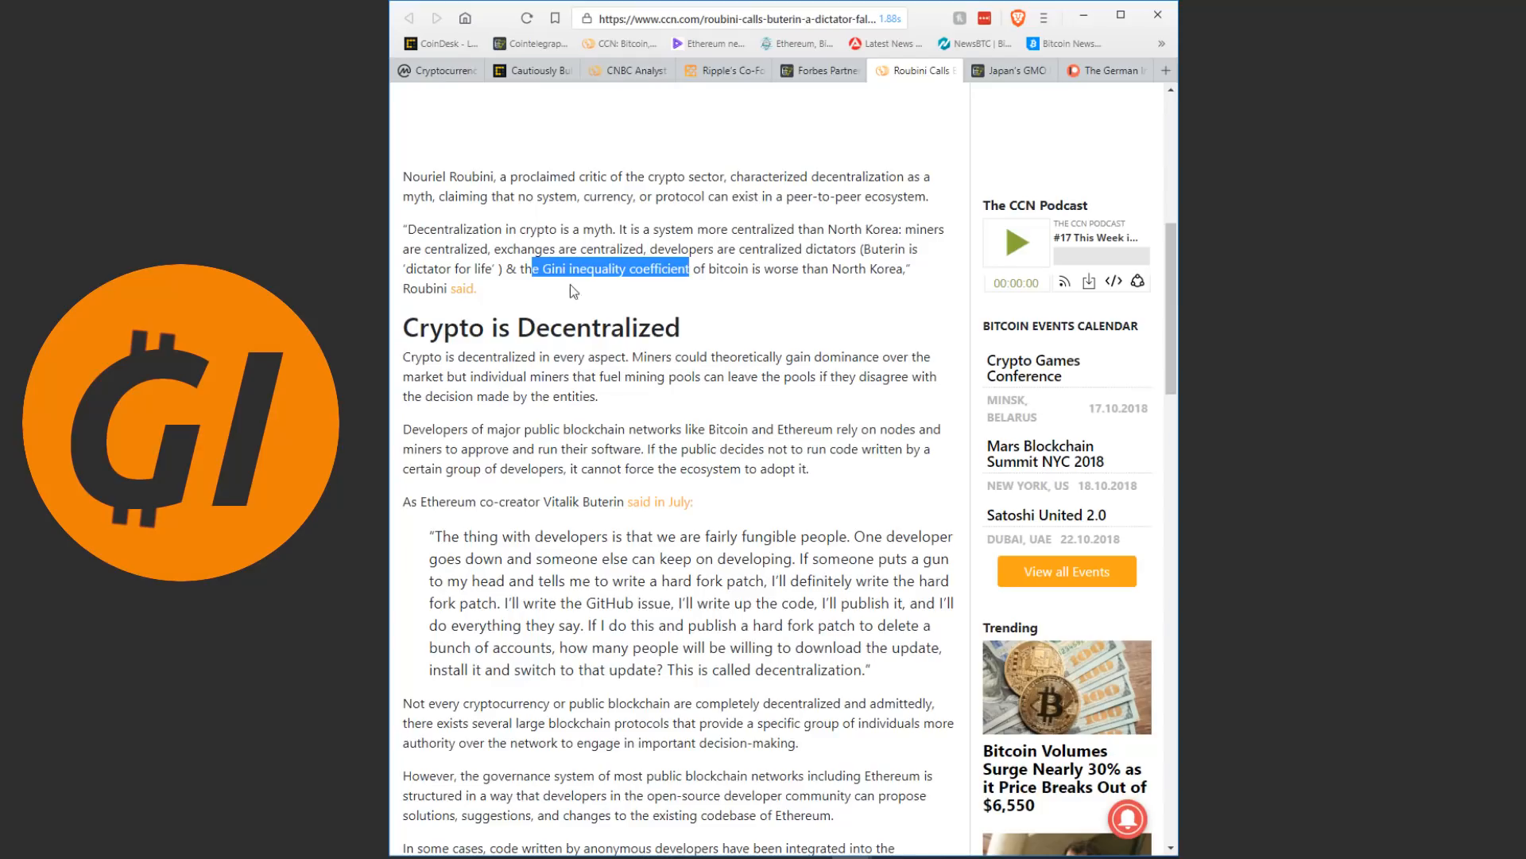
mouse_move(630, 276)
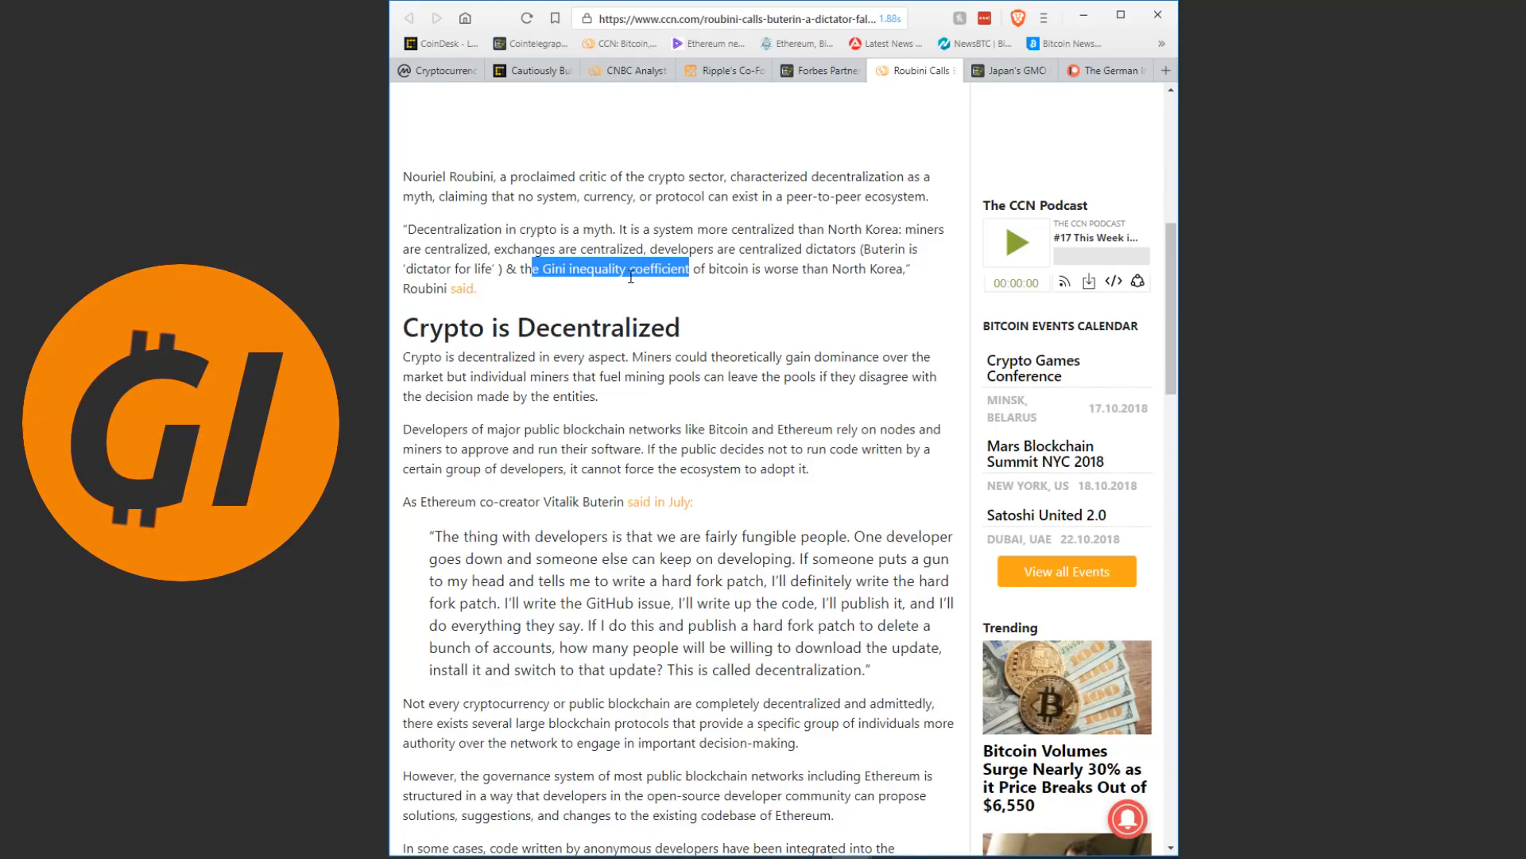
mouse_move(689, 306)
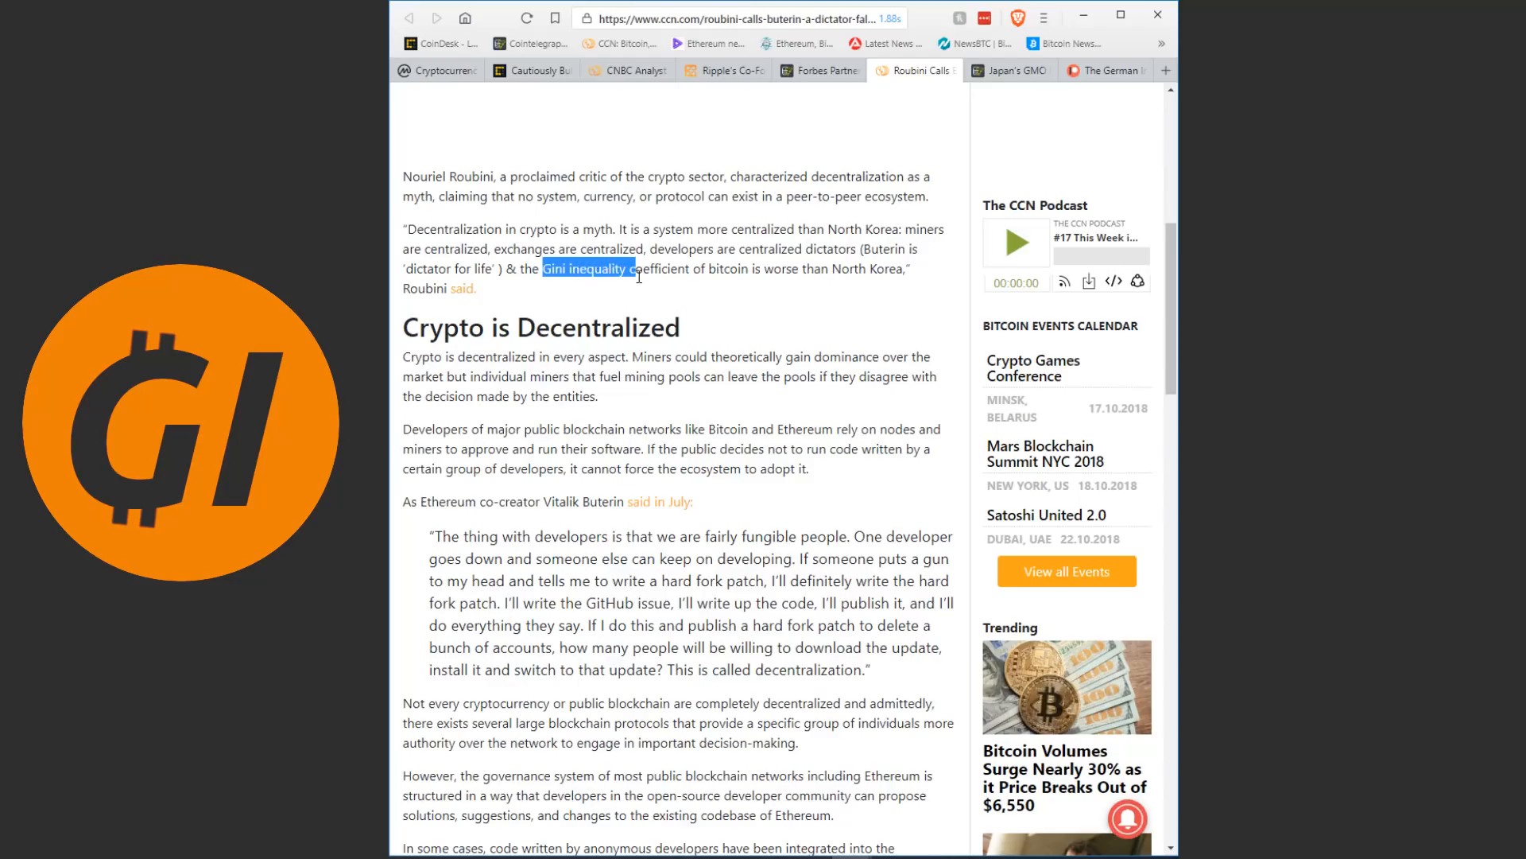
left_click(734, 269)
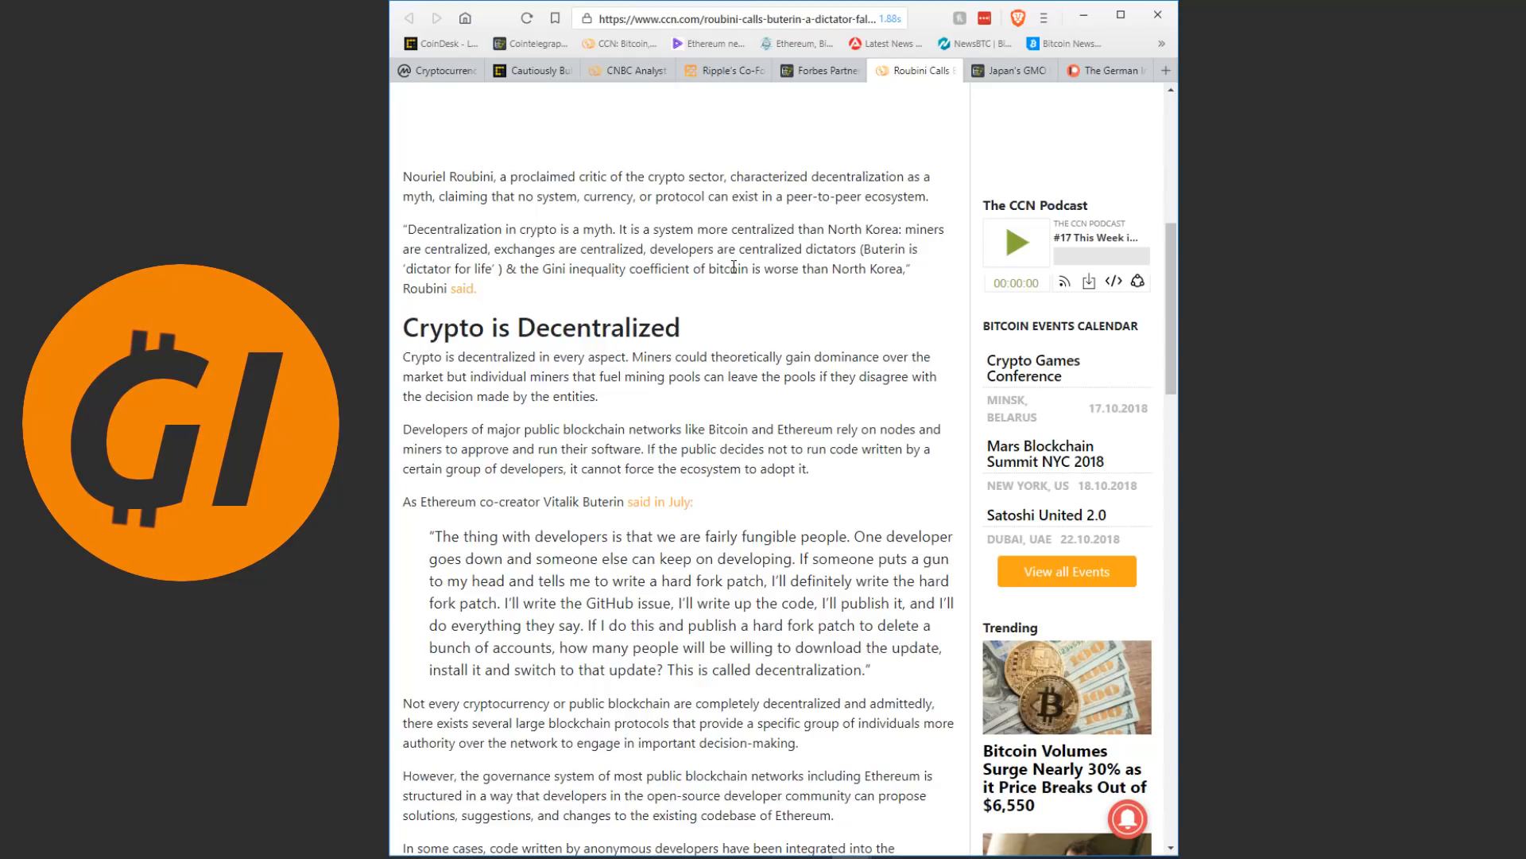
mouse_move(903, 272)
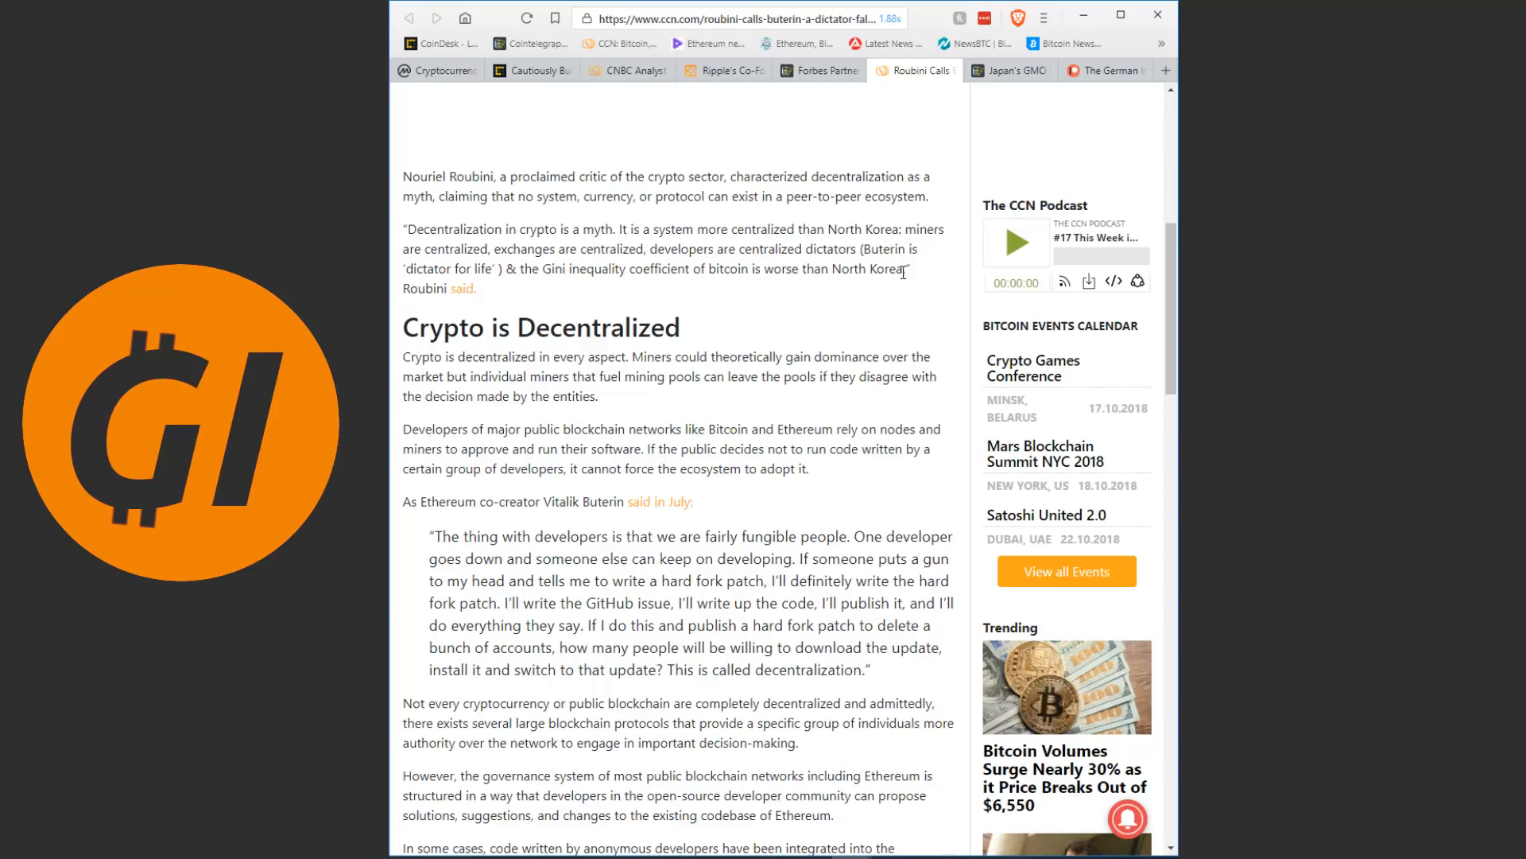
double_click(865, 269)
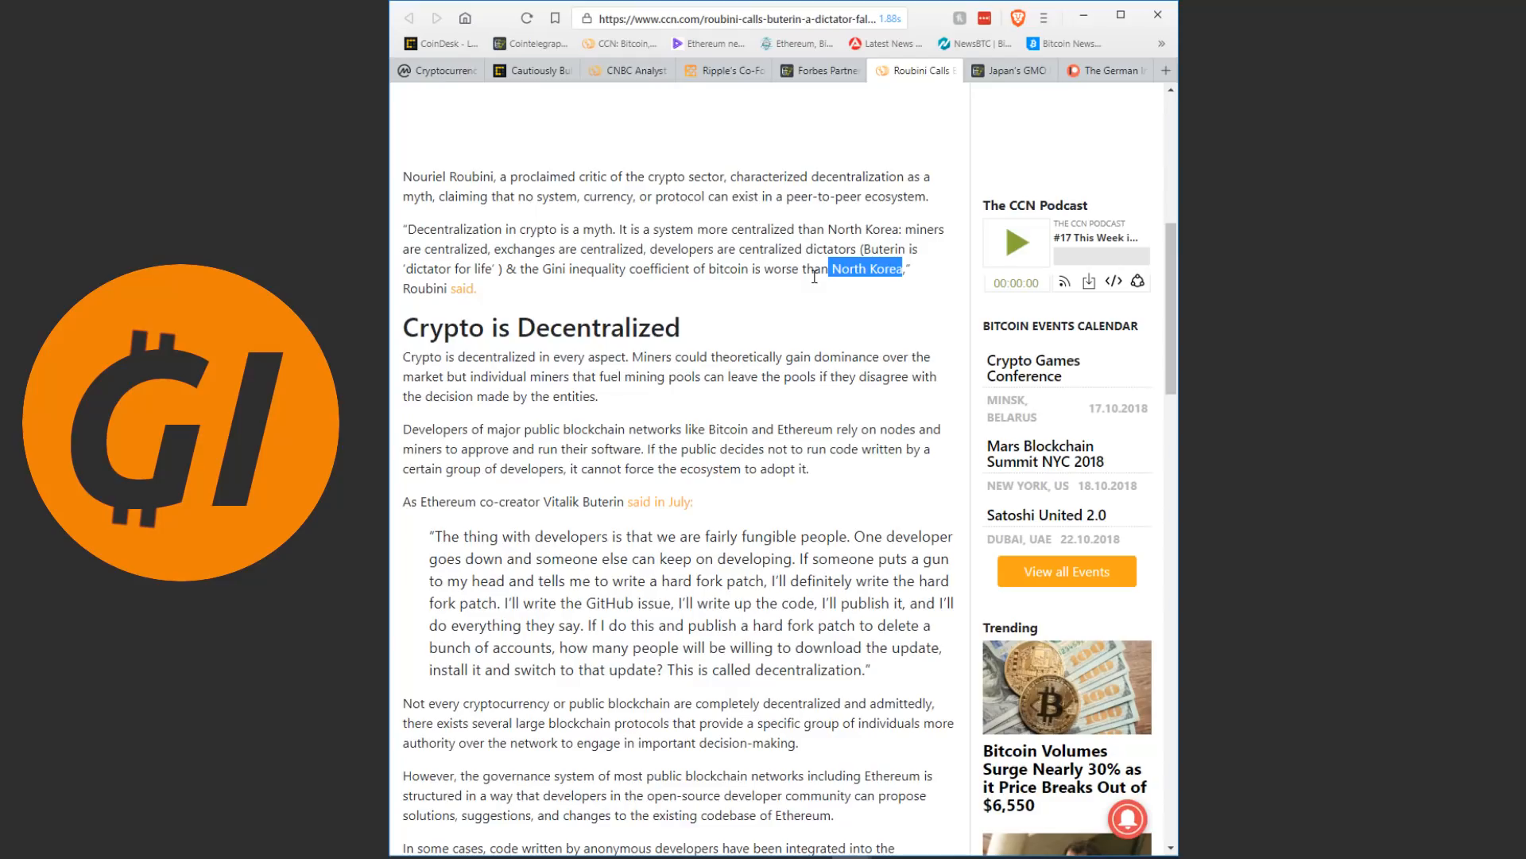
- Return the Roubini article to its headline and cover photo
scroll("down", 3)
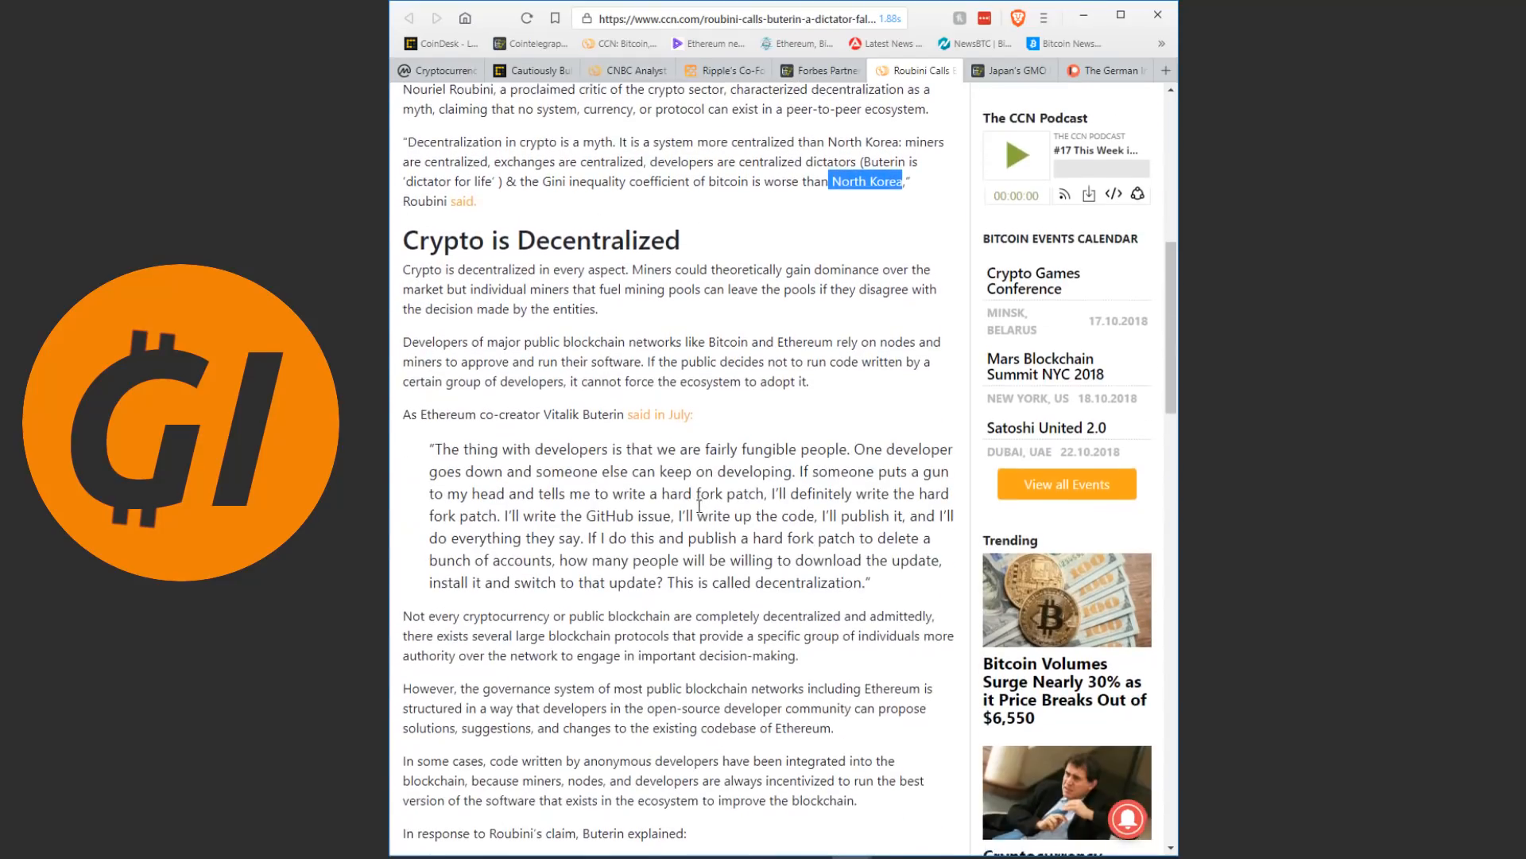
scroll("up", 3)
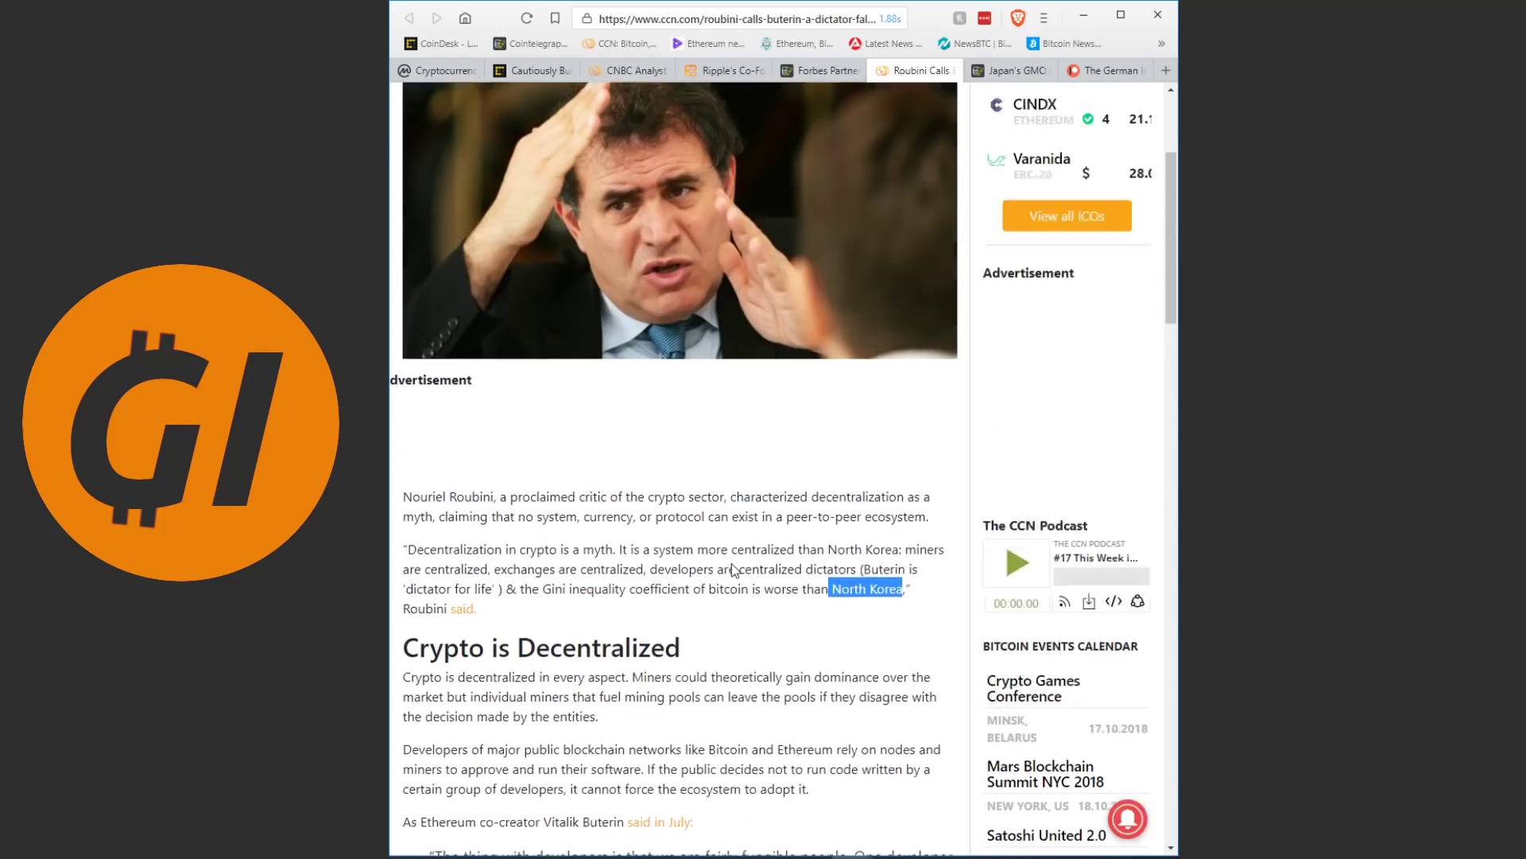
scroll("up", 3)
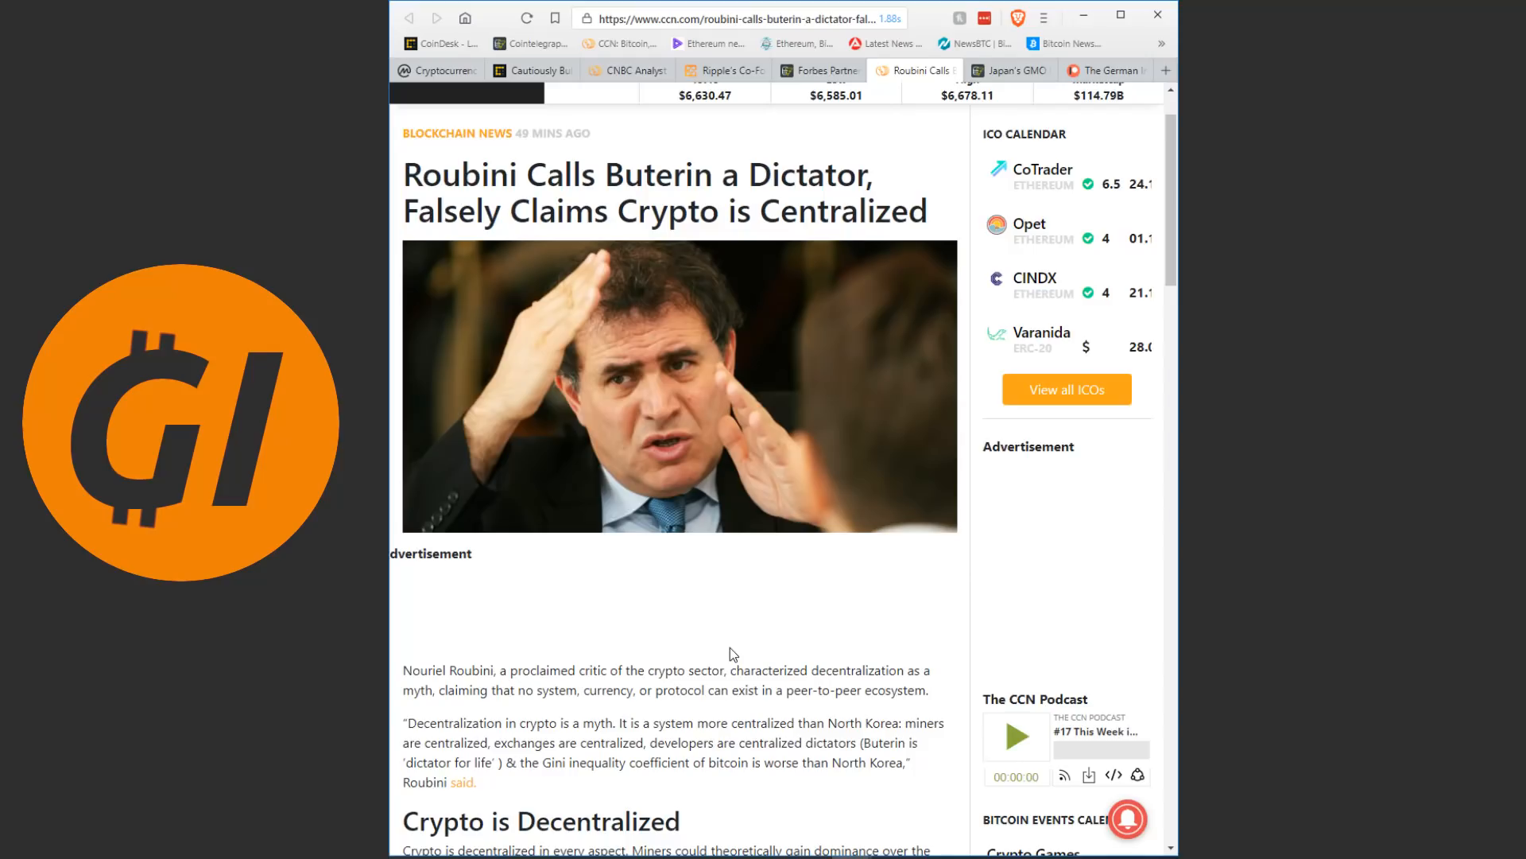
mouse_move(1017, 114)
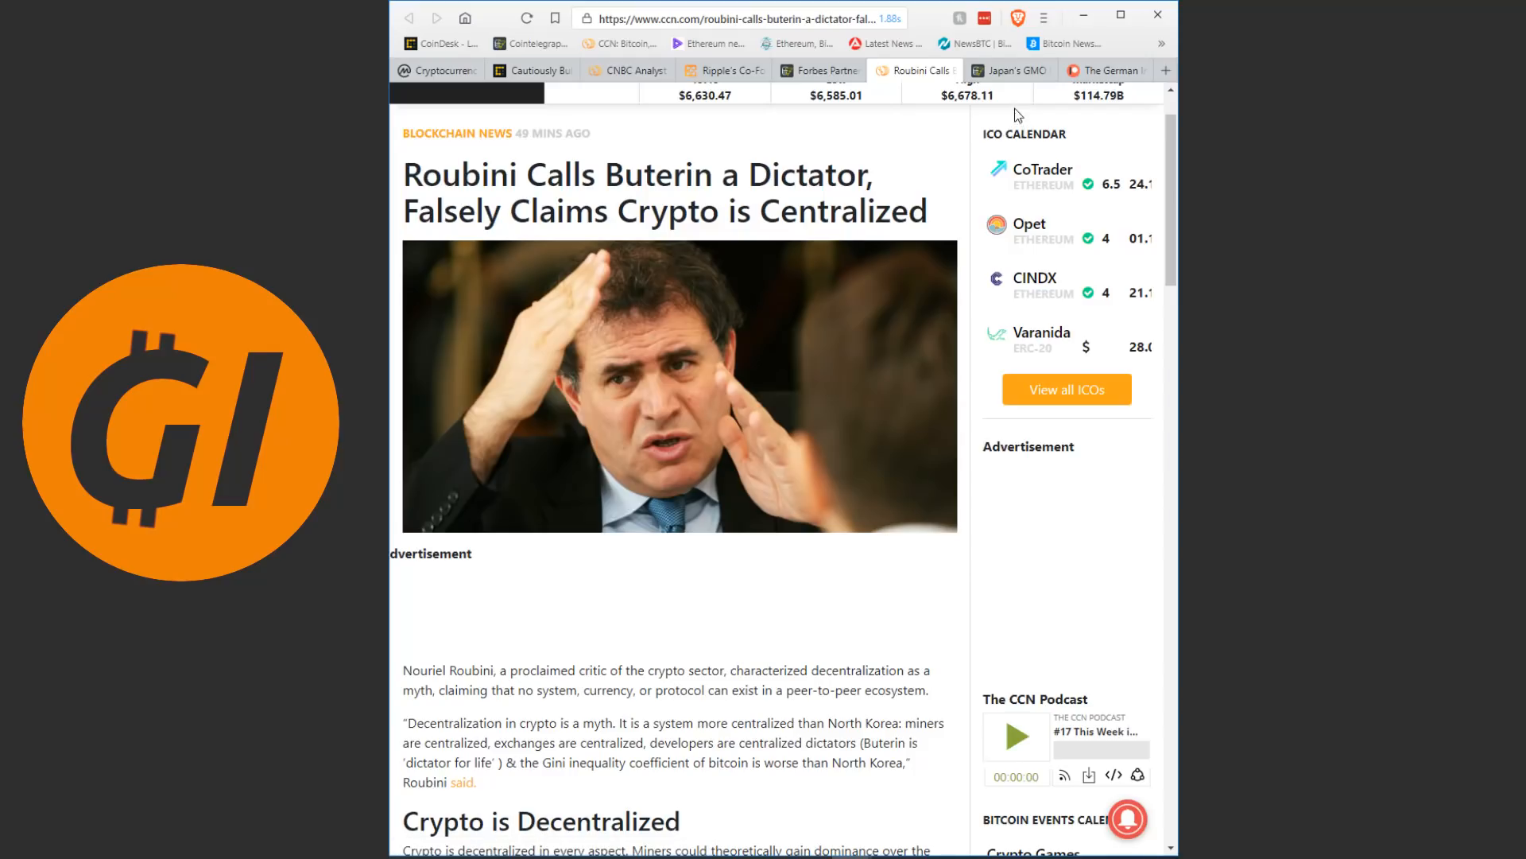
- Read Cointelegraph's GMO Internet yen-pegged stablecoin article to its end and back near the top
left_click(1010, 70)
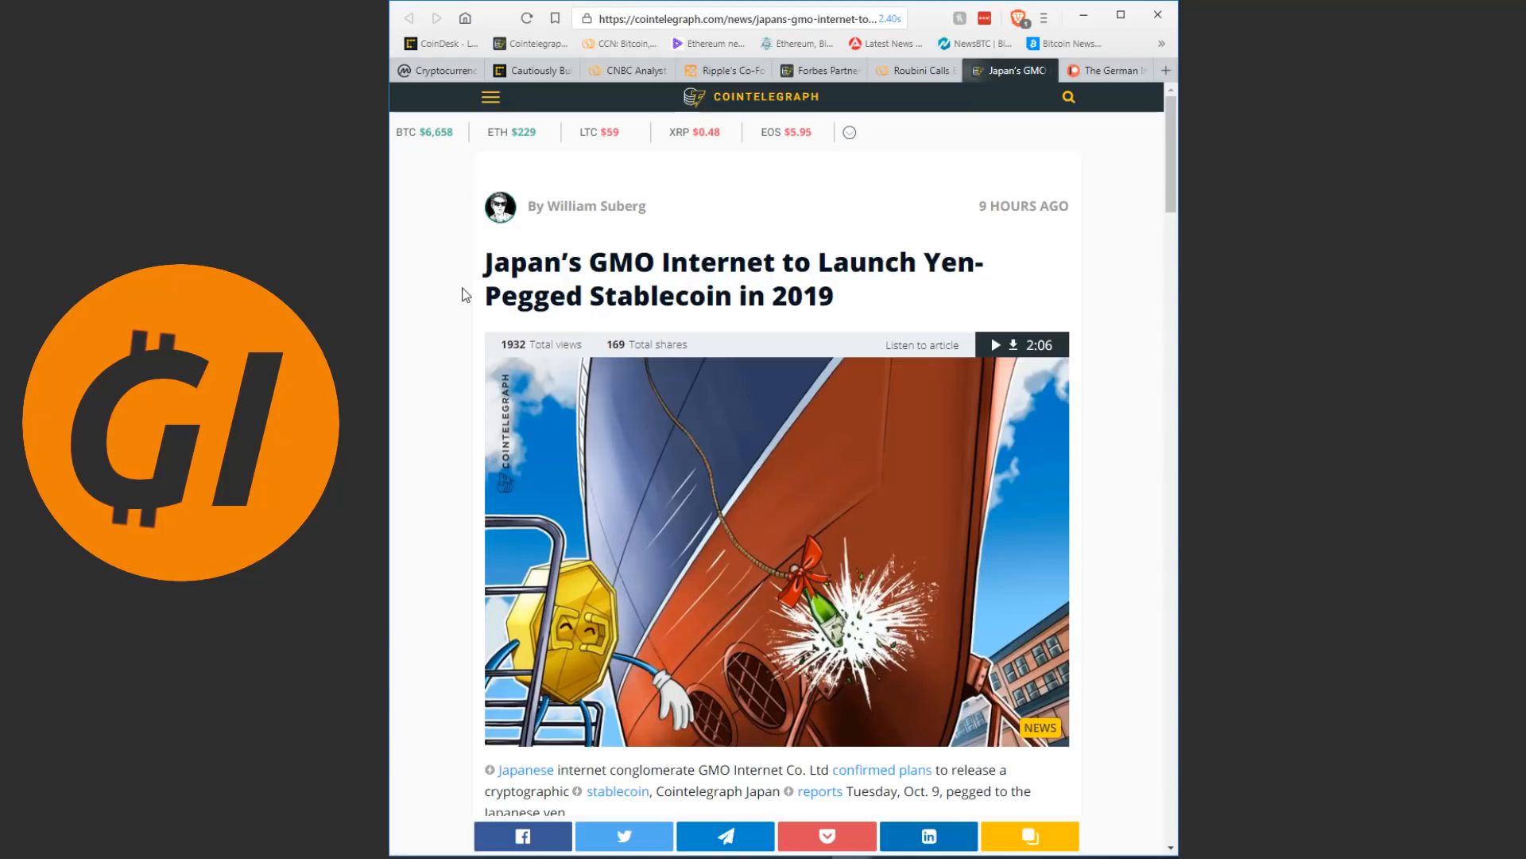
mouse_move(403, 272)
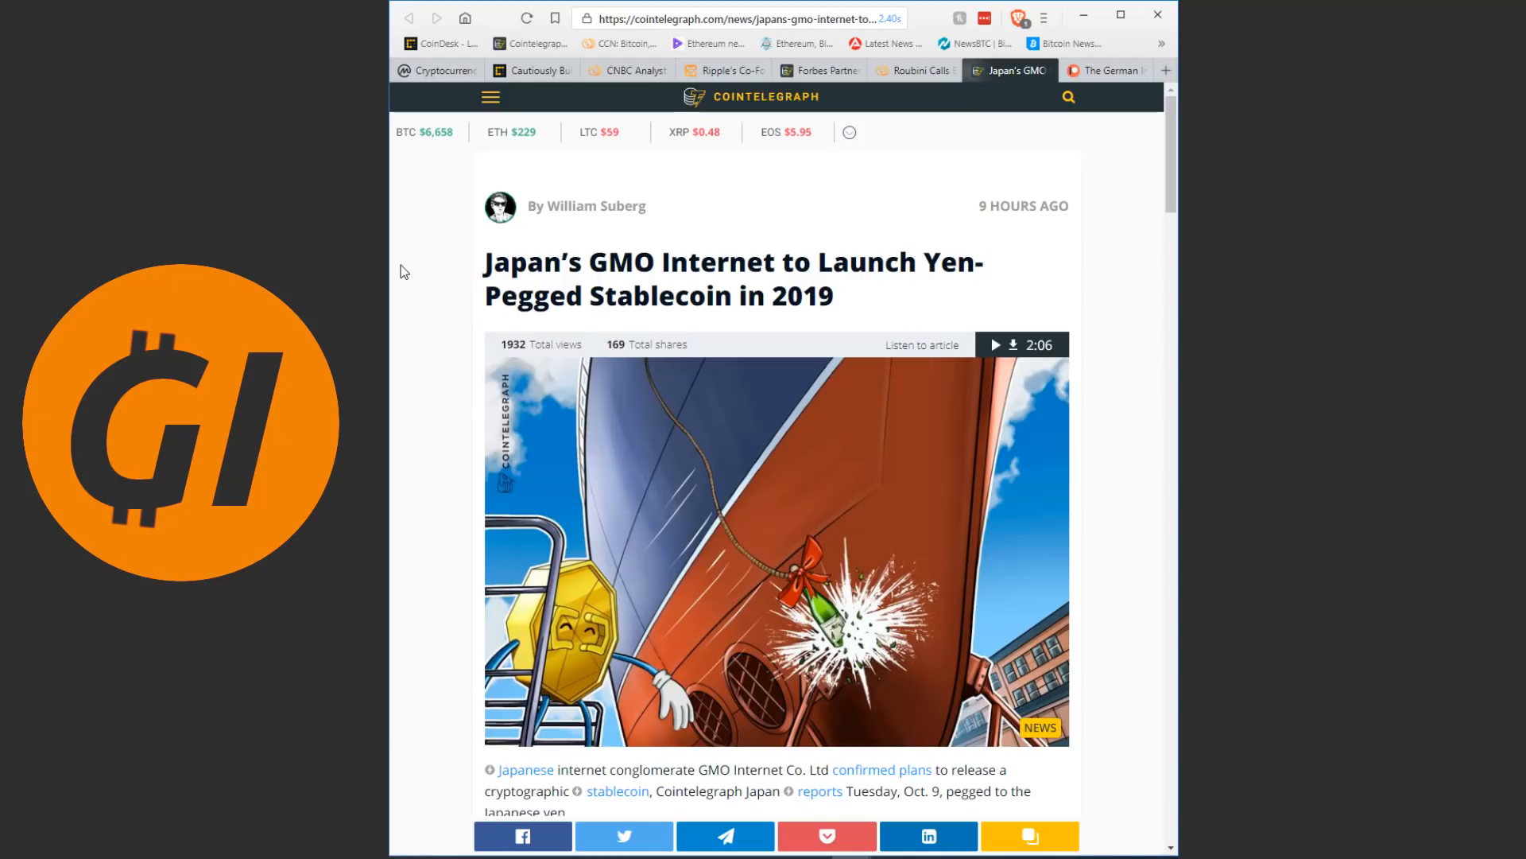
scroll("down", 3)
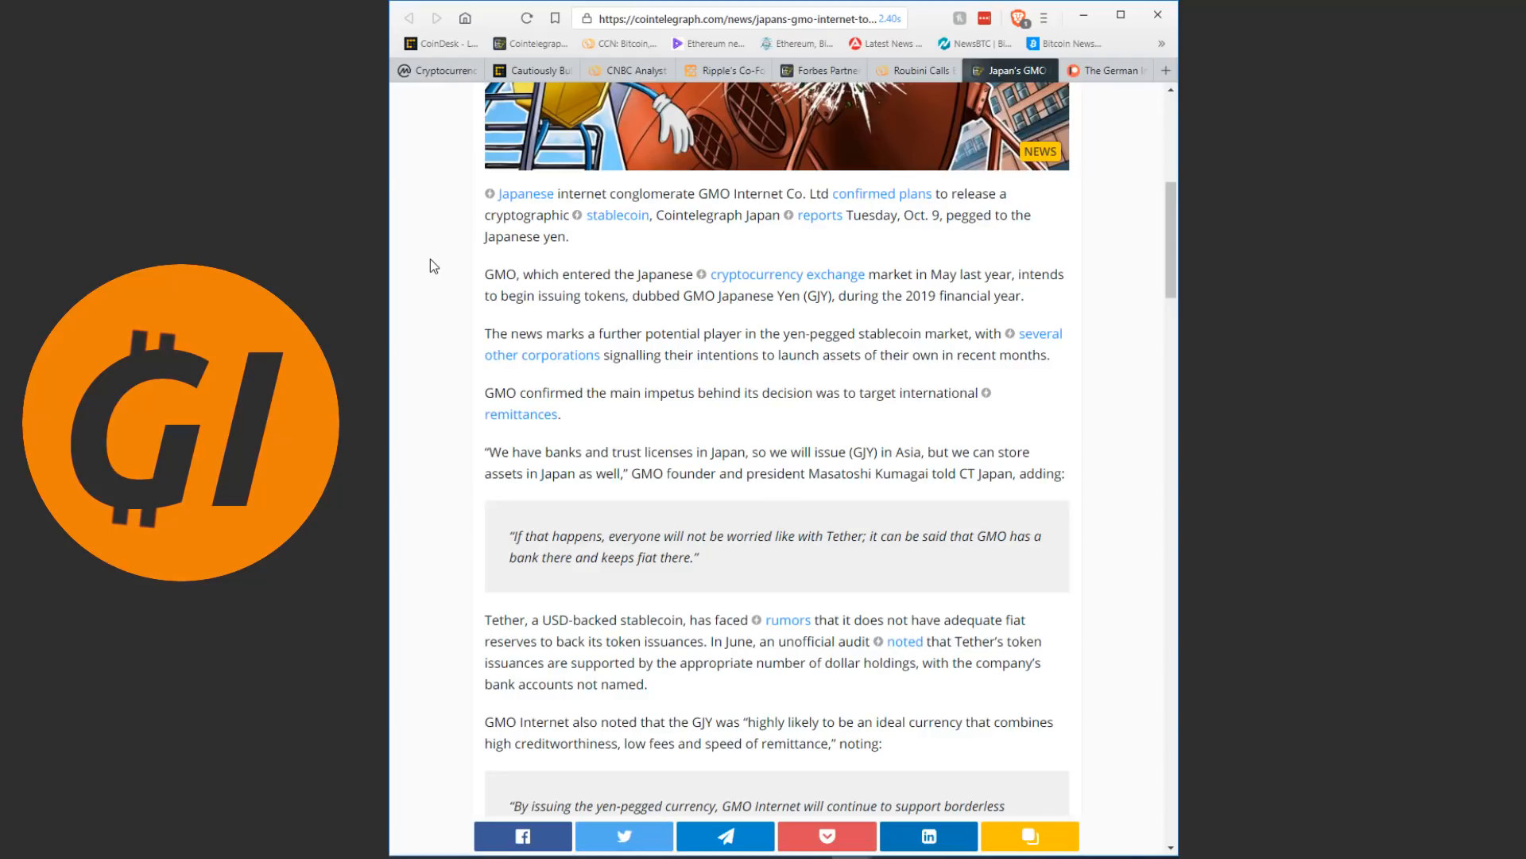
scroll("down", 3)
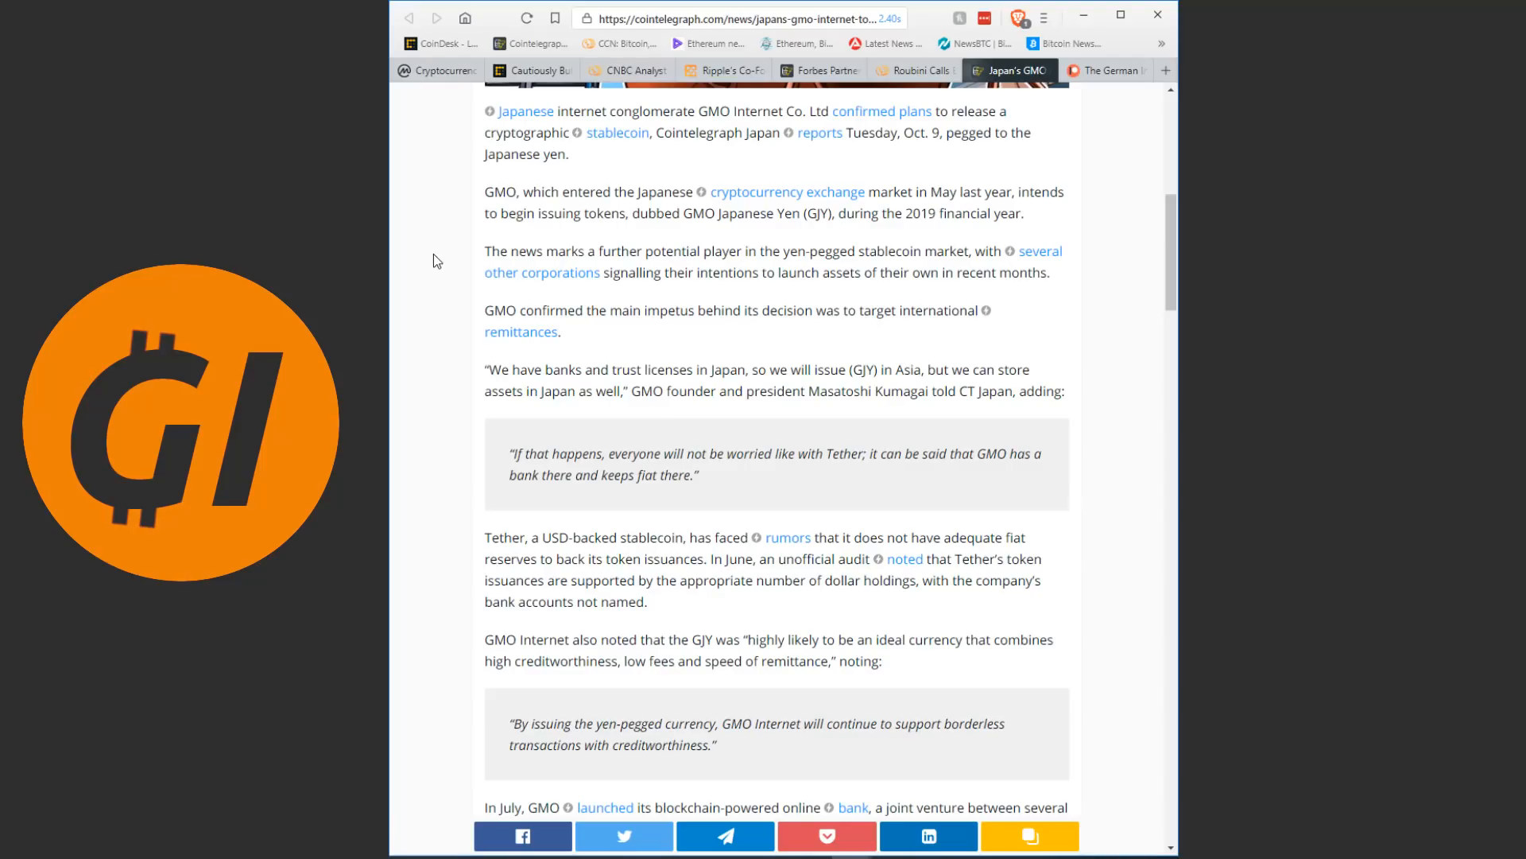
scroll("down", 3)
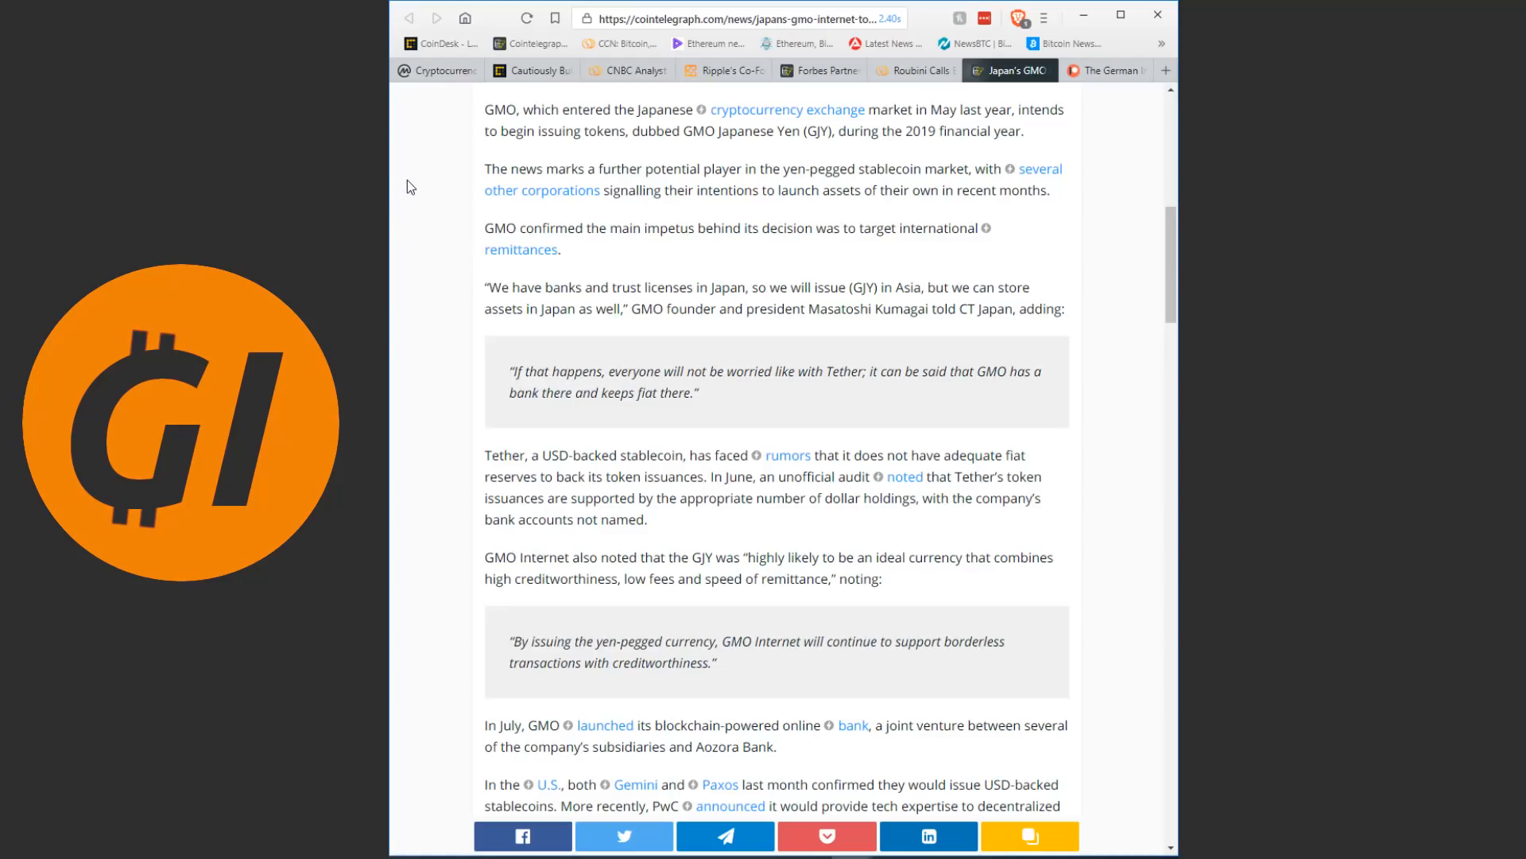
mouse_move(588, 254)
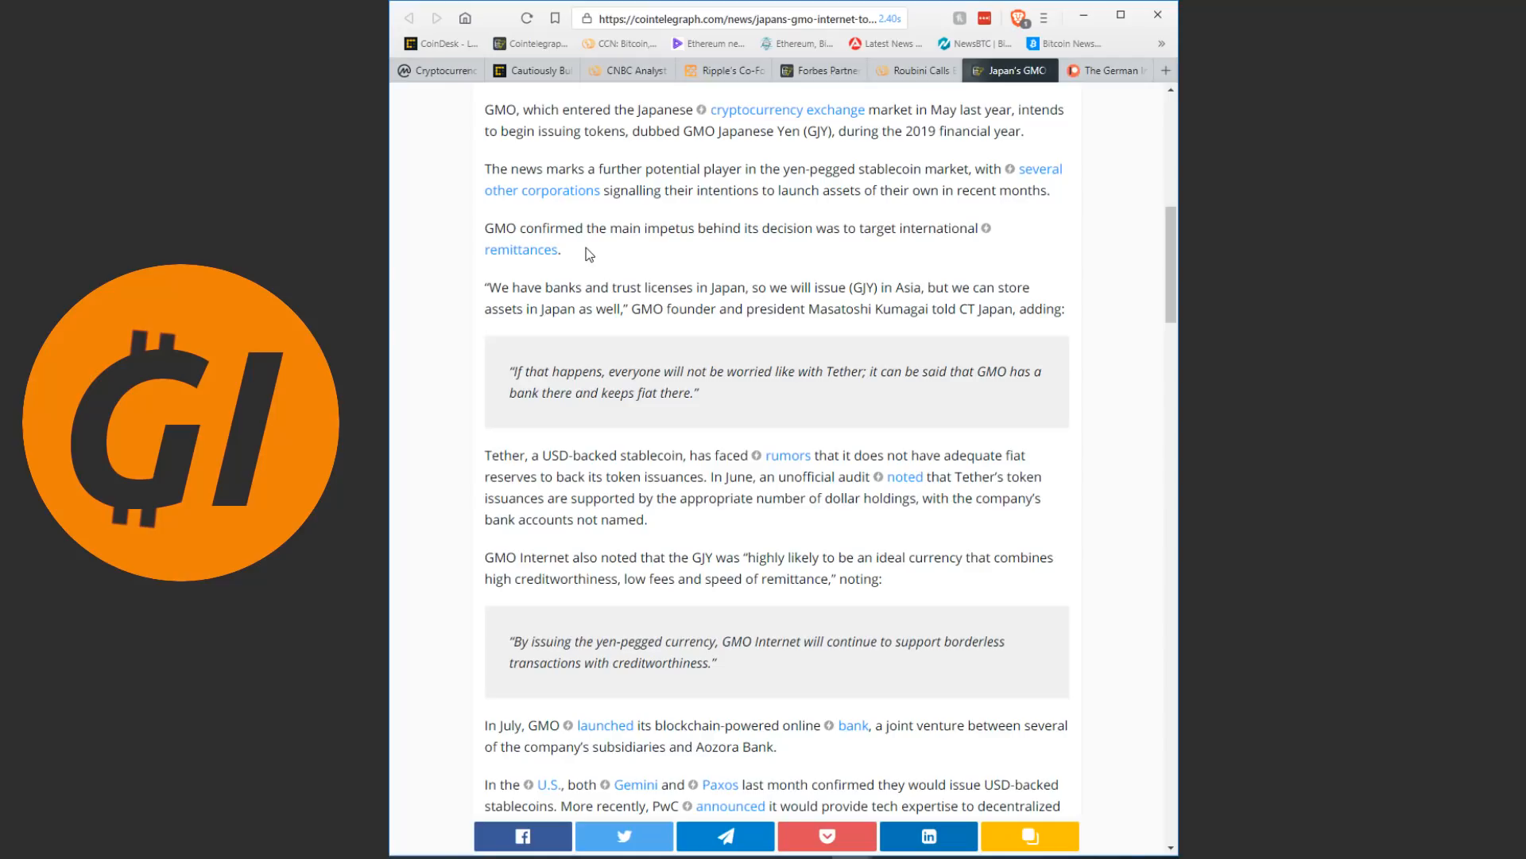
mouse_move(457, 249)
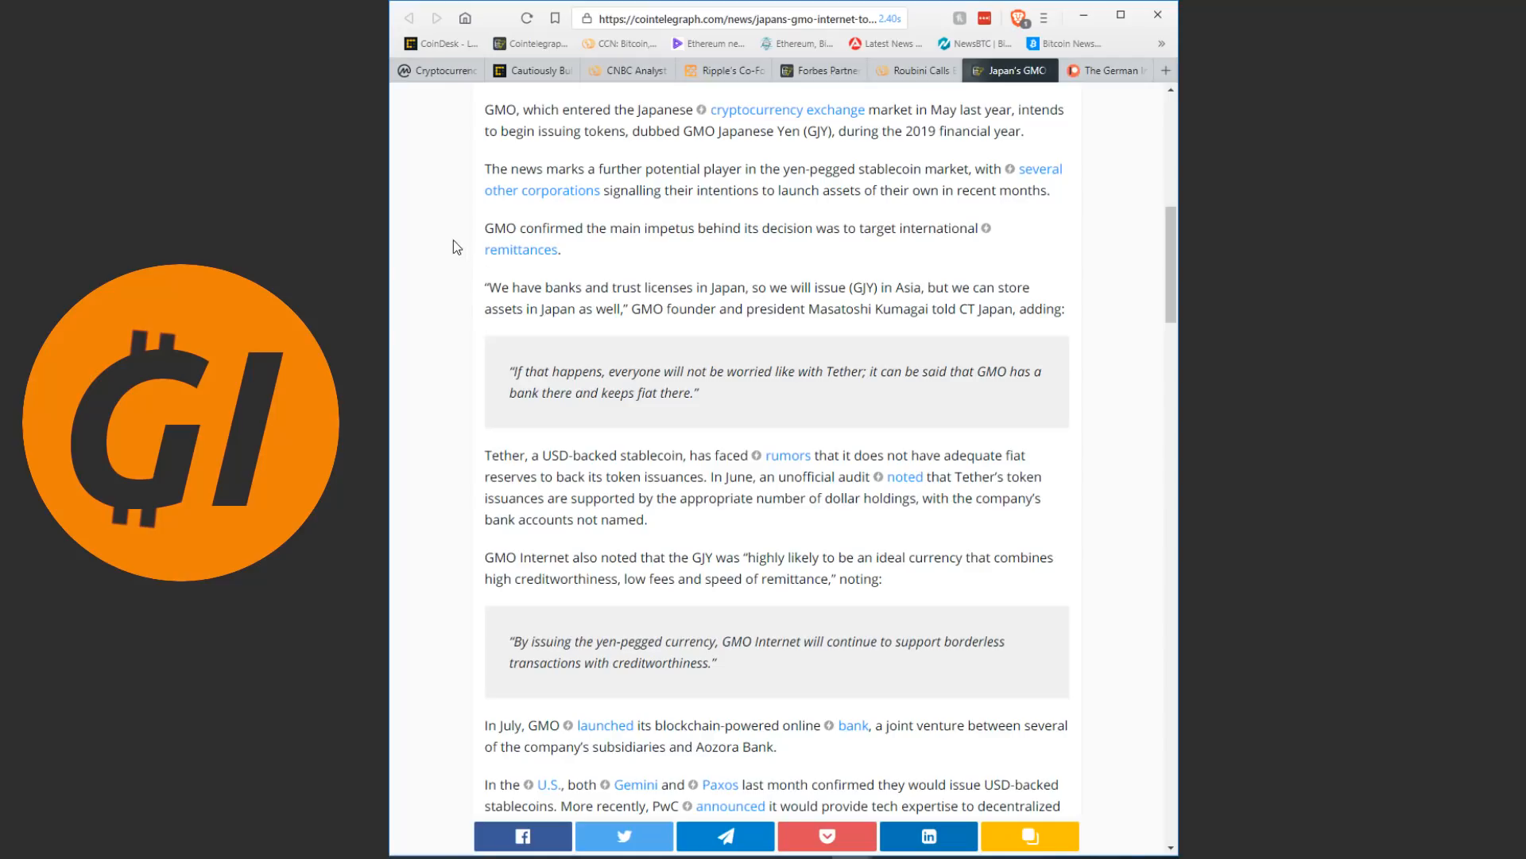
scroll("down", 3)
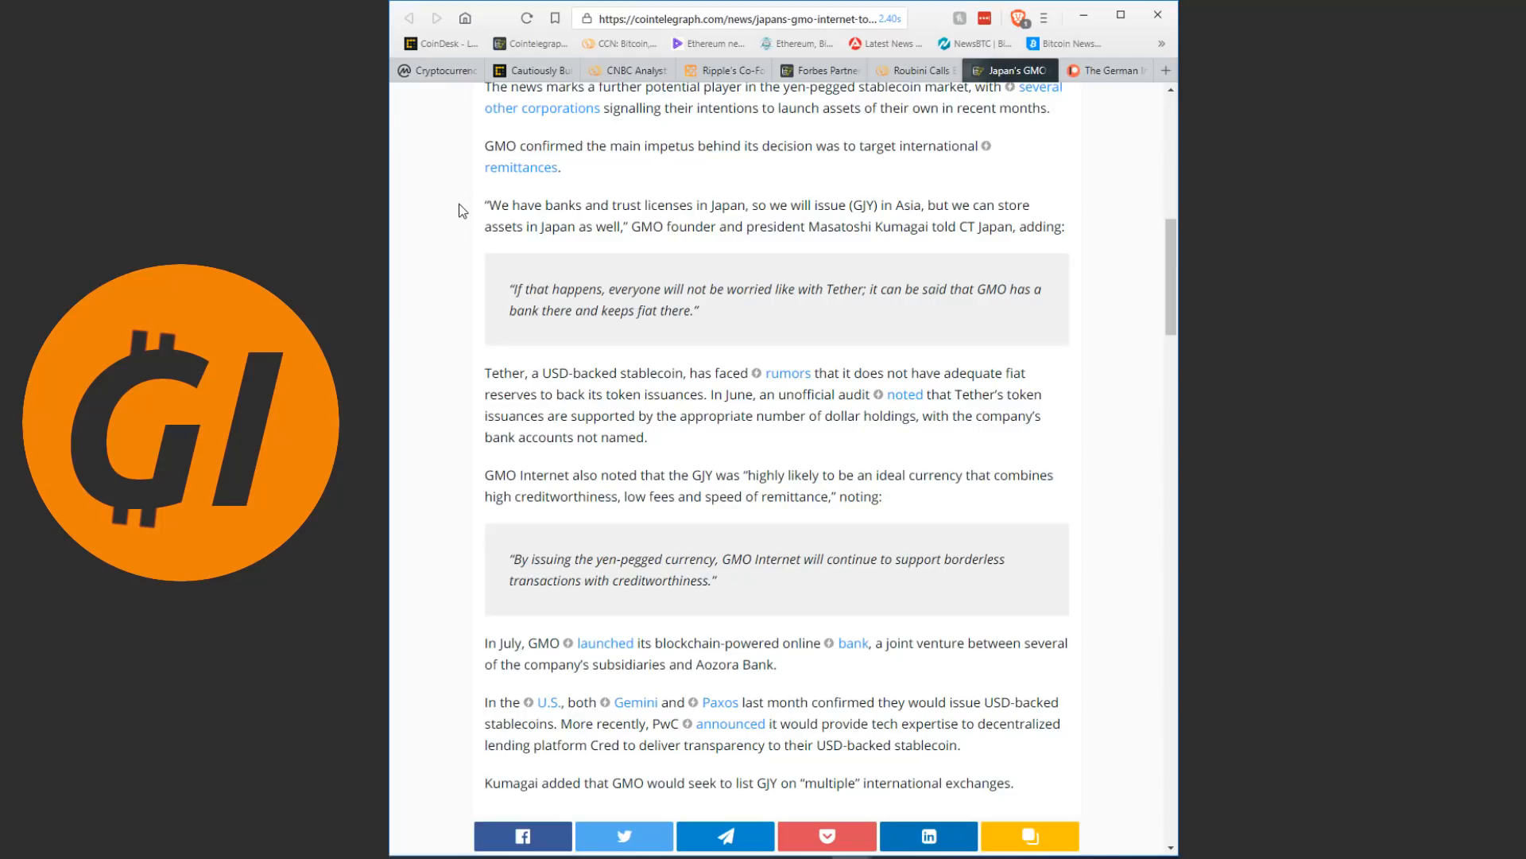
scroll("down", 3)
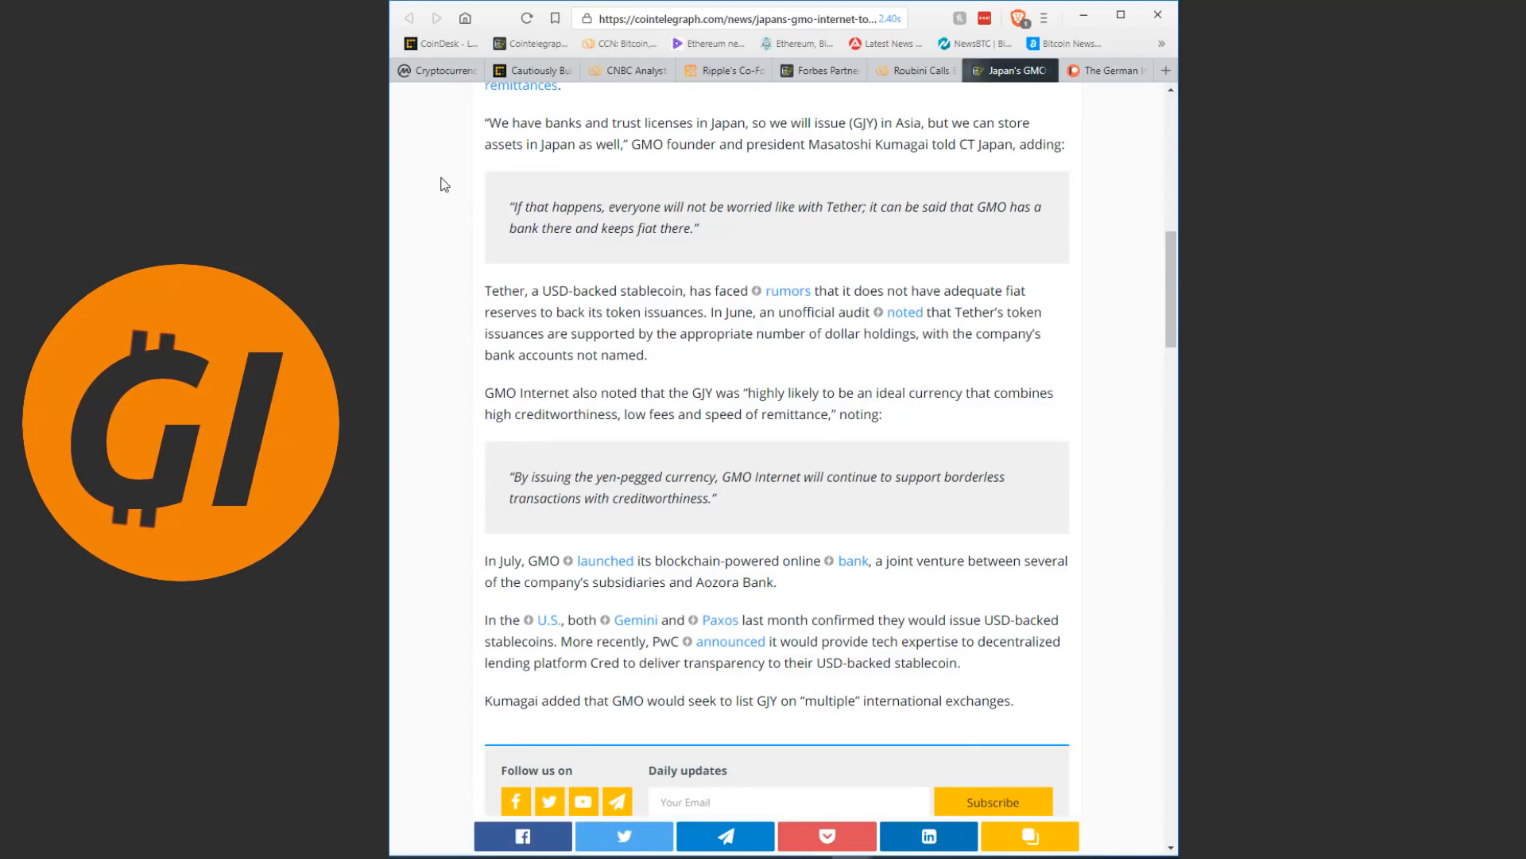
scroll("up", 3)
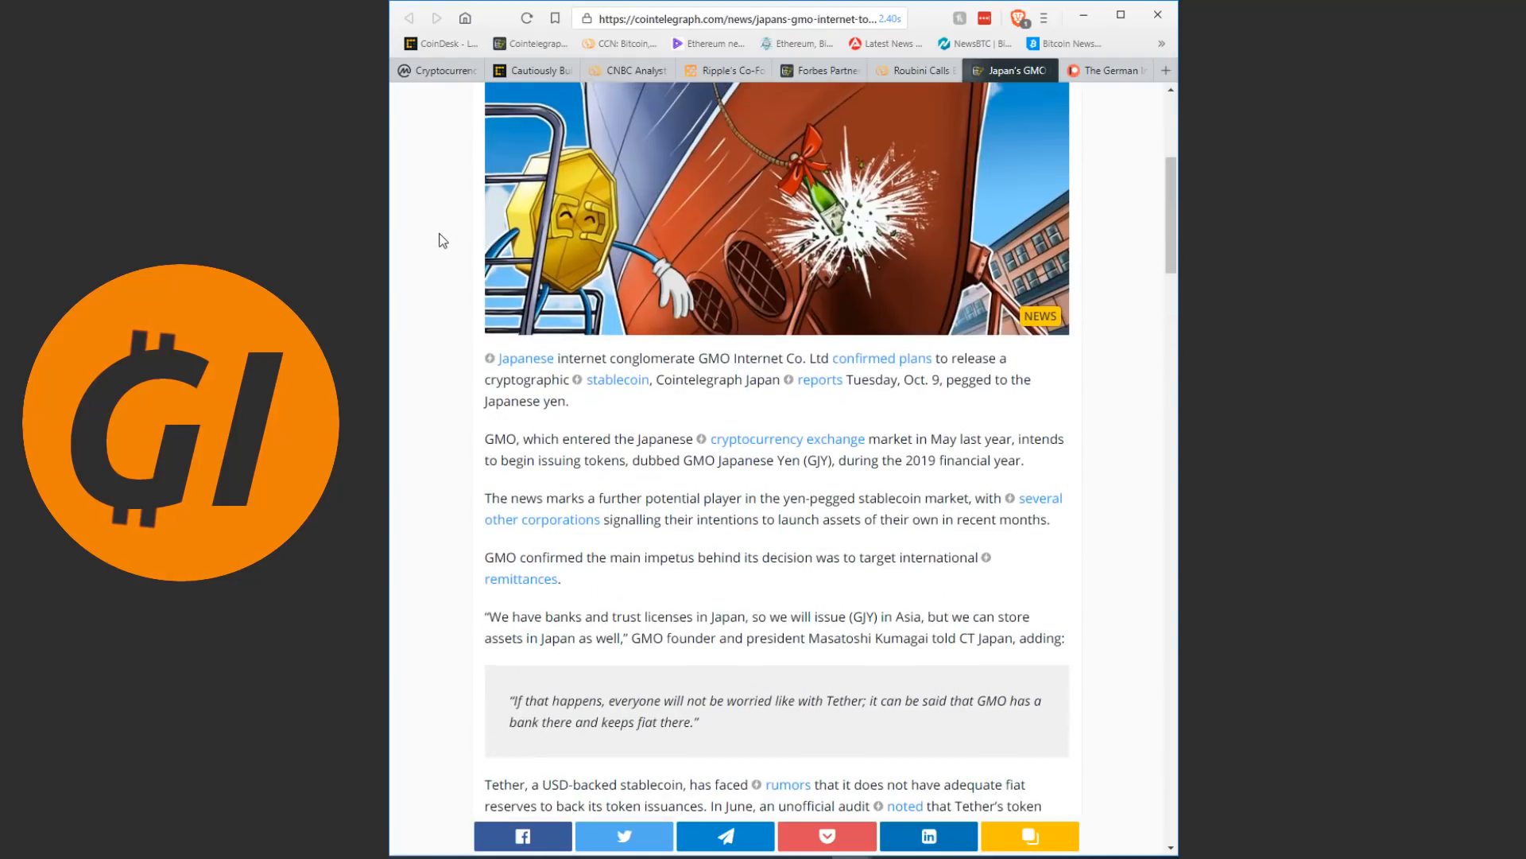
scroll("up", 3)
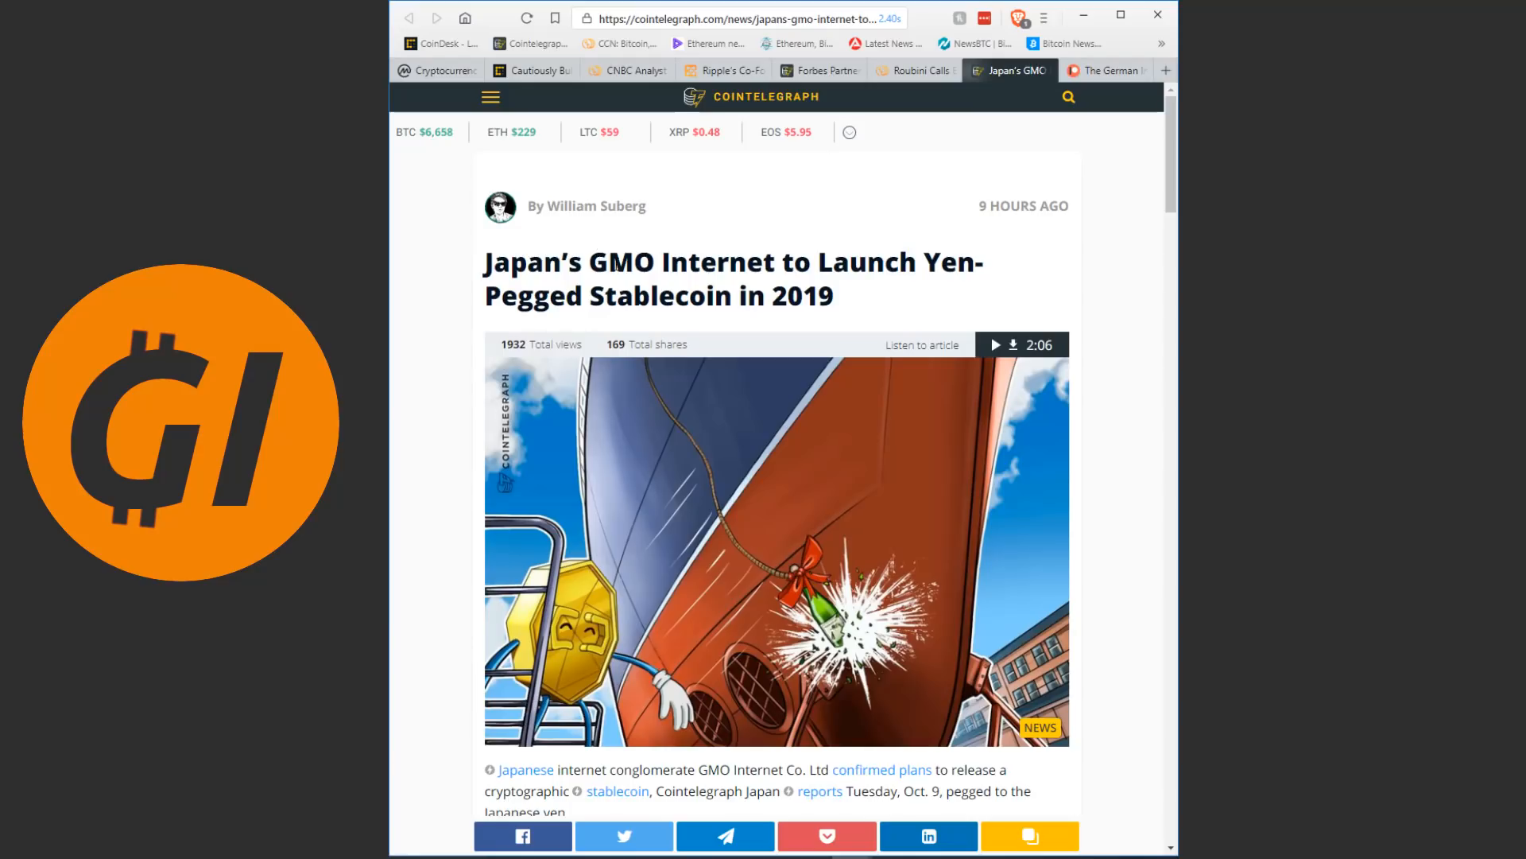
mouse_move(441, 260)
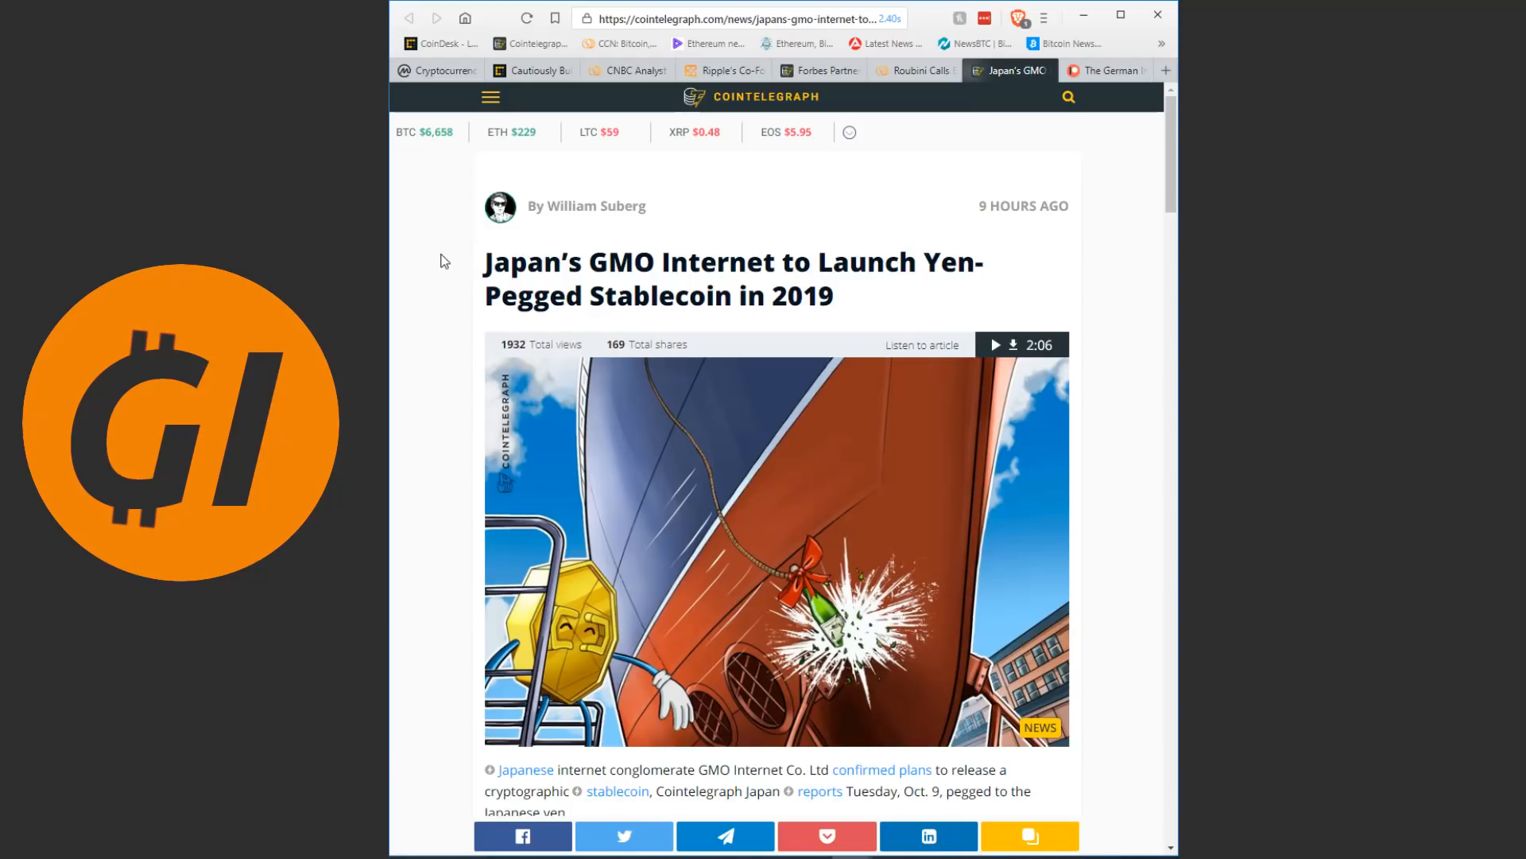
mouse_move(797, 314)
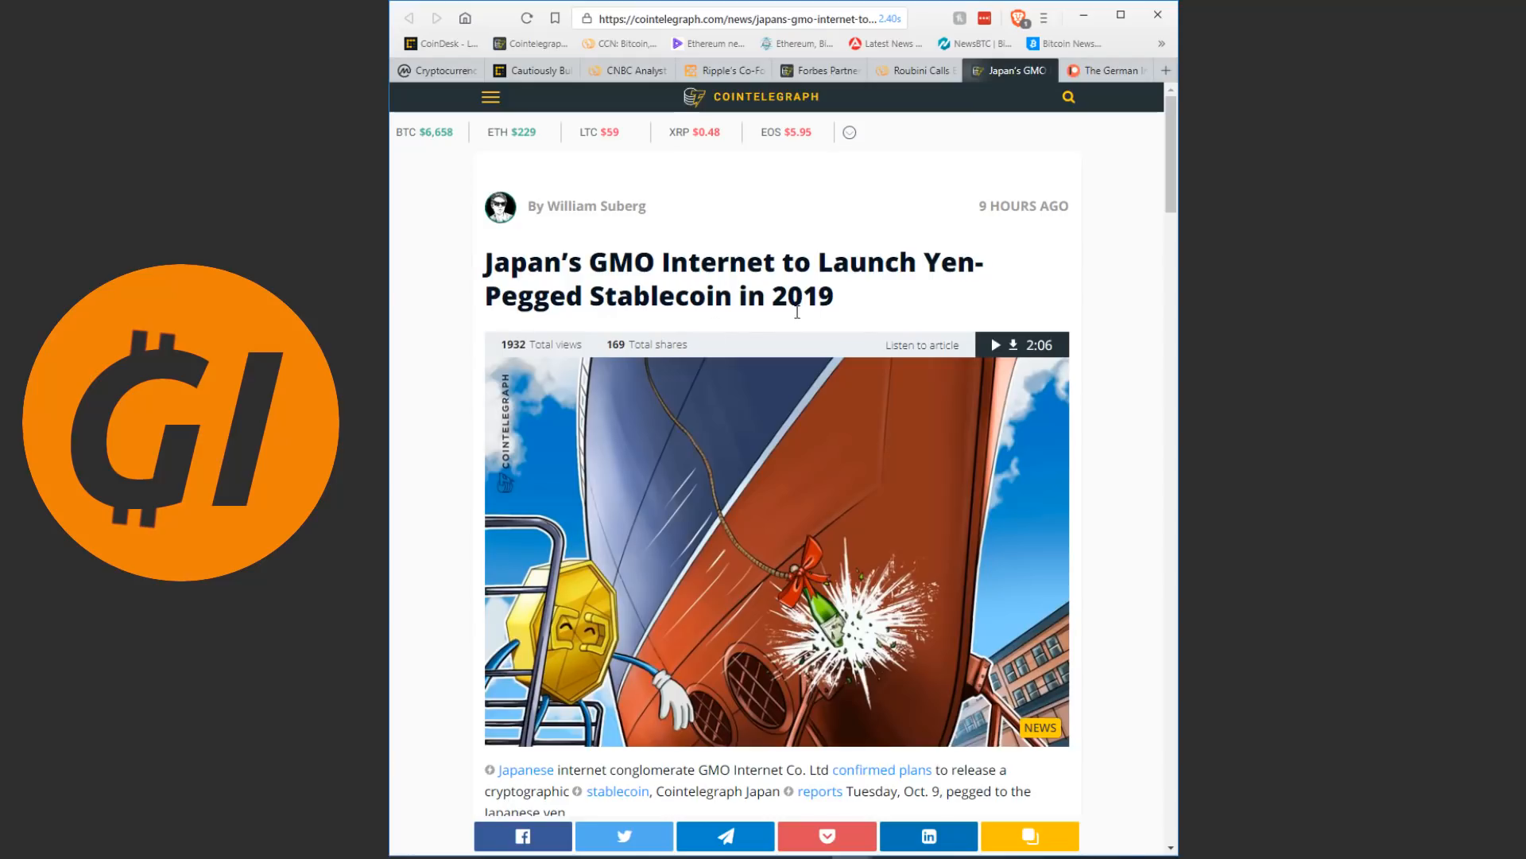
- Bring up The German Investor's Patreon page and scroll down through the membership tiers
left_click(1105, 68)
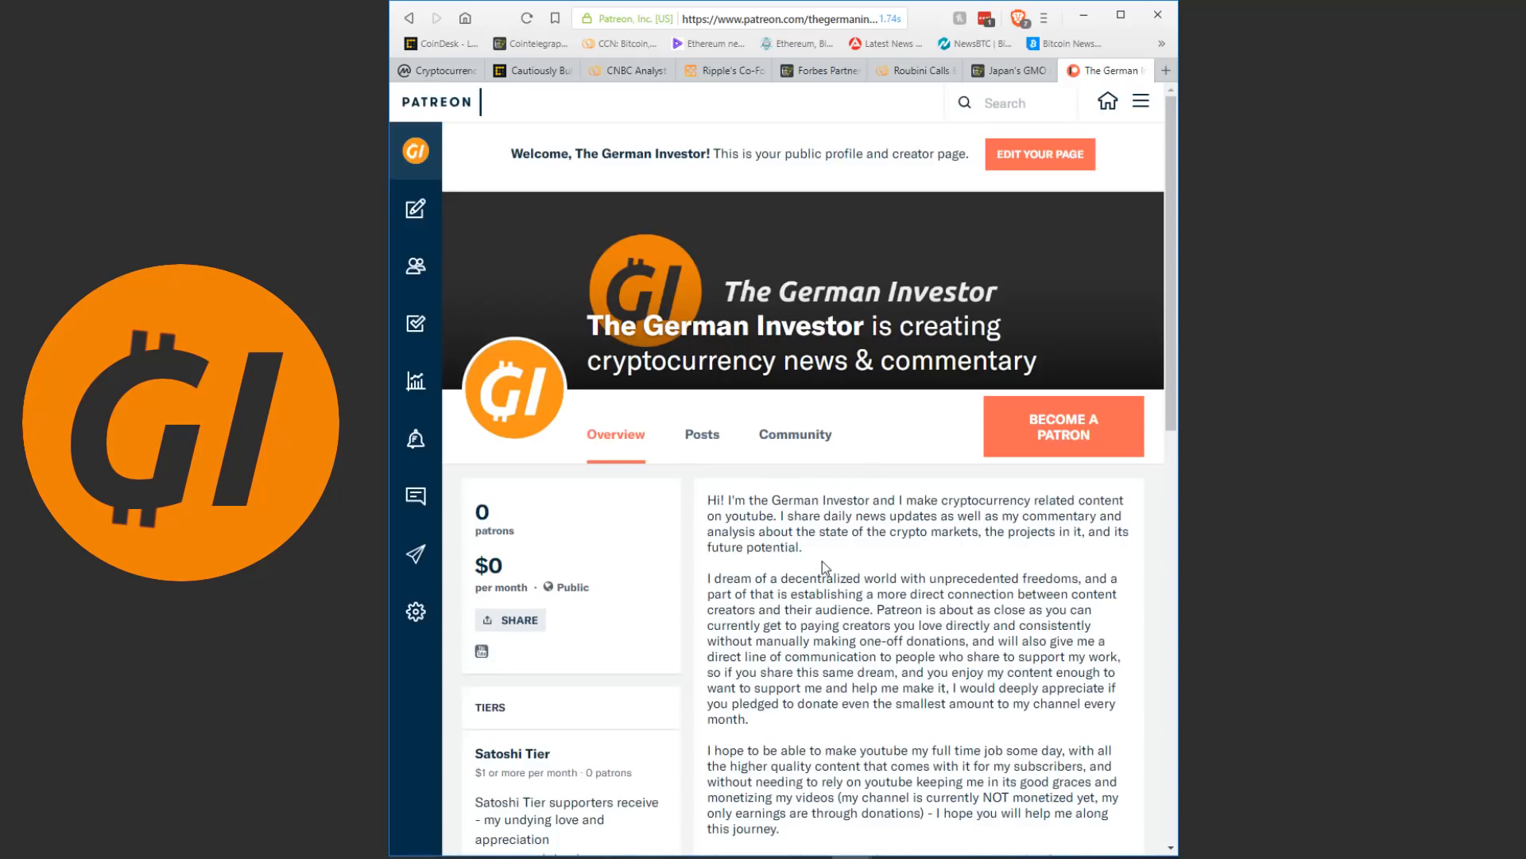
scroll("down", 3)
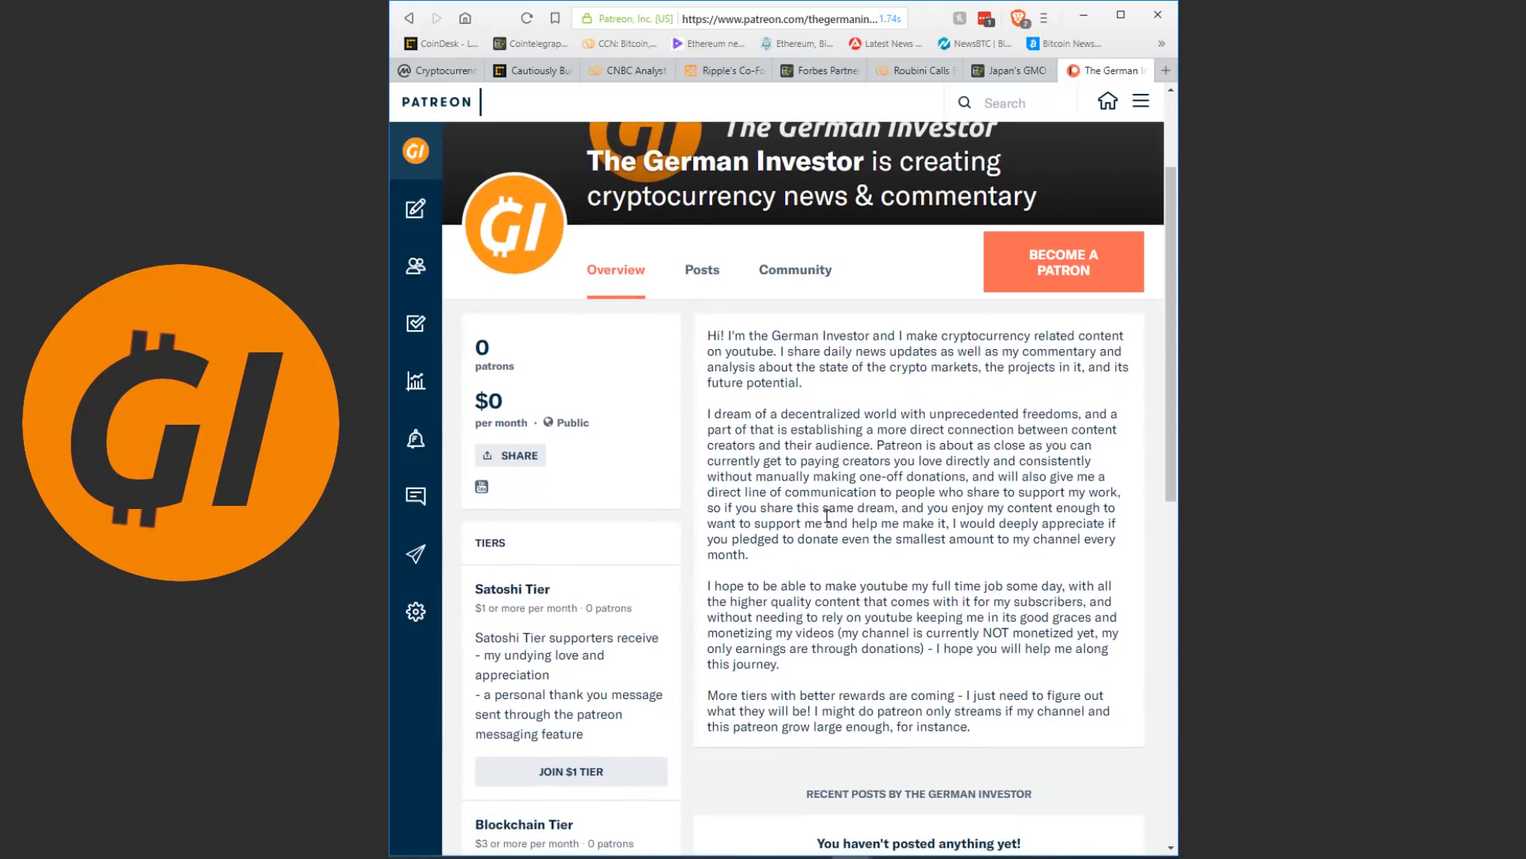
mouse_move(843, 453)
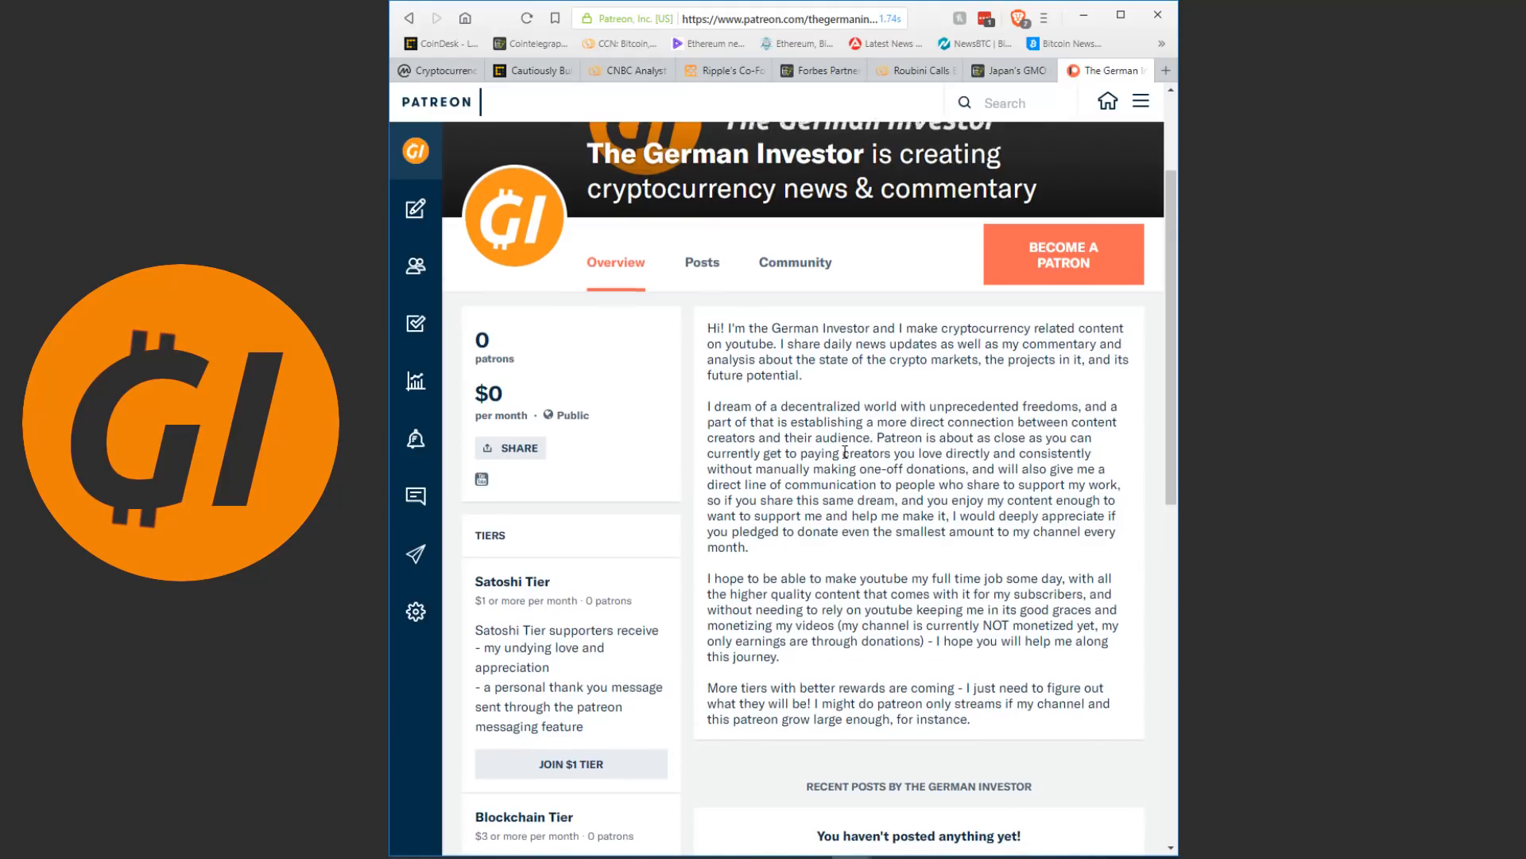
scroll("down", 3)
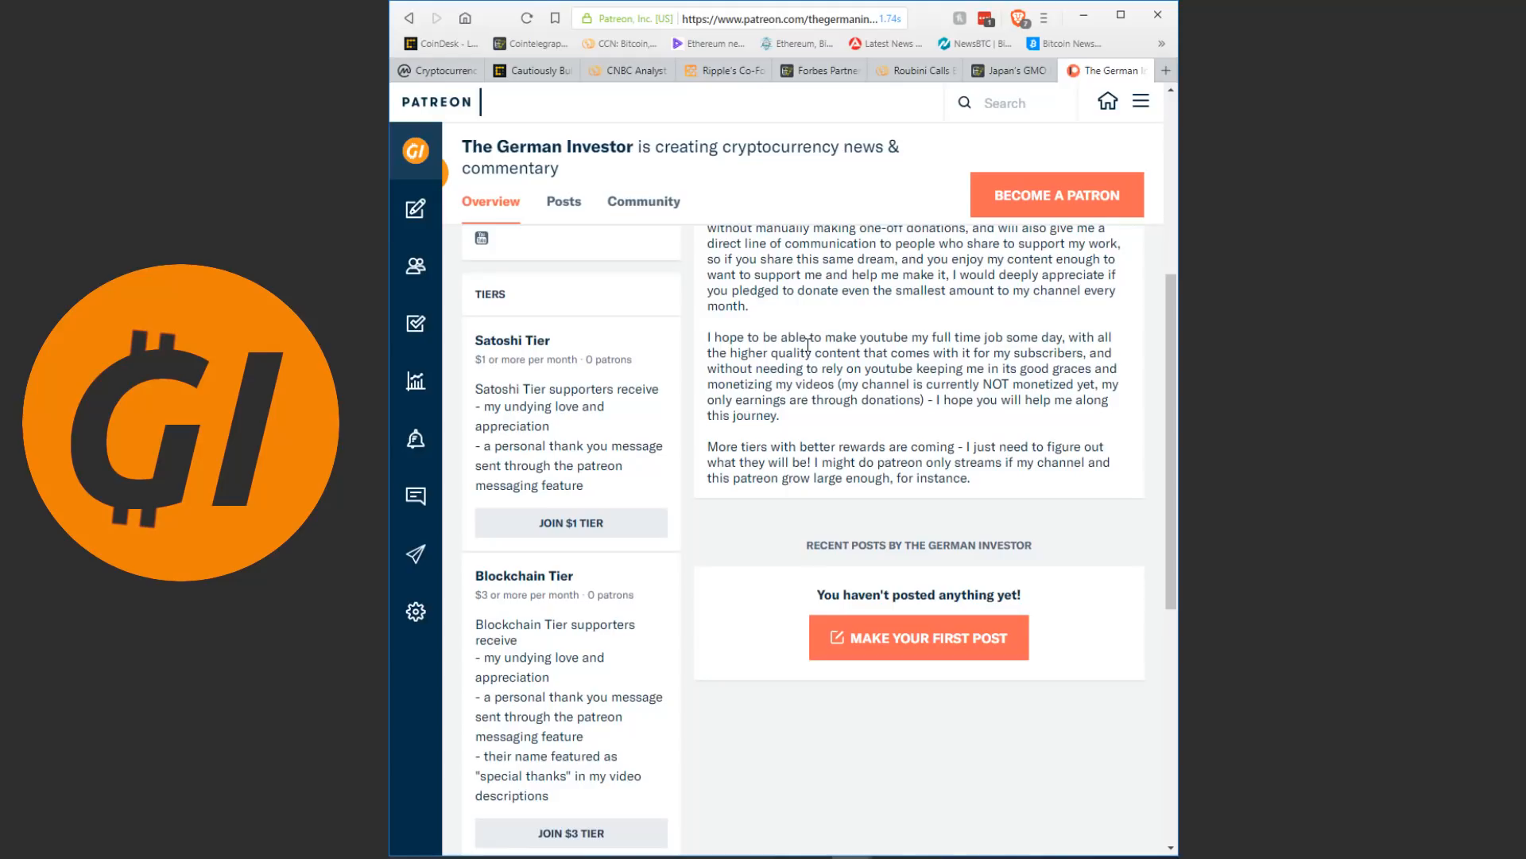
mouse_move(626, 657)
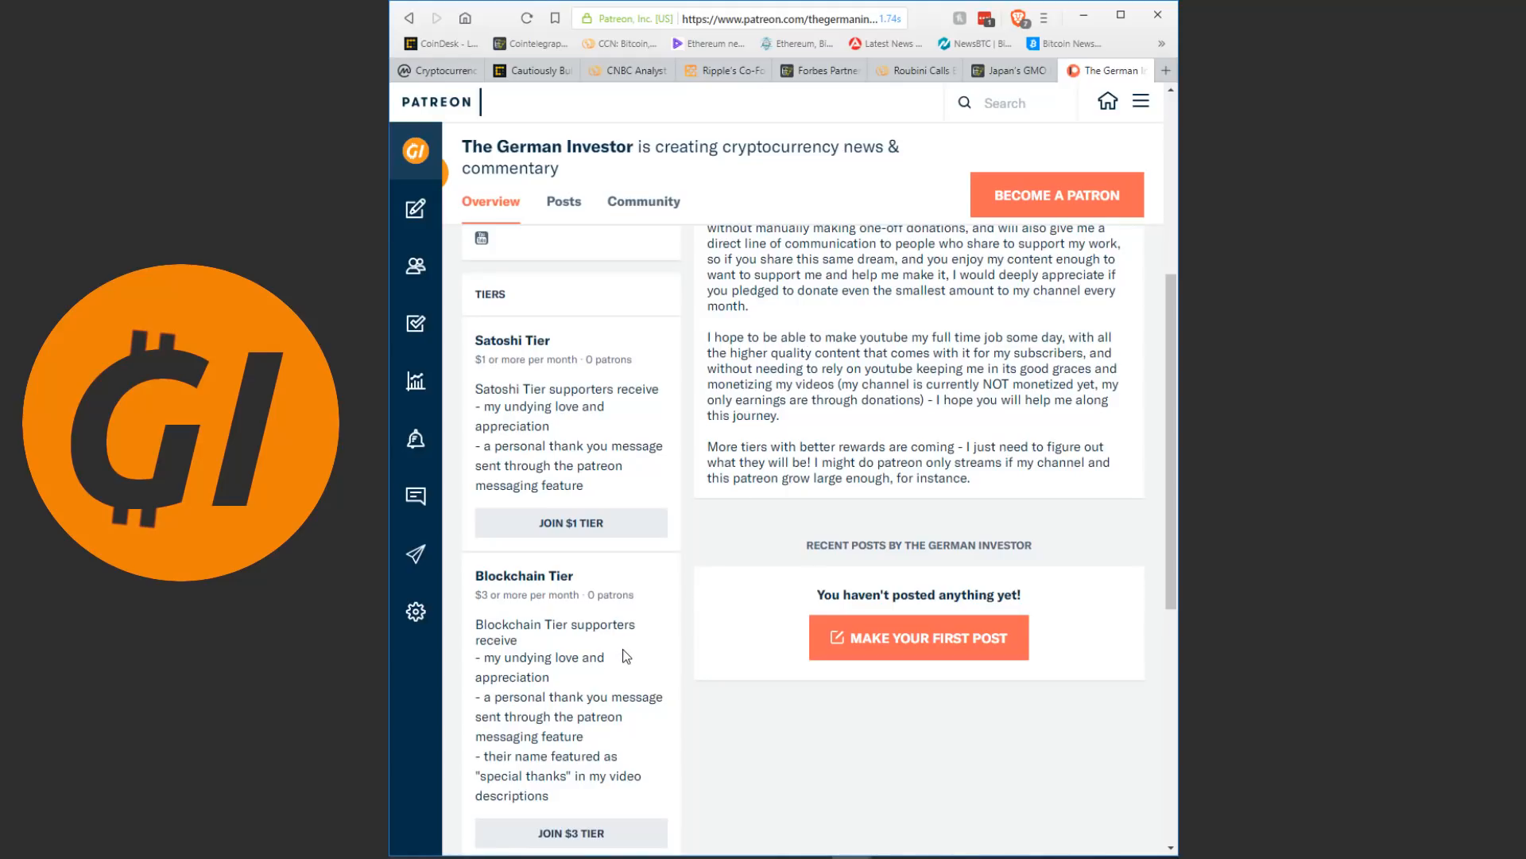
mouse_move(729, 402)
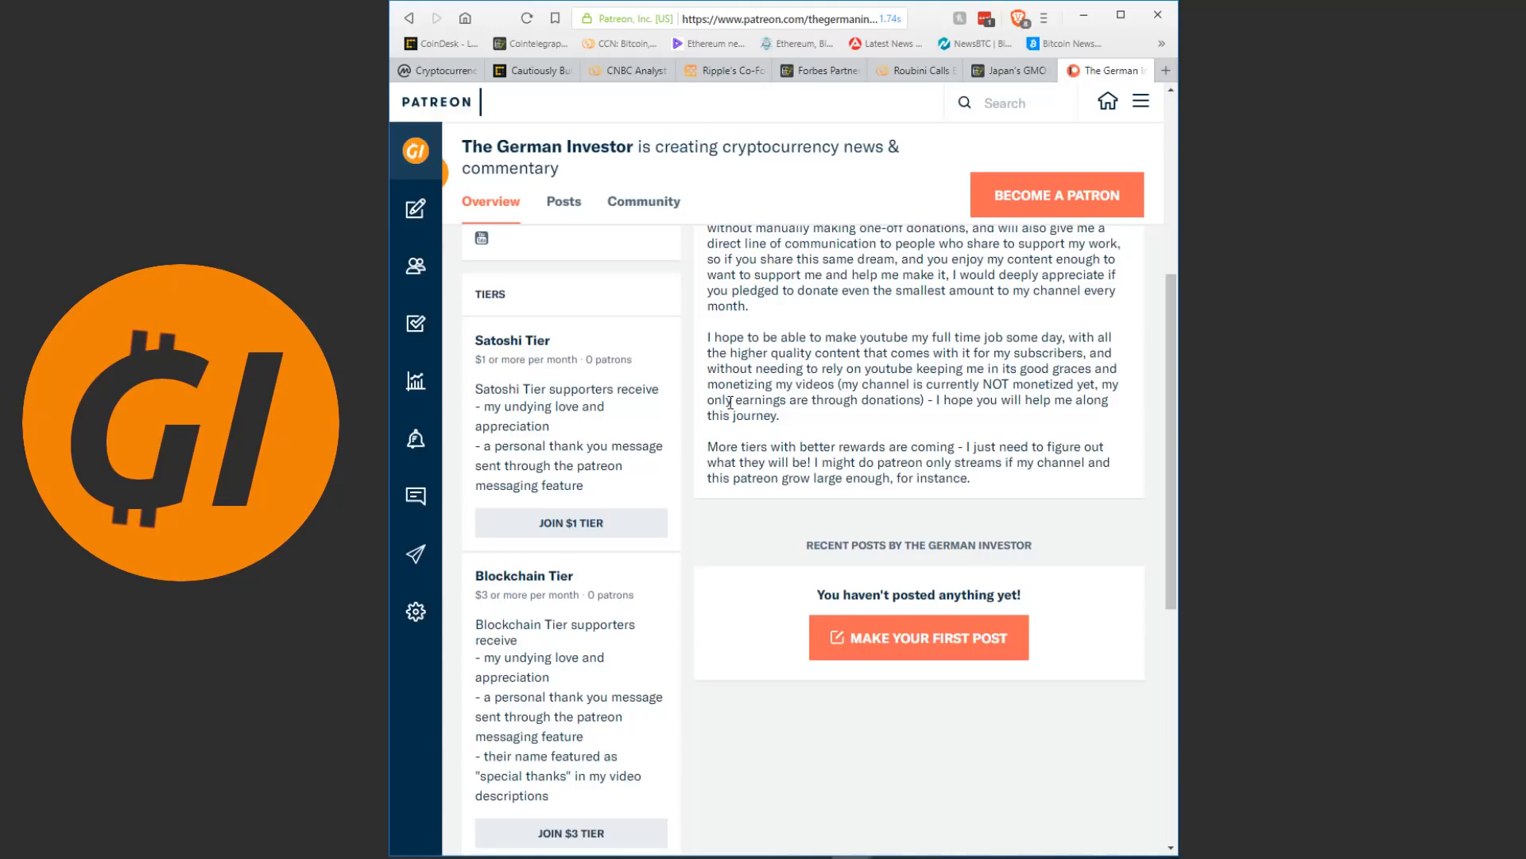
scroll("up", 3)
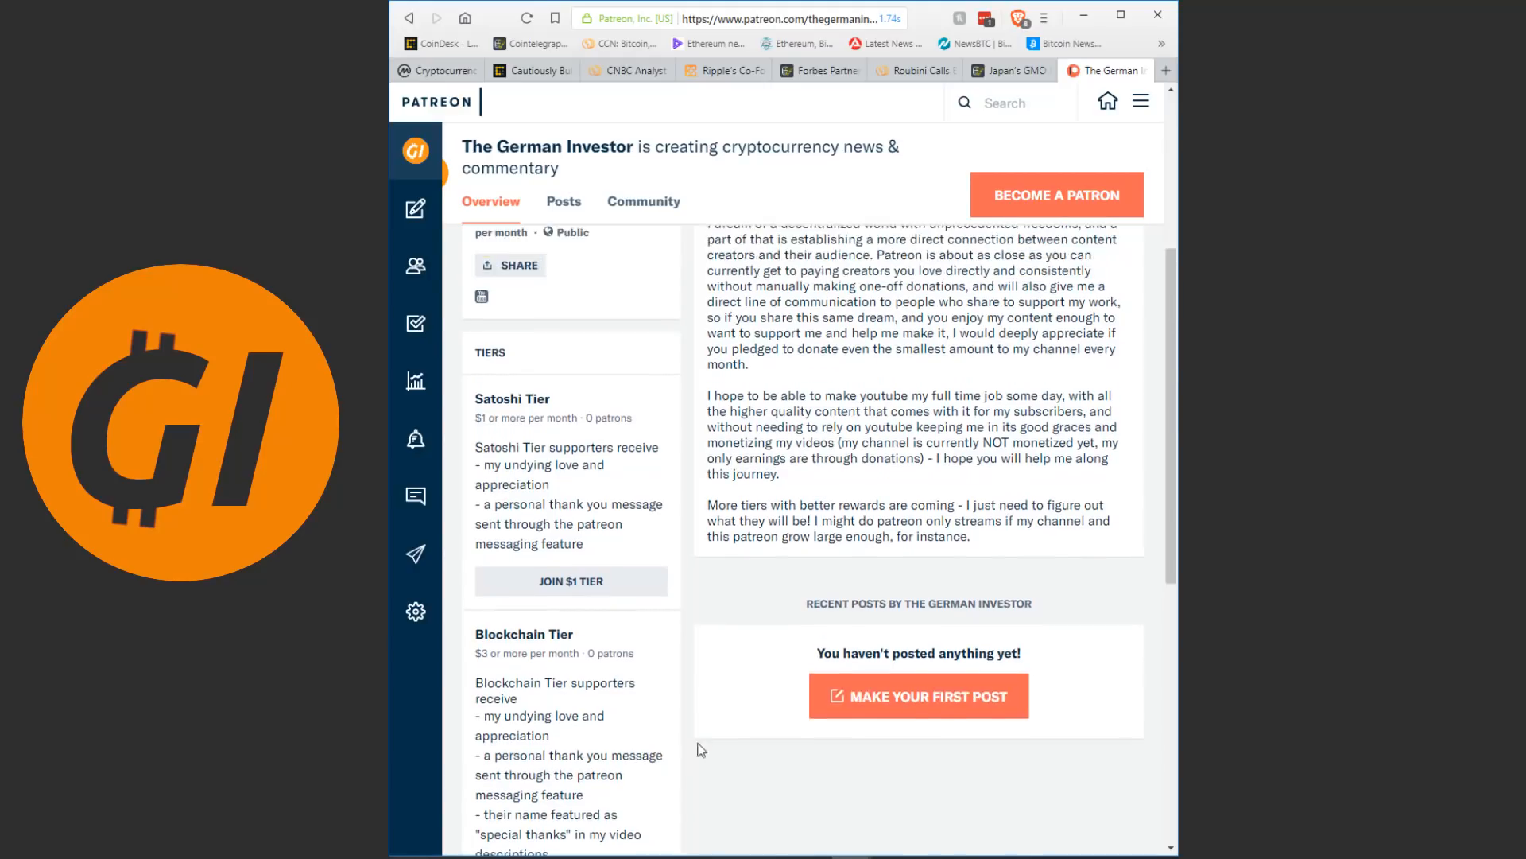
scroll("up", 3)
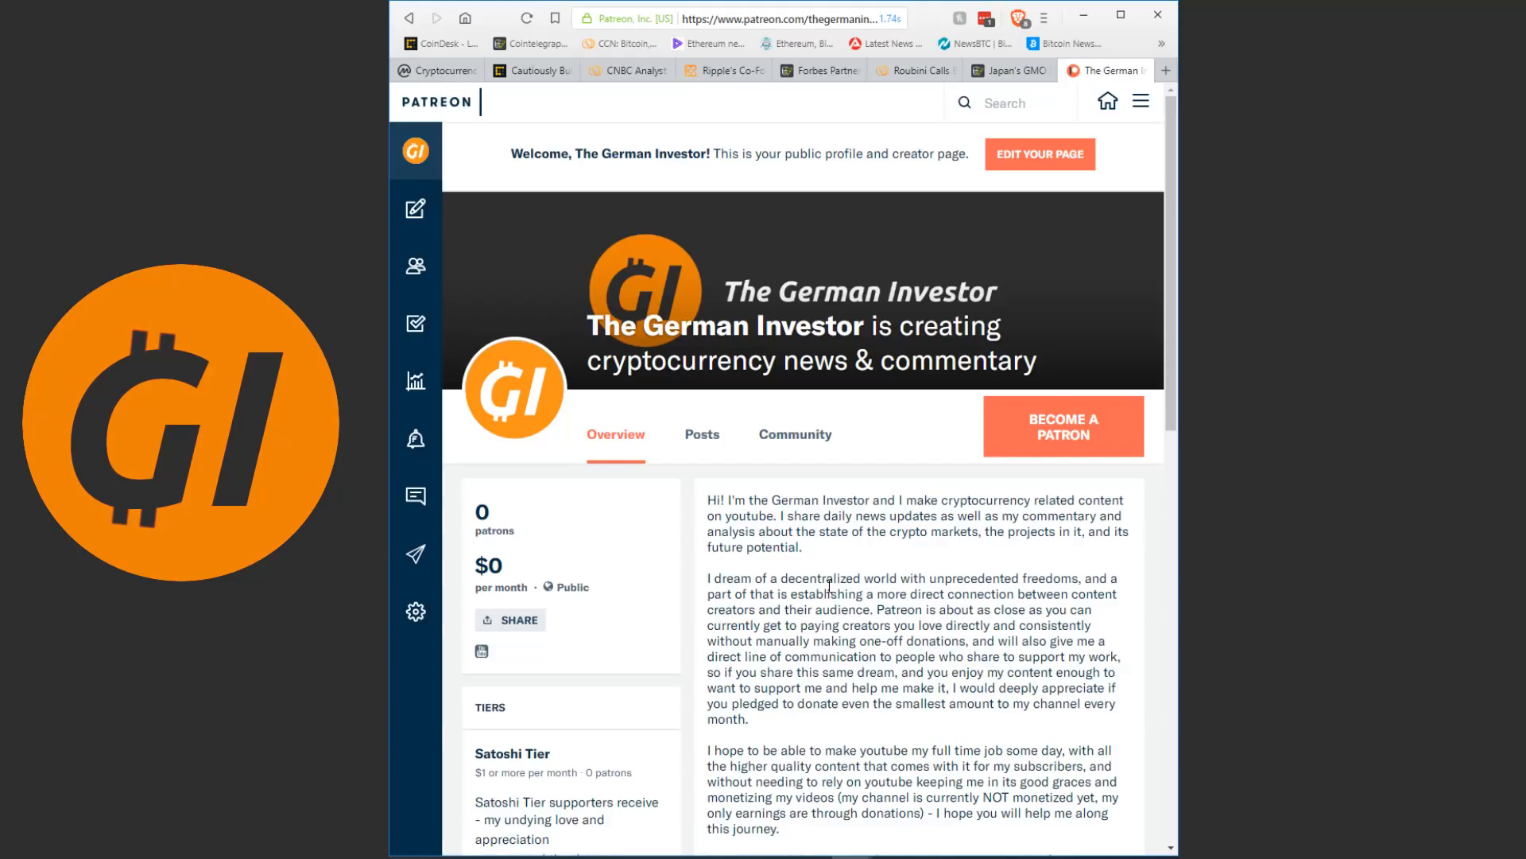
mouse_move(911, 509)
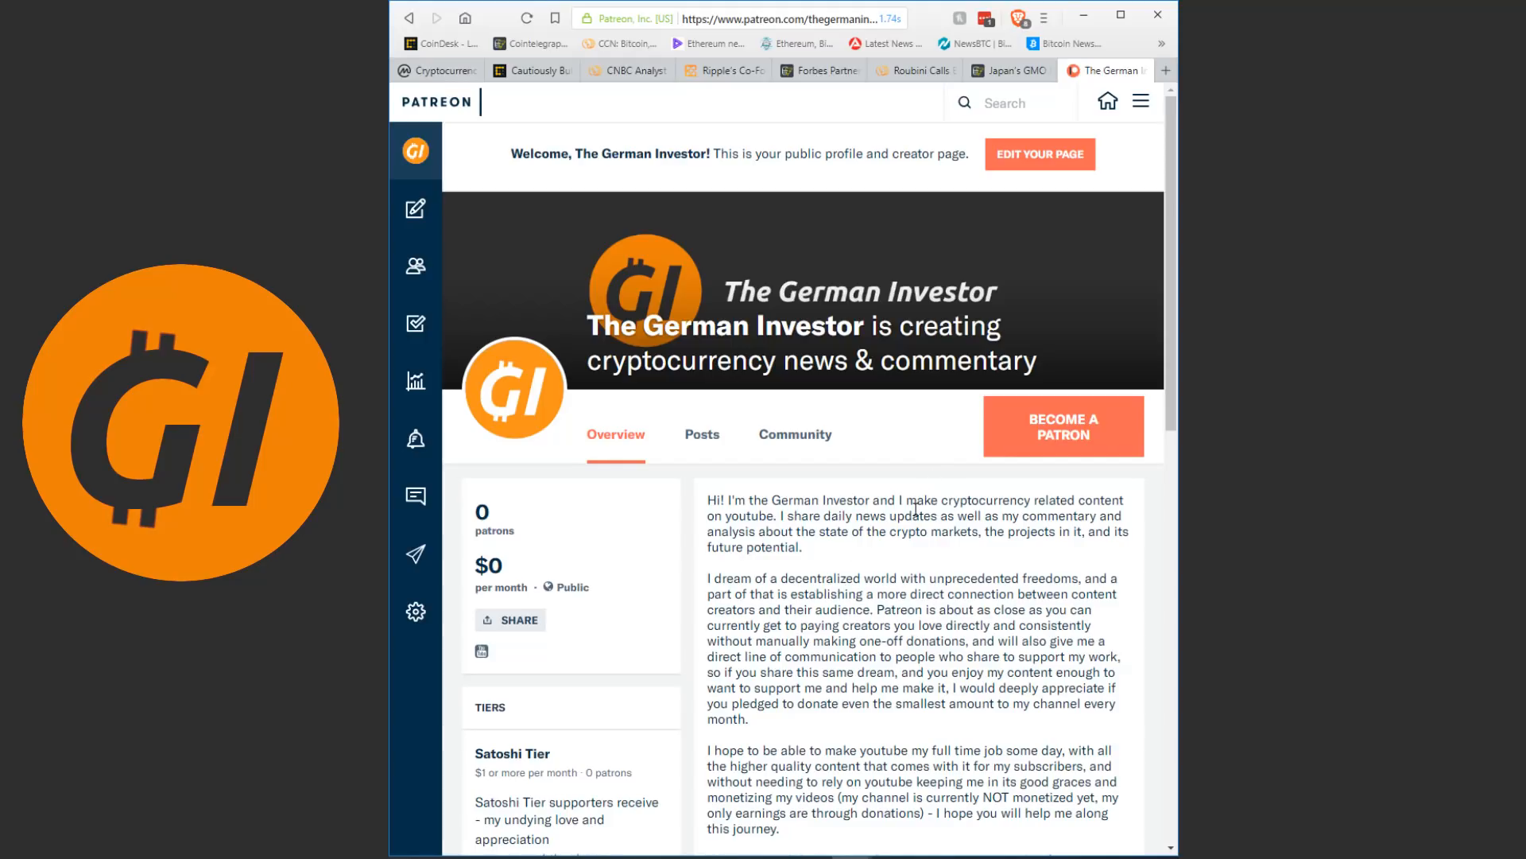
mouse_move(983, 517)
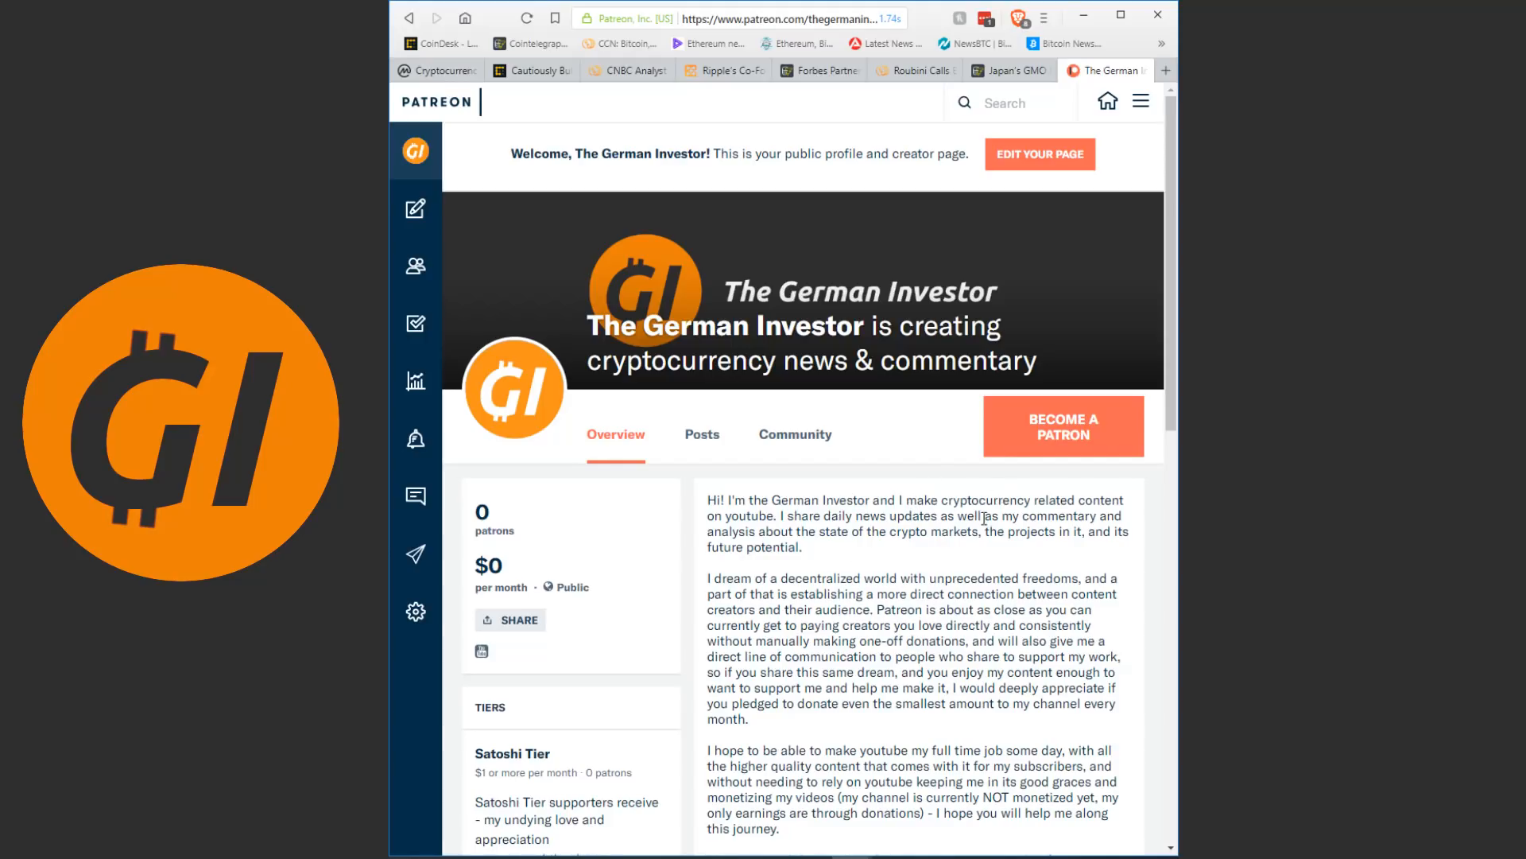